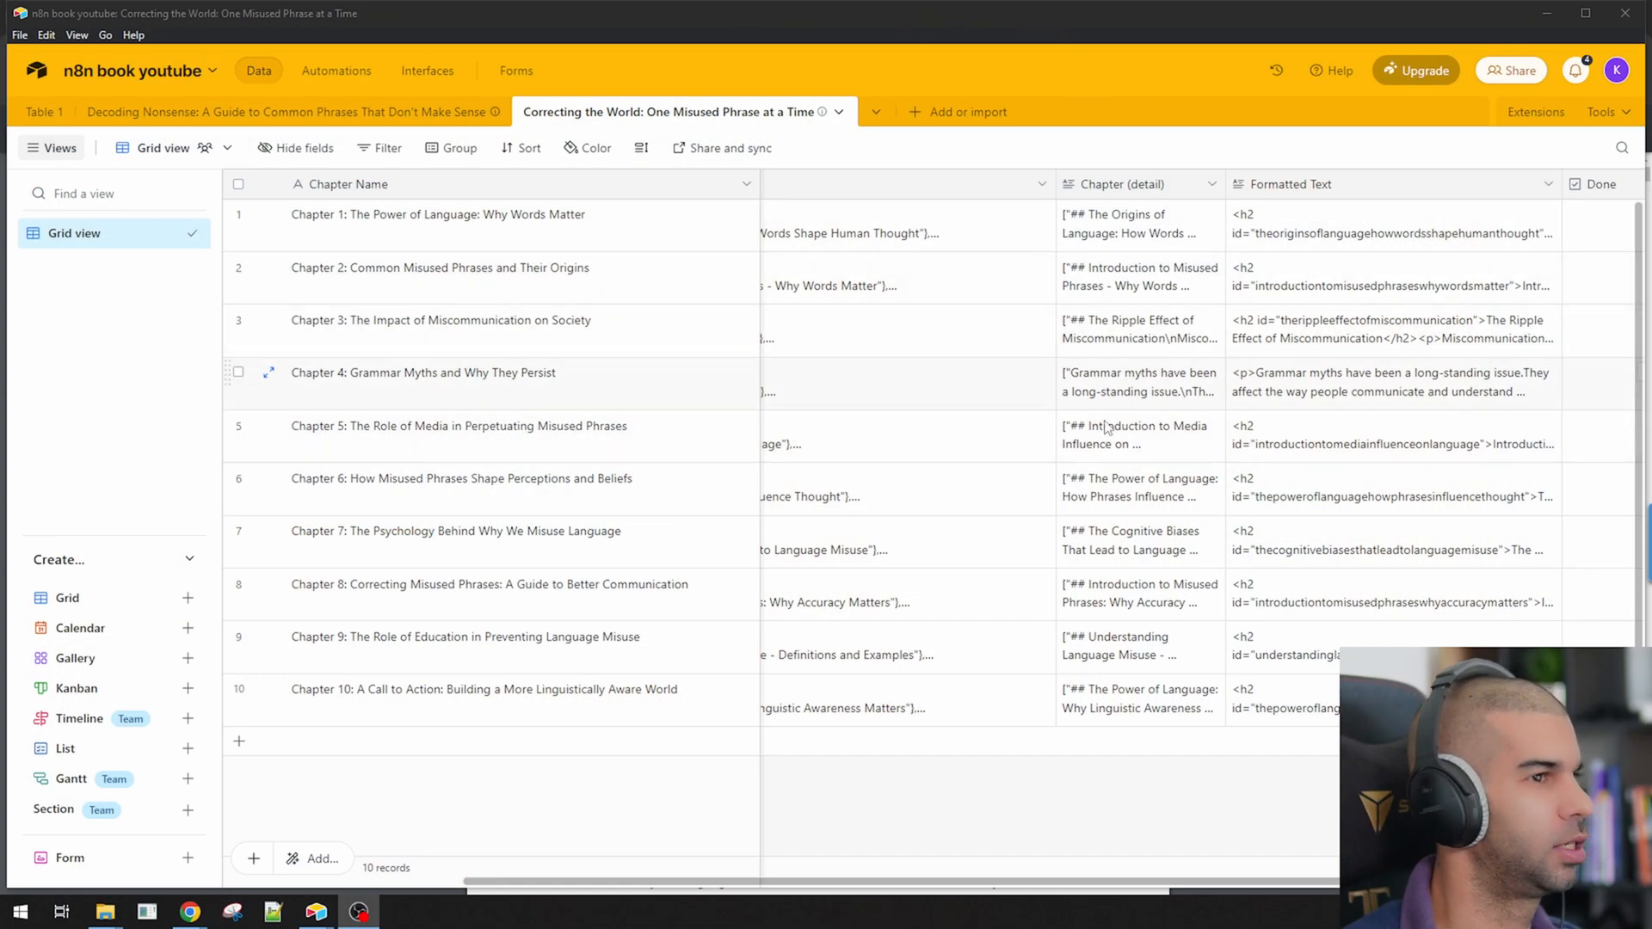
Step: Browse the Airtable chapters table and the book titles table for the generated book
scroll("right", 3)
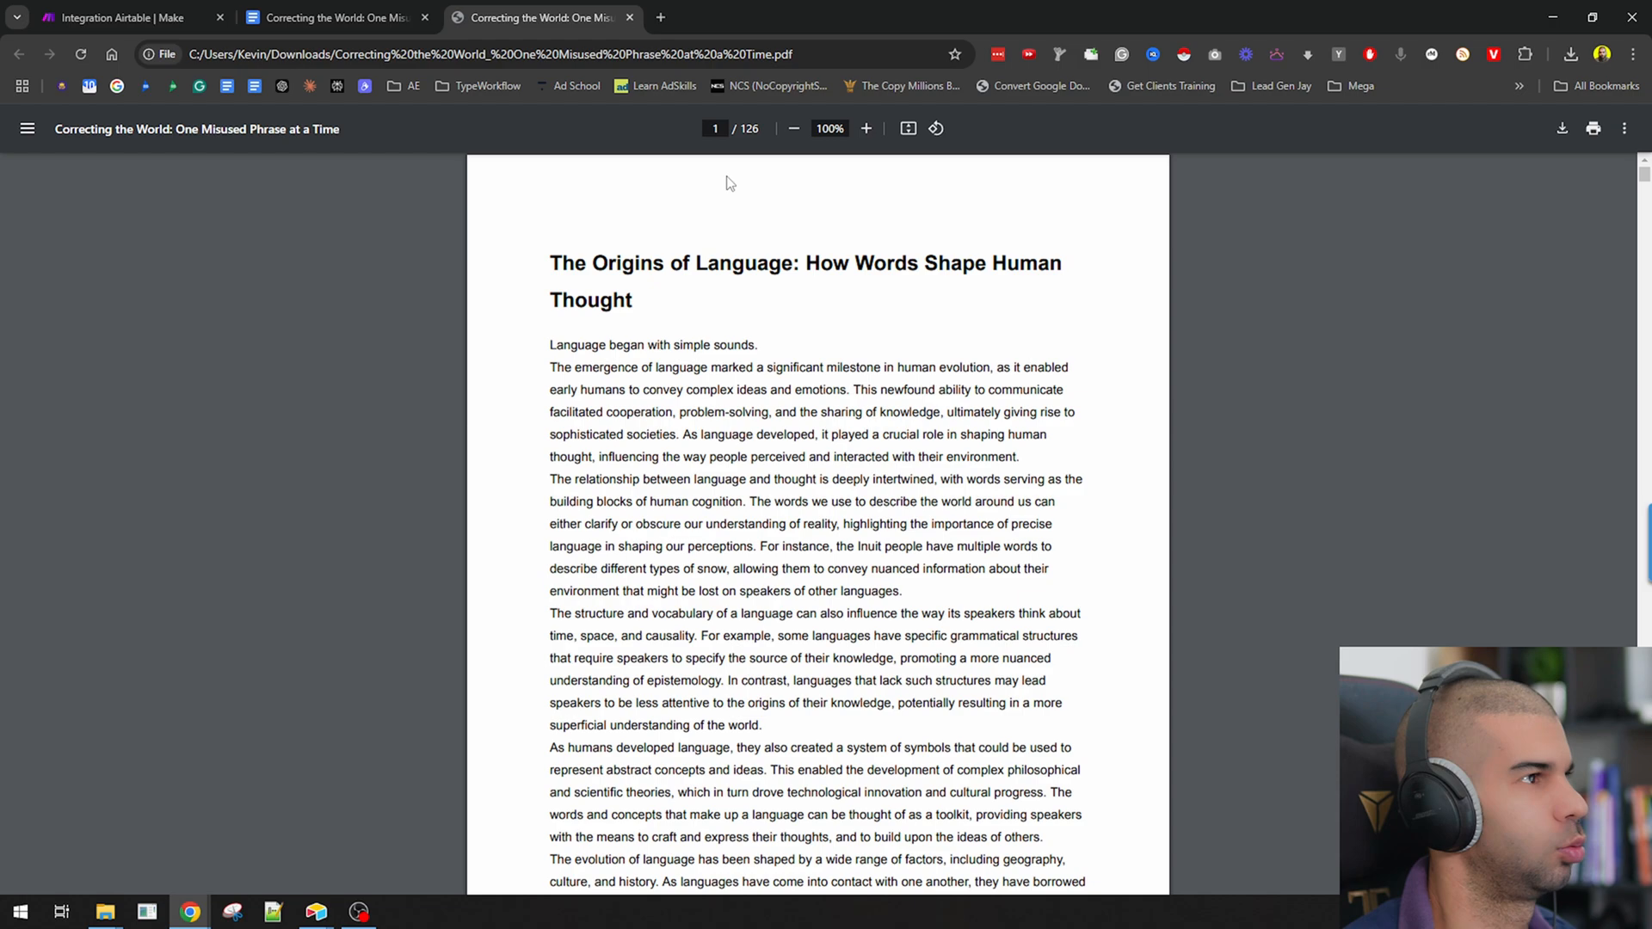
scroll("down", 3)
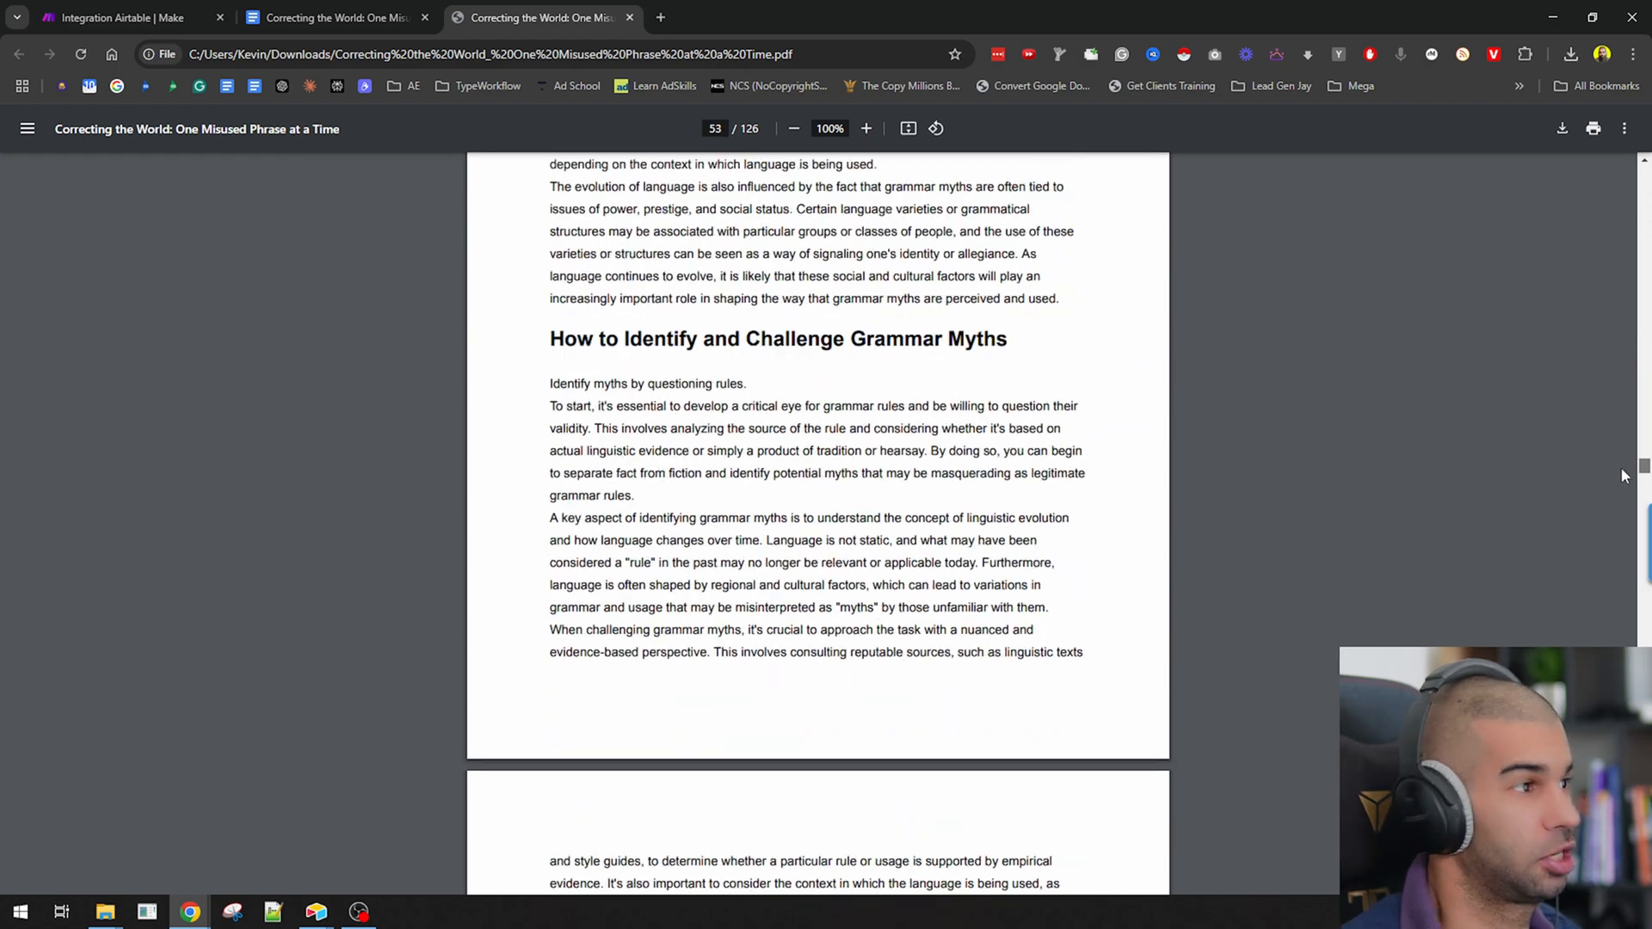
scroll("down", 3)
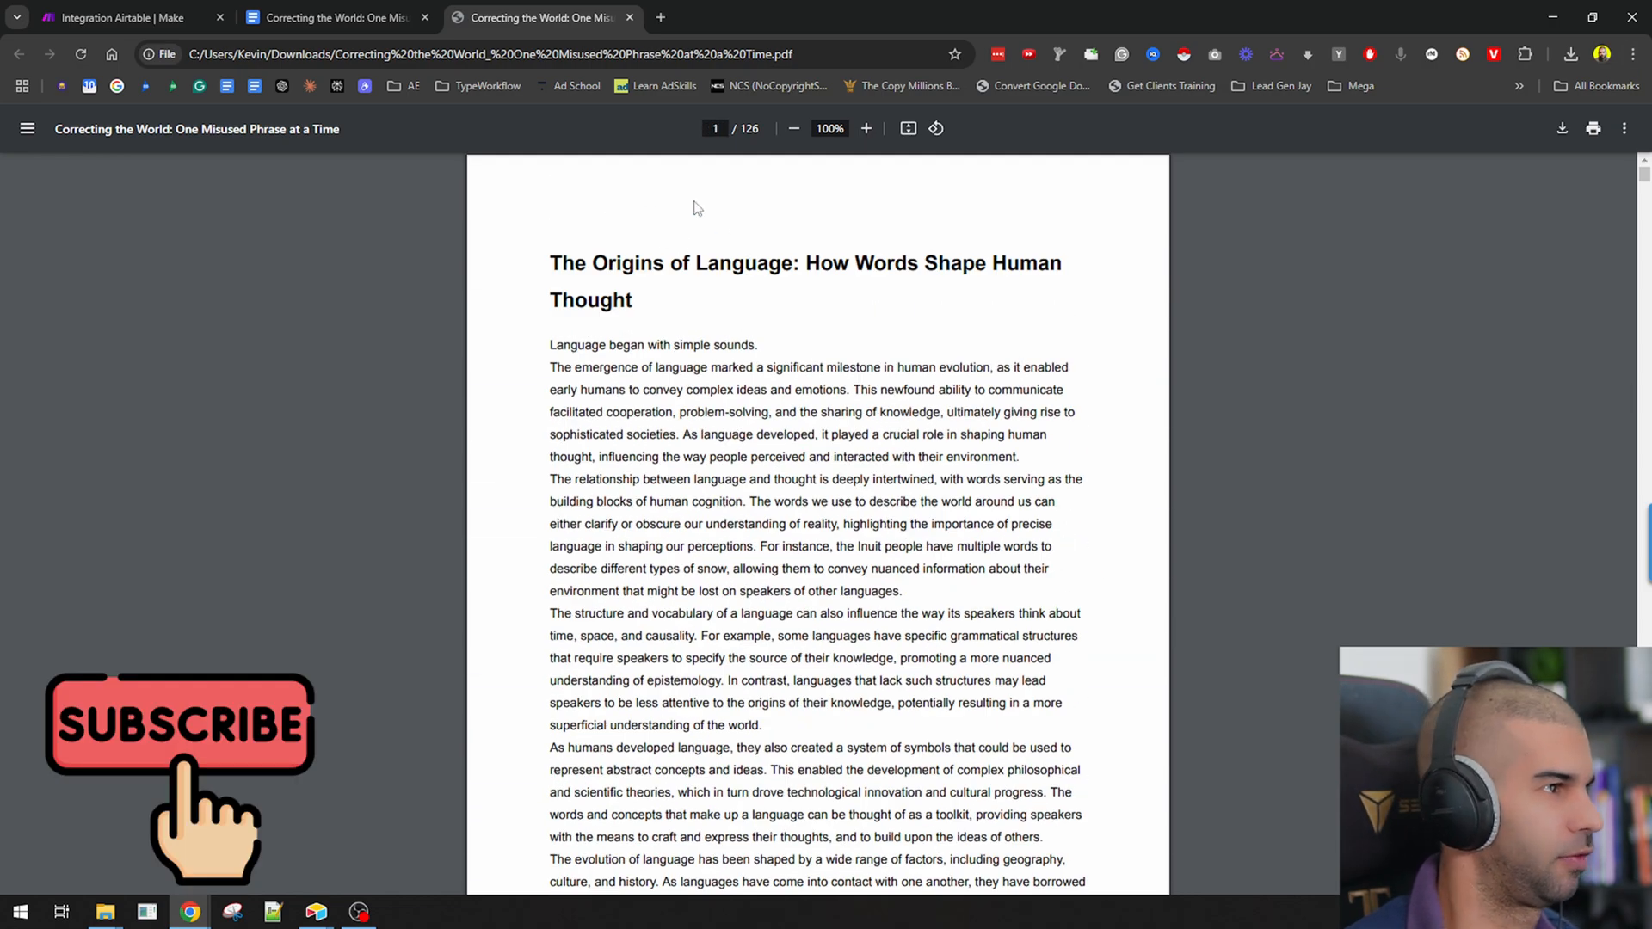
scroll("down", 3)
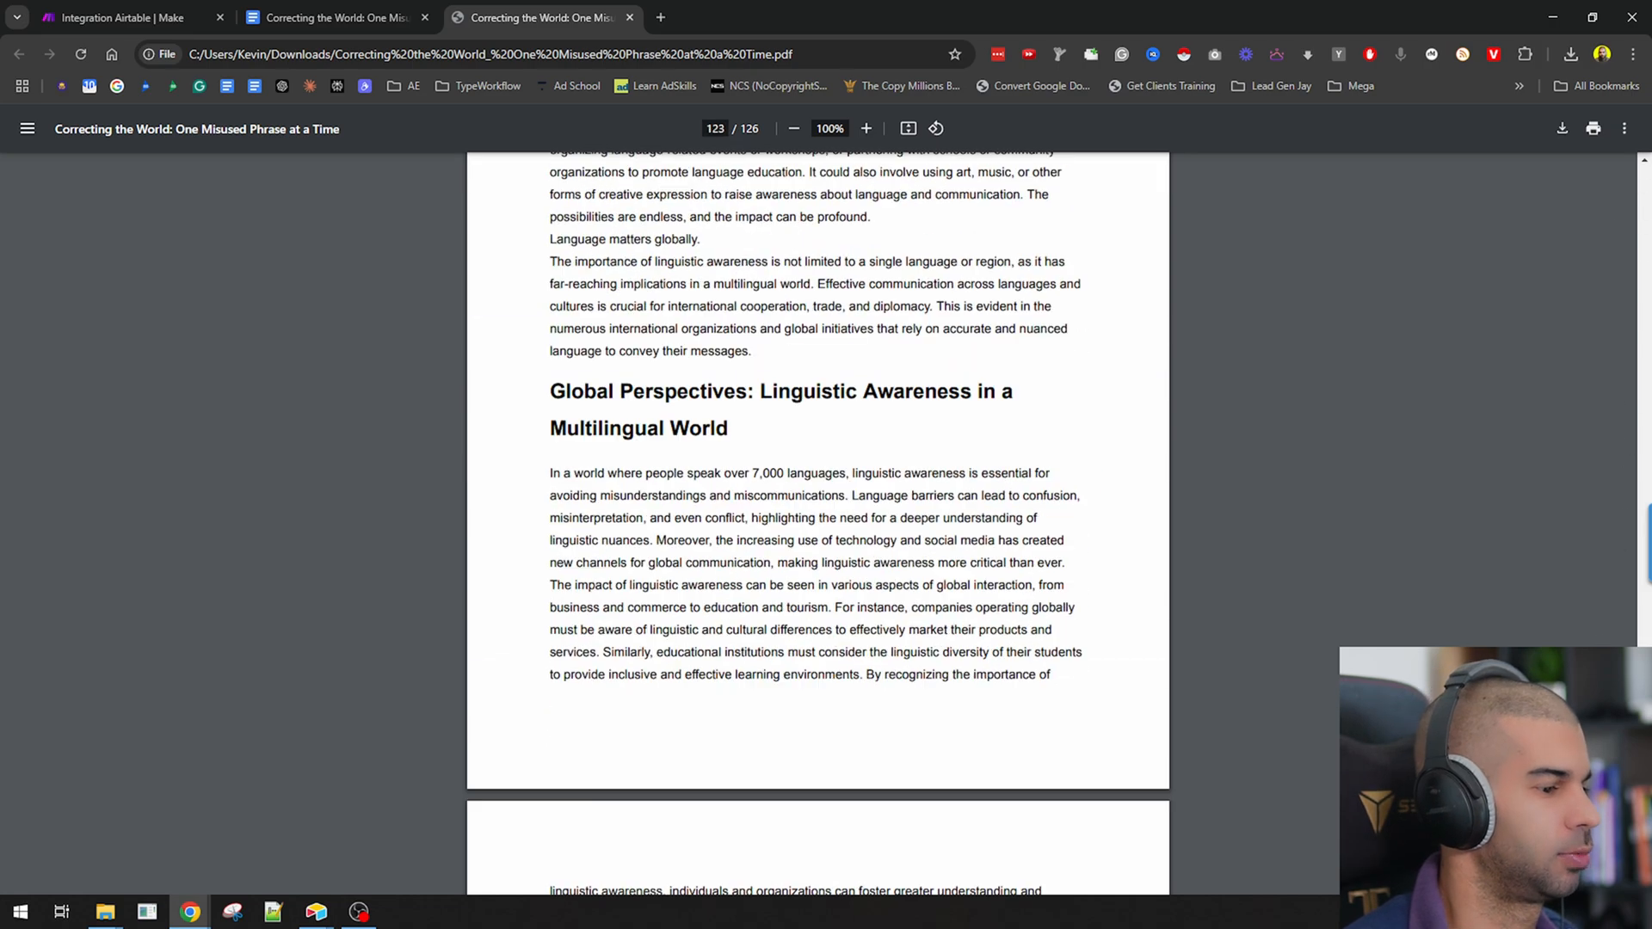
scroll("down", 3)
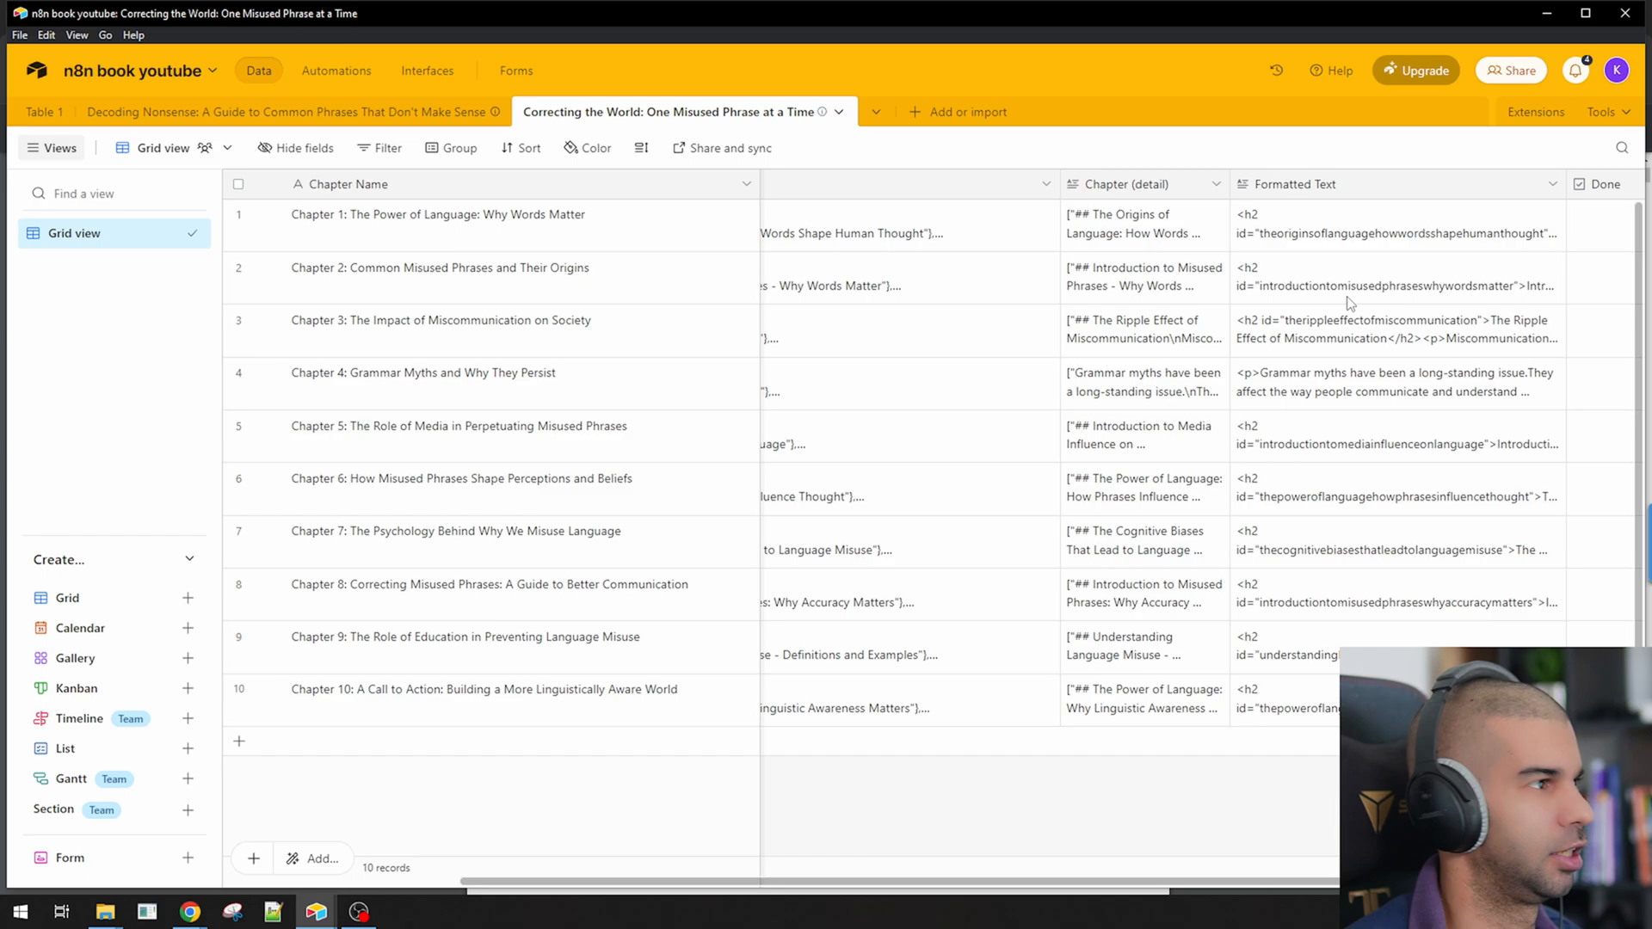
left_click(45, 112)
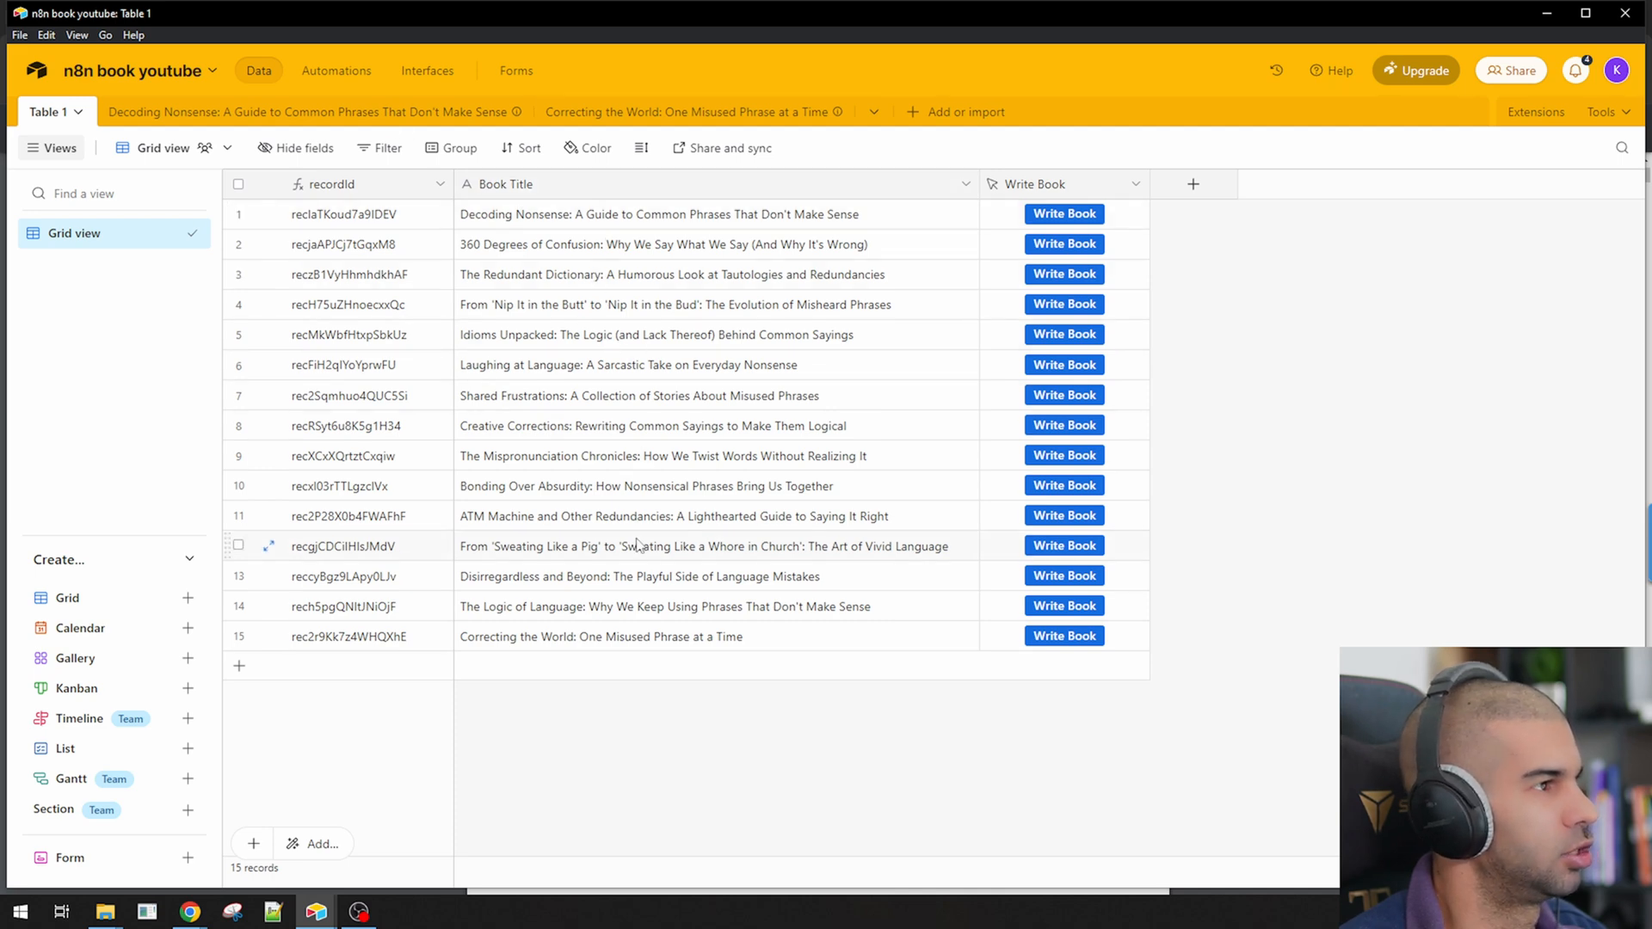
mouse_move(1064, 242)
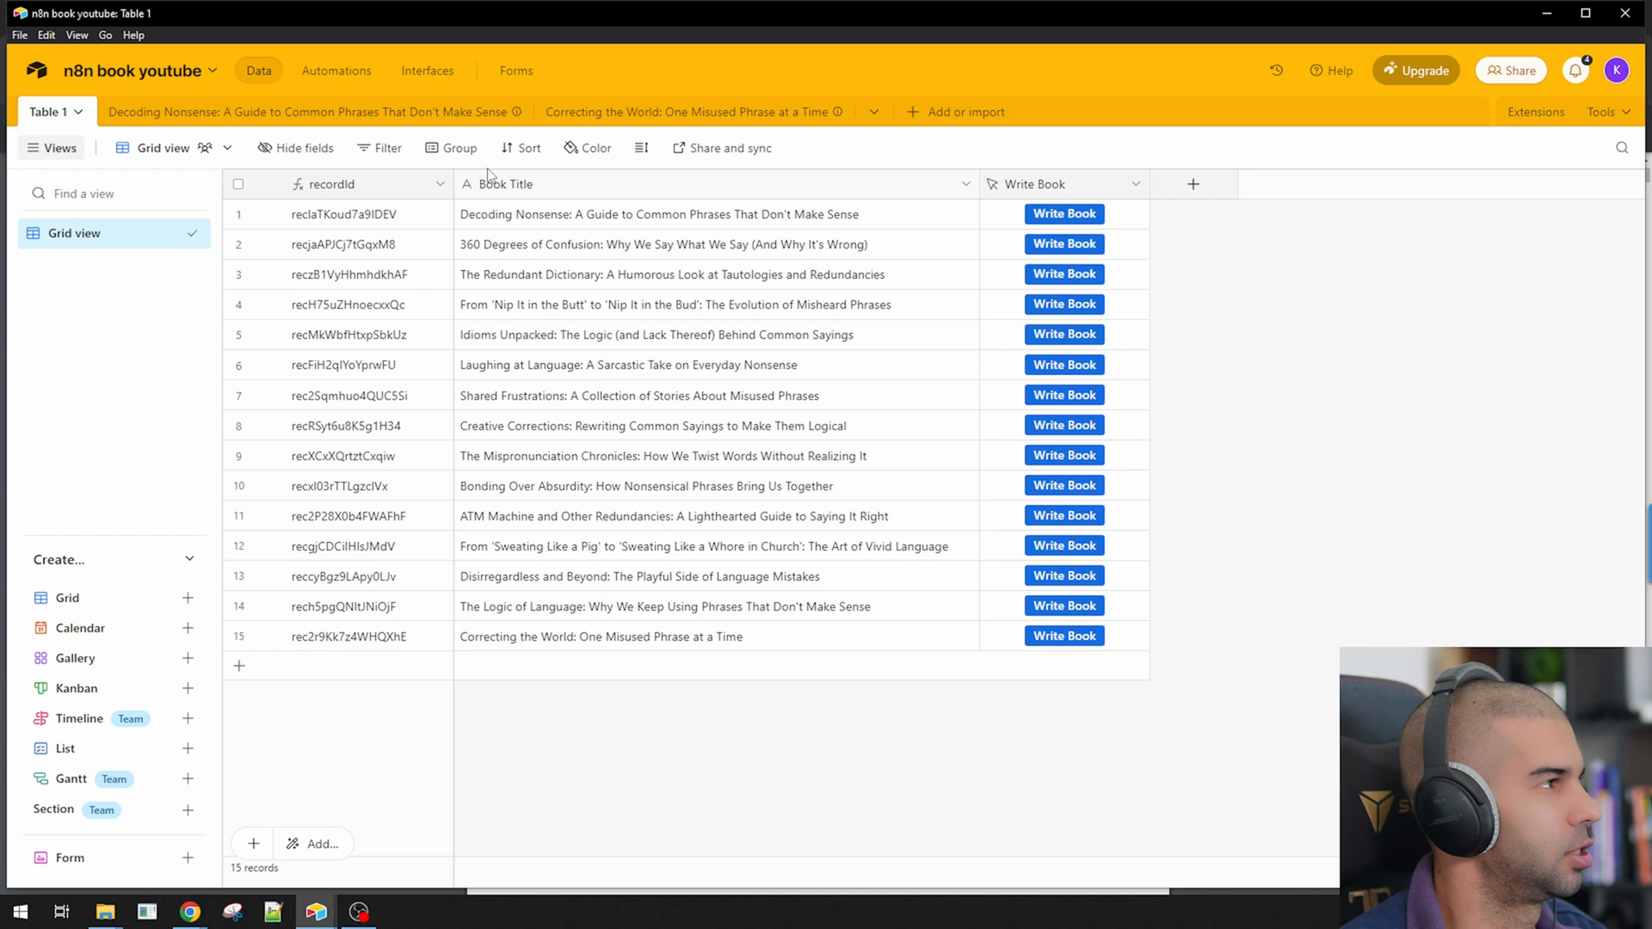
left_click(674, 112)
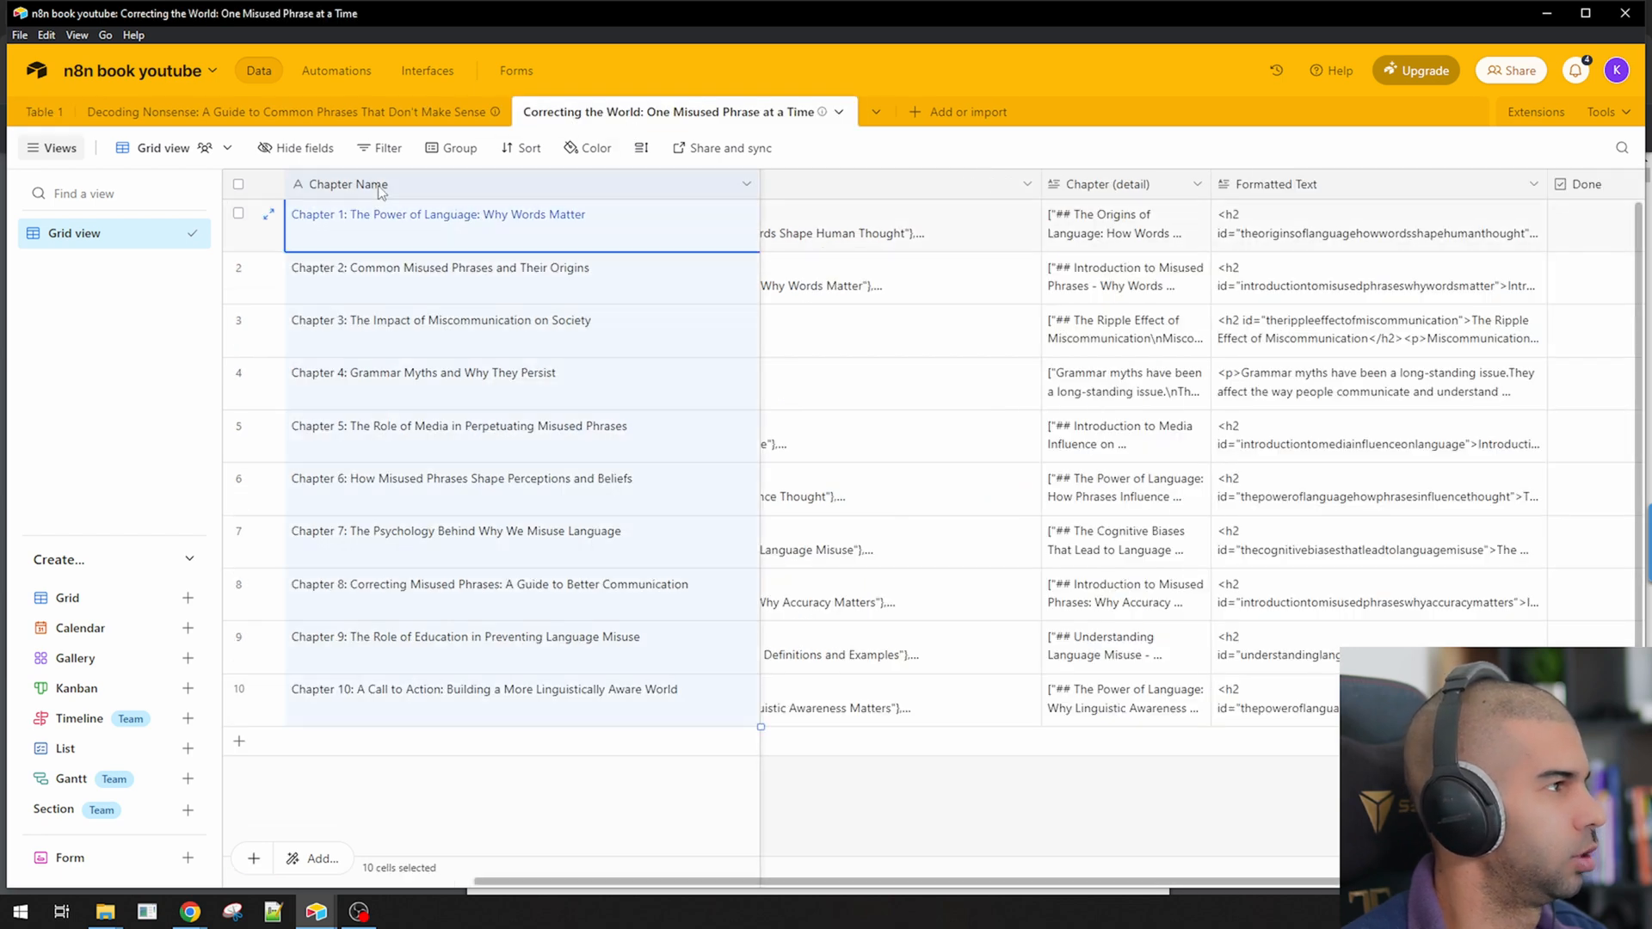
mouse_move(363, 196)
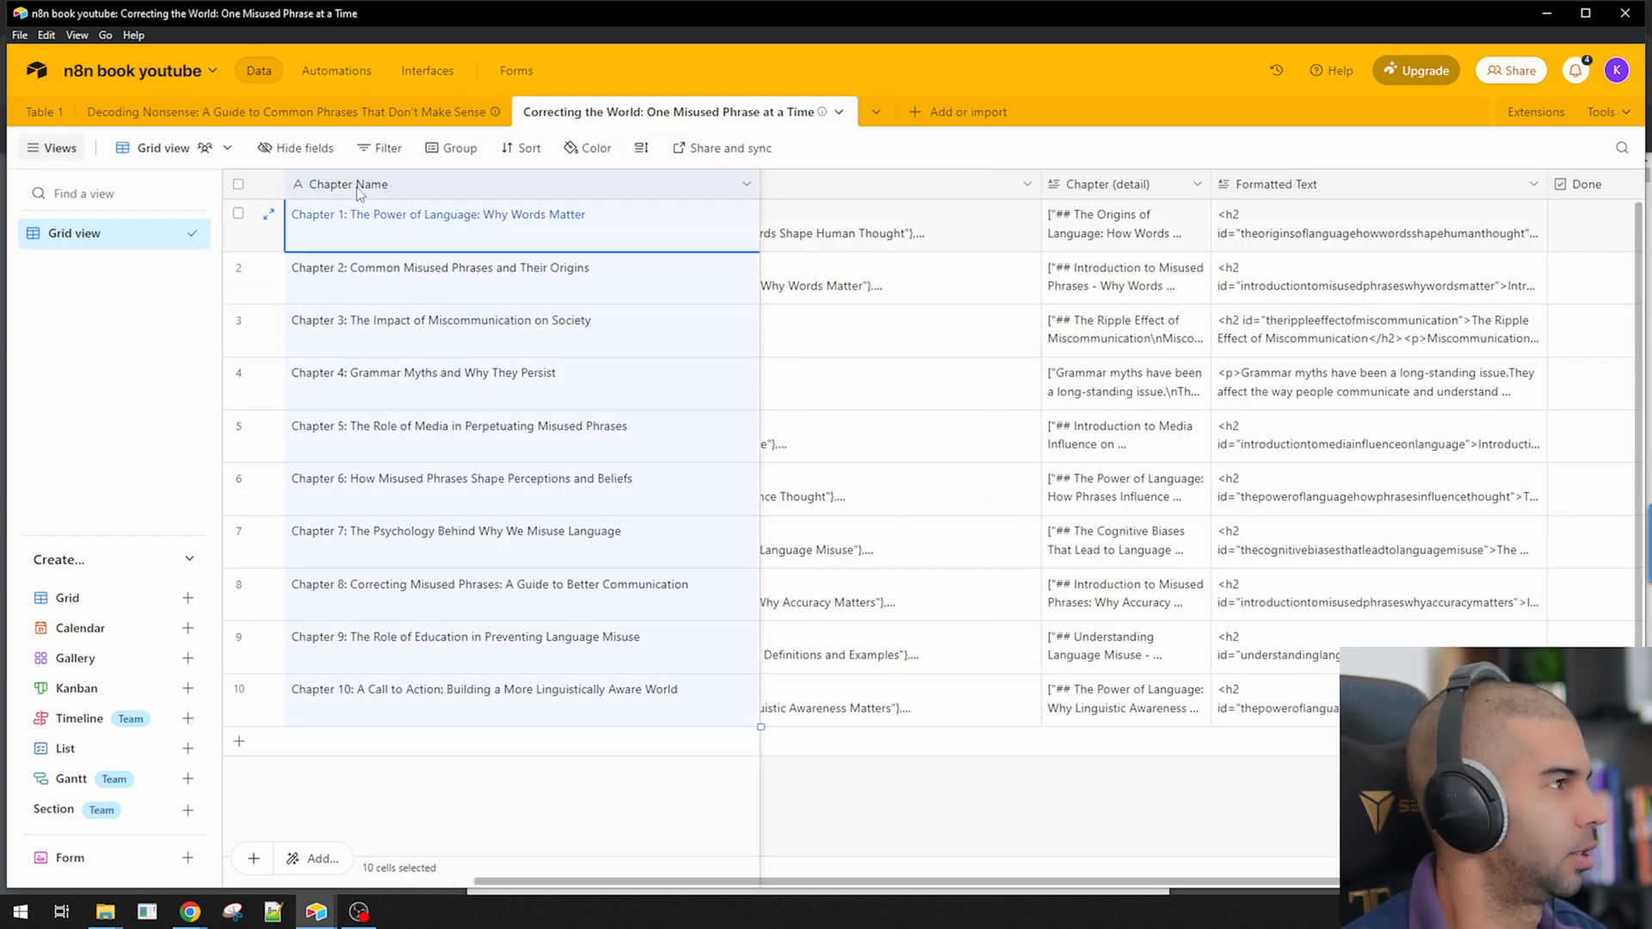
mouse_move(402, 532)
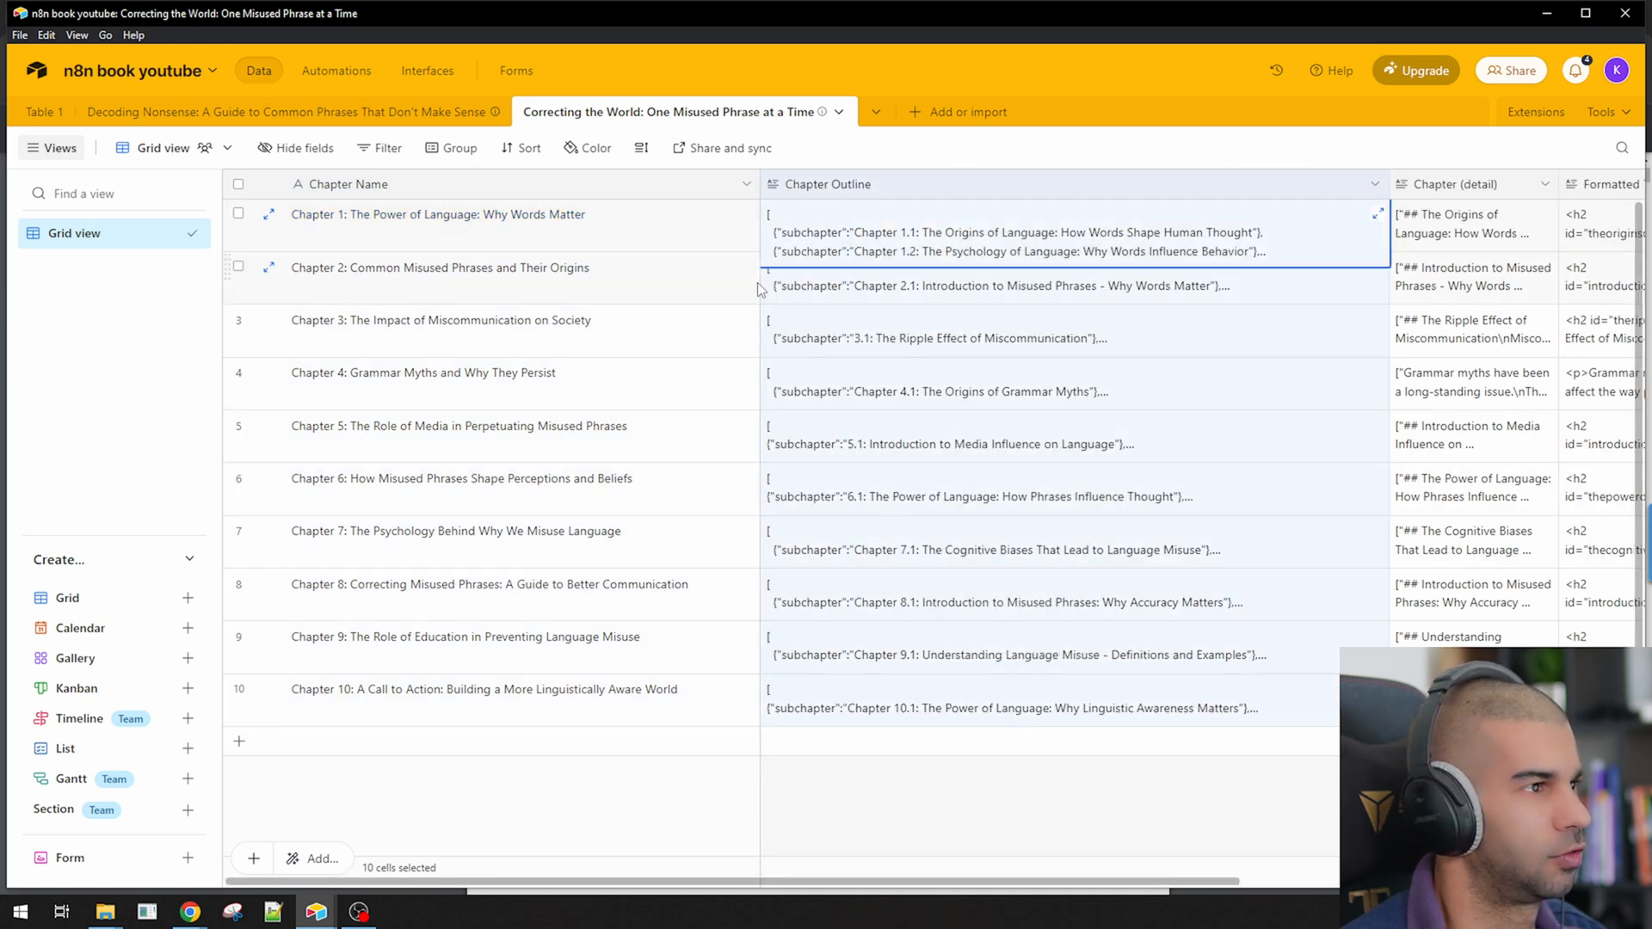
mouse_move(516, 277)
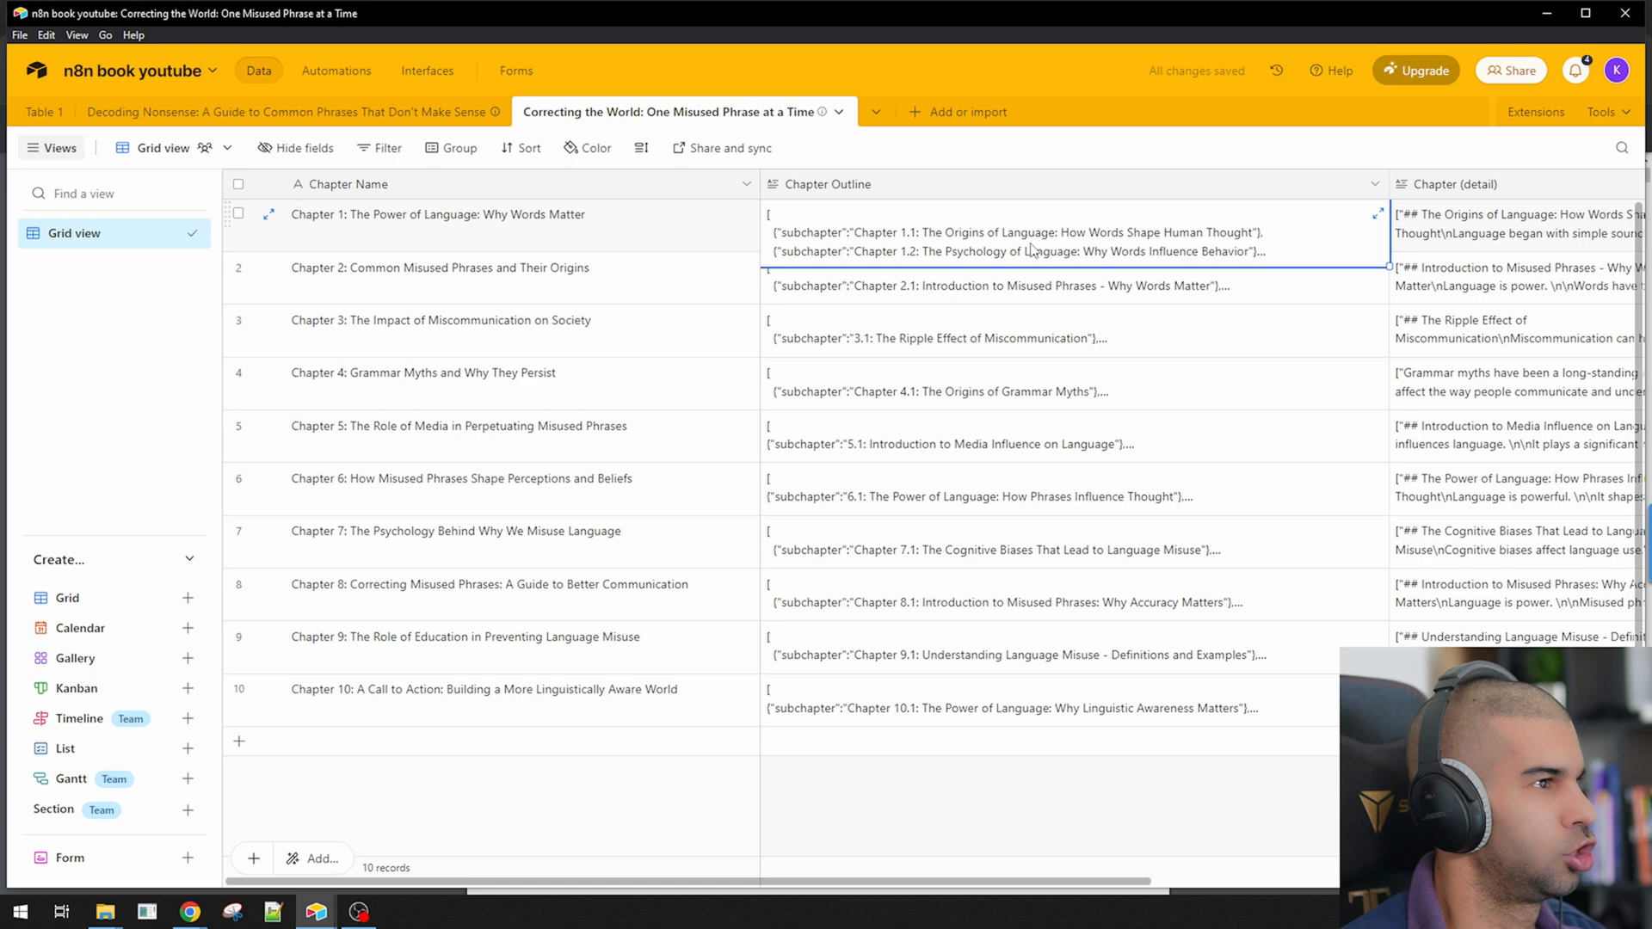
Step: Expand the Chapter 1 record, read through its text, and close it again
scroll("right", 3)
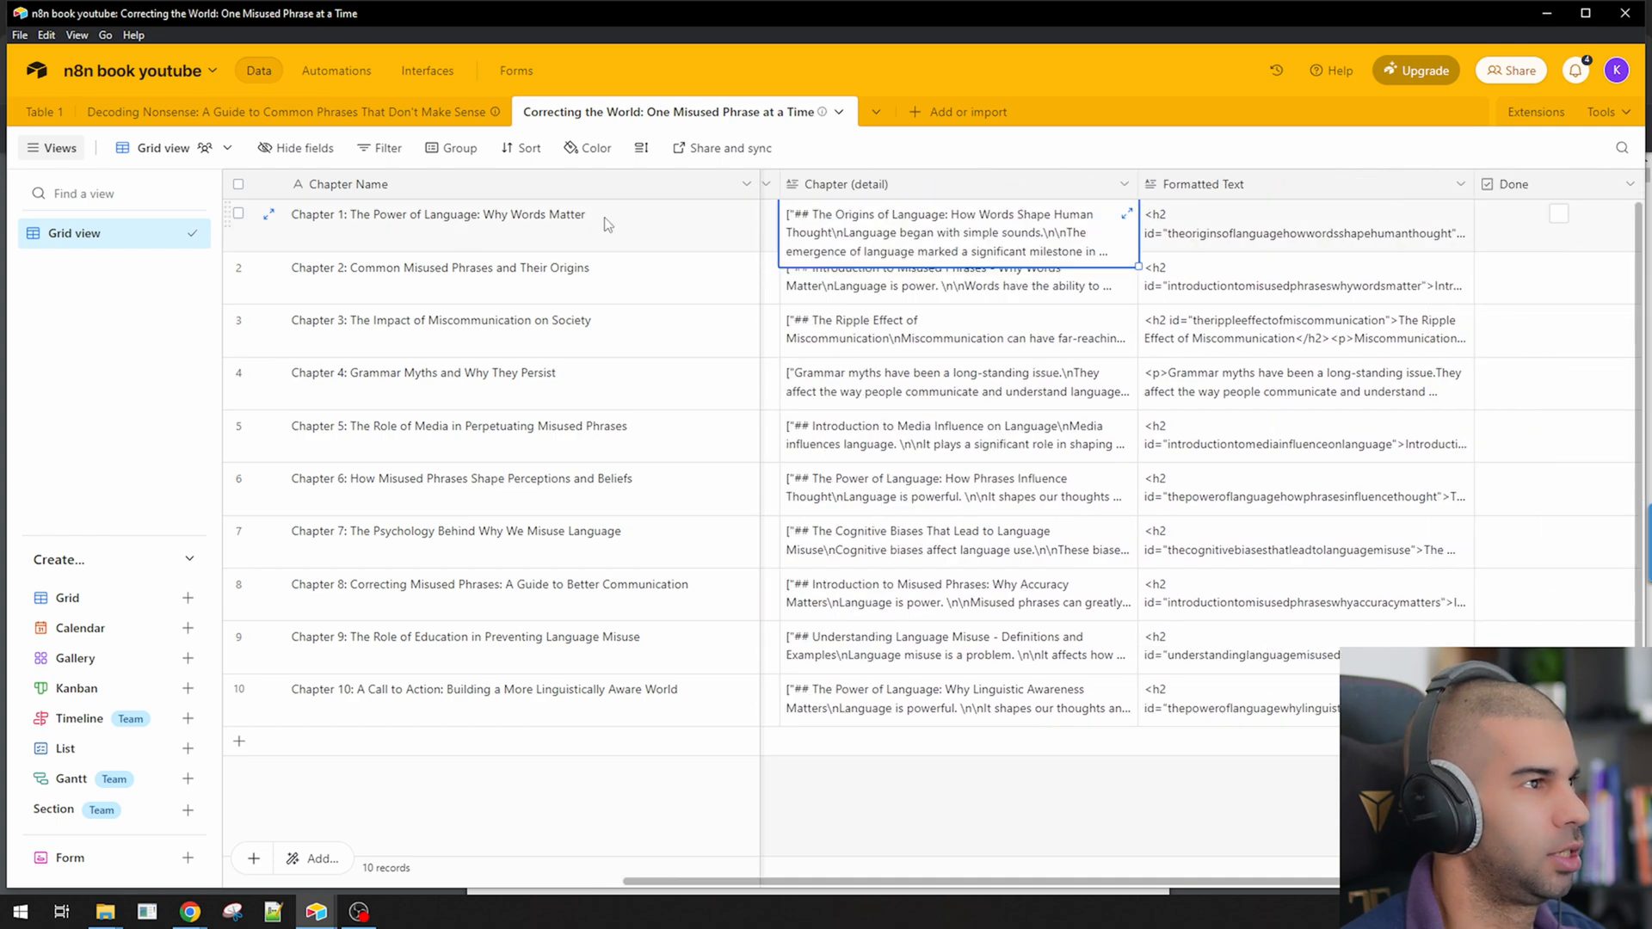
left_click(271, 215)
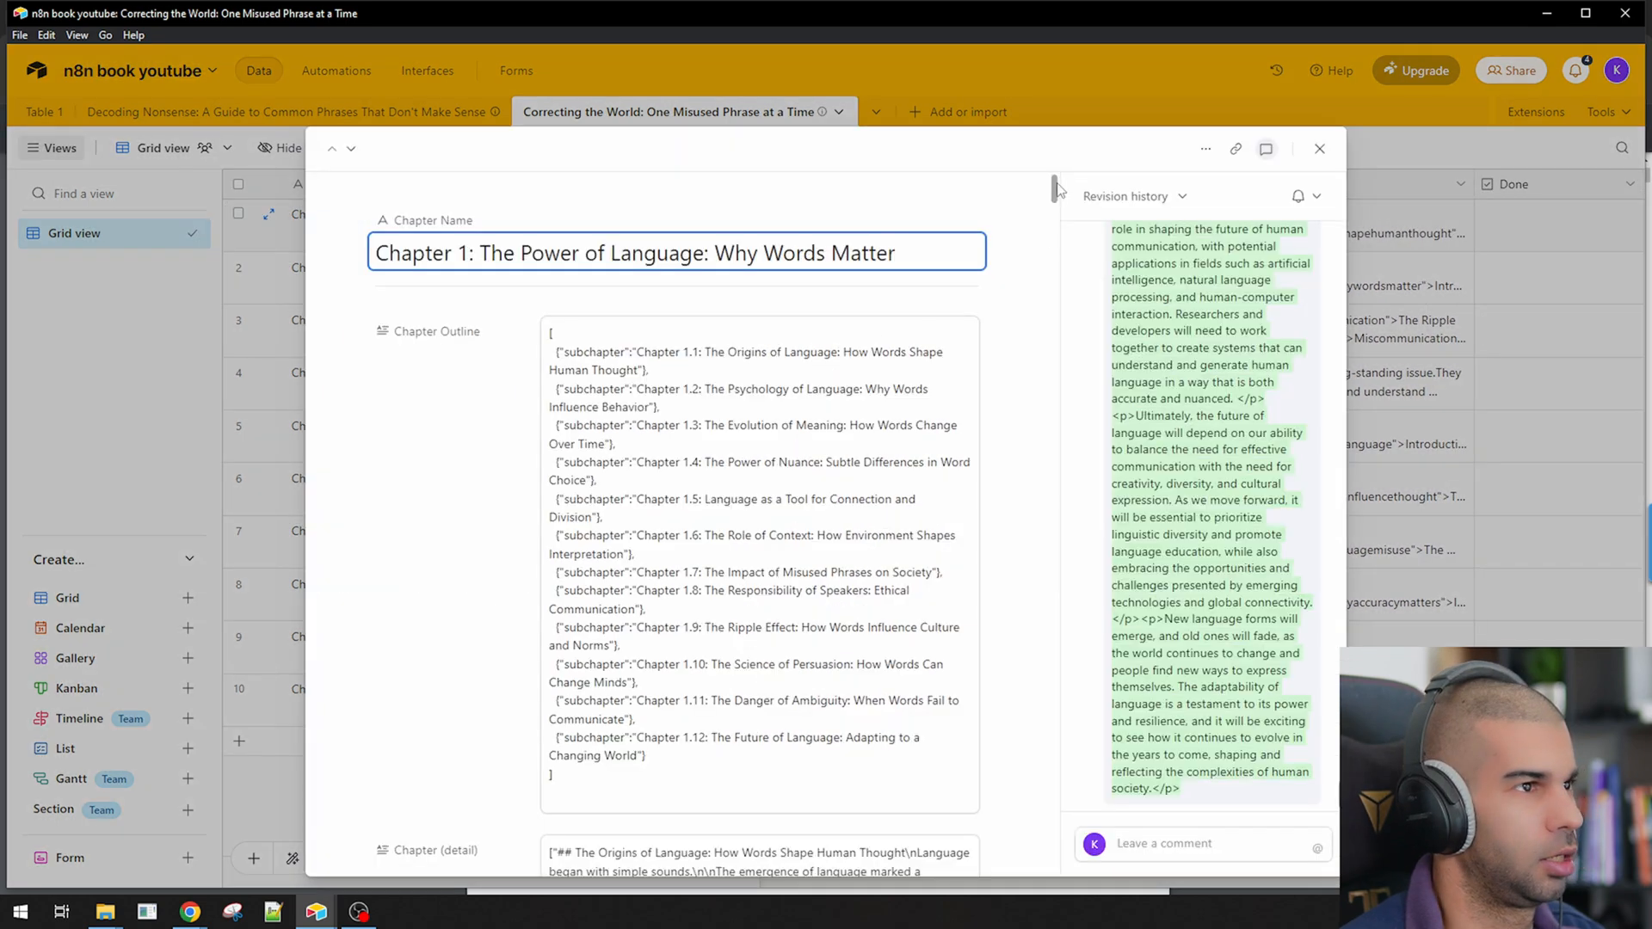
scroll("down", 3)
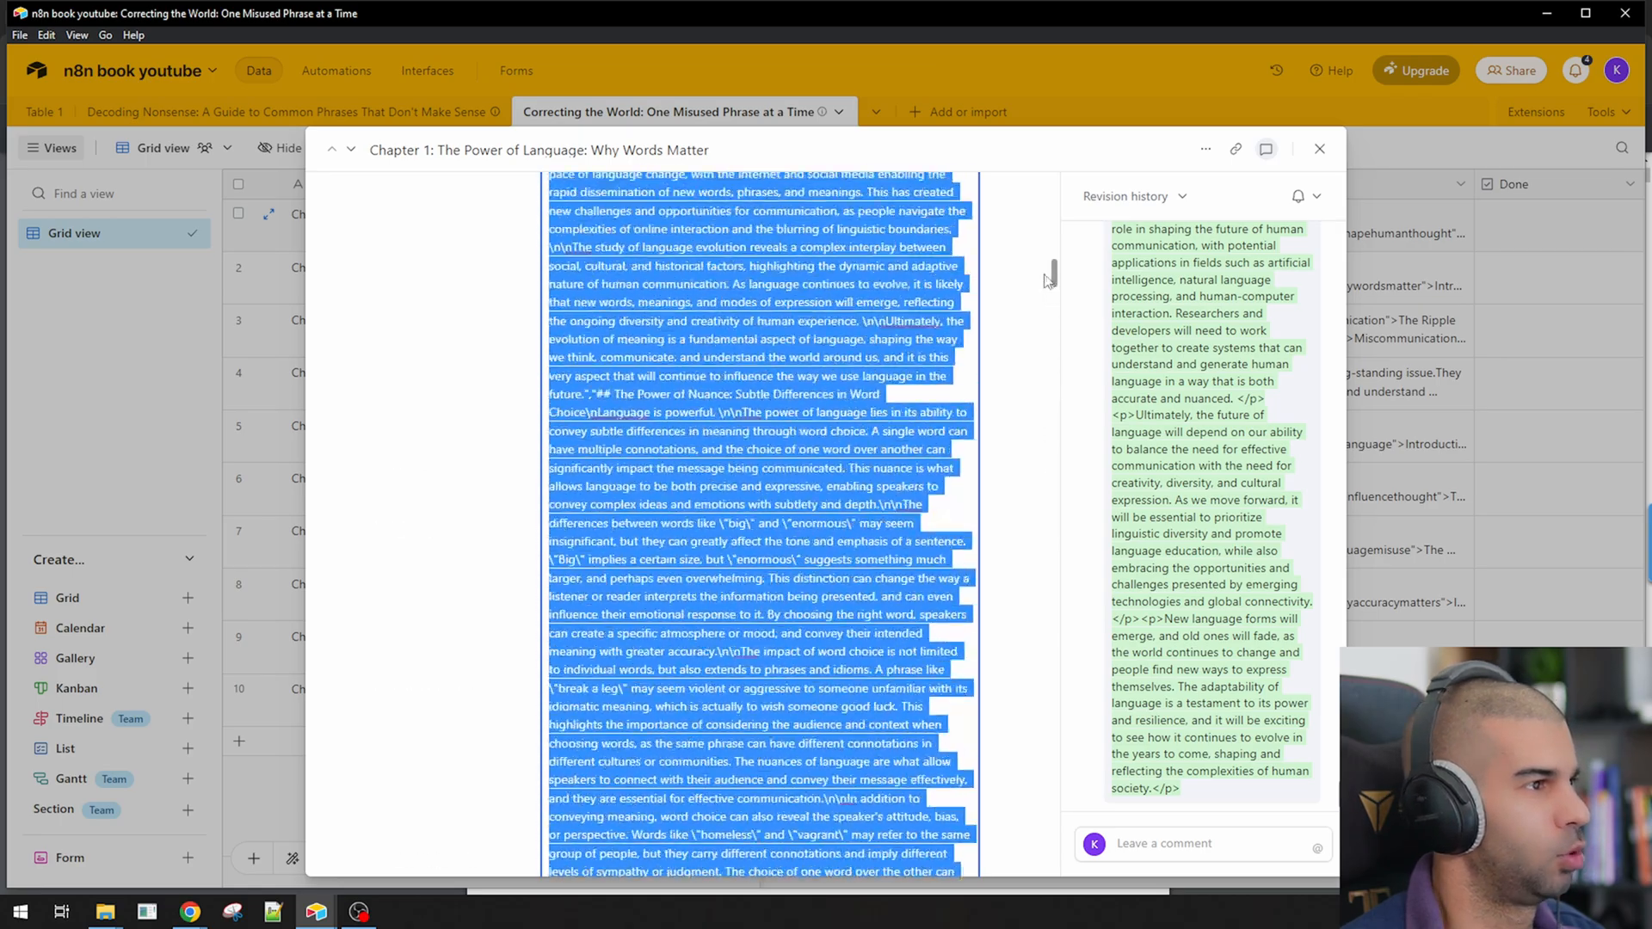
scroll("down", 3)
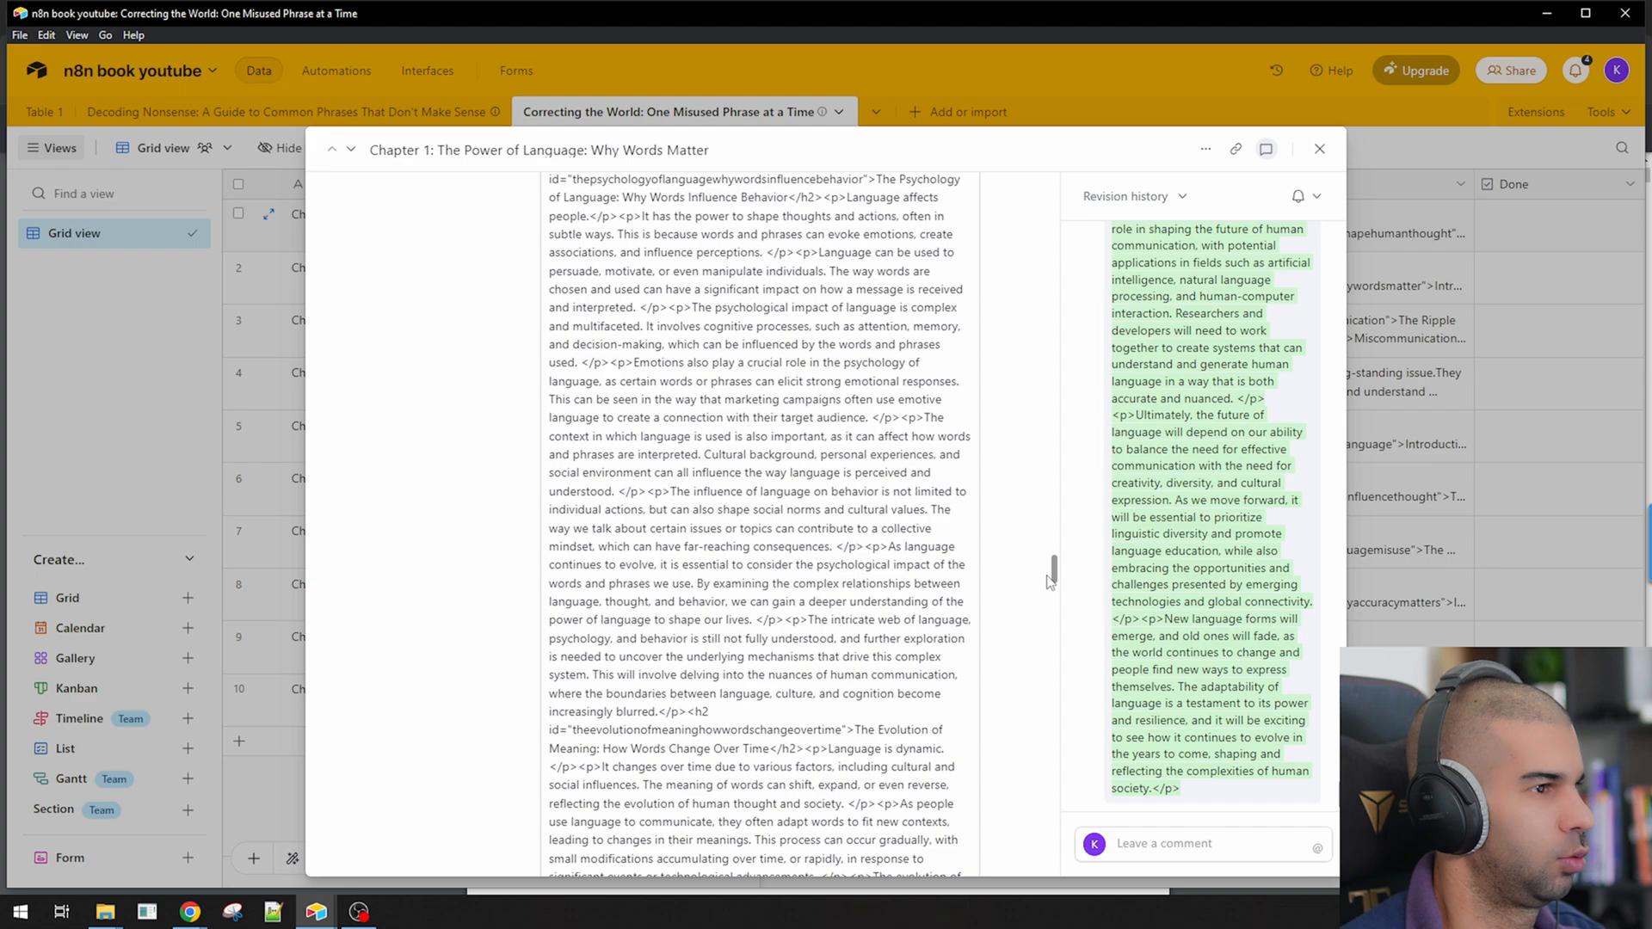
scroll("down", 3)
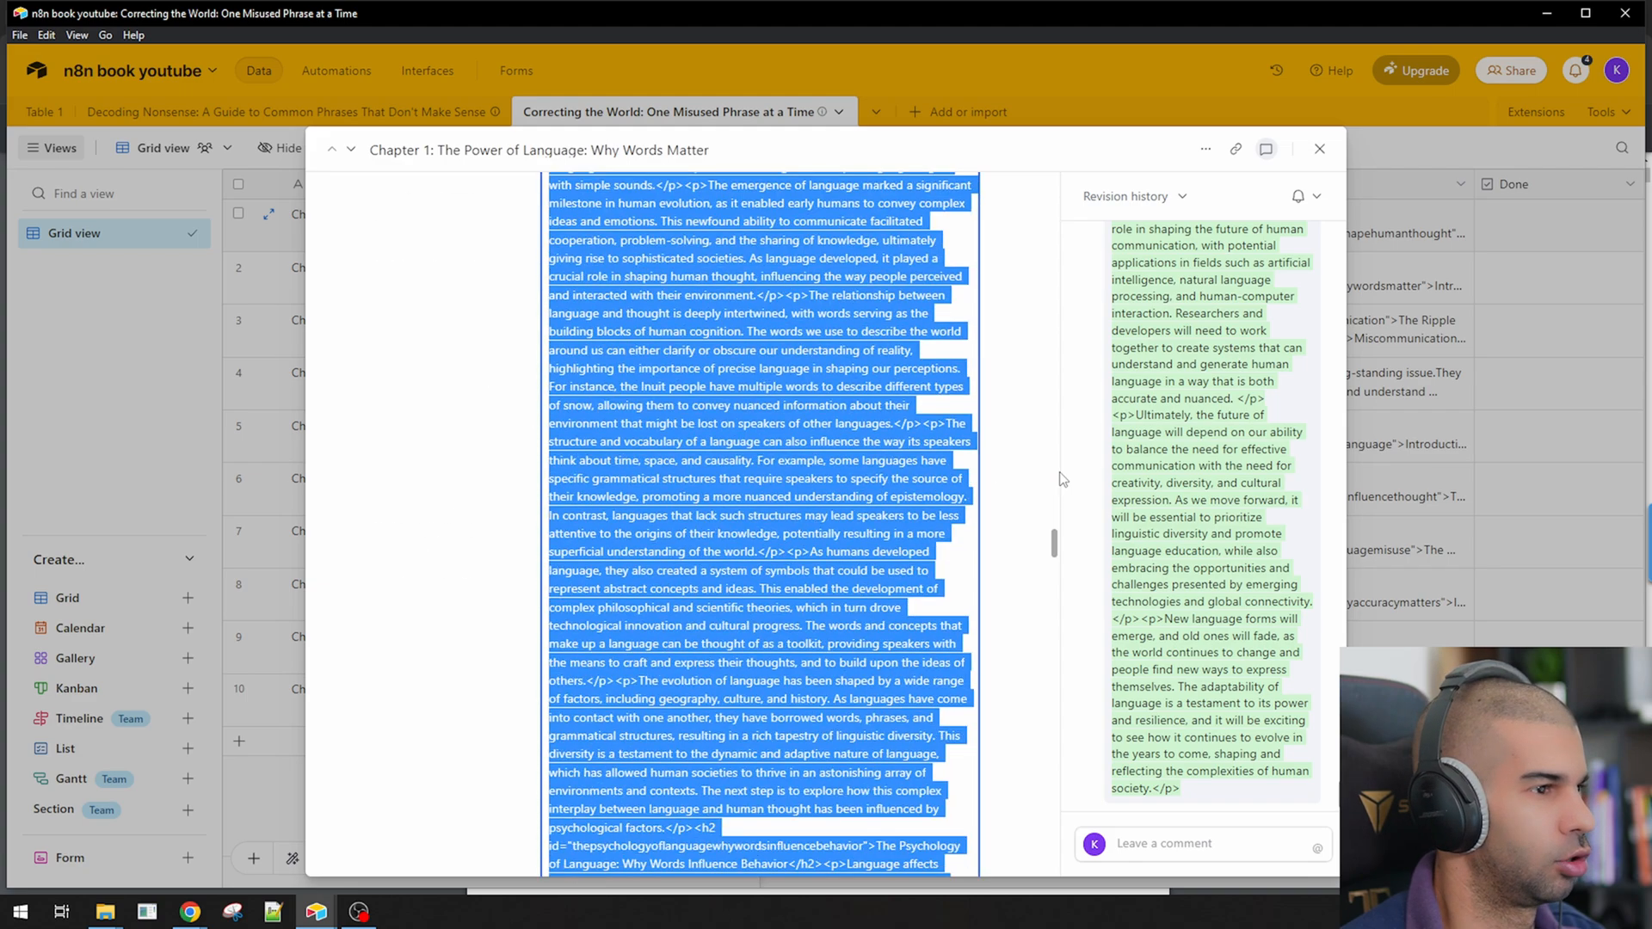
scroll("down", 3)
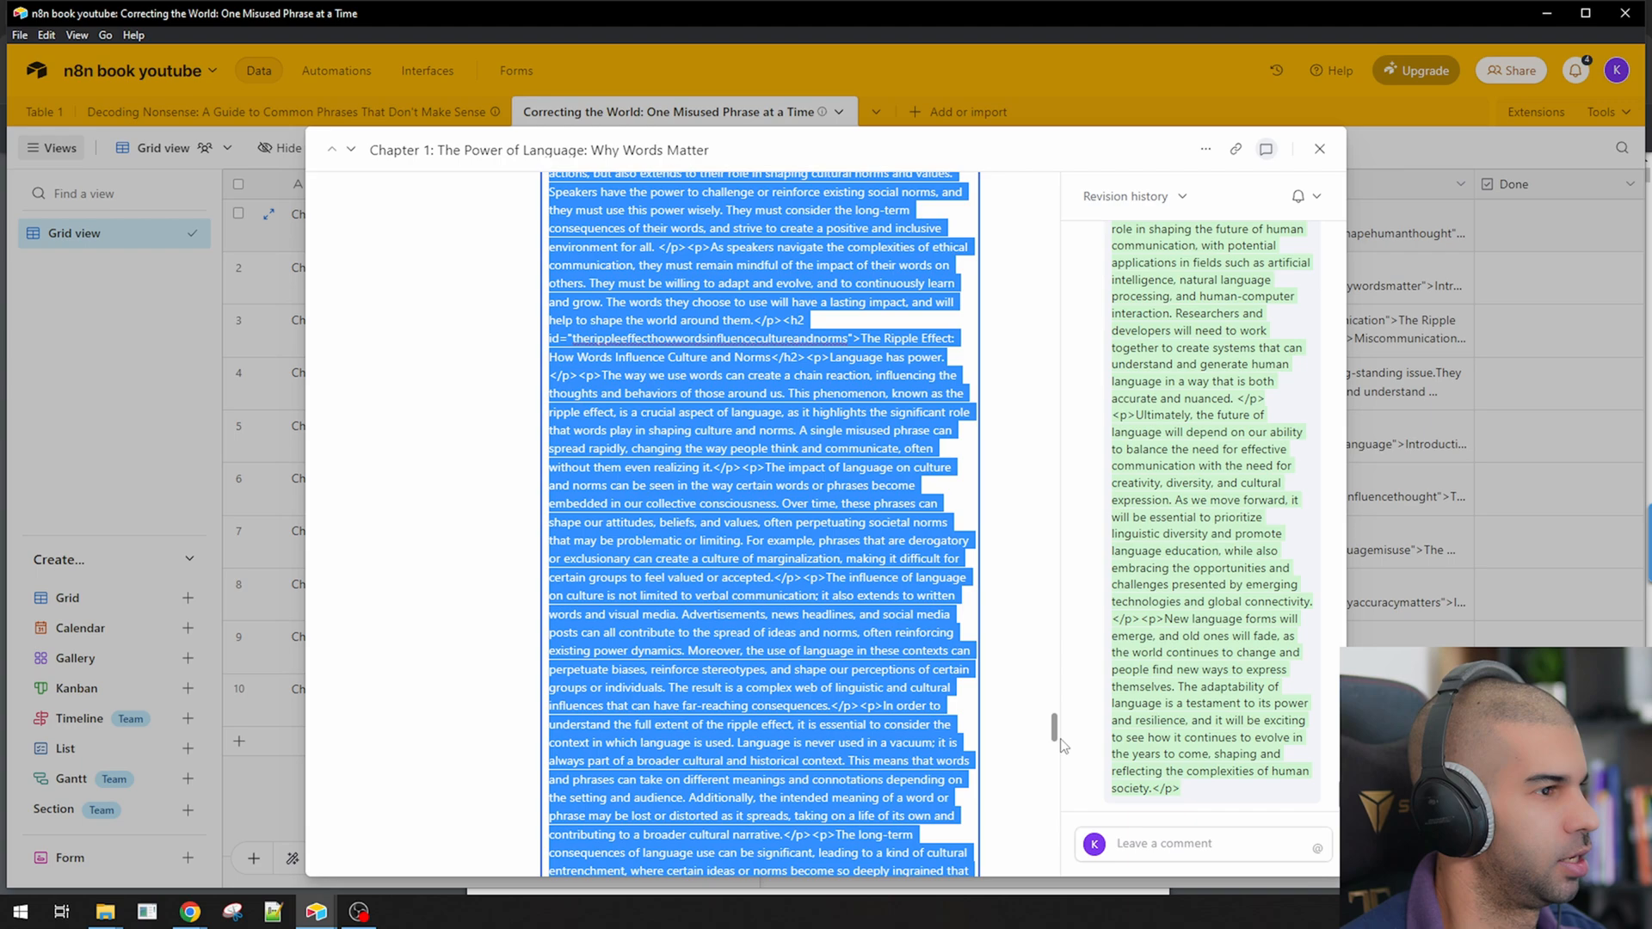
left_click(1317, 148)
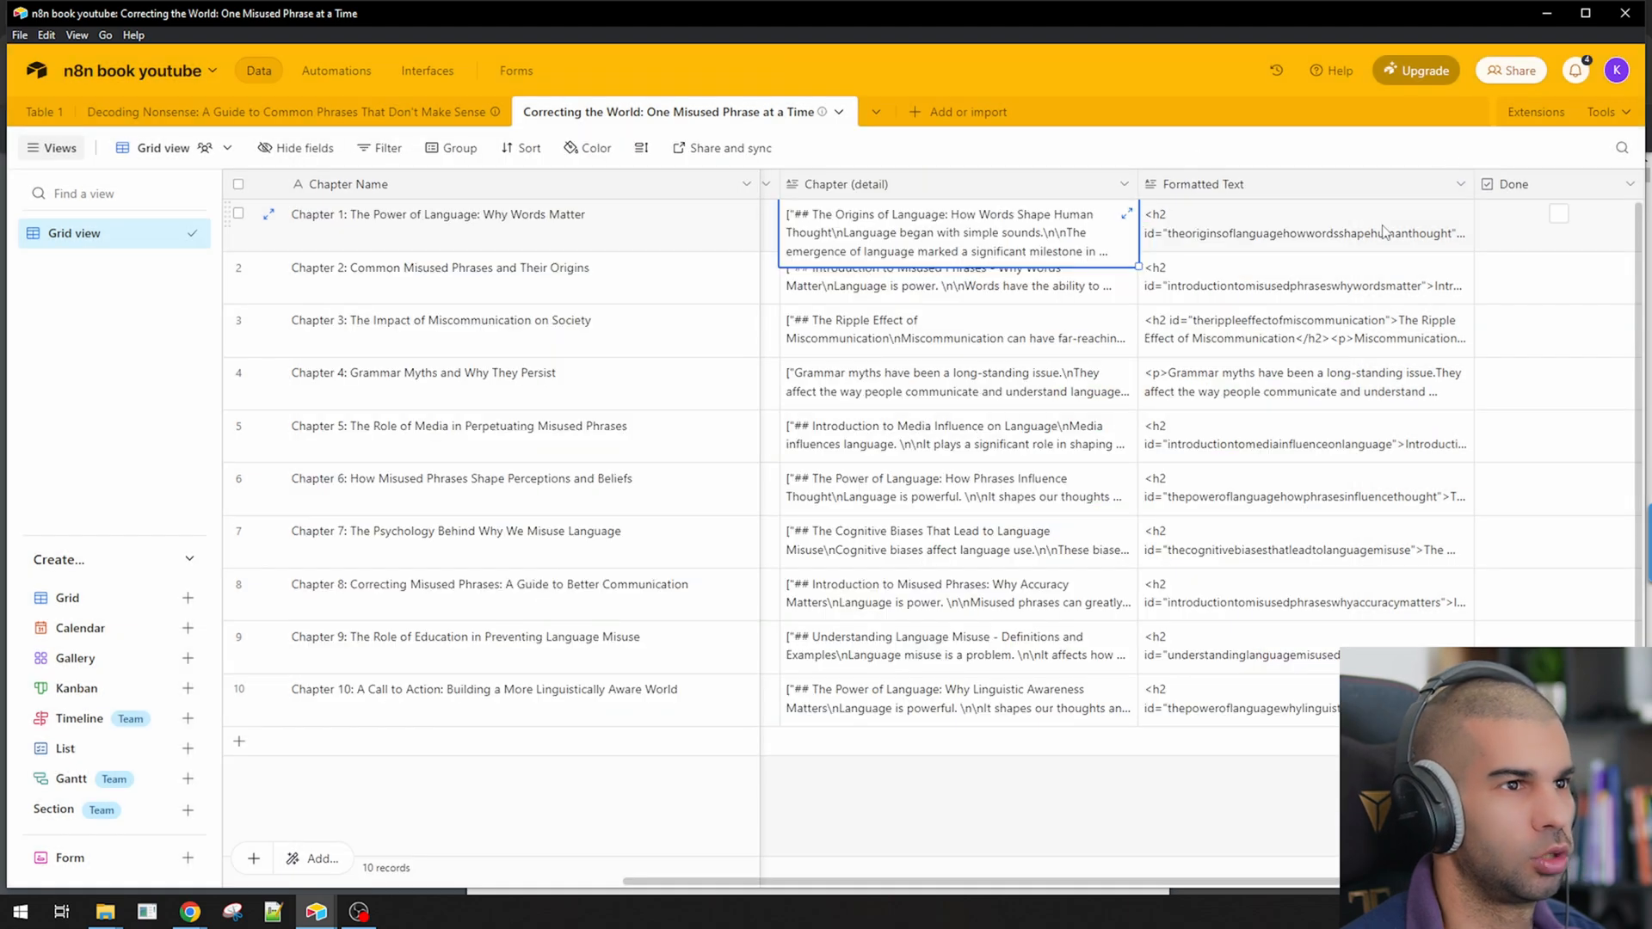
Step: Switch via Alt+Tab to the Chrome window showing the book PDF's first page
key("alt+tab")
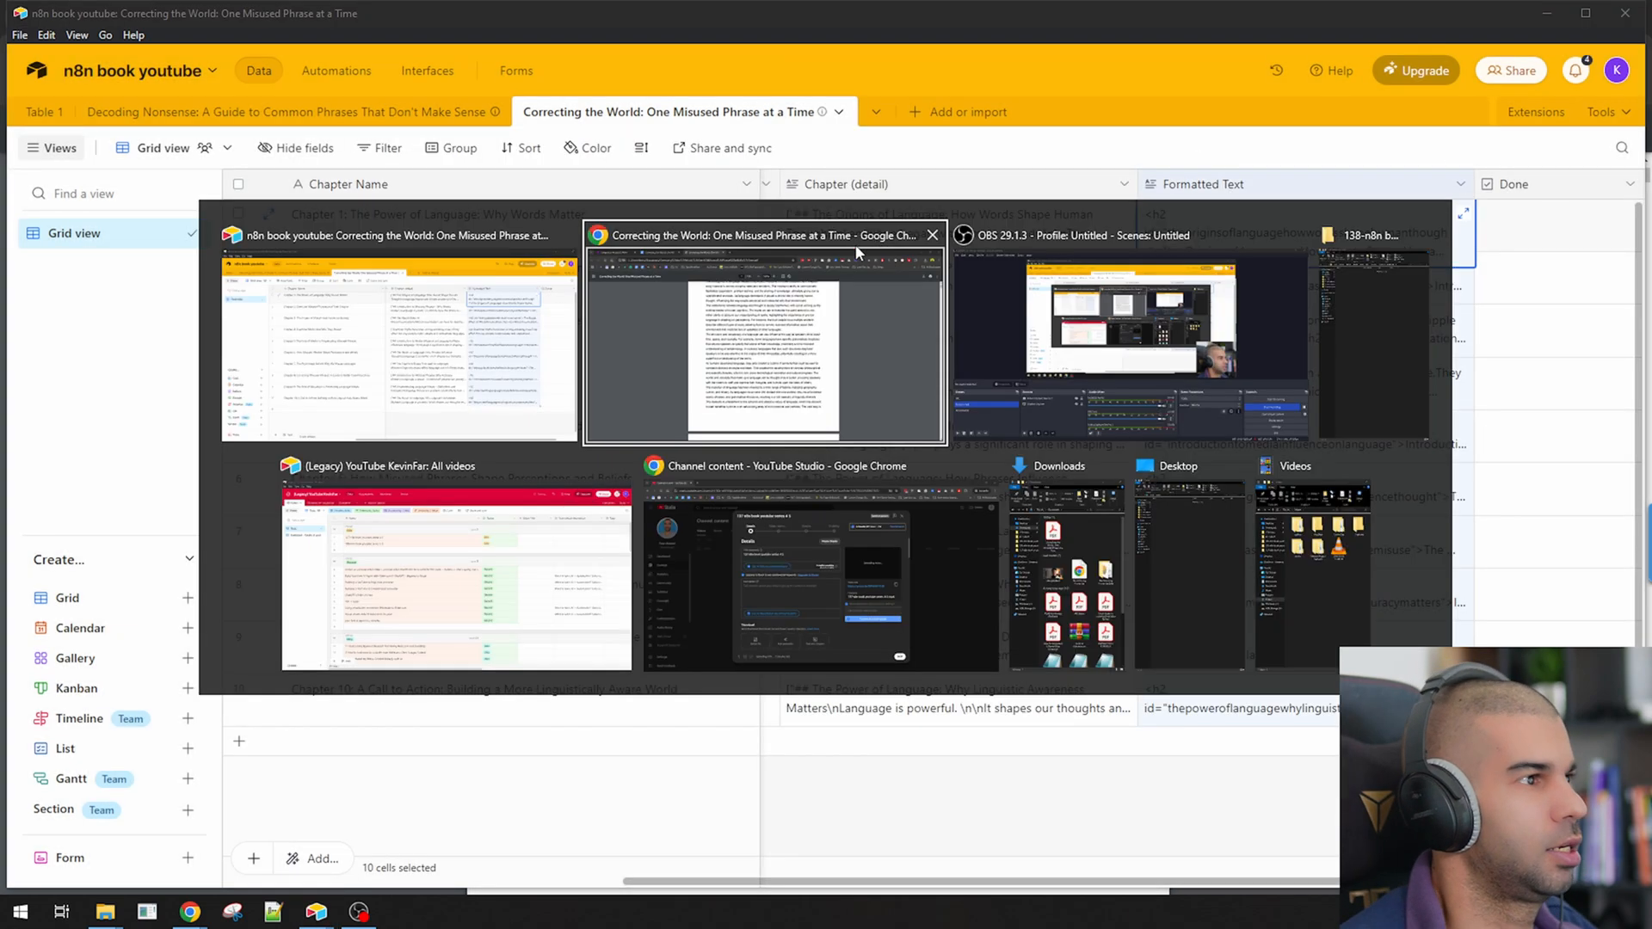
left_click(764, 332)
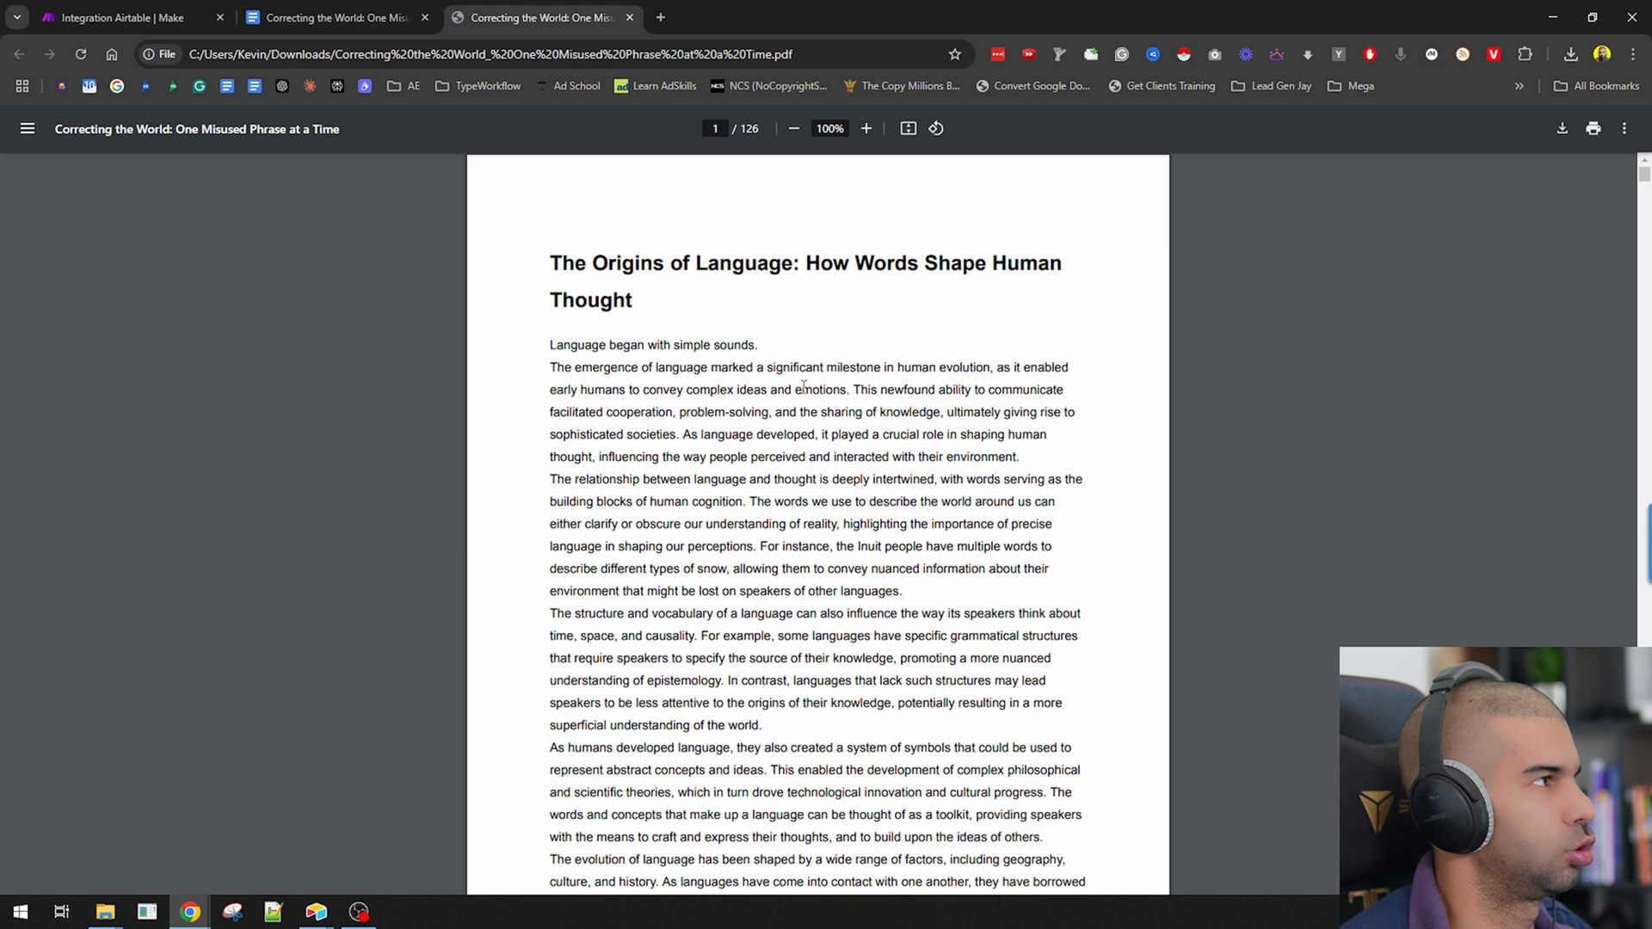
key("alt+tab")
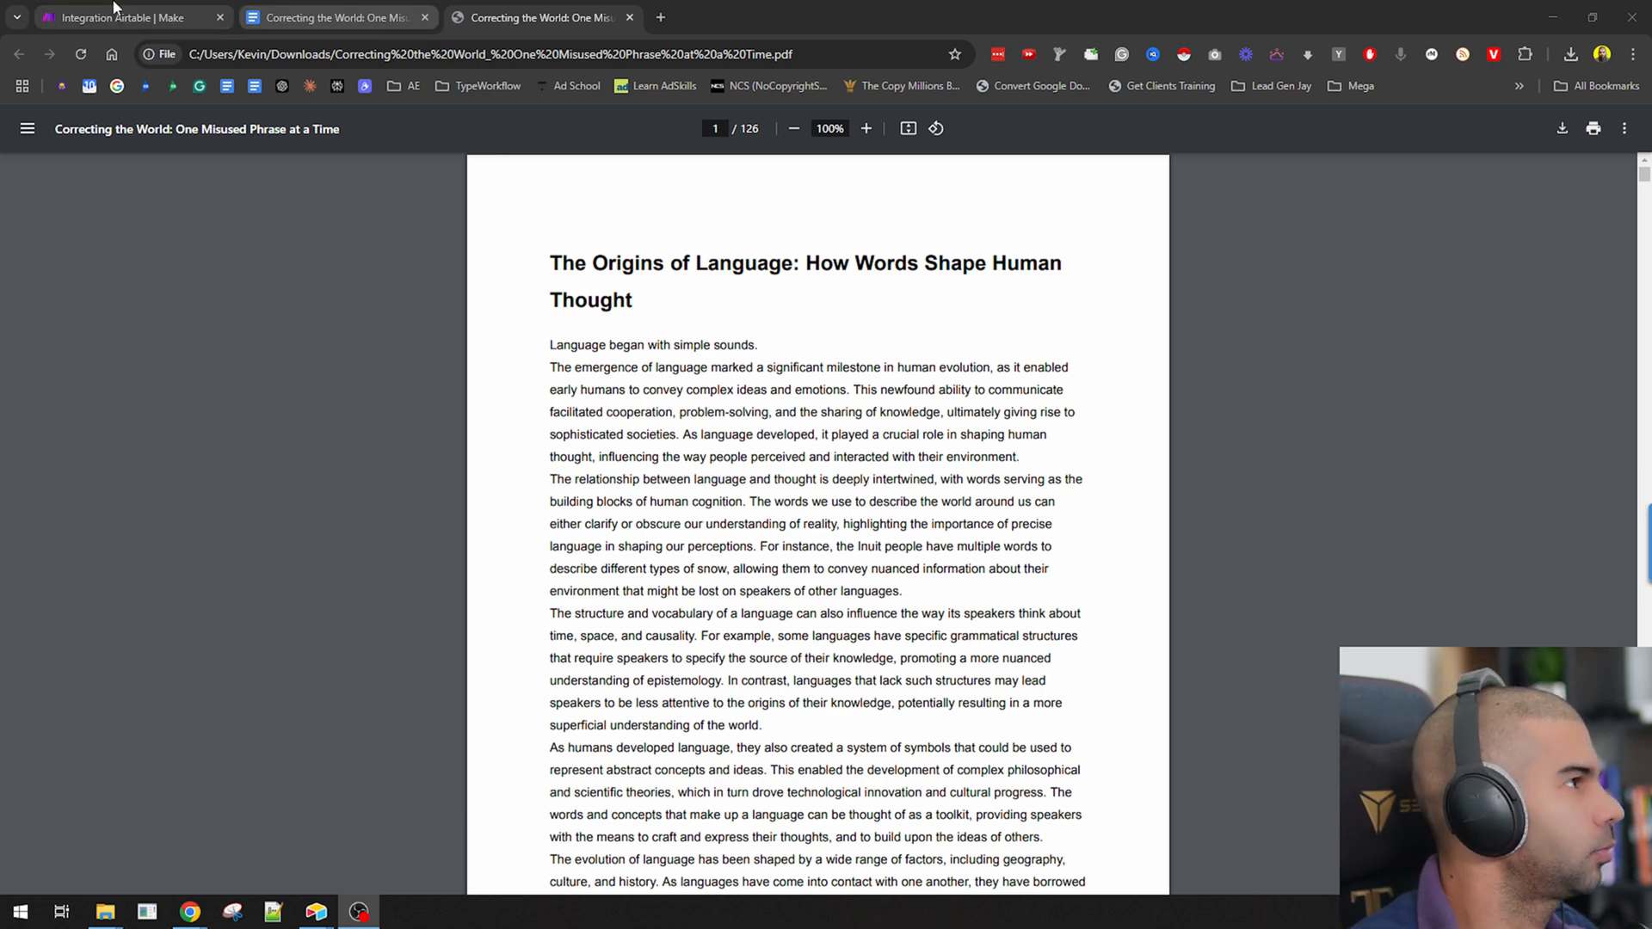
Step: Duplicate the Make Integration Airtable scenario tab to start a new scenario
left_click(126, 17)
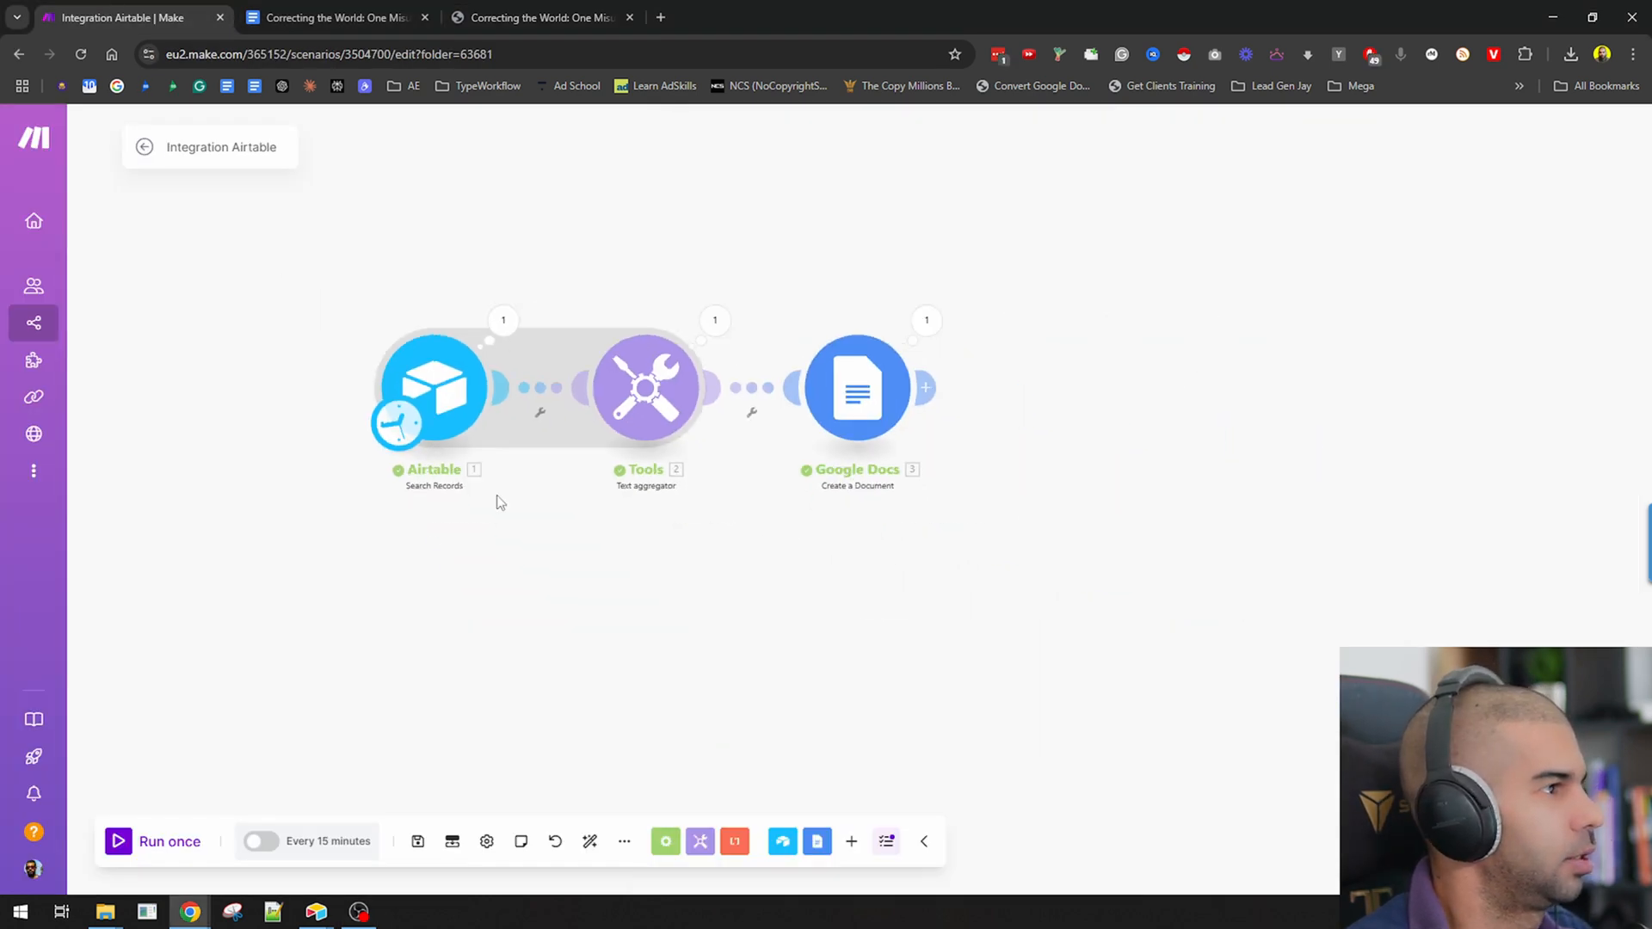
right_click(125, 17)
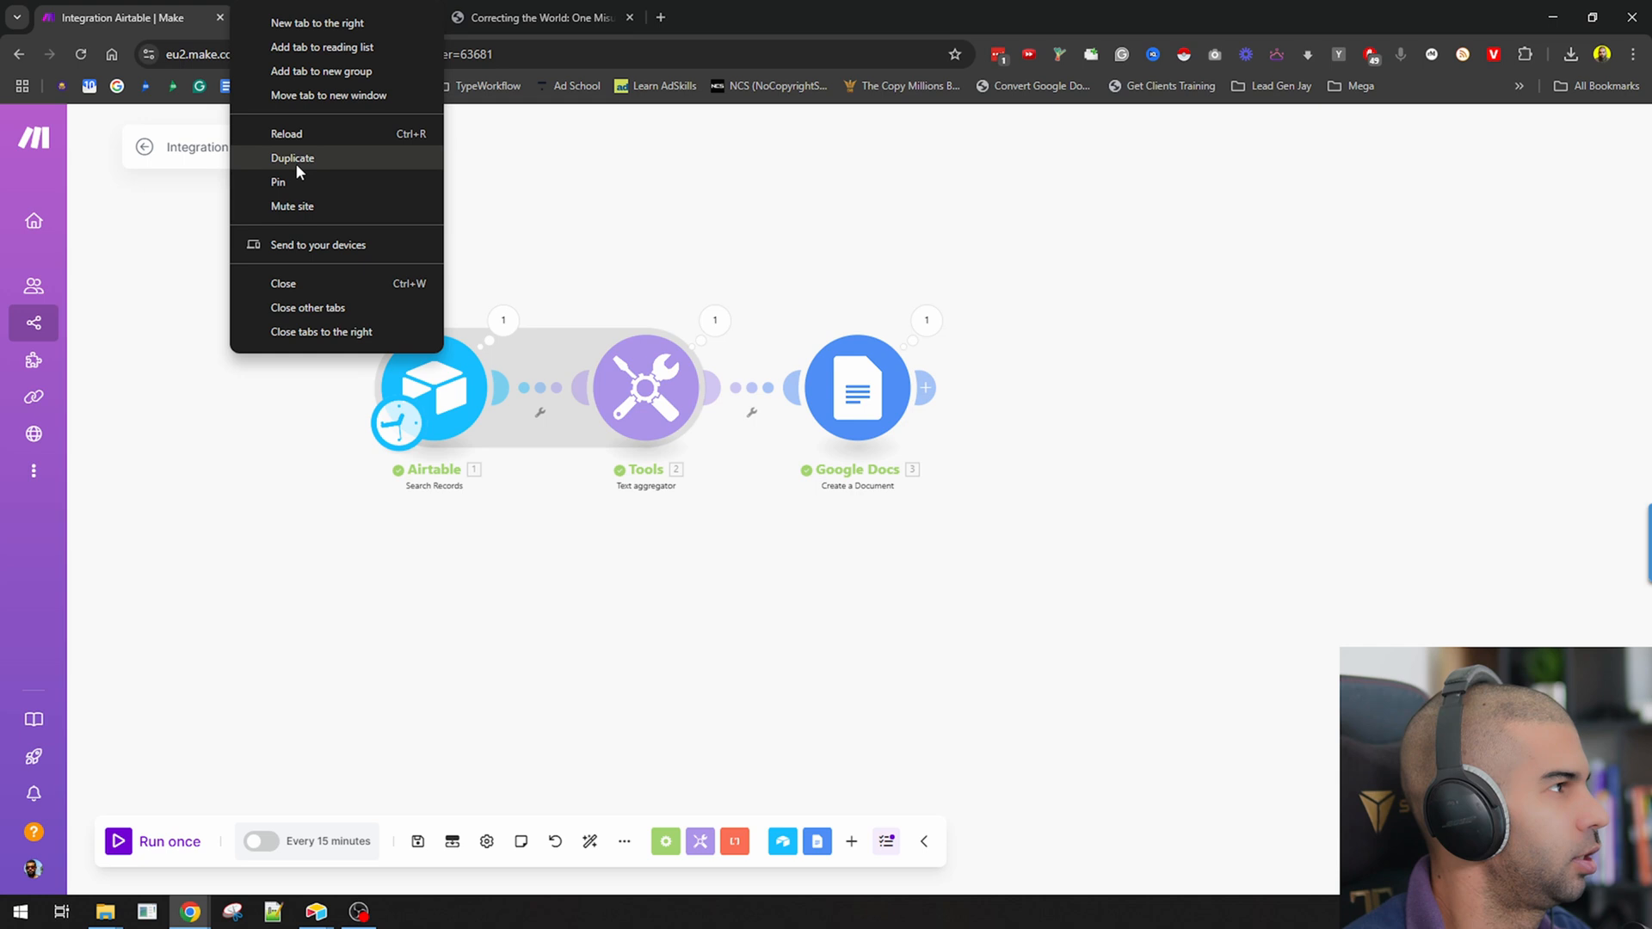
left_click(293, 159)
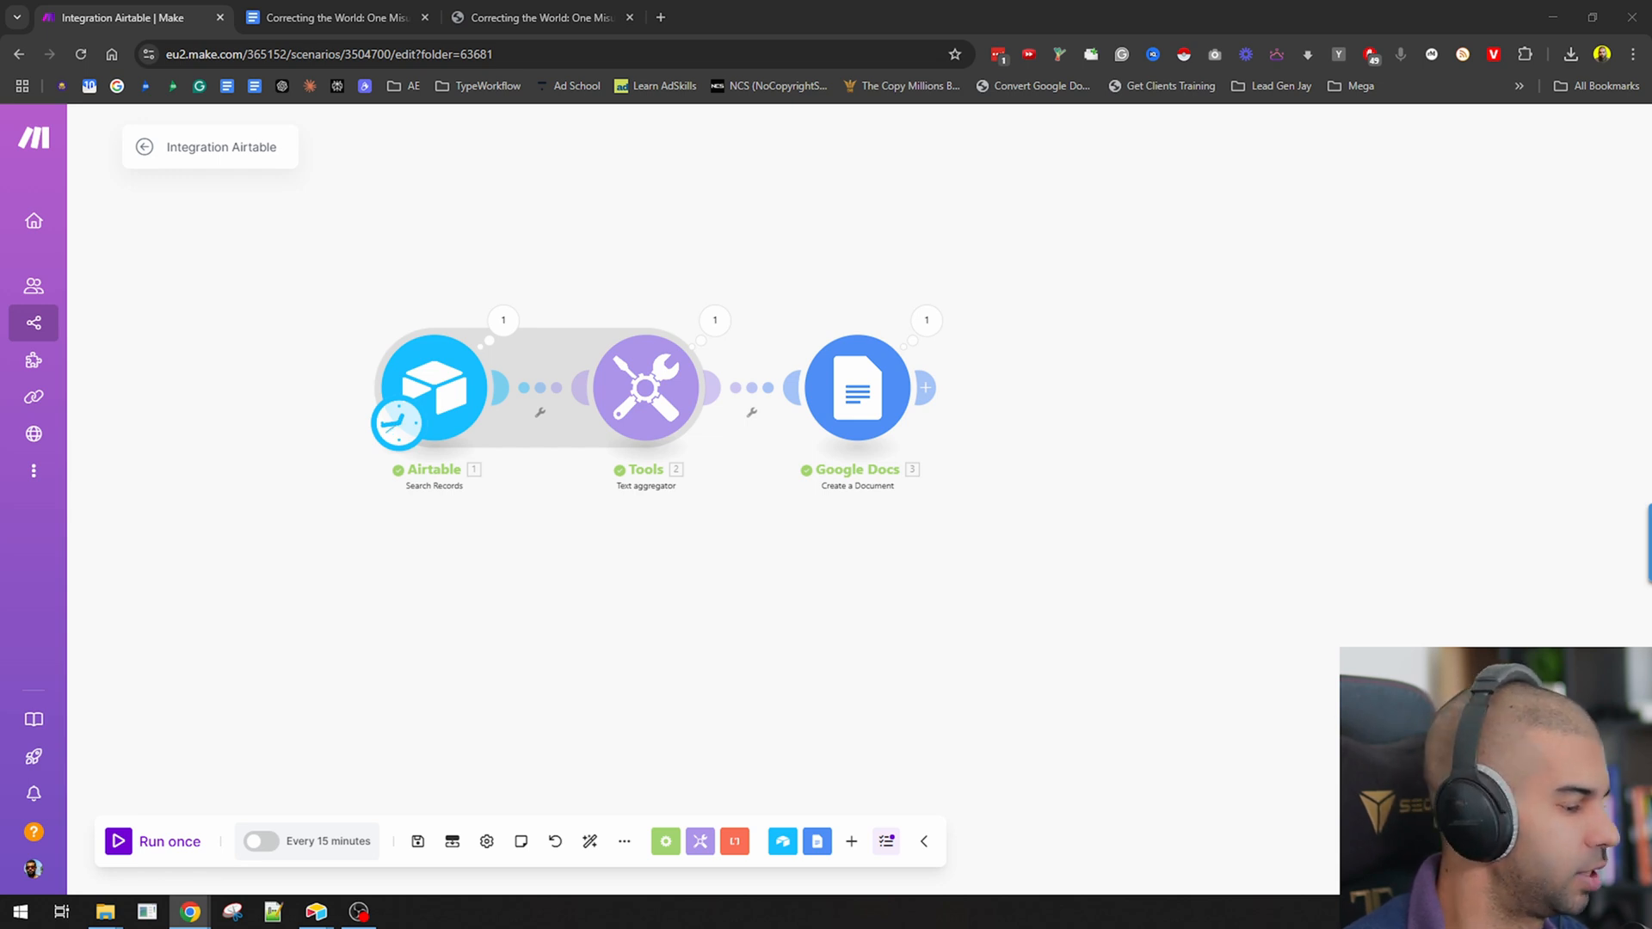
mouse_move(447, 403)
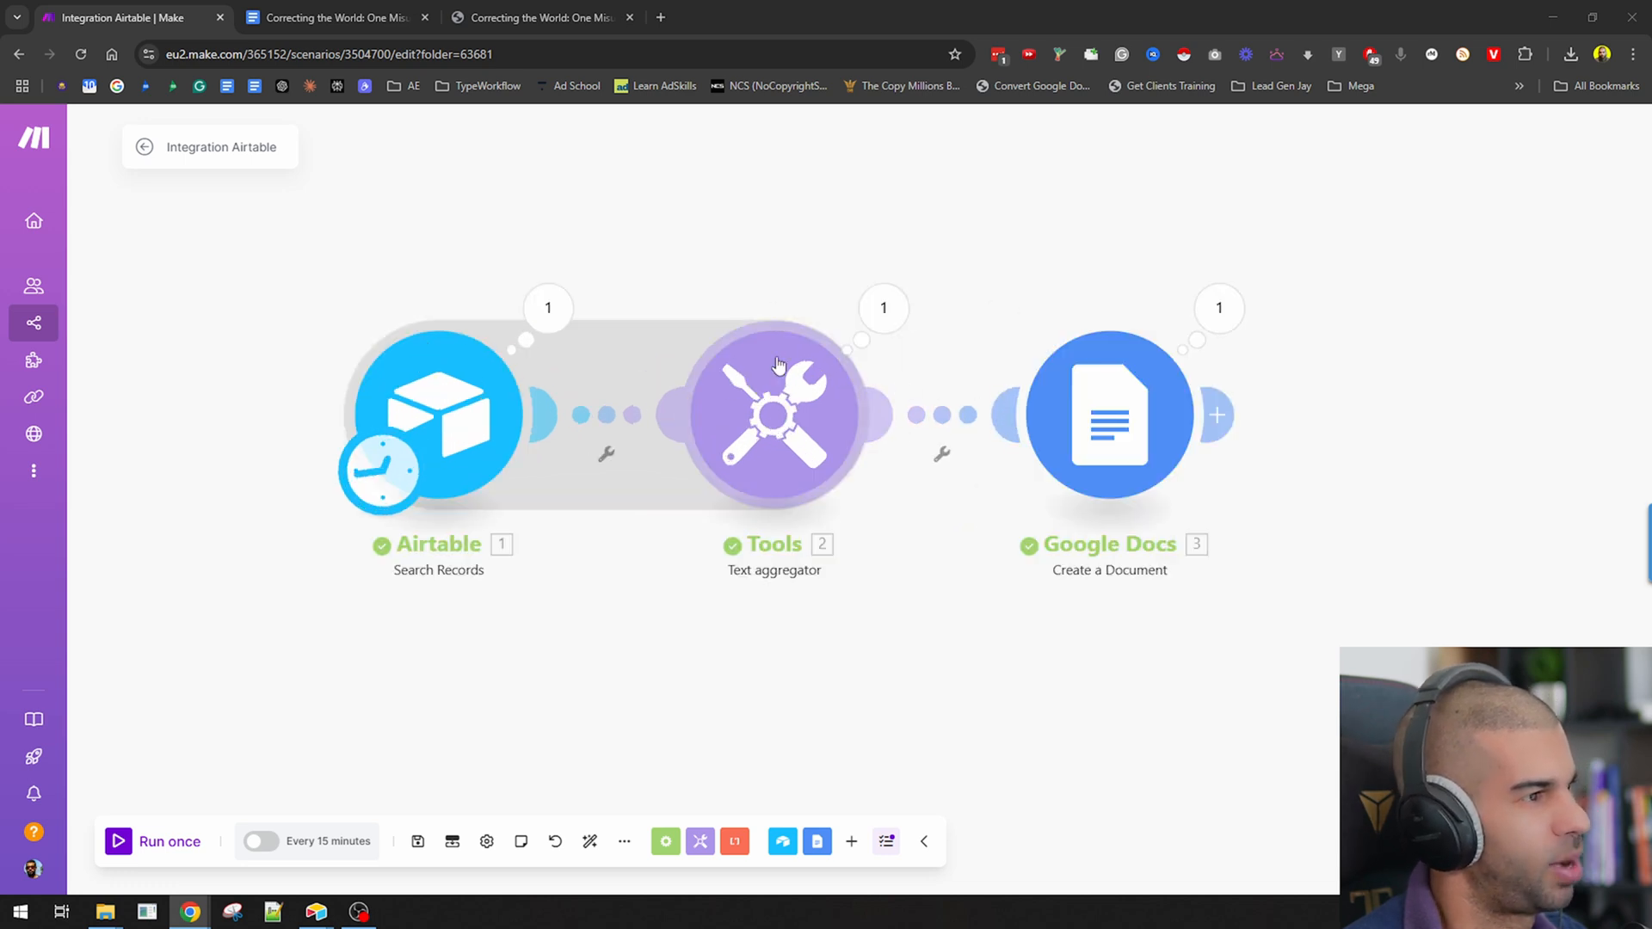
mouse_move(1096, 688)
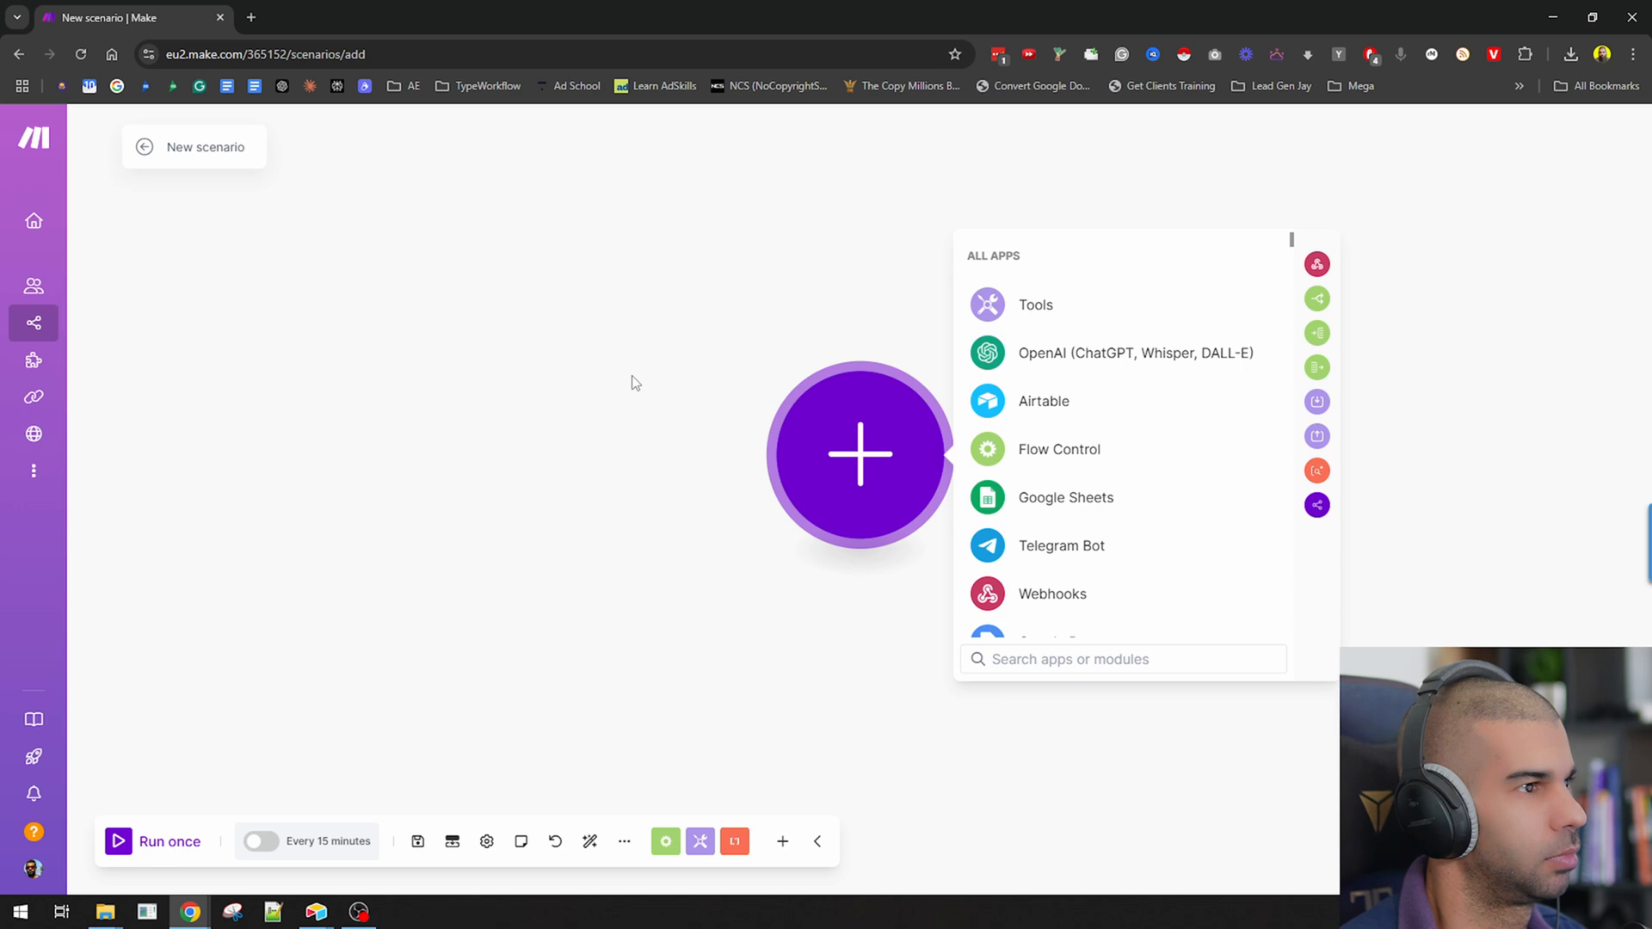
Step: Add an Airtable Search Records module using the 'all airtable bases' connection
left_click(1043, 400)
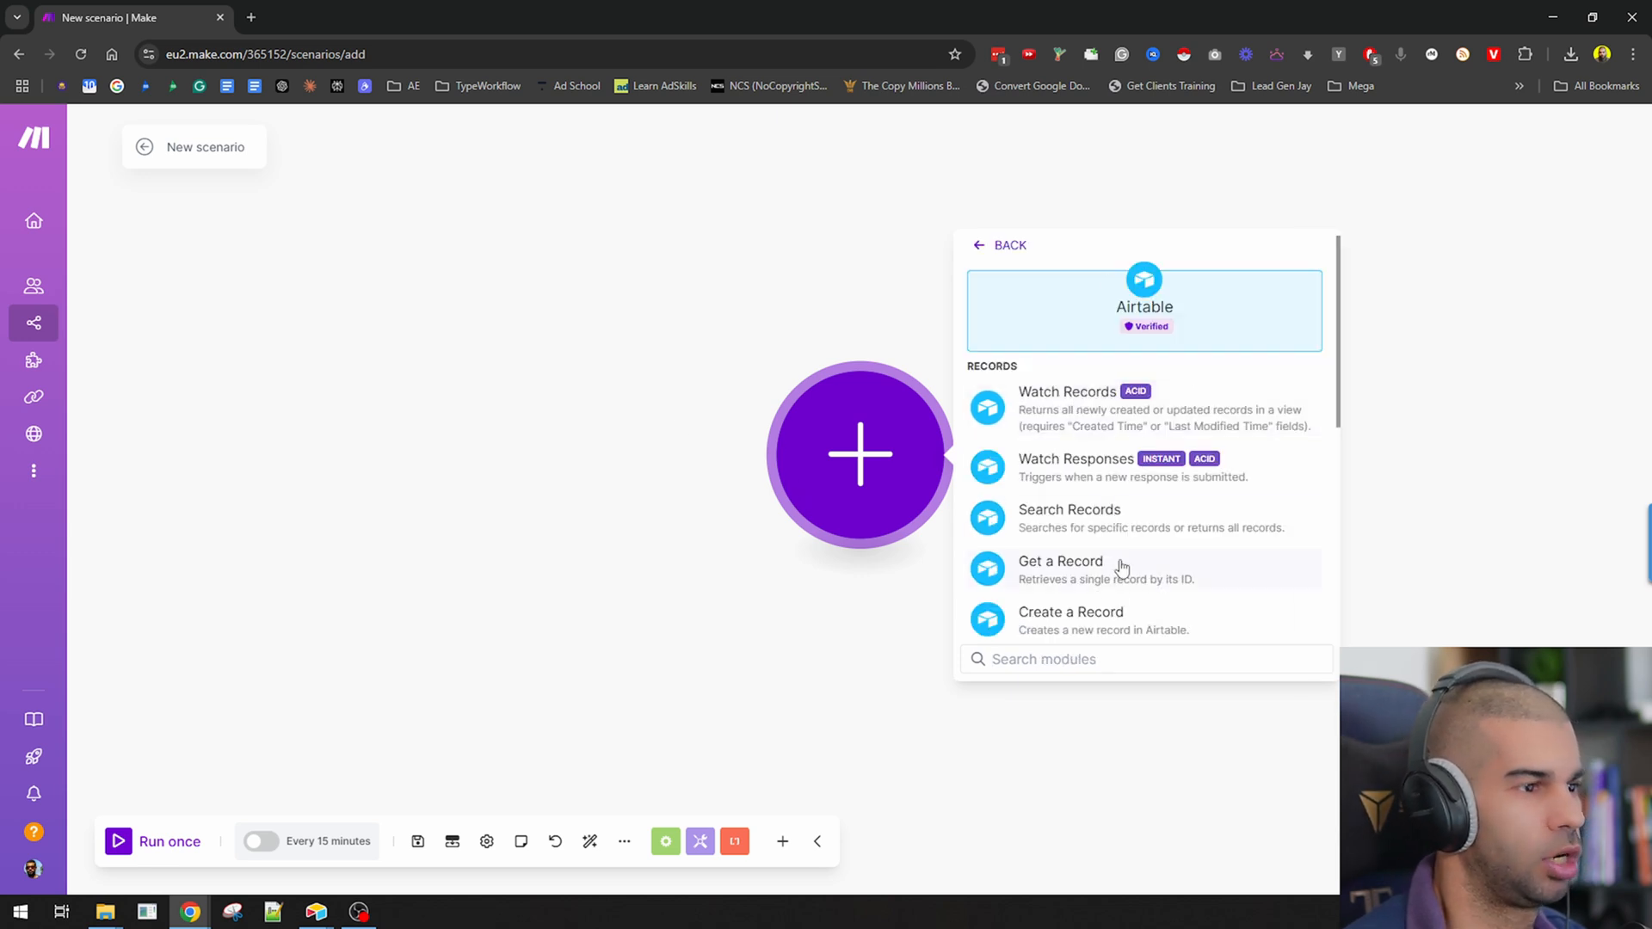
left_click(1069, 509)
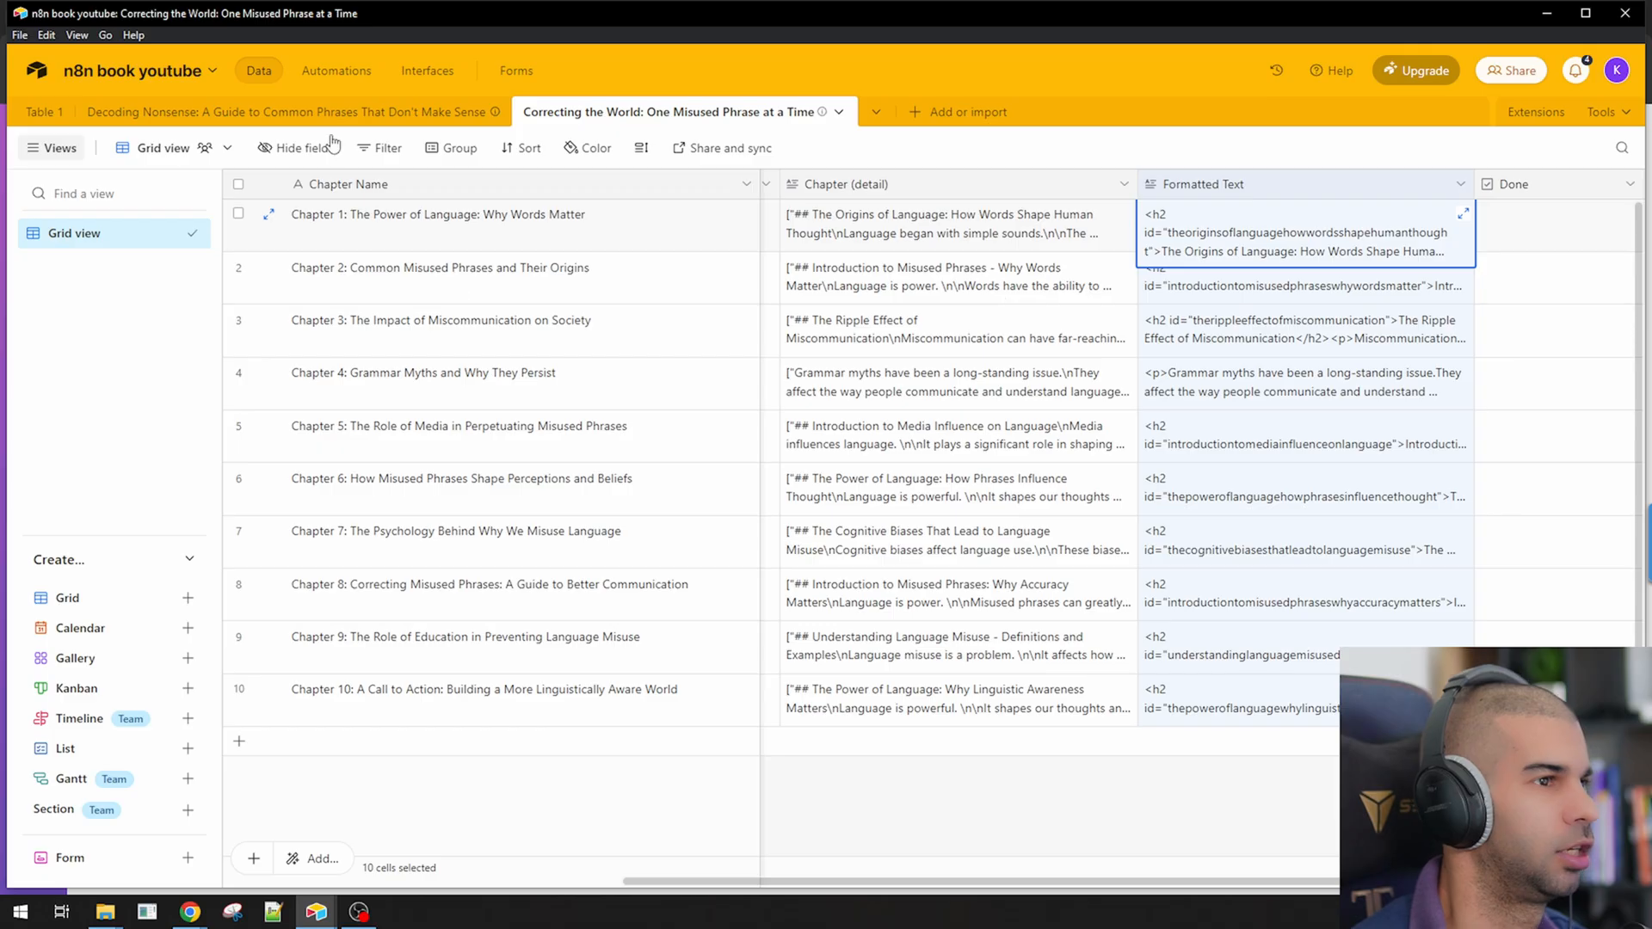
left_click(45, 111)
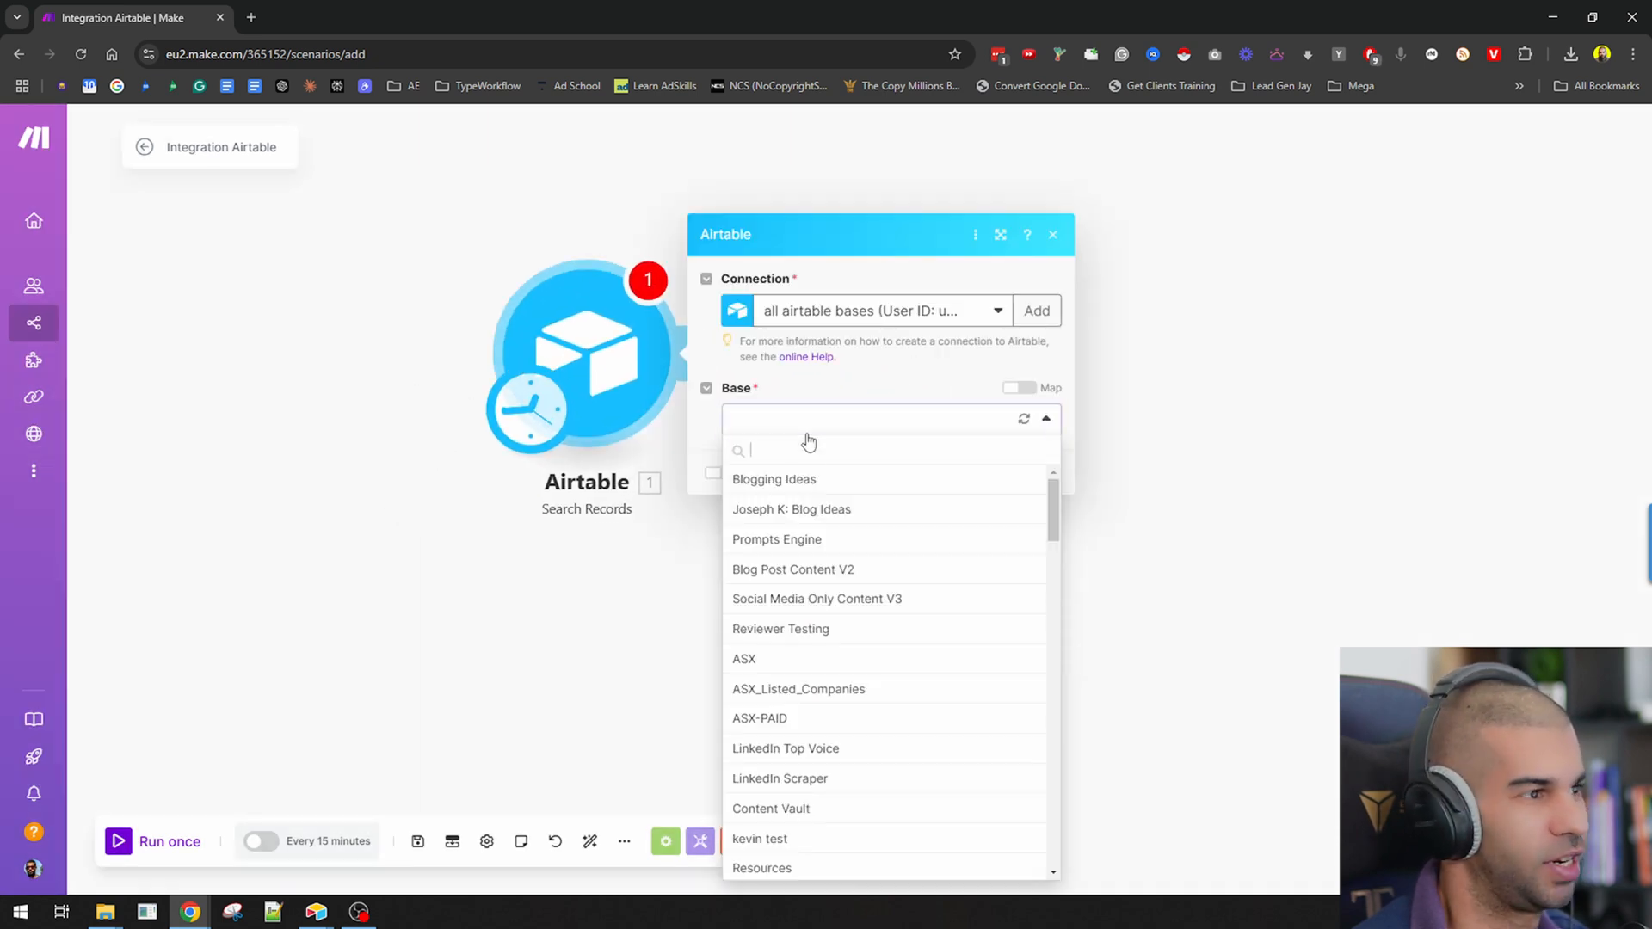
Step: Point the search at the n8n book youtube base and its chapter table
type("n8n")
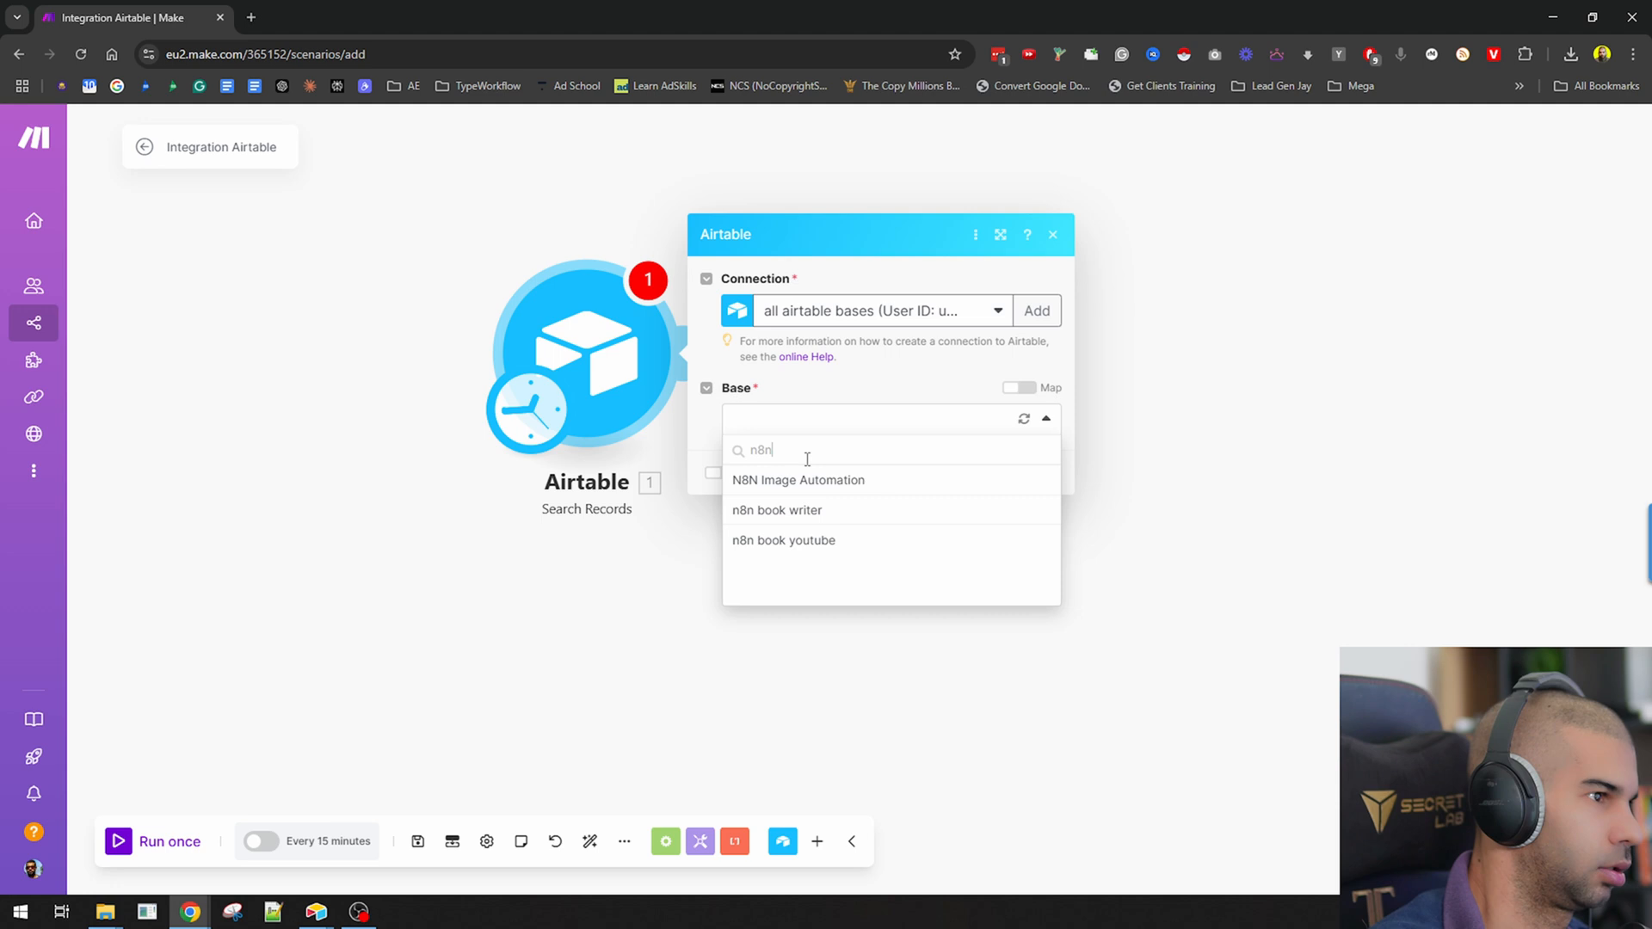
left_click(784, 541)
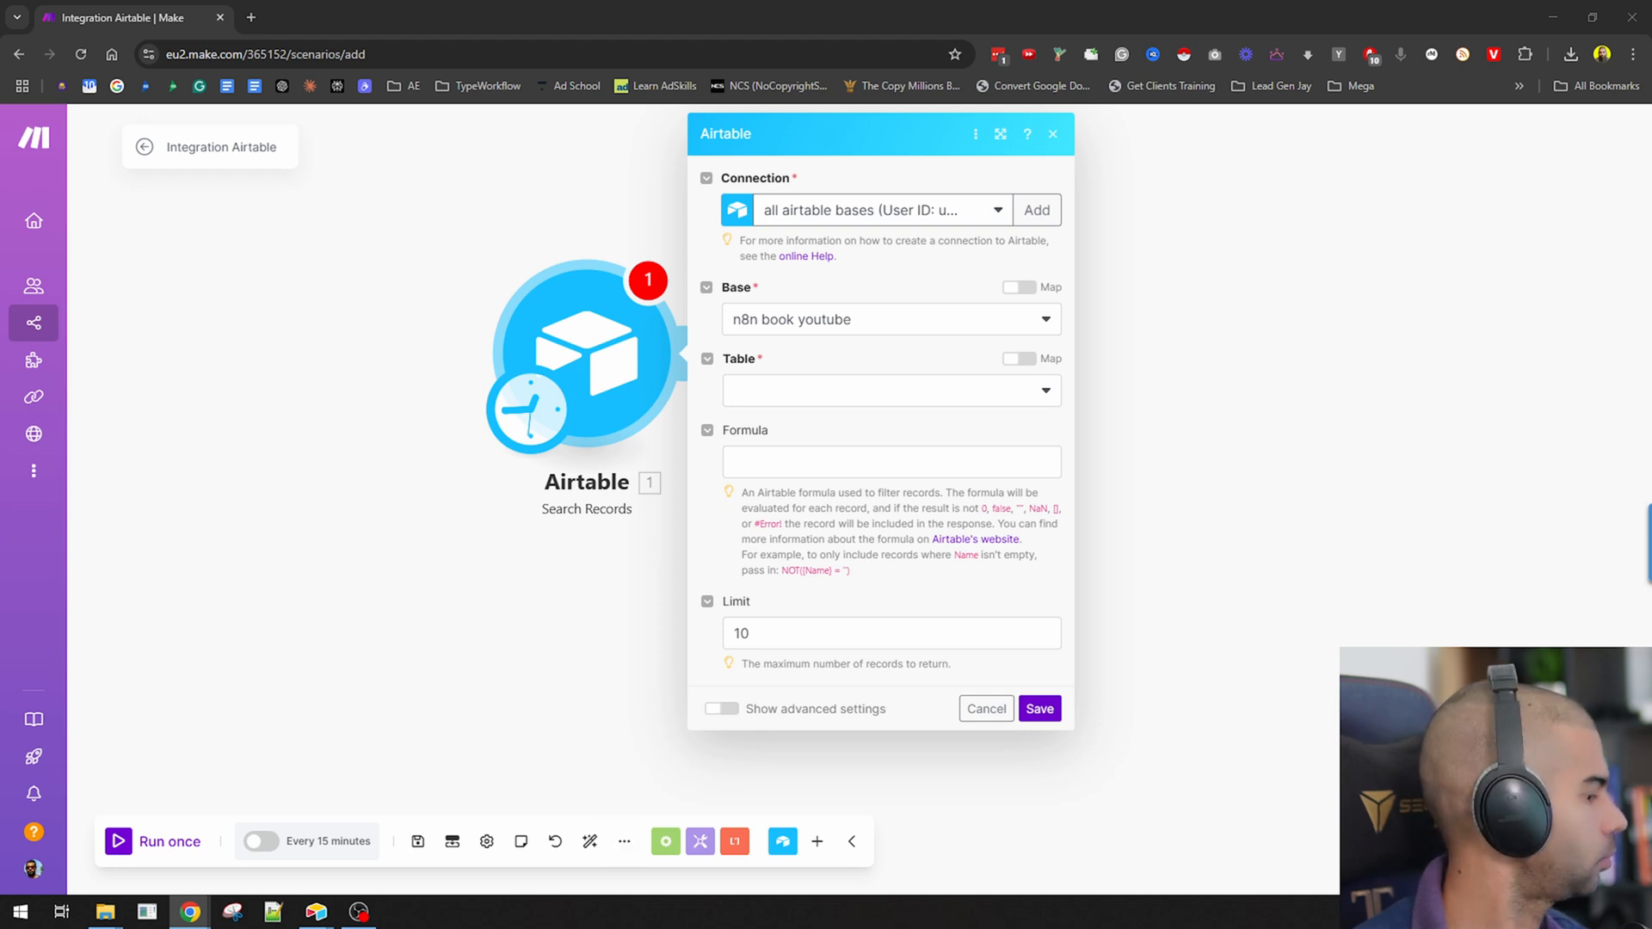
mouse_move(880, 429)
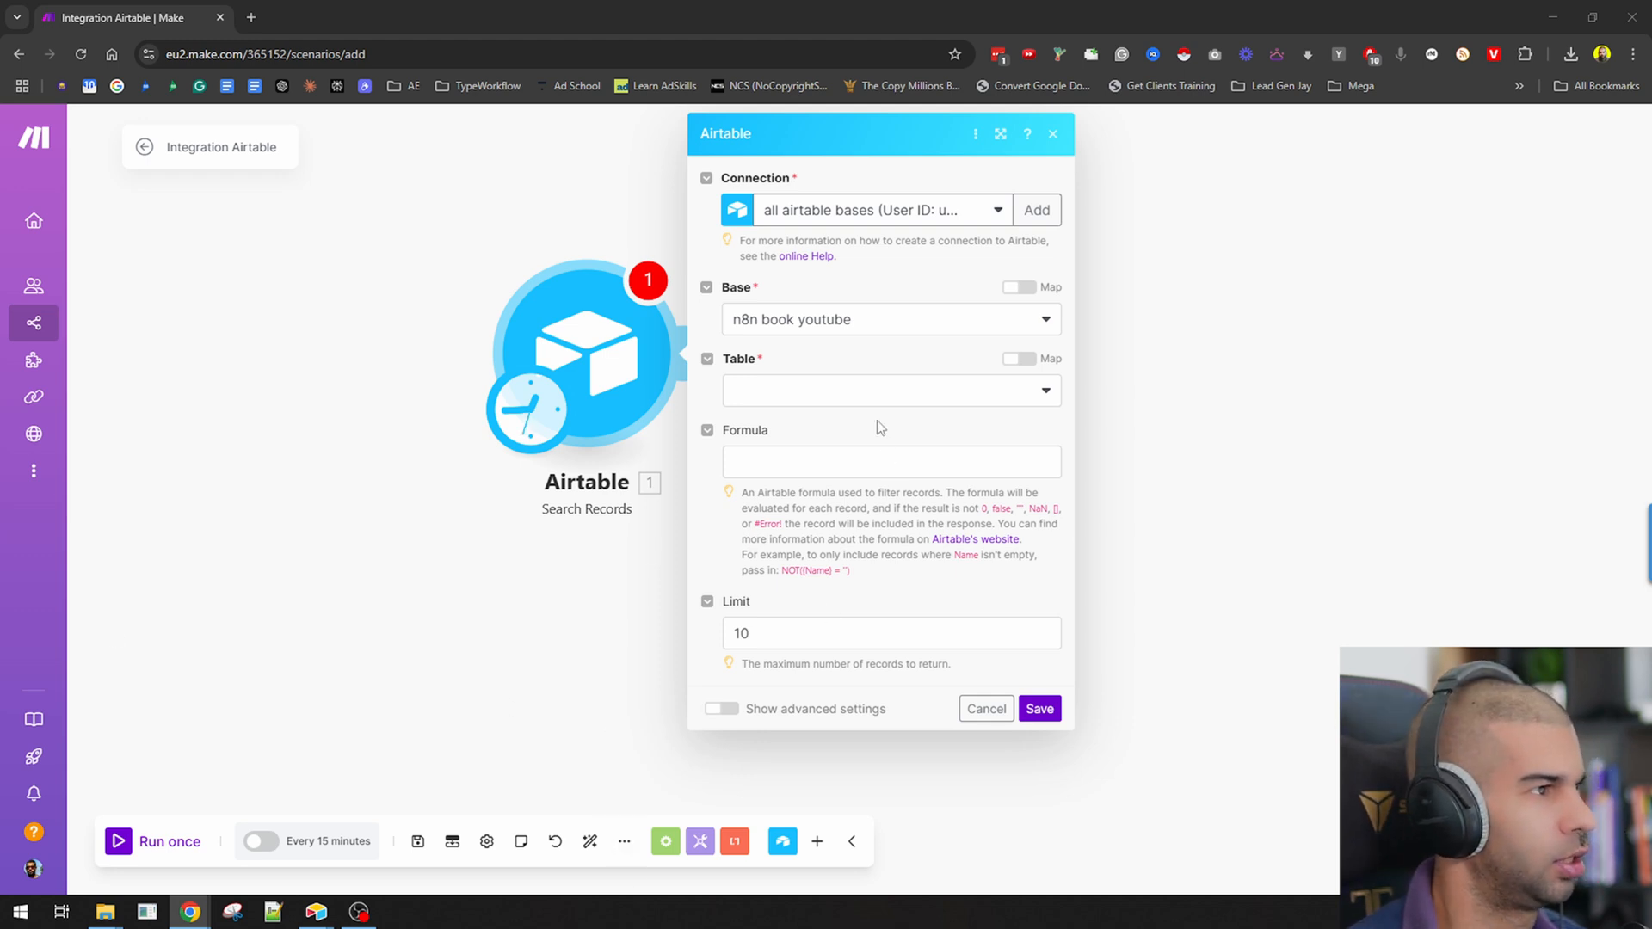
left_click(889, 390)
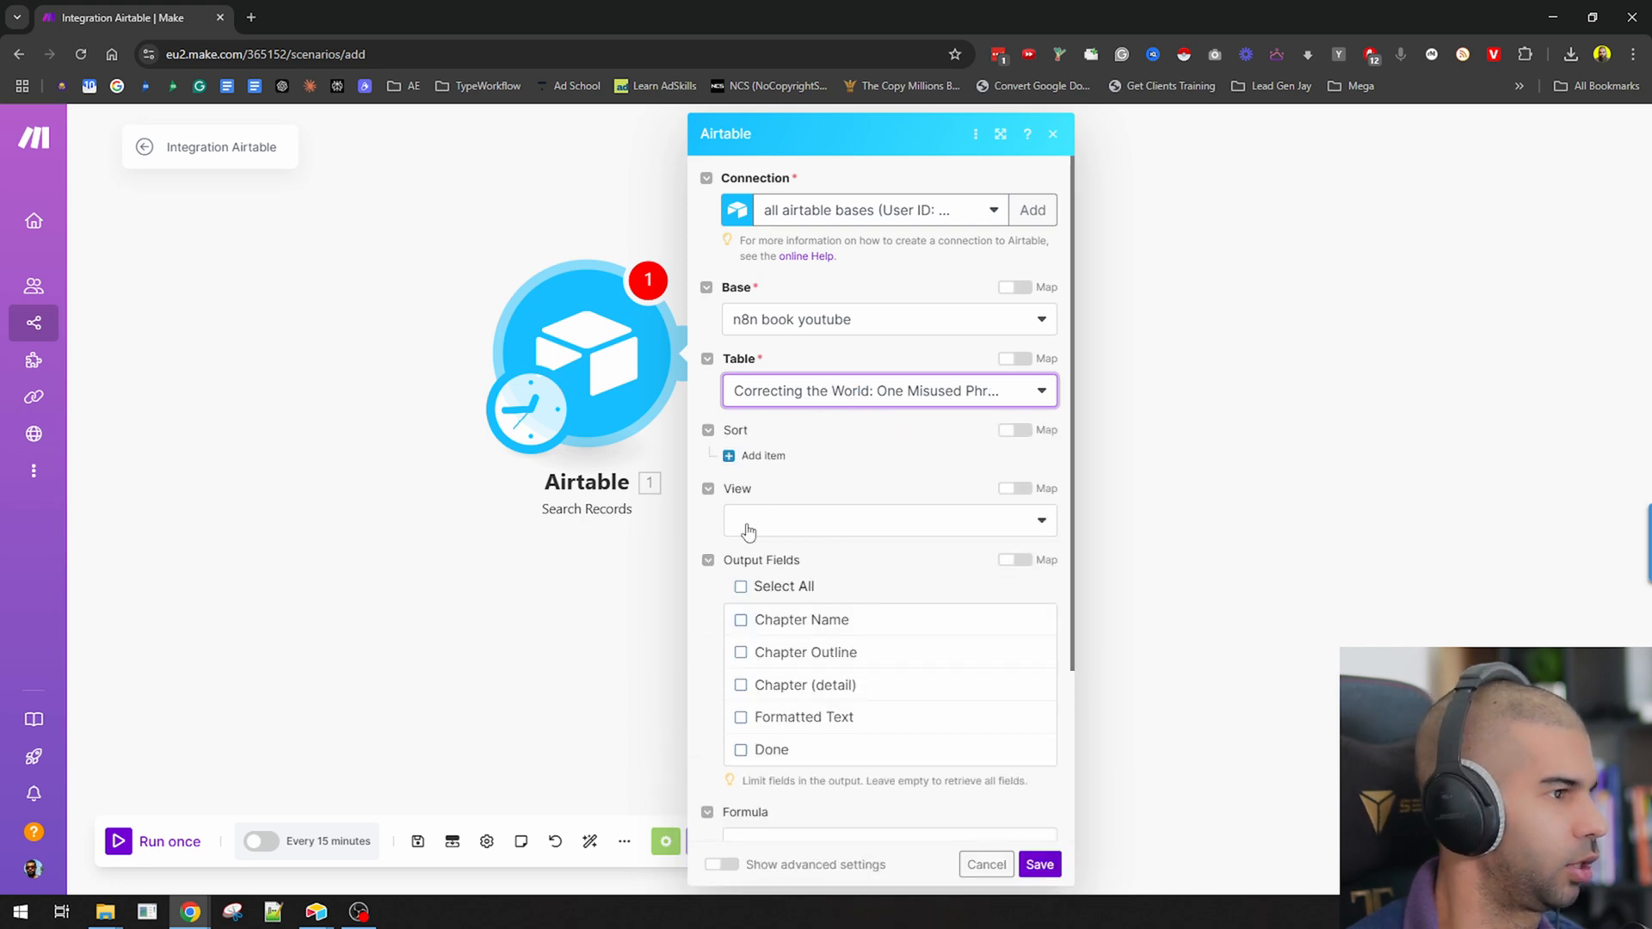
mouse_move(757, 744)
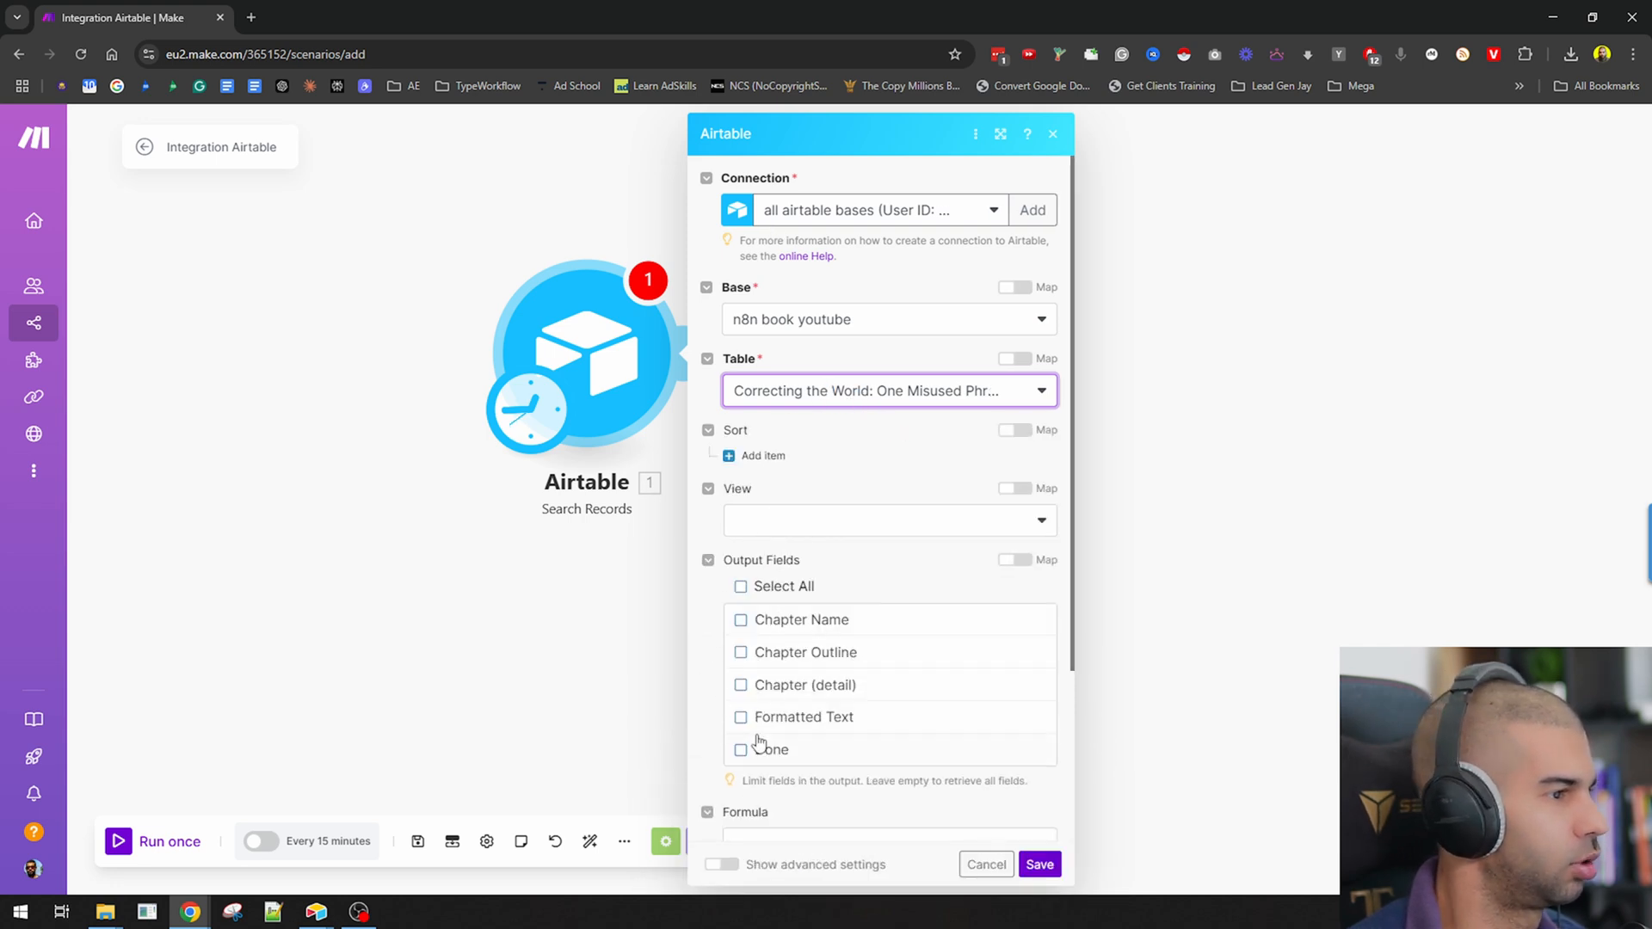
scroll("down", 3)
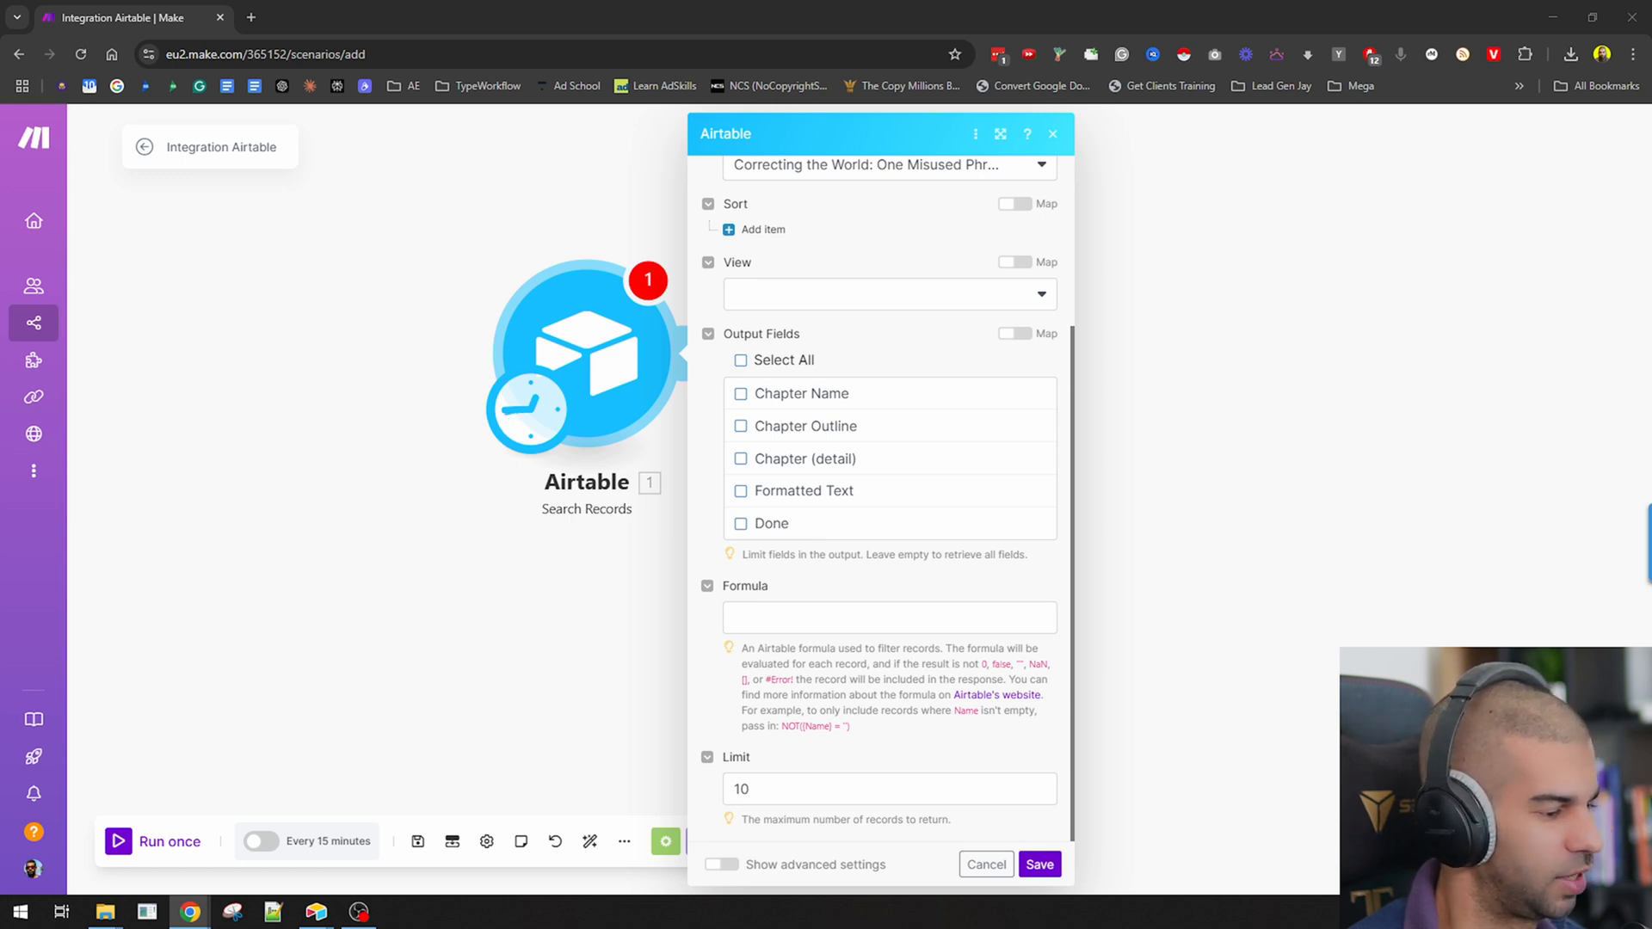
scroll("up", 3)
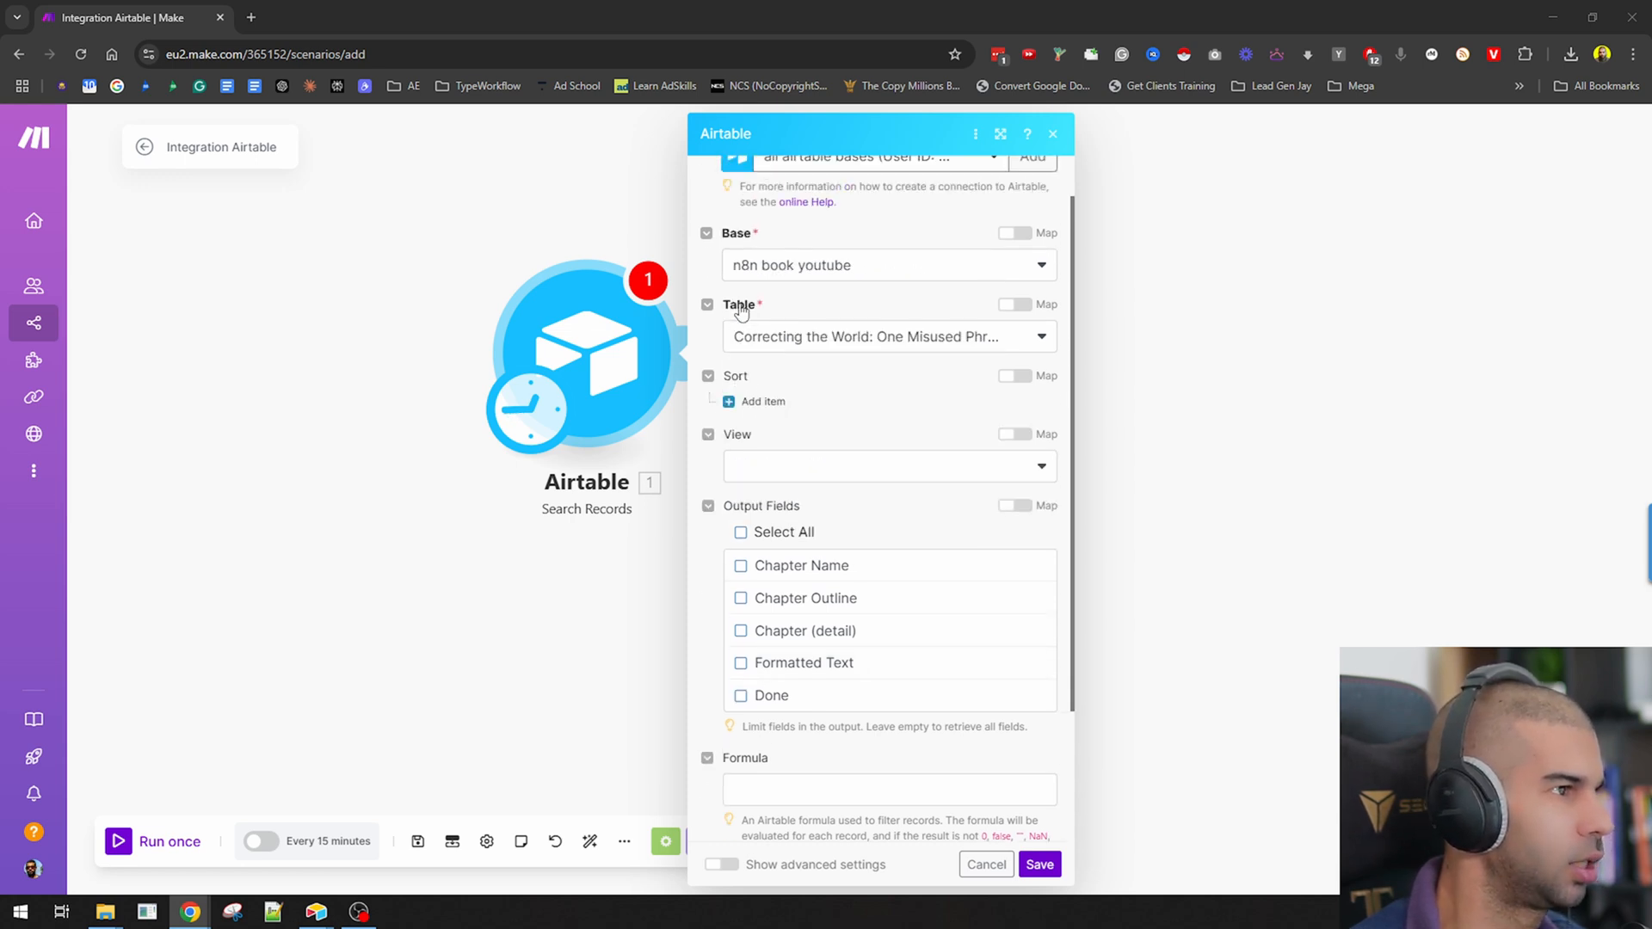
Step: Sort records ascending by Chapter Name, clear the record limit, and save the module
left_click(757, 401)
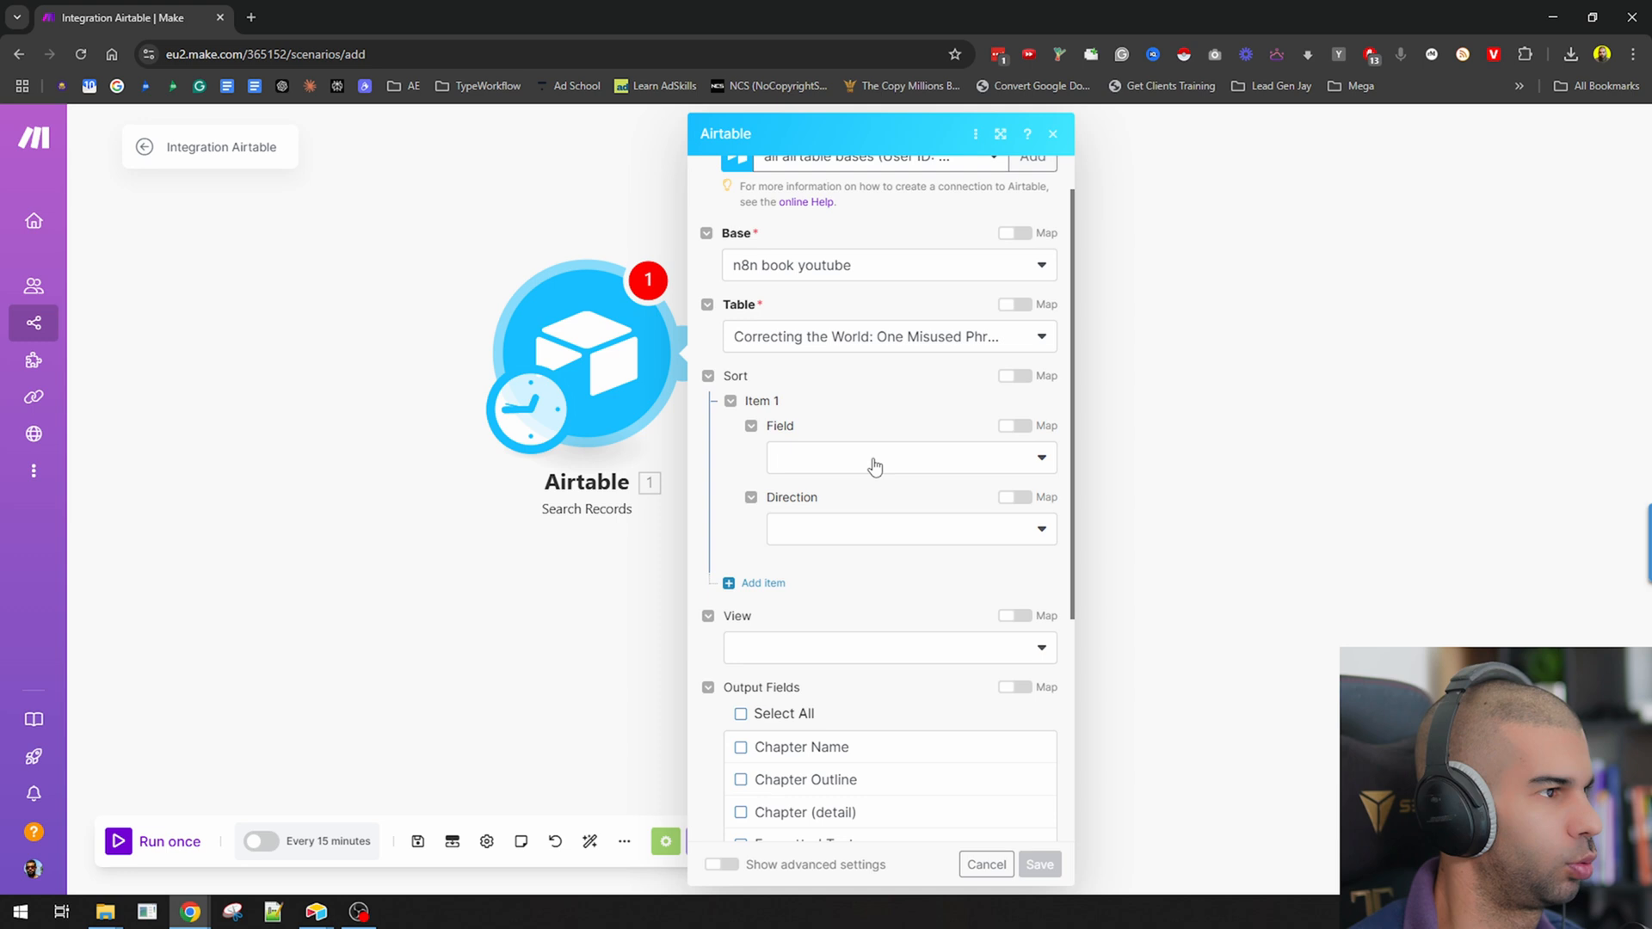
left_click(906, 456)
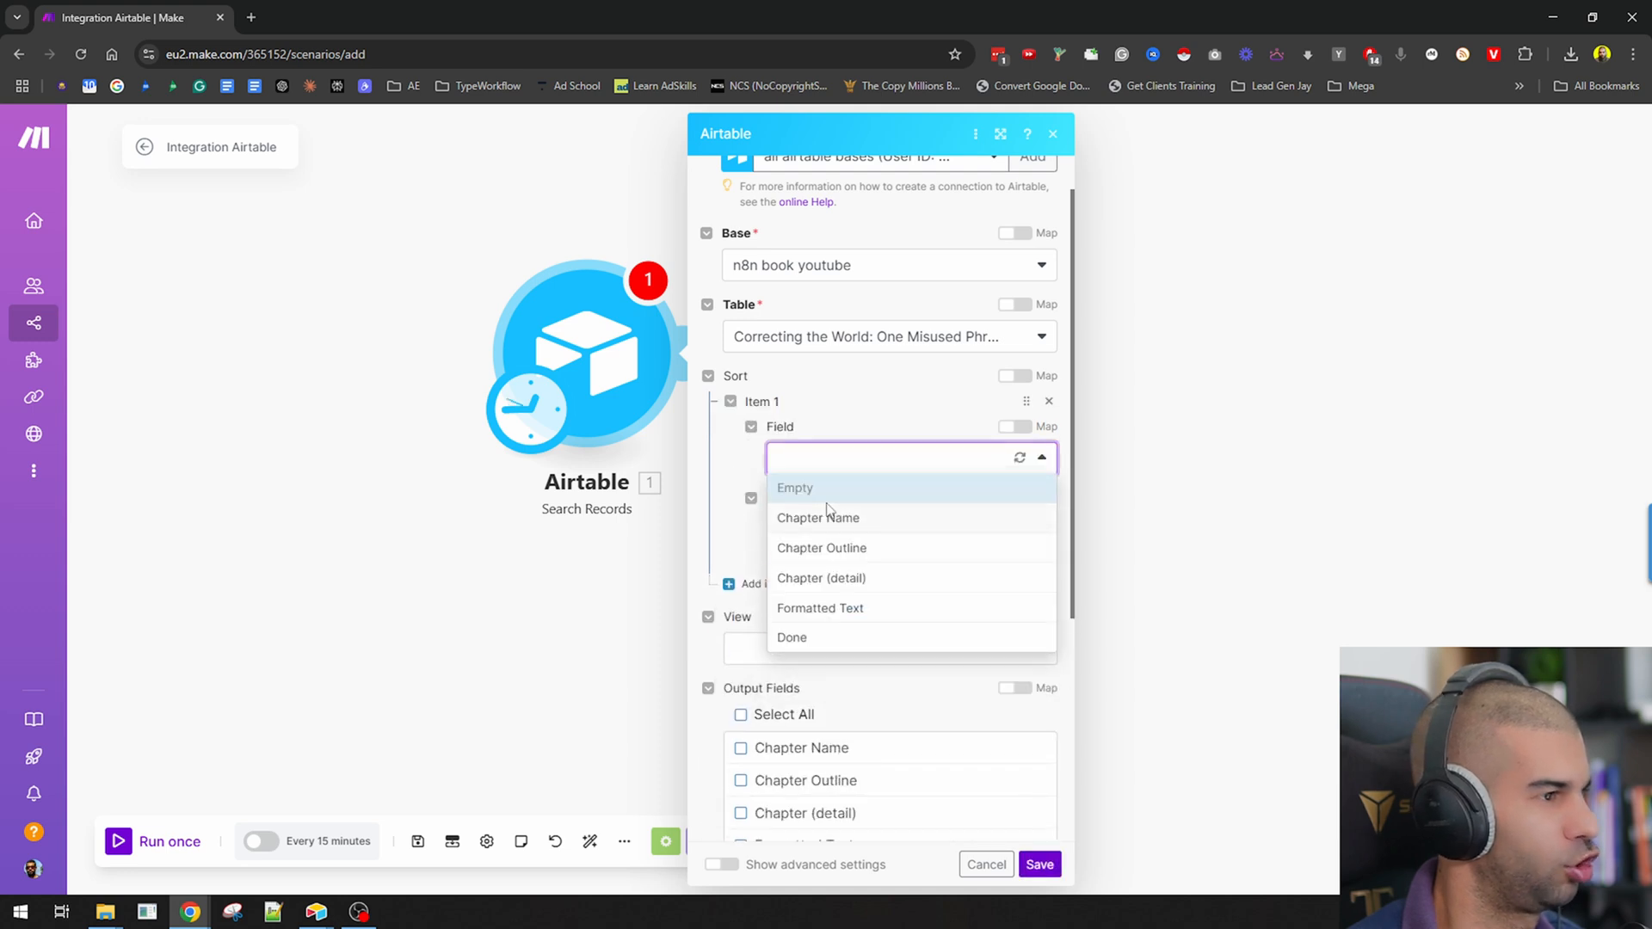
left_click(818, 518)
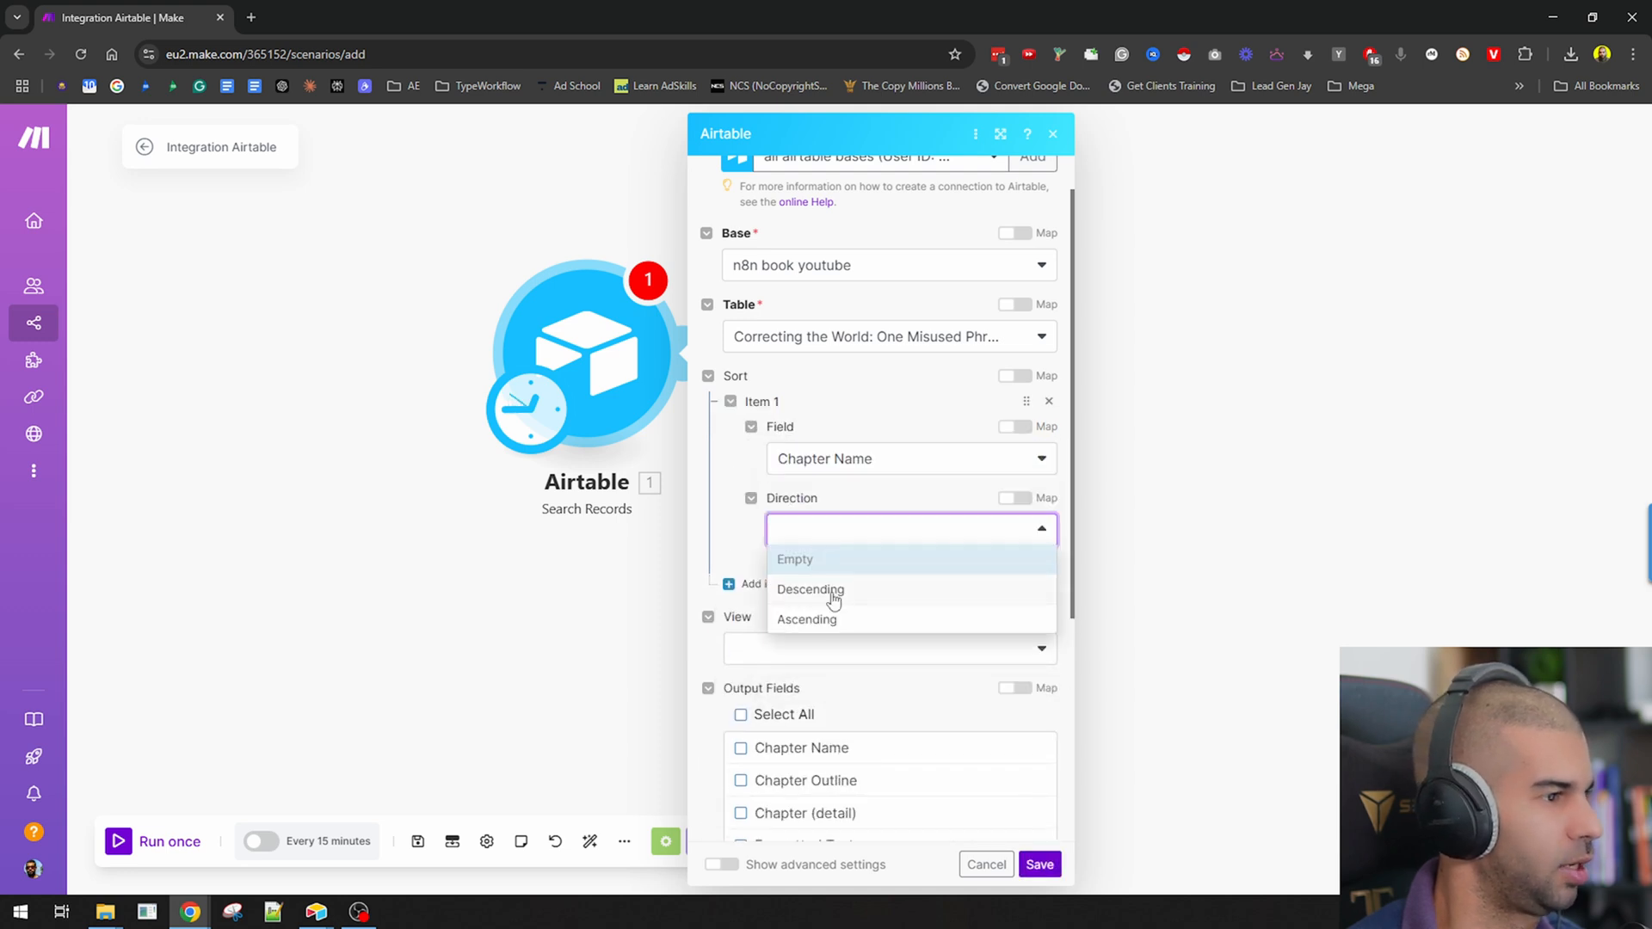
left_click(805, 618)
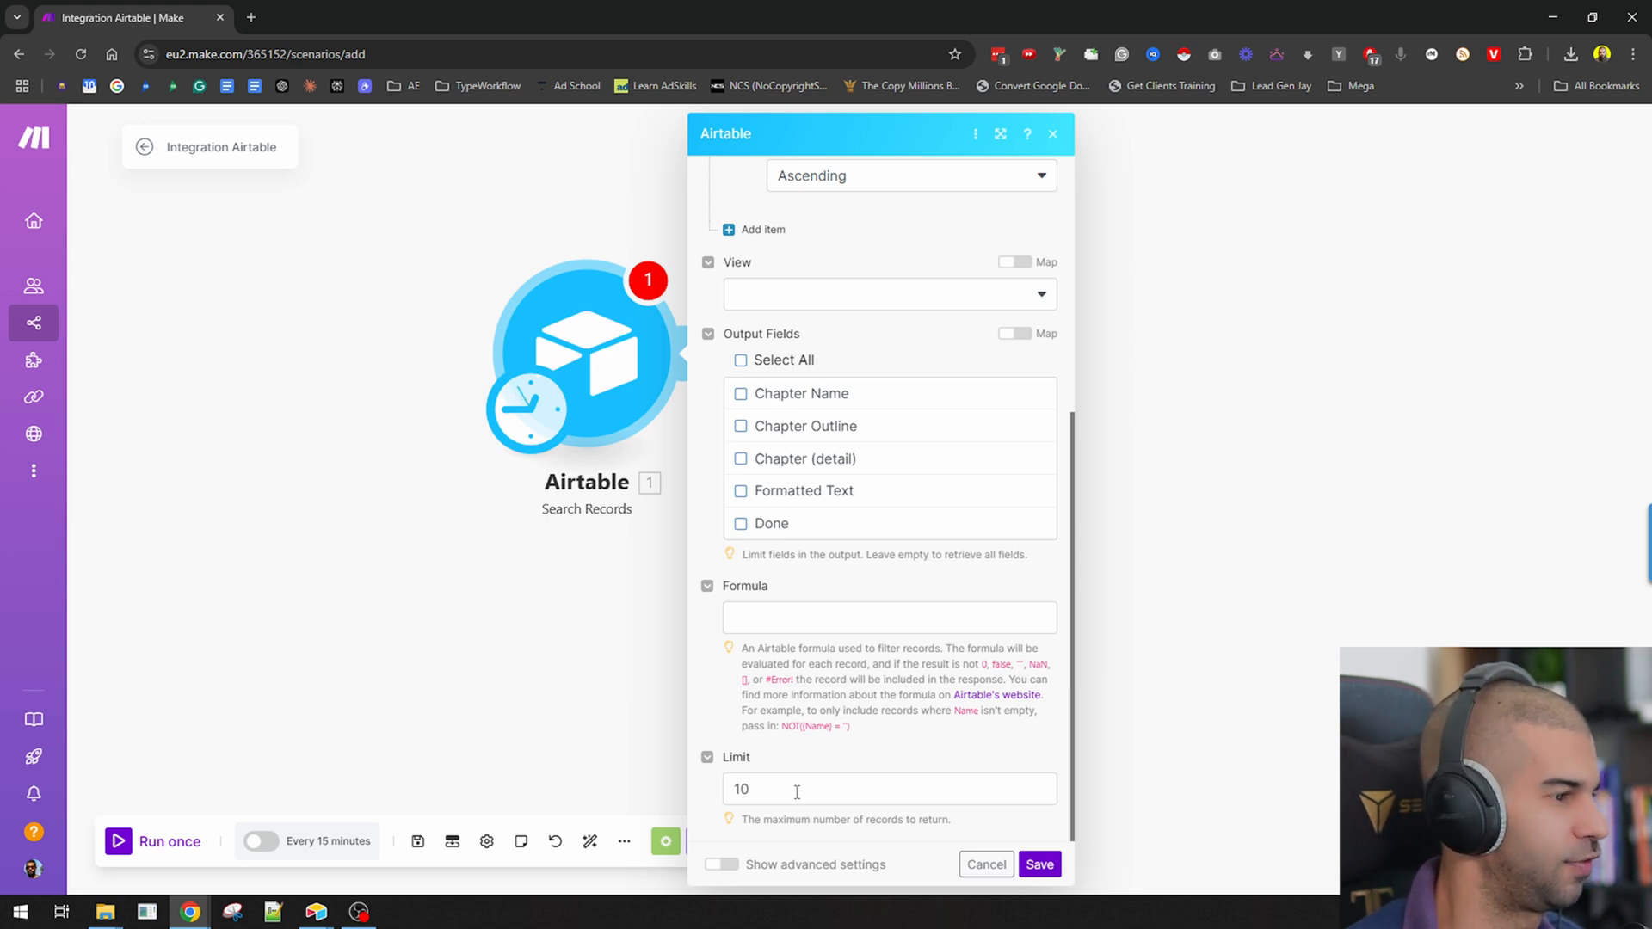
left_click(843, 790)
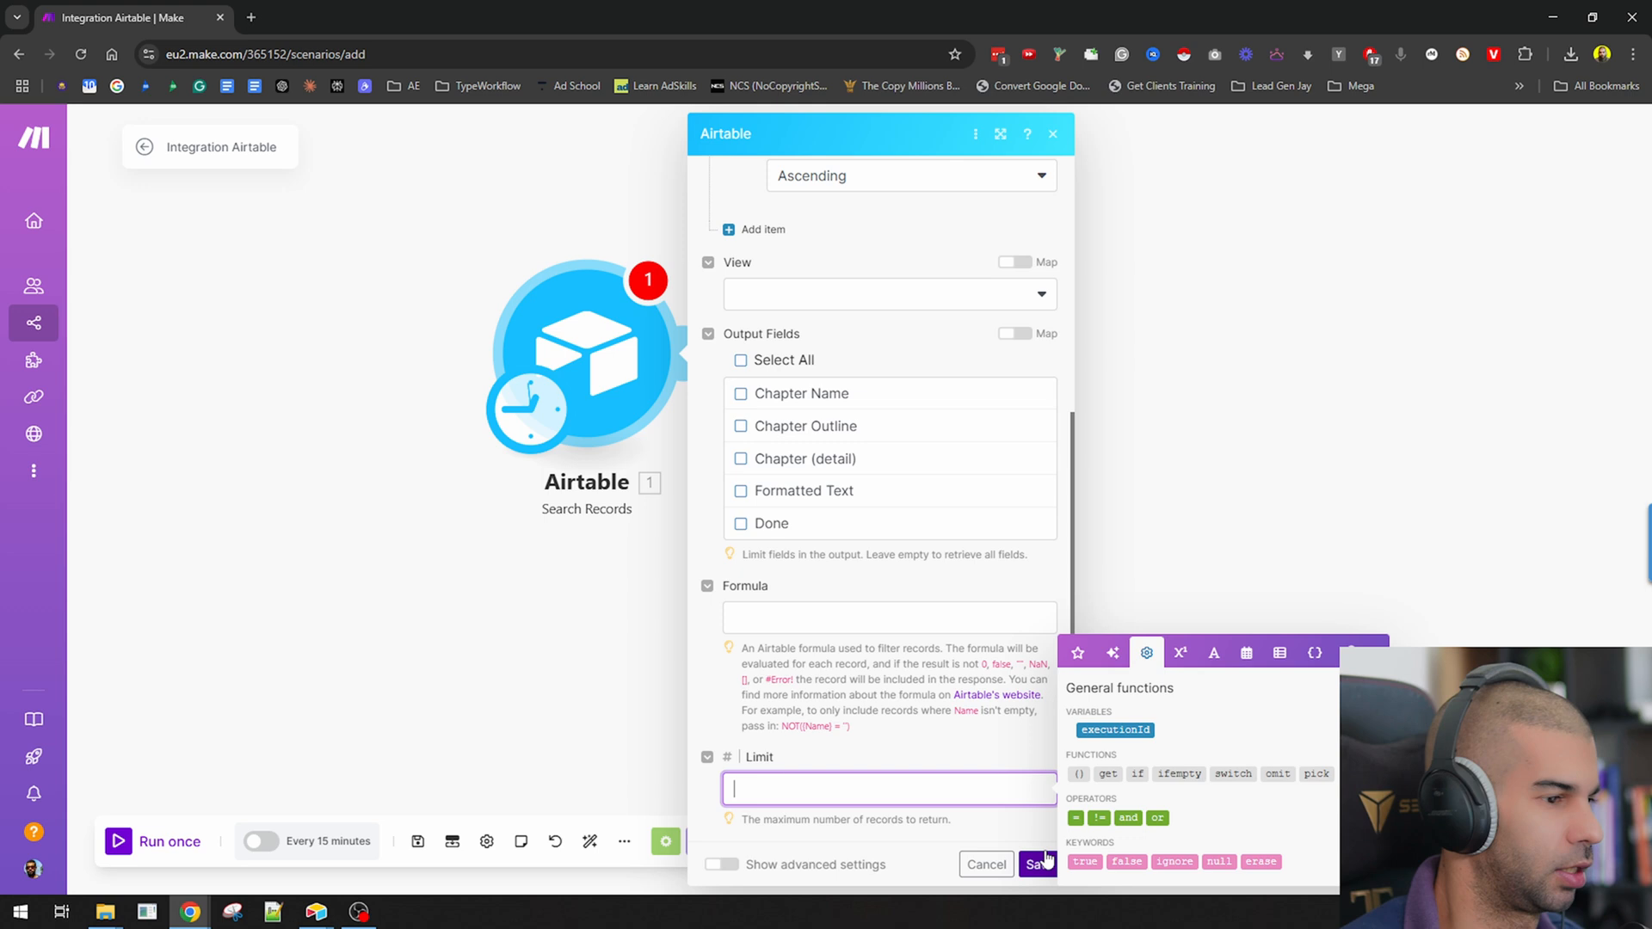
left_click(1036, 863)
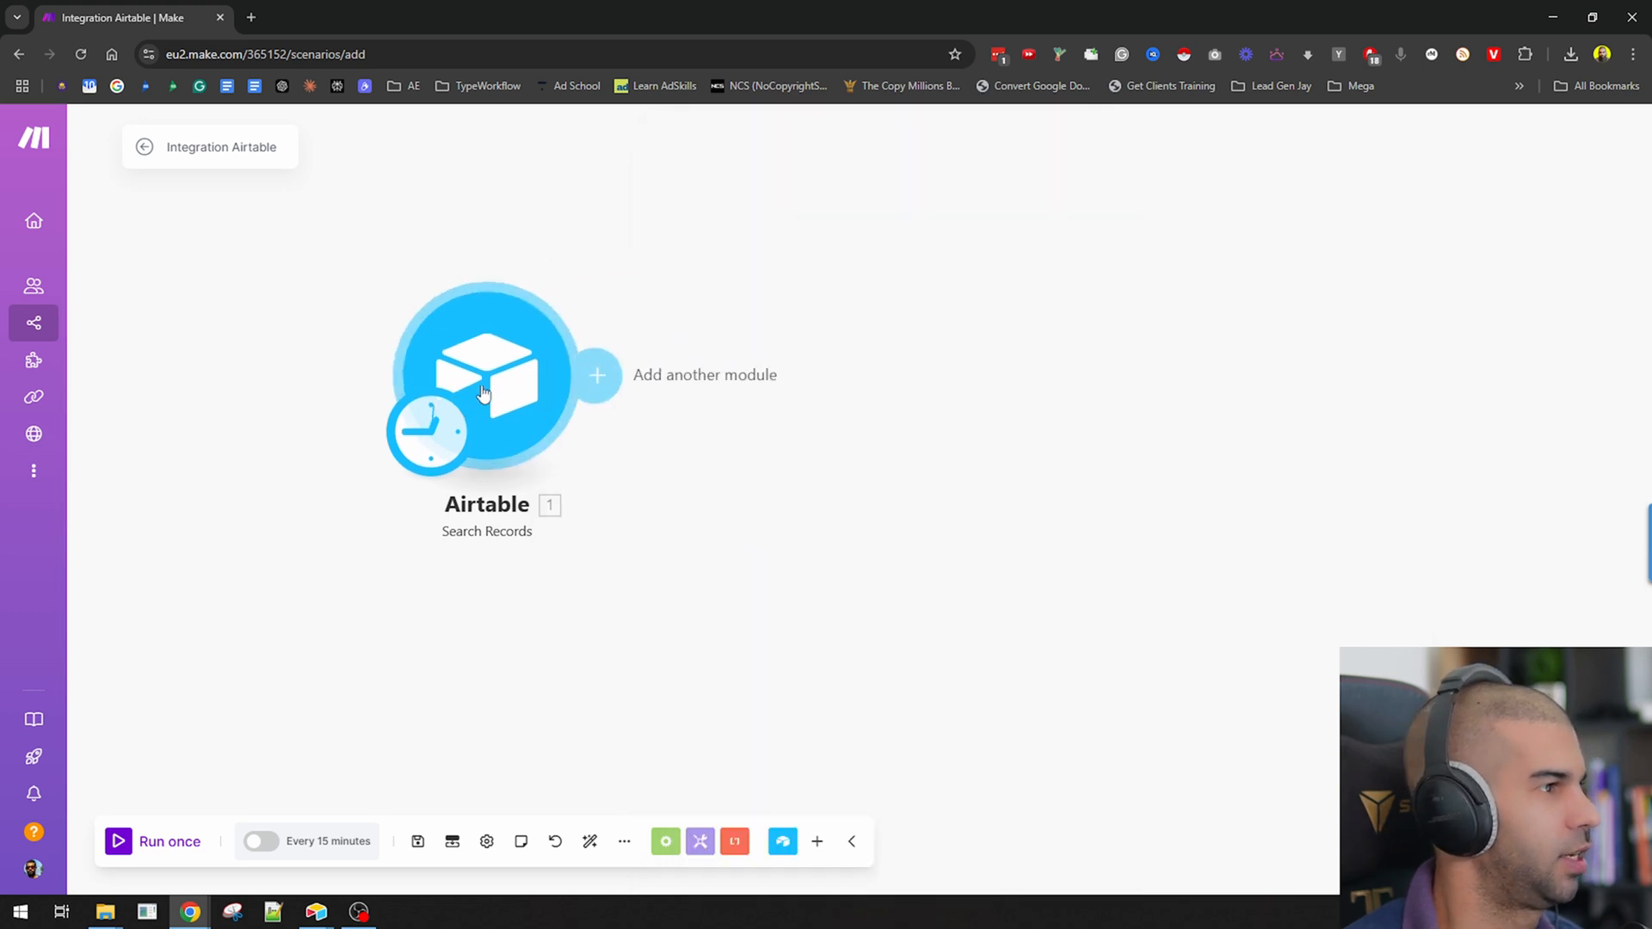
Step: Run the scenario once and review the ten returned chapter bundles and their Formatted Text
left_click(153, 841)
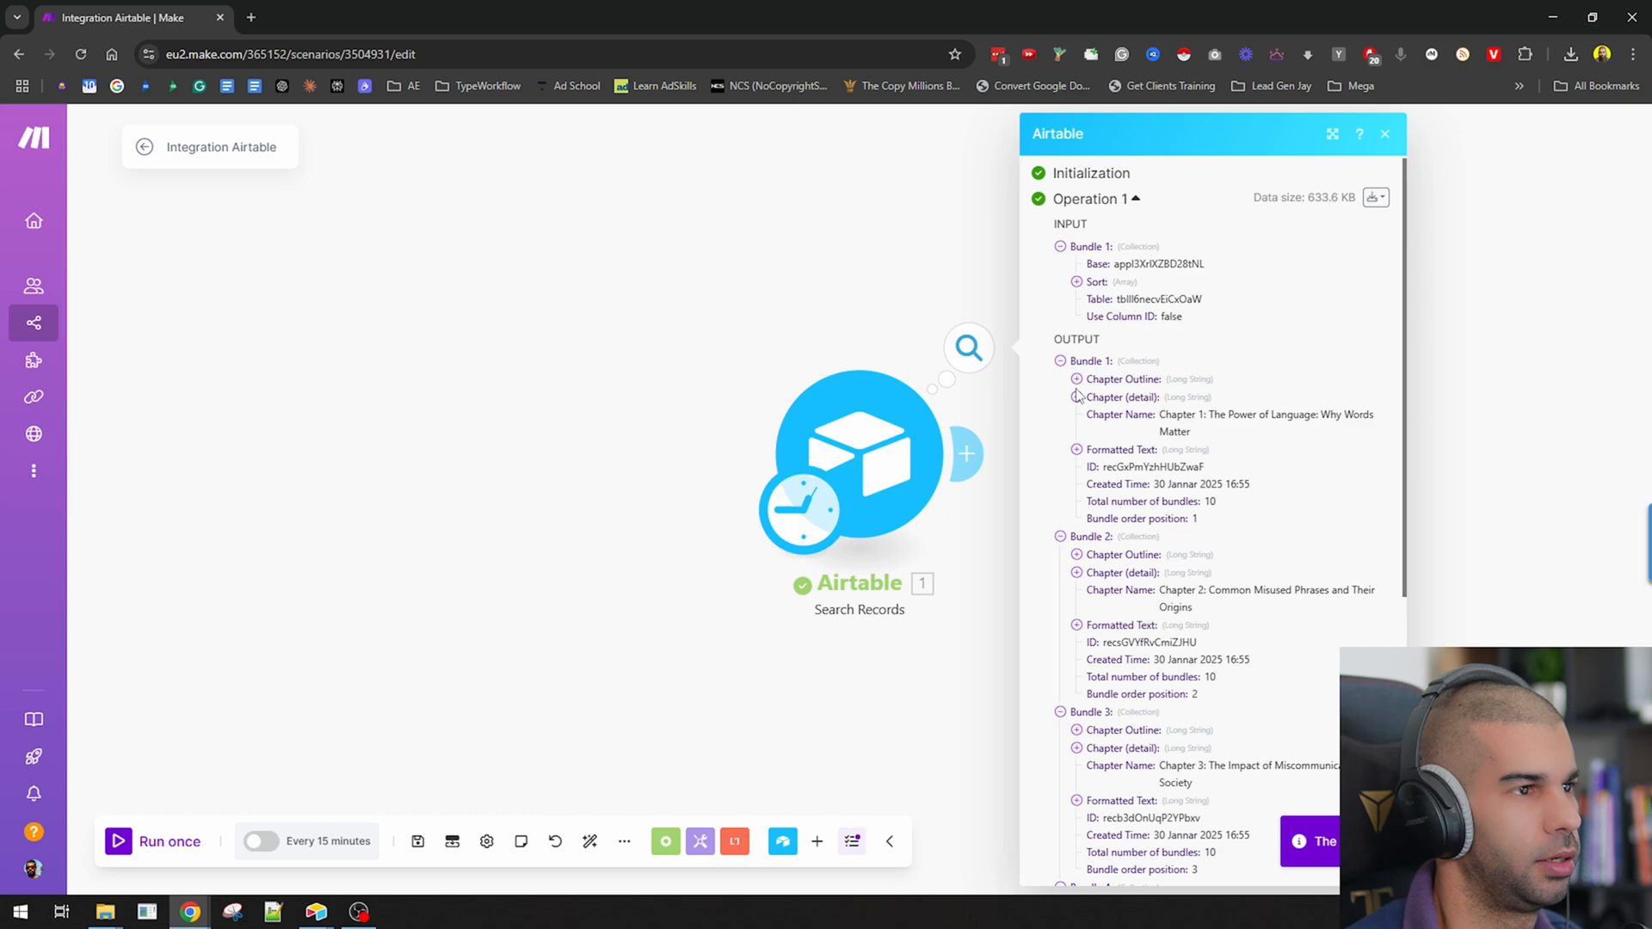
scroll("down", 3)
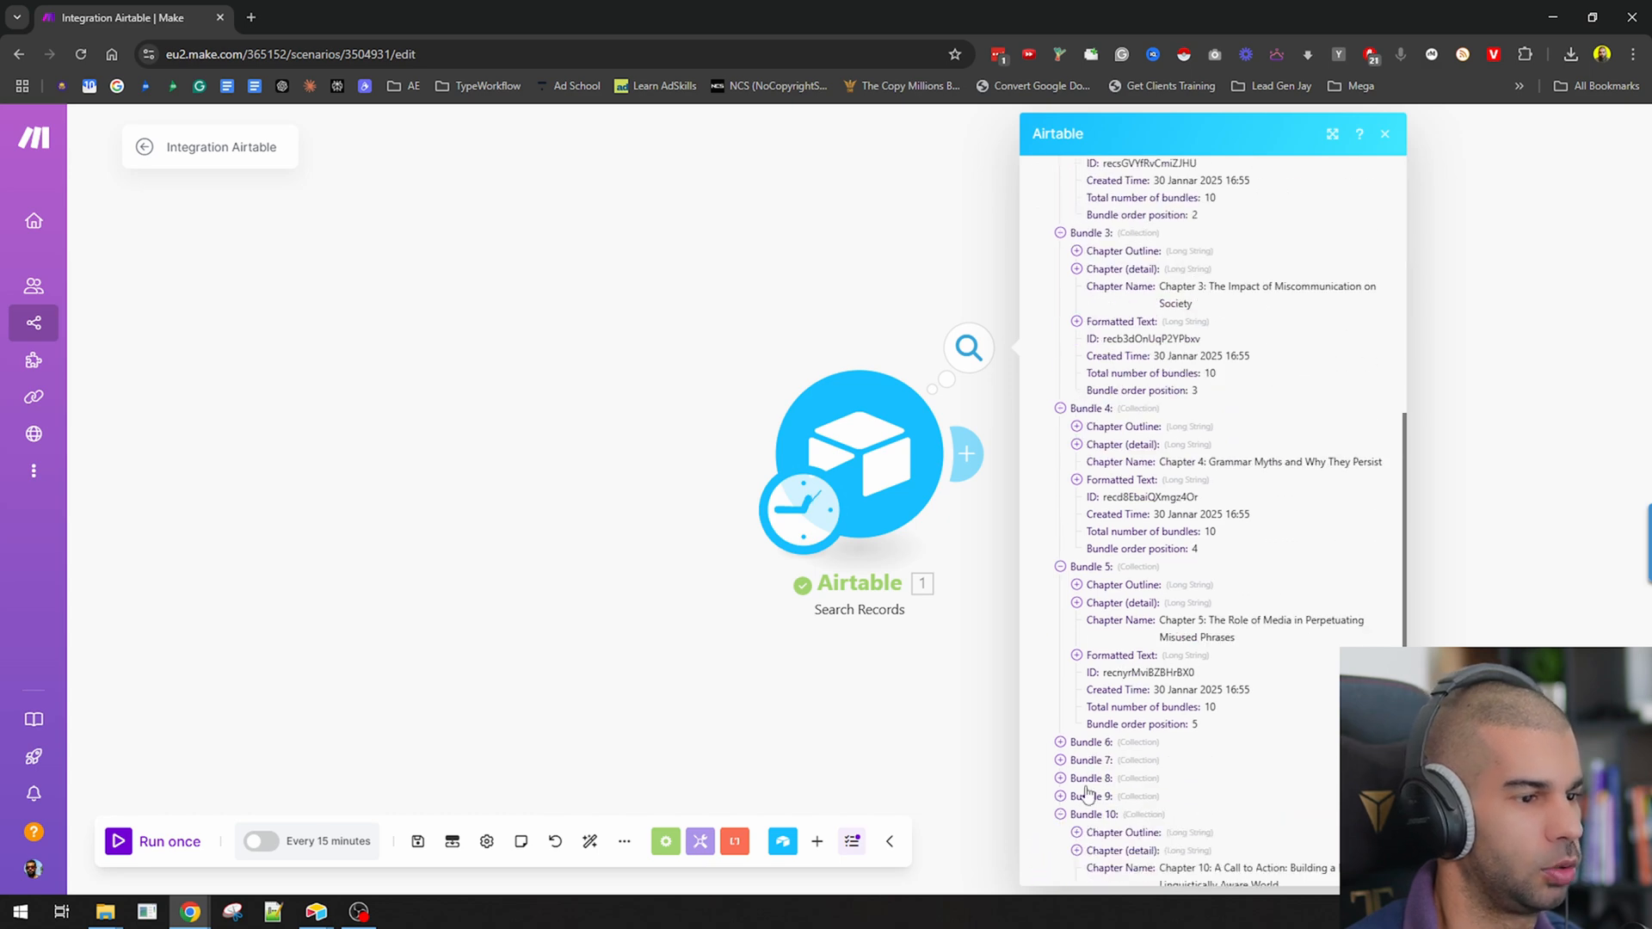
scroll("down", 3)
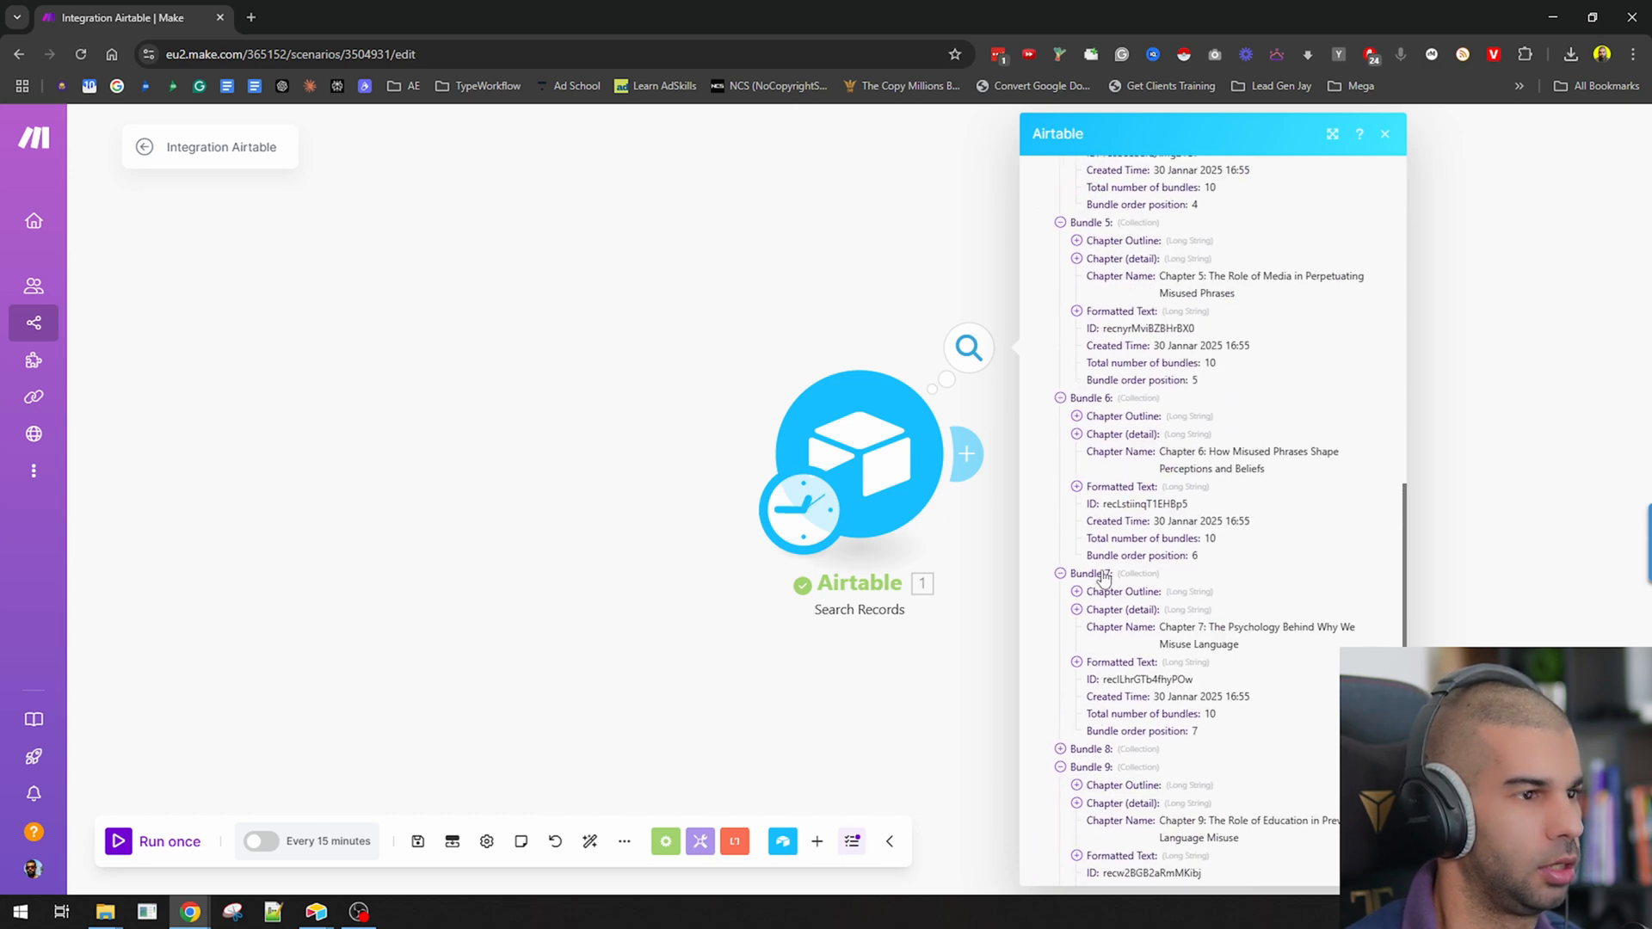
left_click(1077, 486)
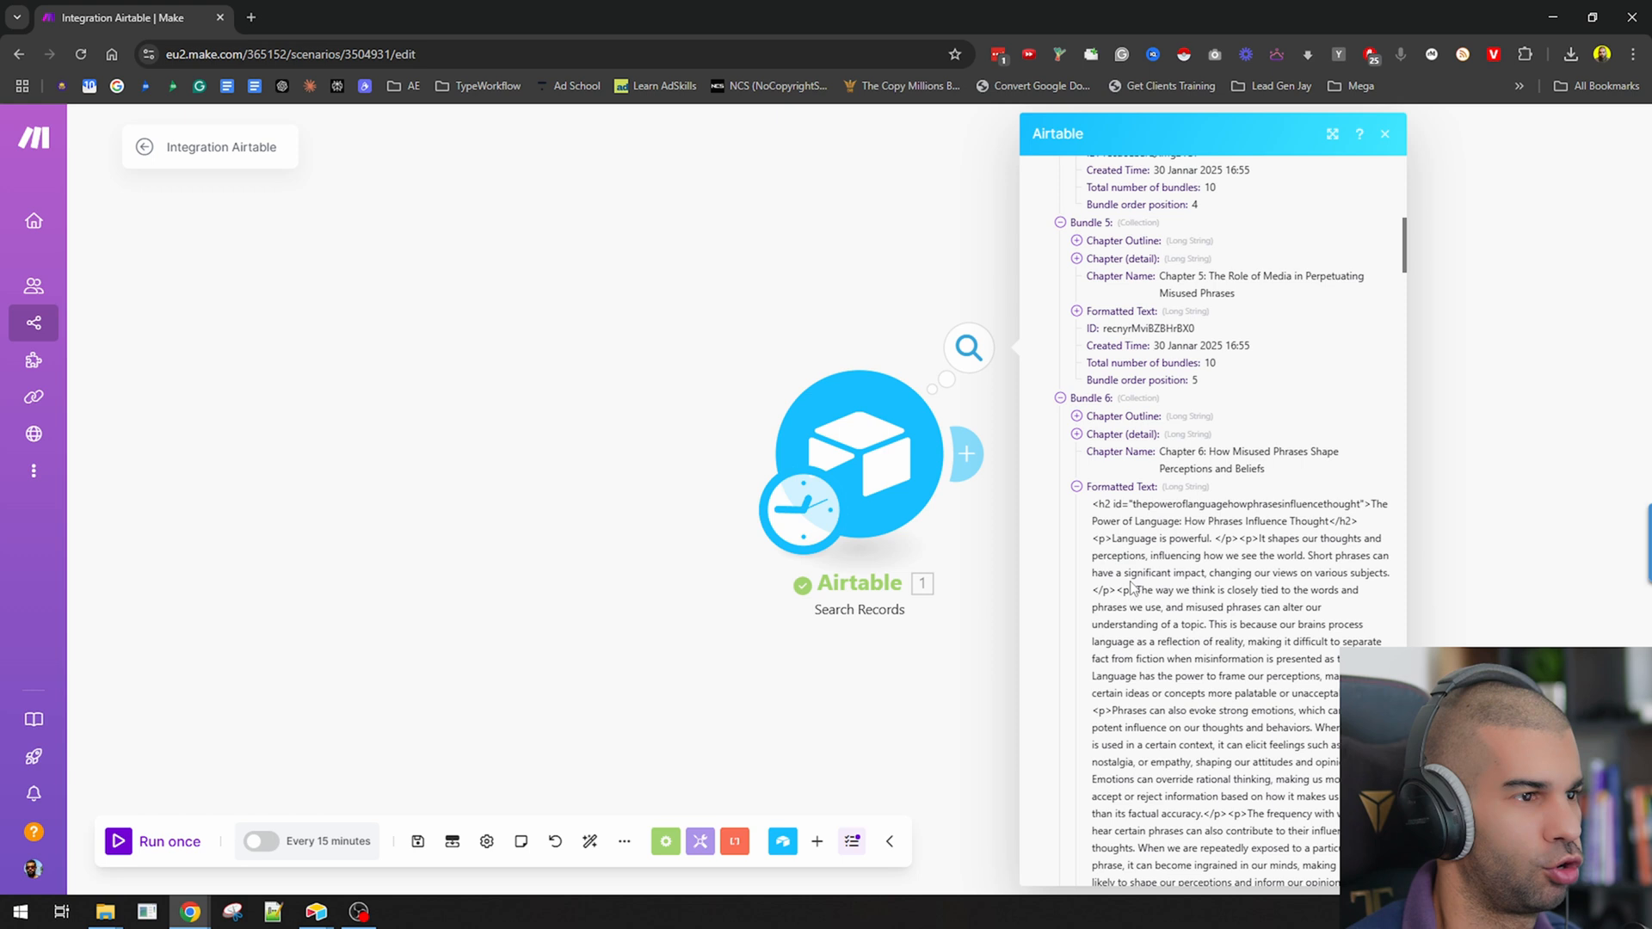
scroll("down", 3)
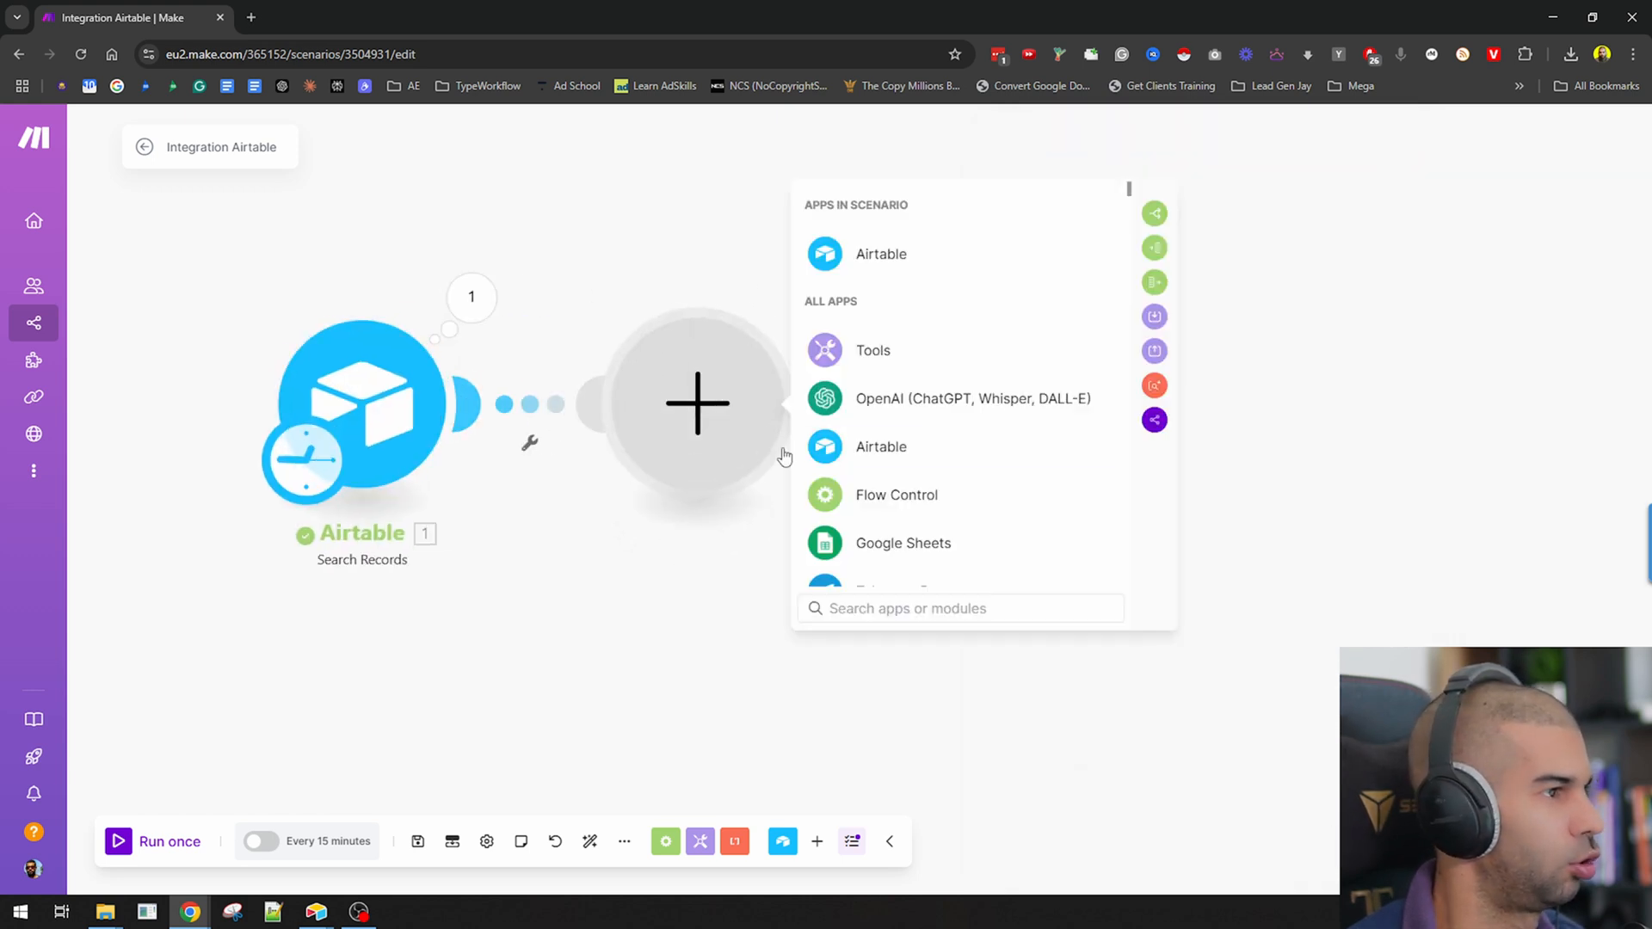
Step: Add a Tools Text aggregator mapping the chapters' Formatted Text into its Text field
type("text agg")
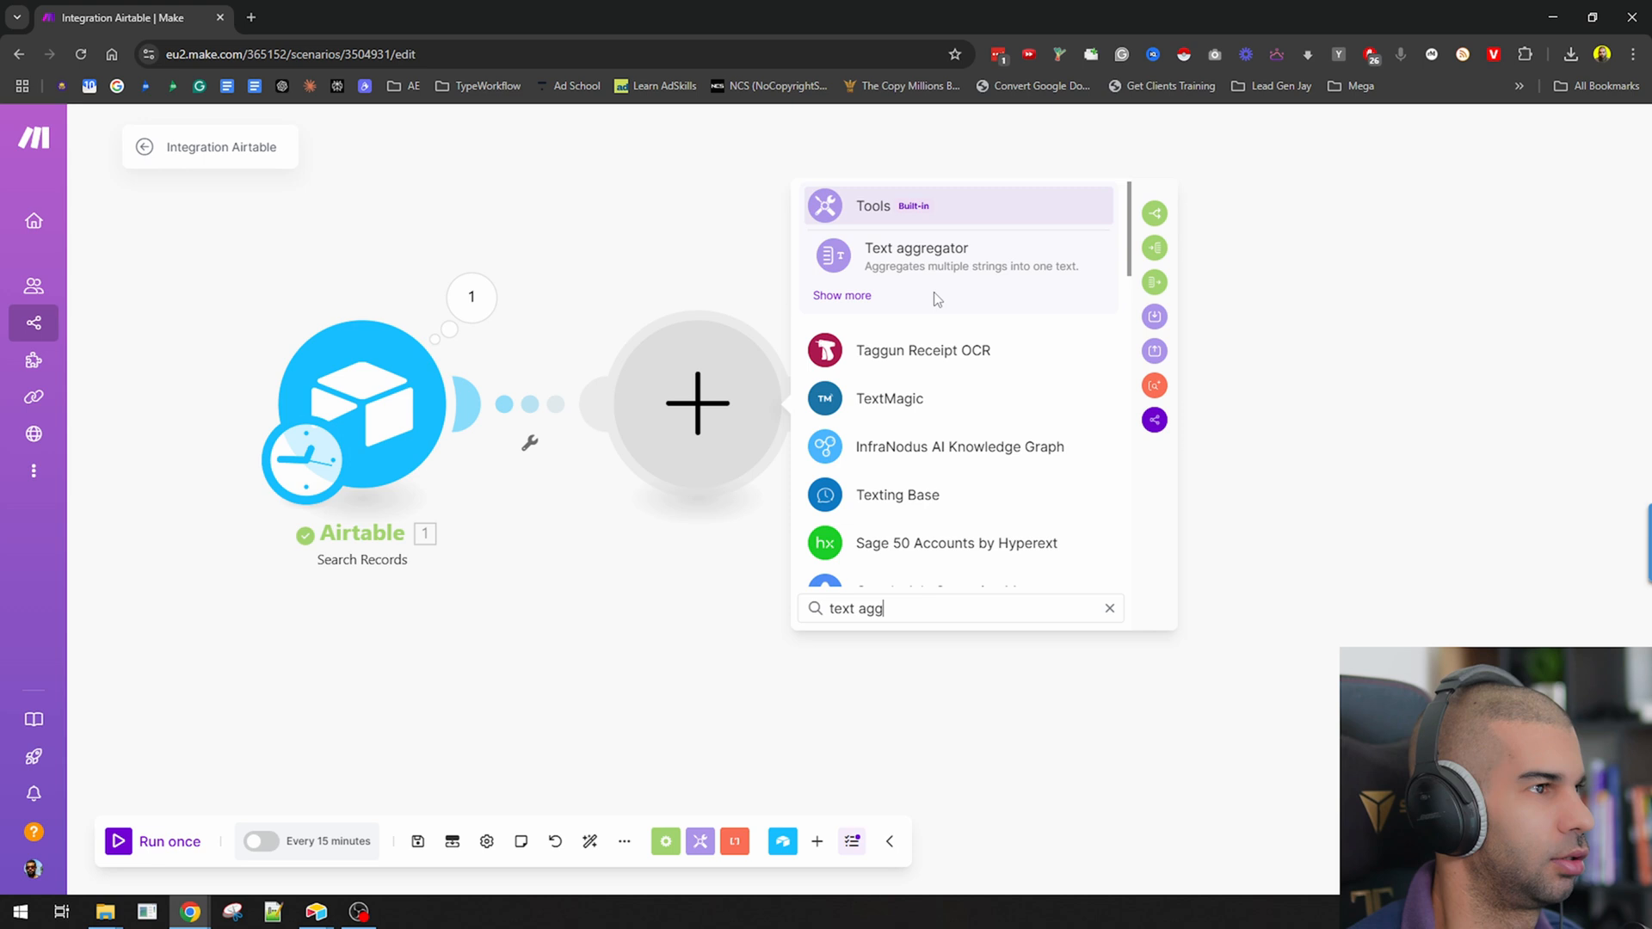
left_click(914, 256)
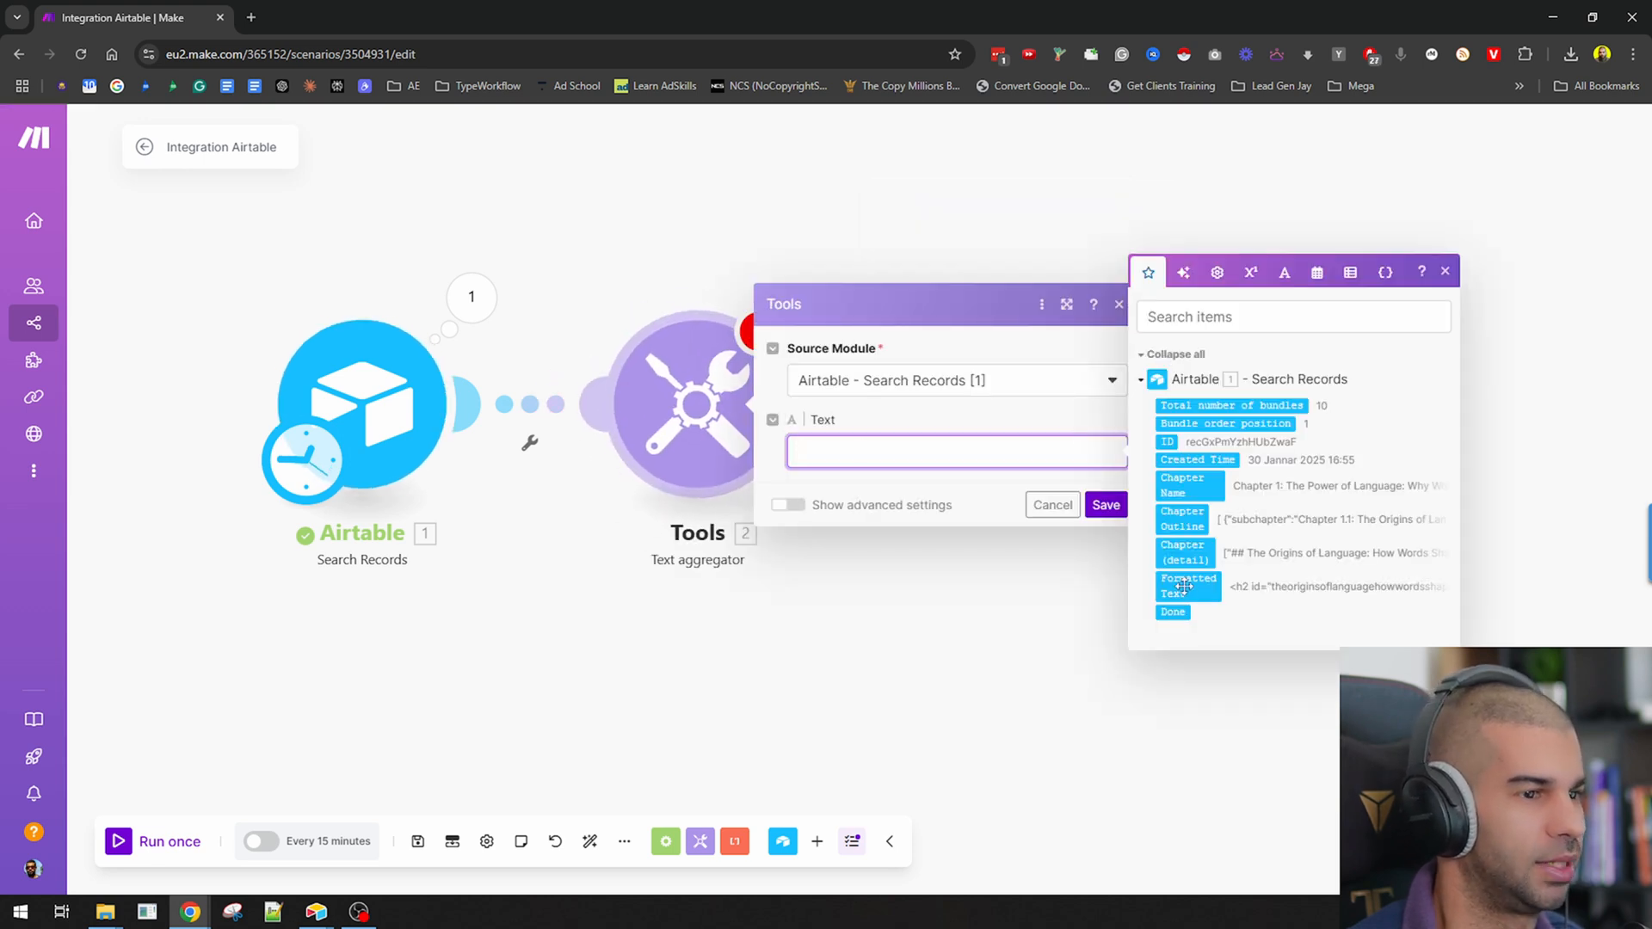
left_click(1188, 585)
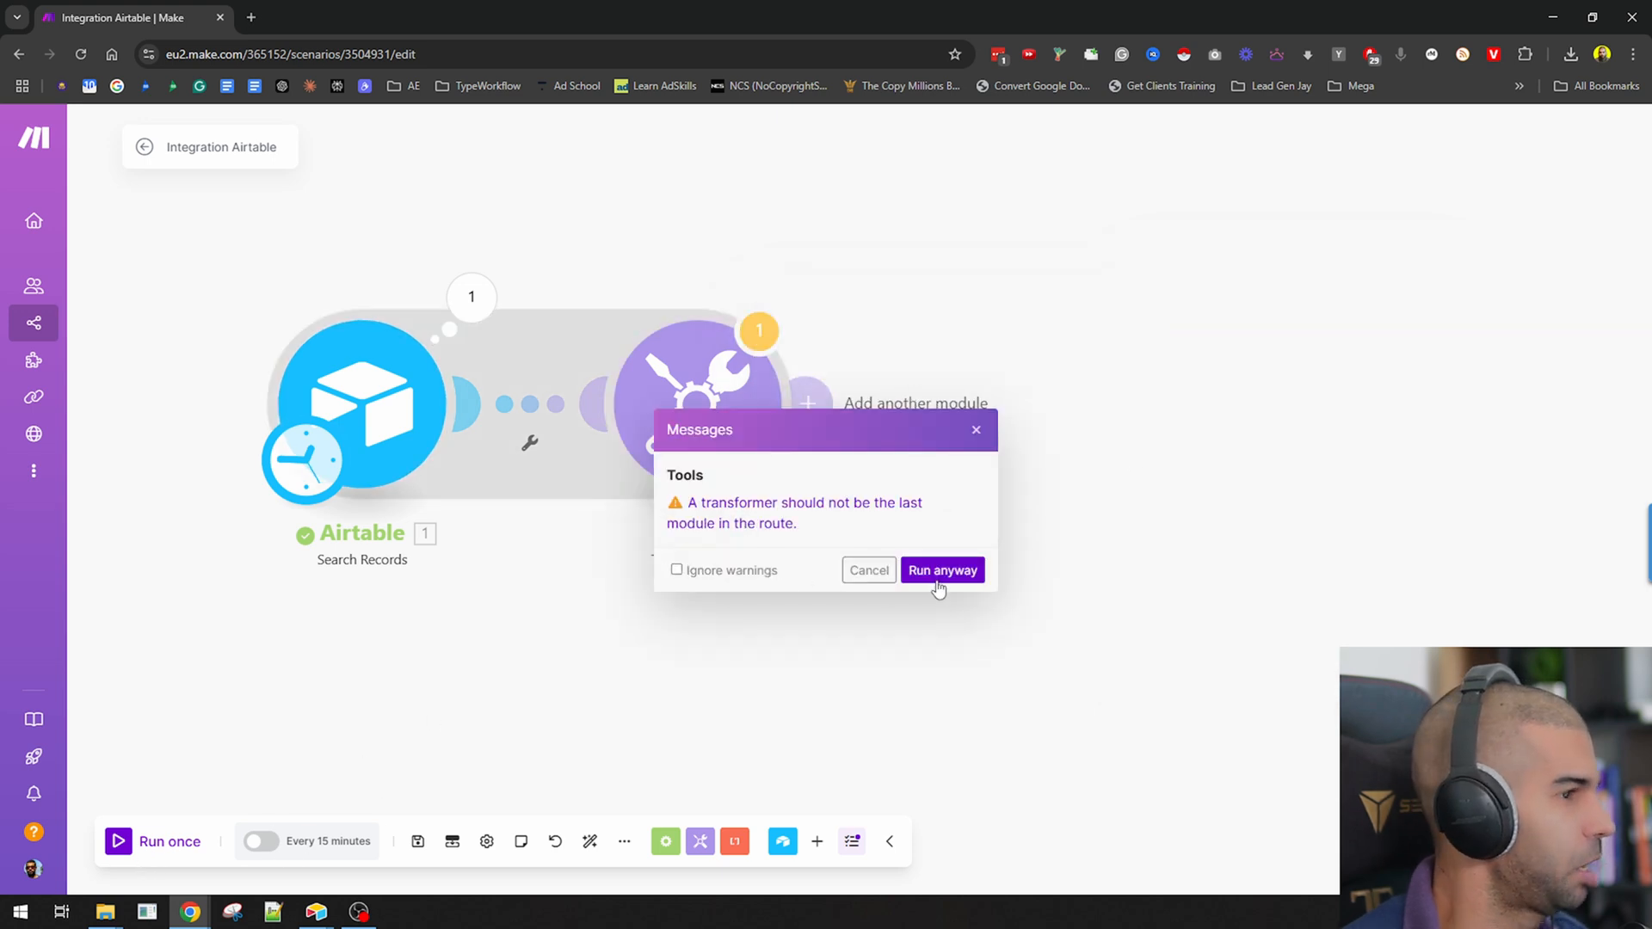
Step: Run the scenario anyway and review the aggregator's combined chapter text output
left_click(941, 570)
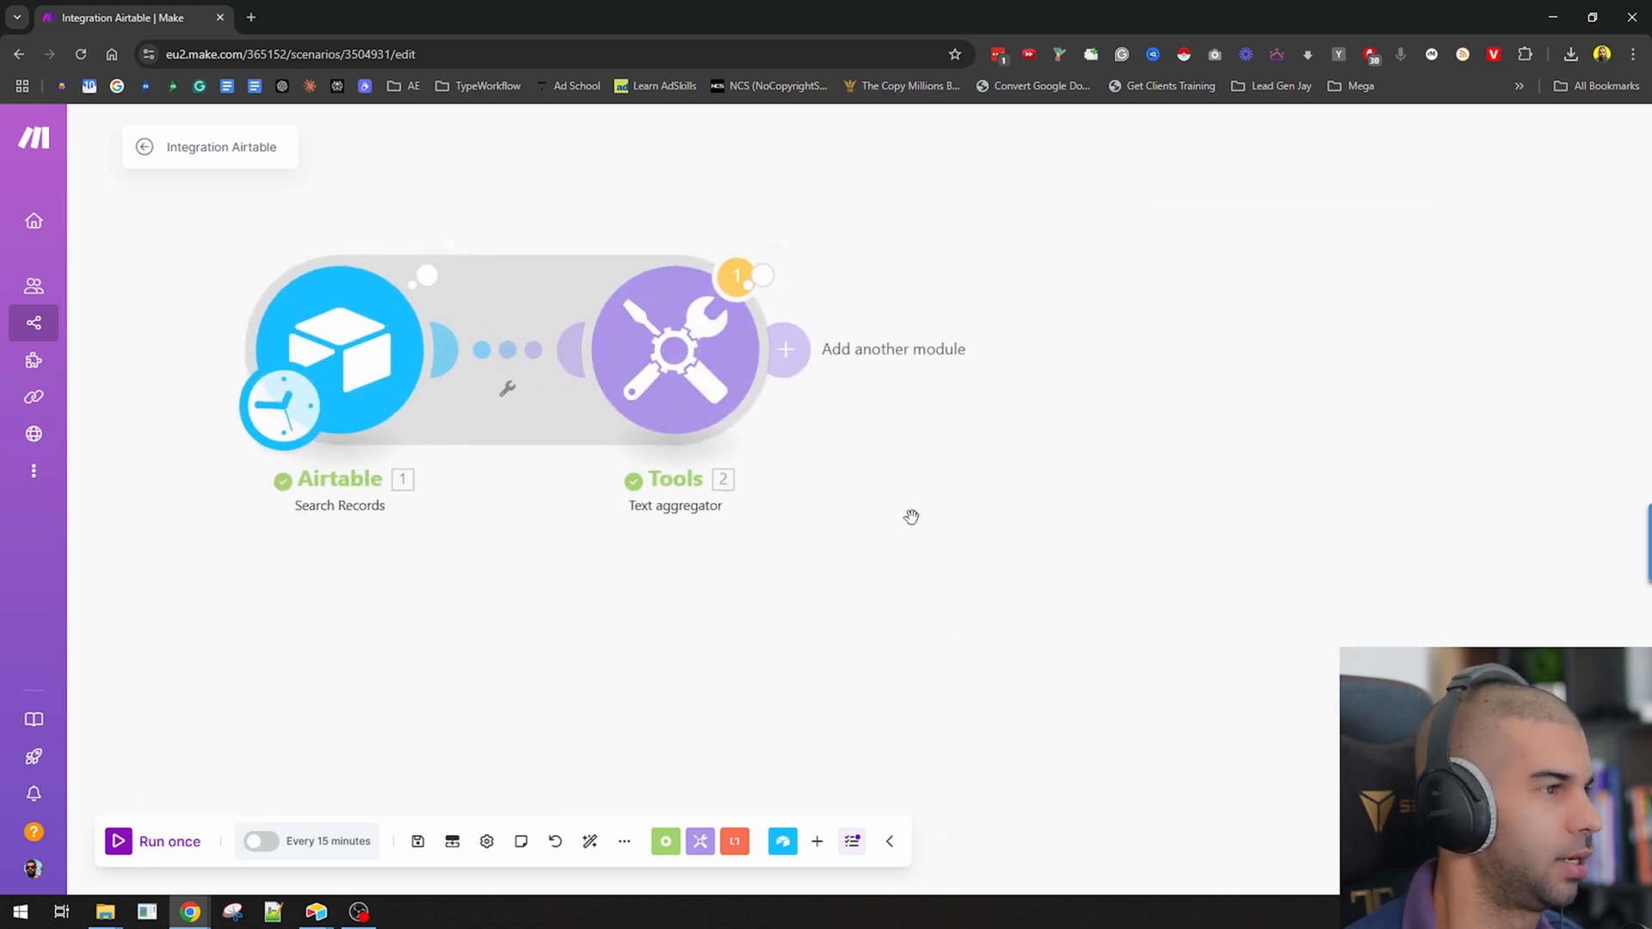
left_click(674, 349)
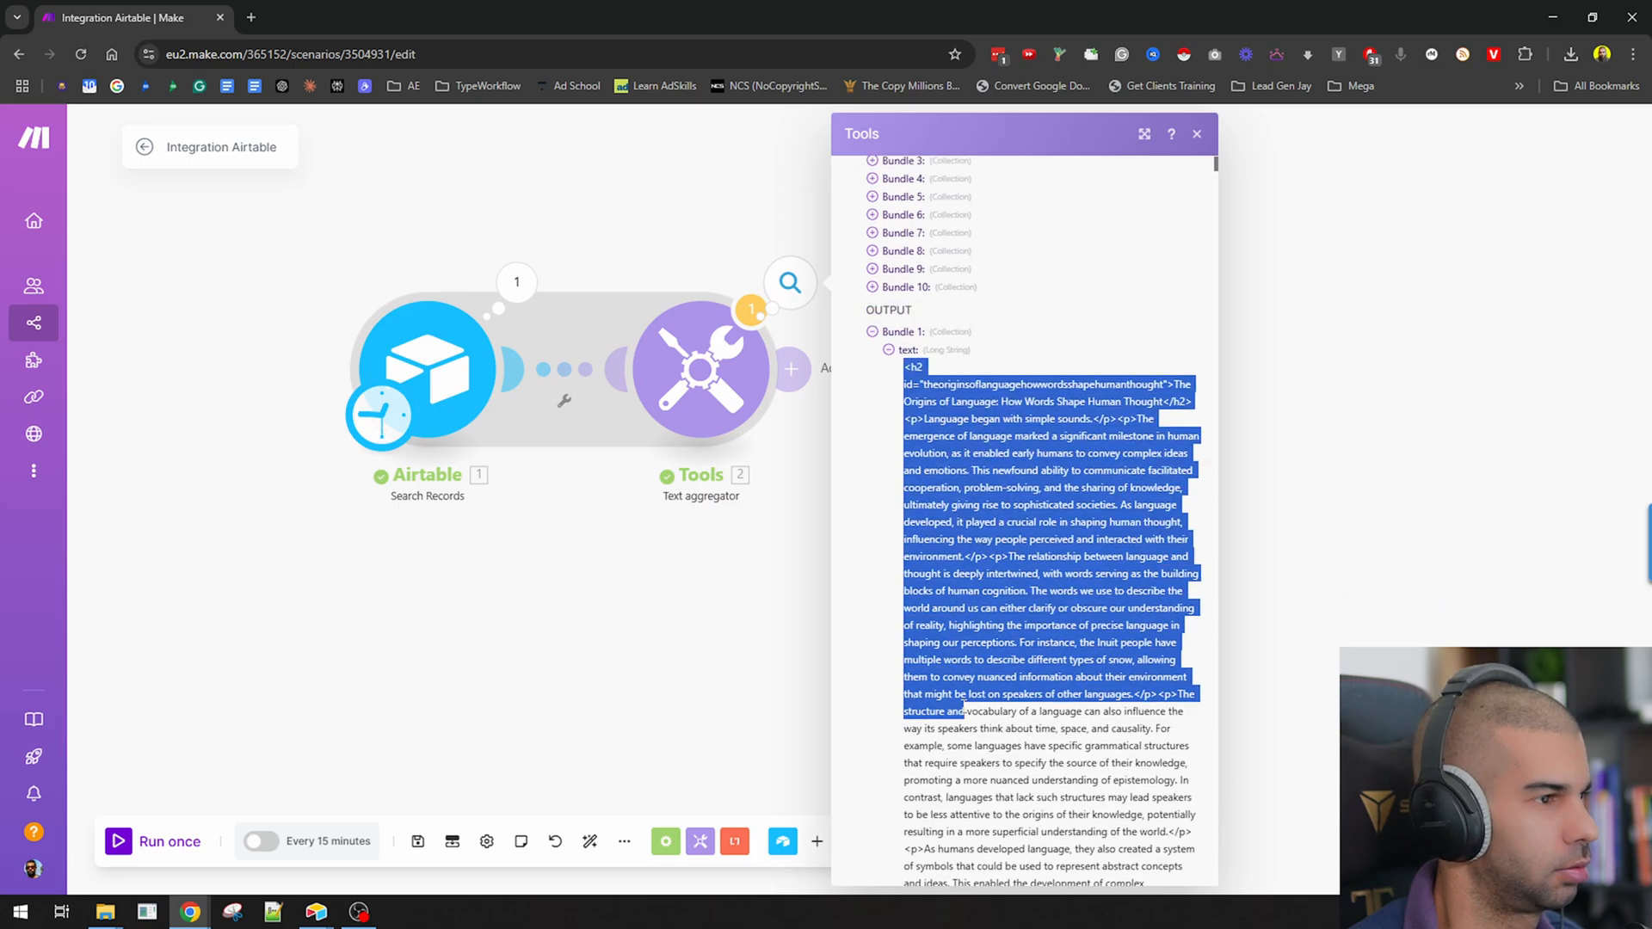
scroll("down", 3)
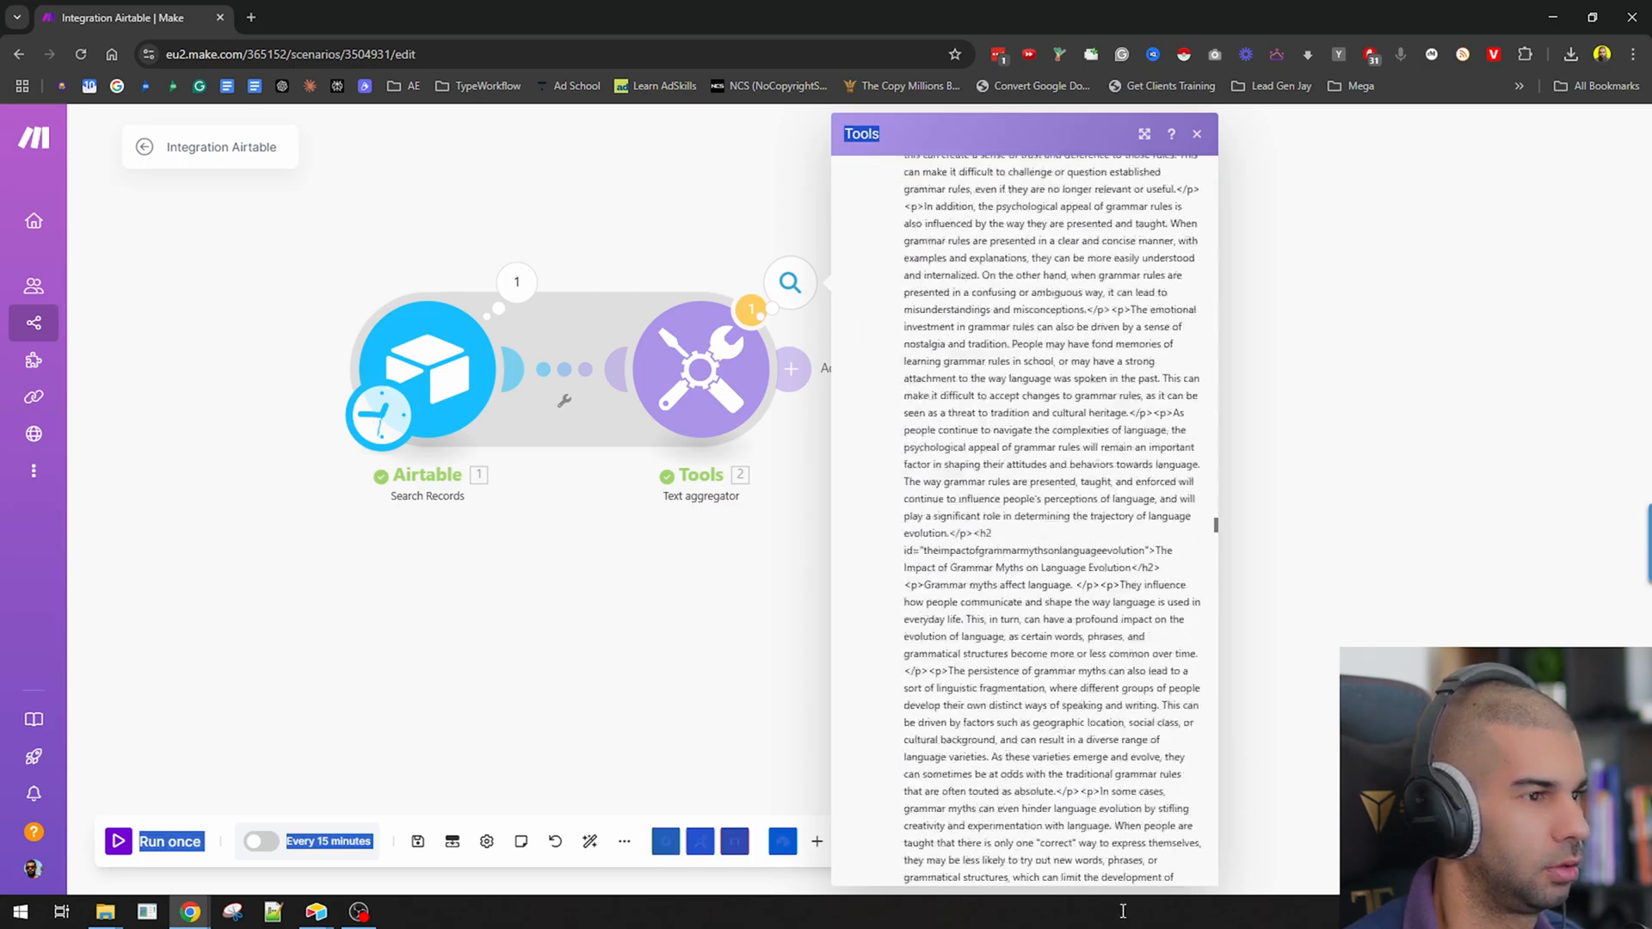
scroll("down", 3)
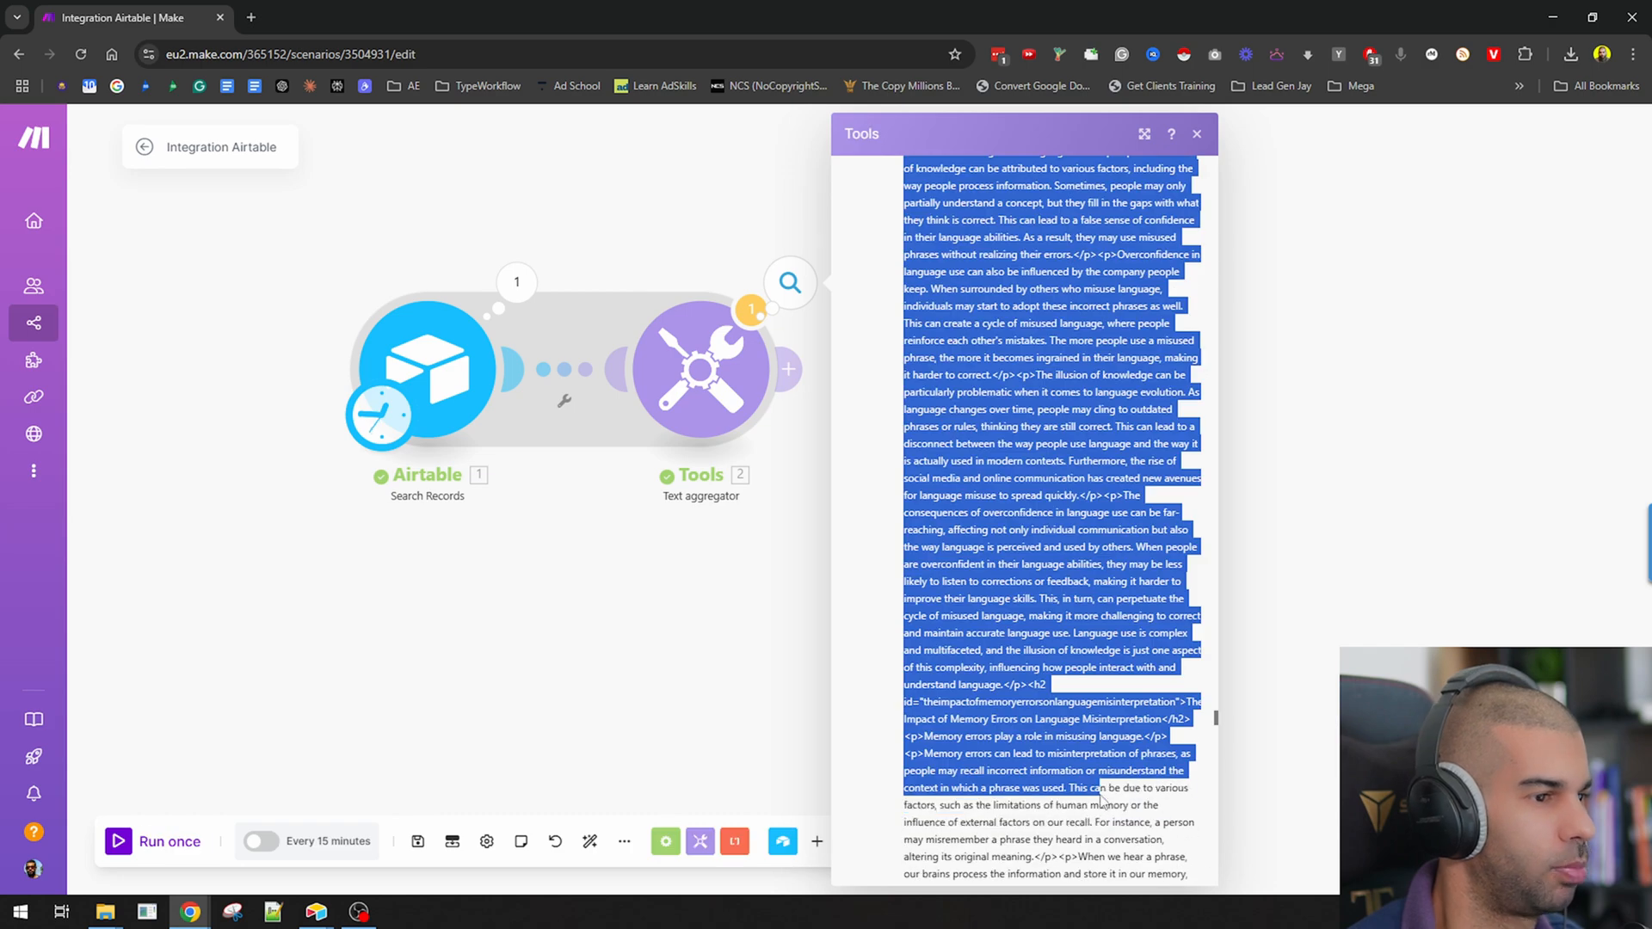
Step: Add a Google Docs Create a Document module after the Text aggregator
left_click(1196, 134)
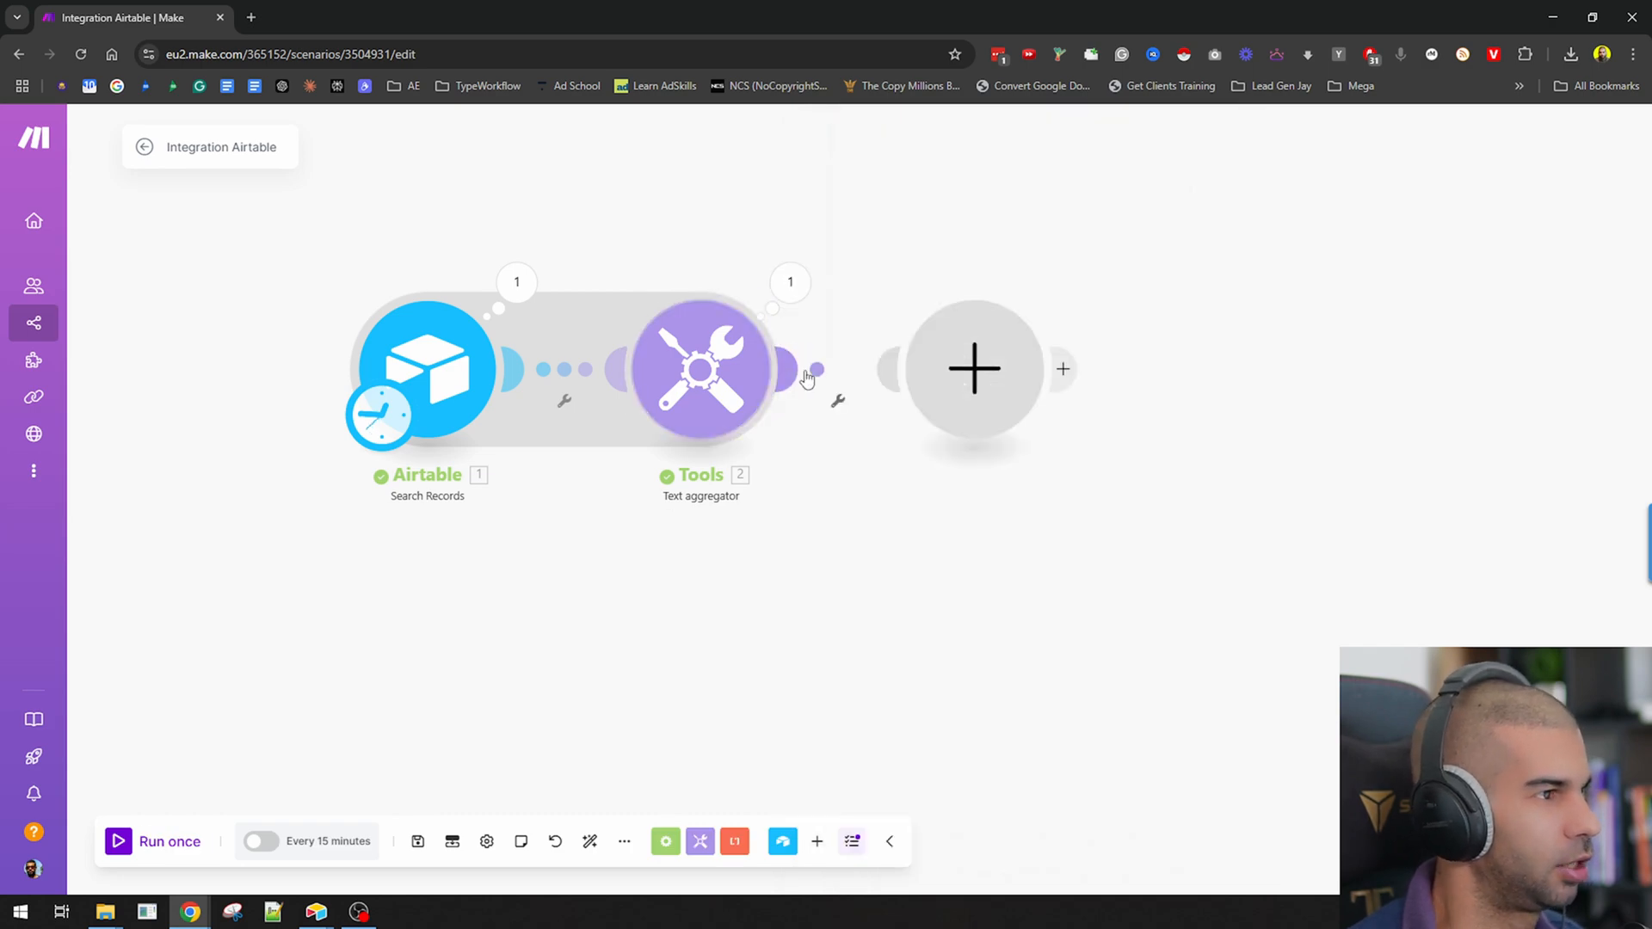
left_click(974, 369)
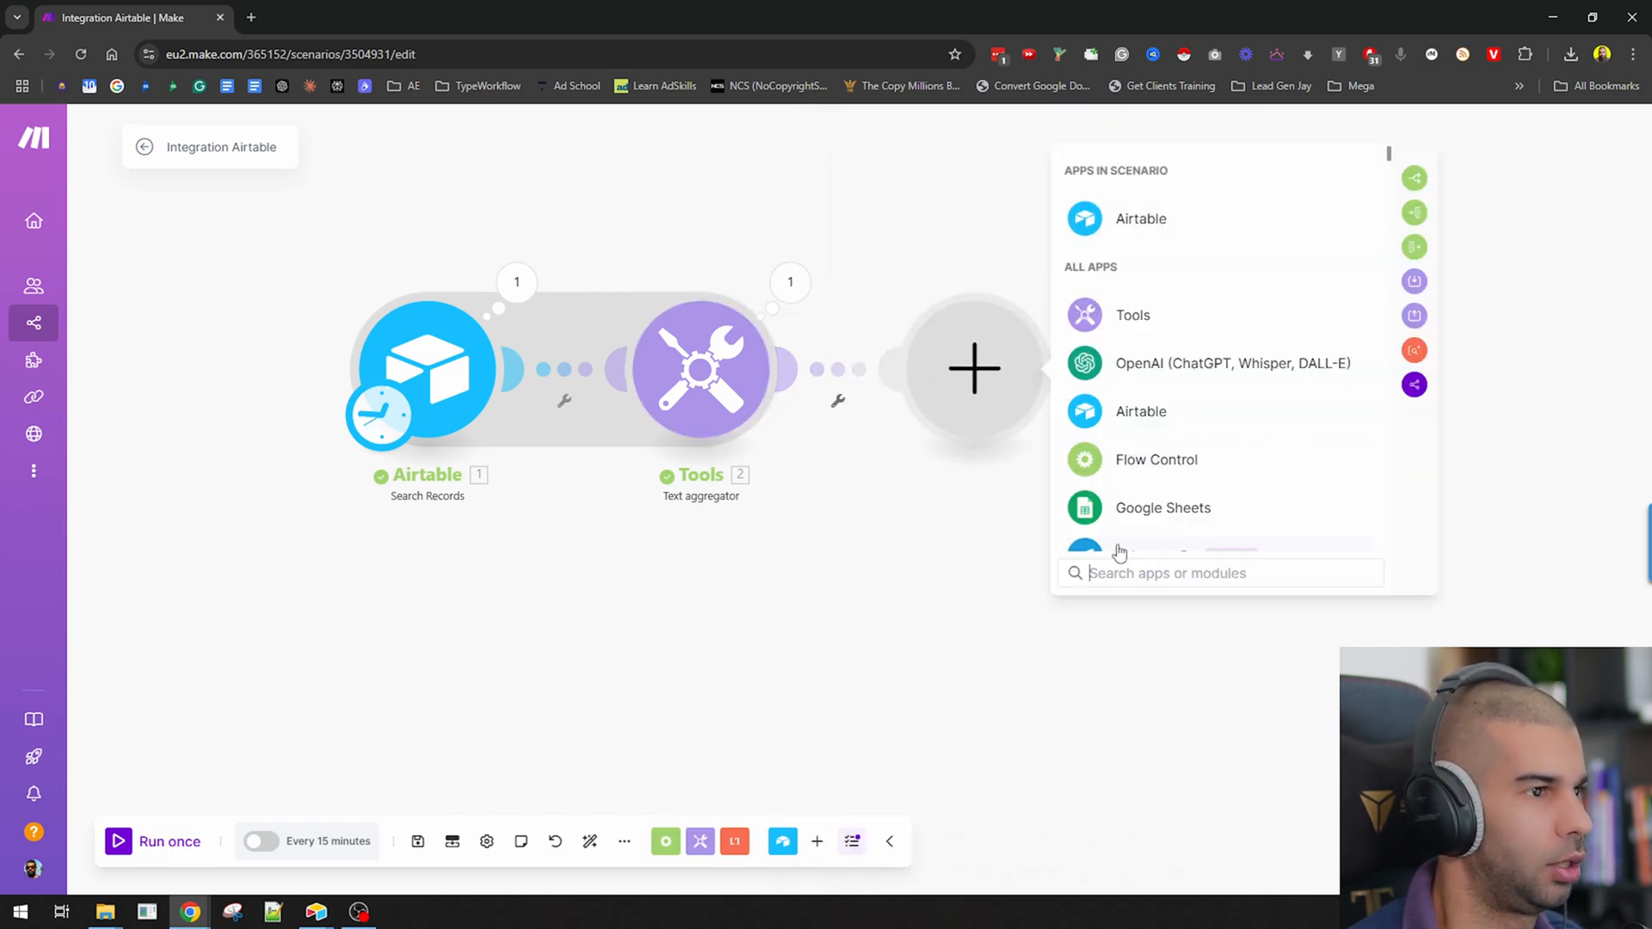
type("google doc")
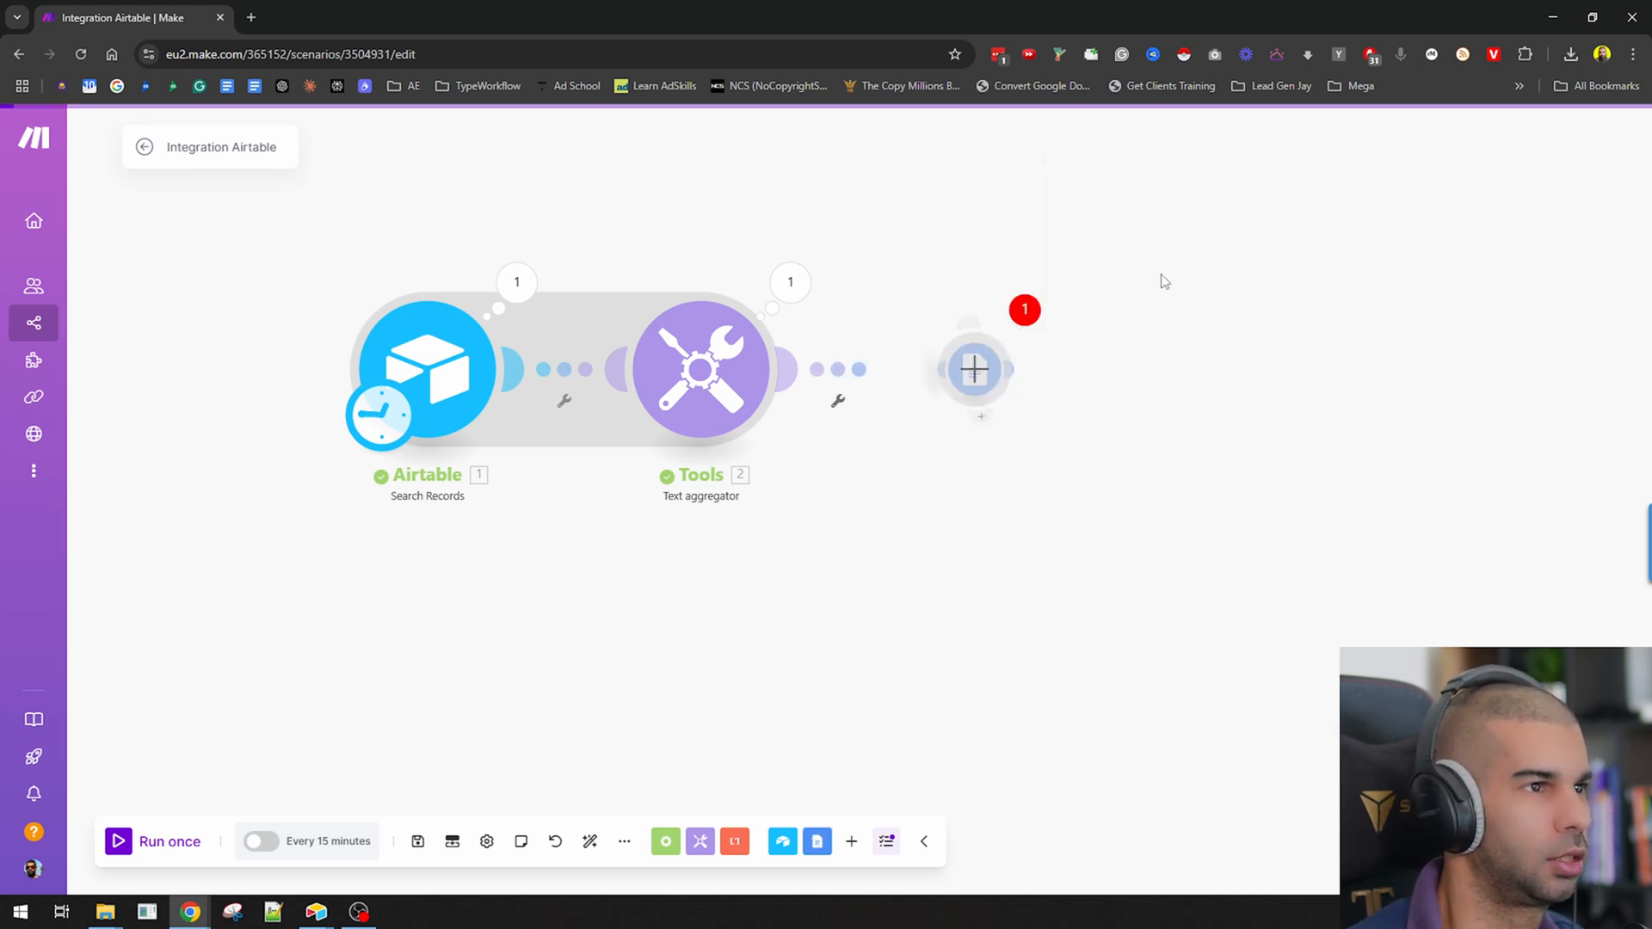
left_click(972, 368)
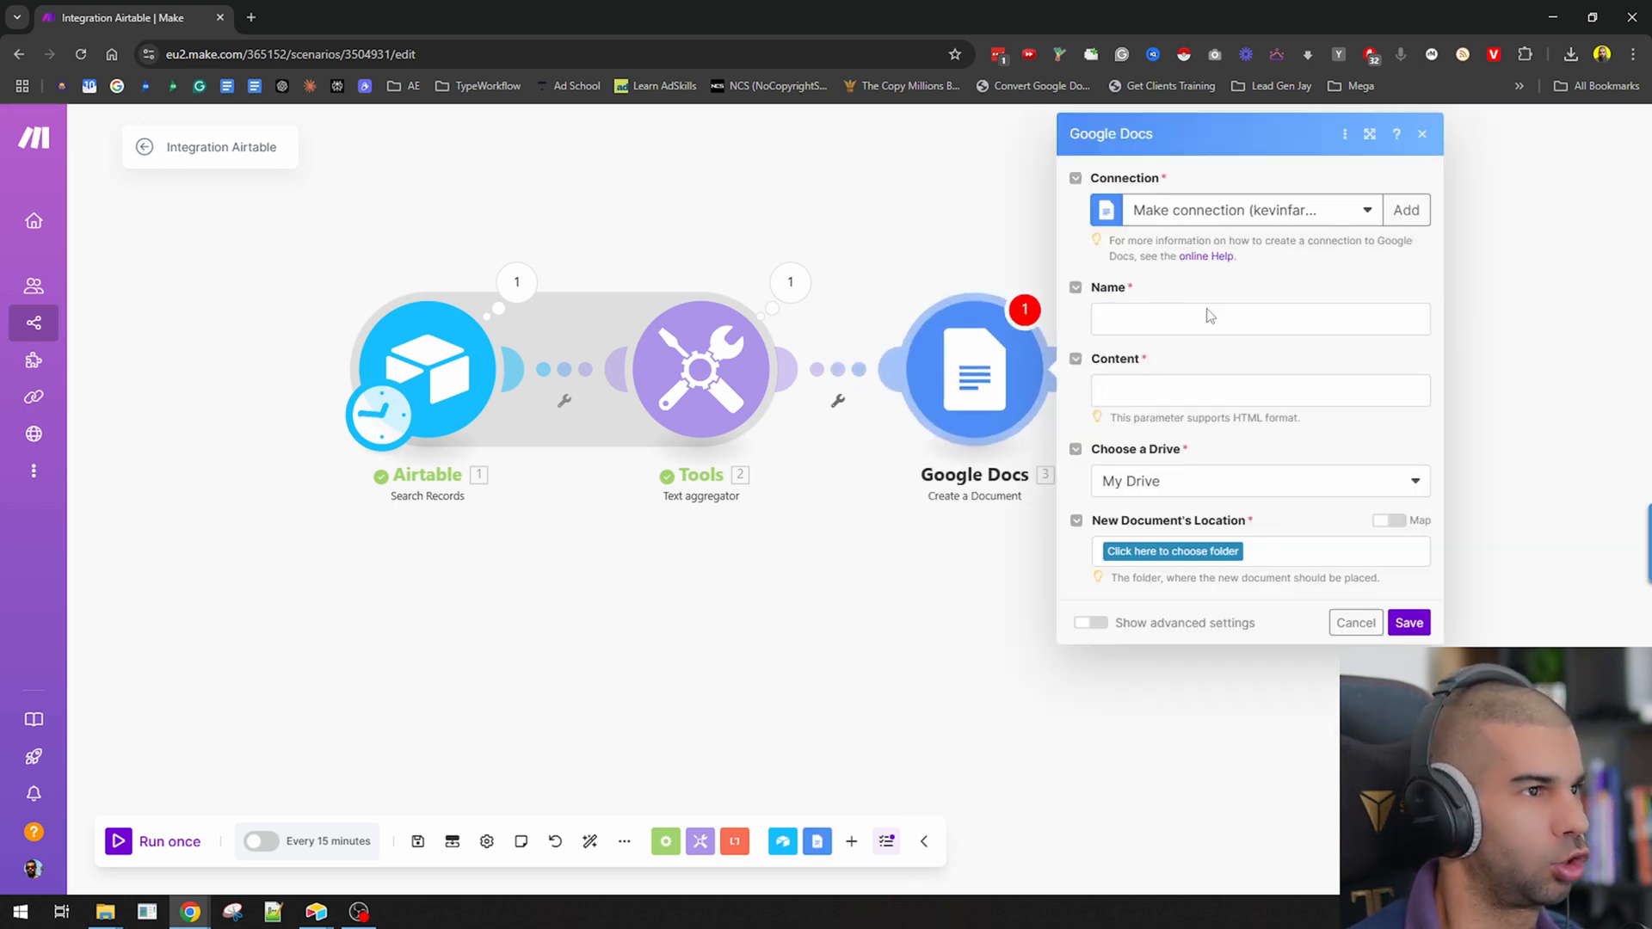
Step: Toggle the Name field's mapping panel, then close the module settings with fields empty
left_click(1259, 318)
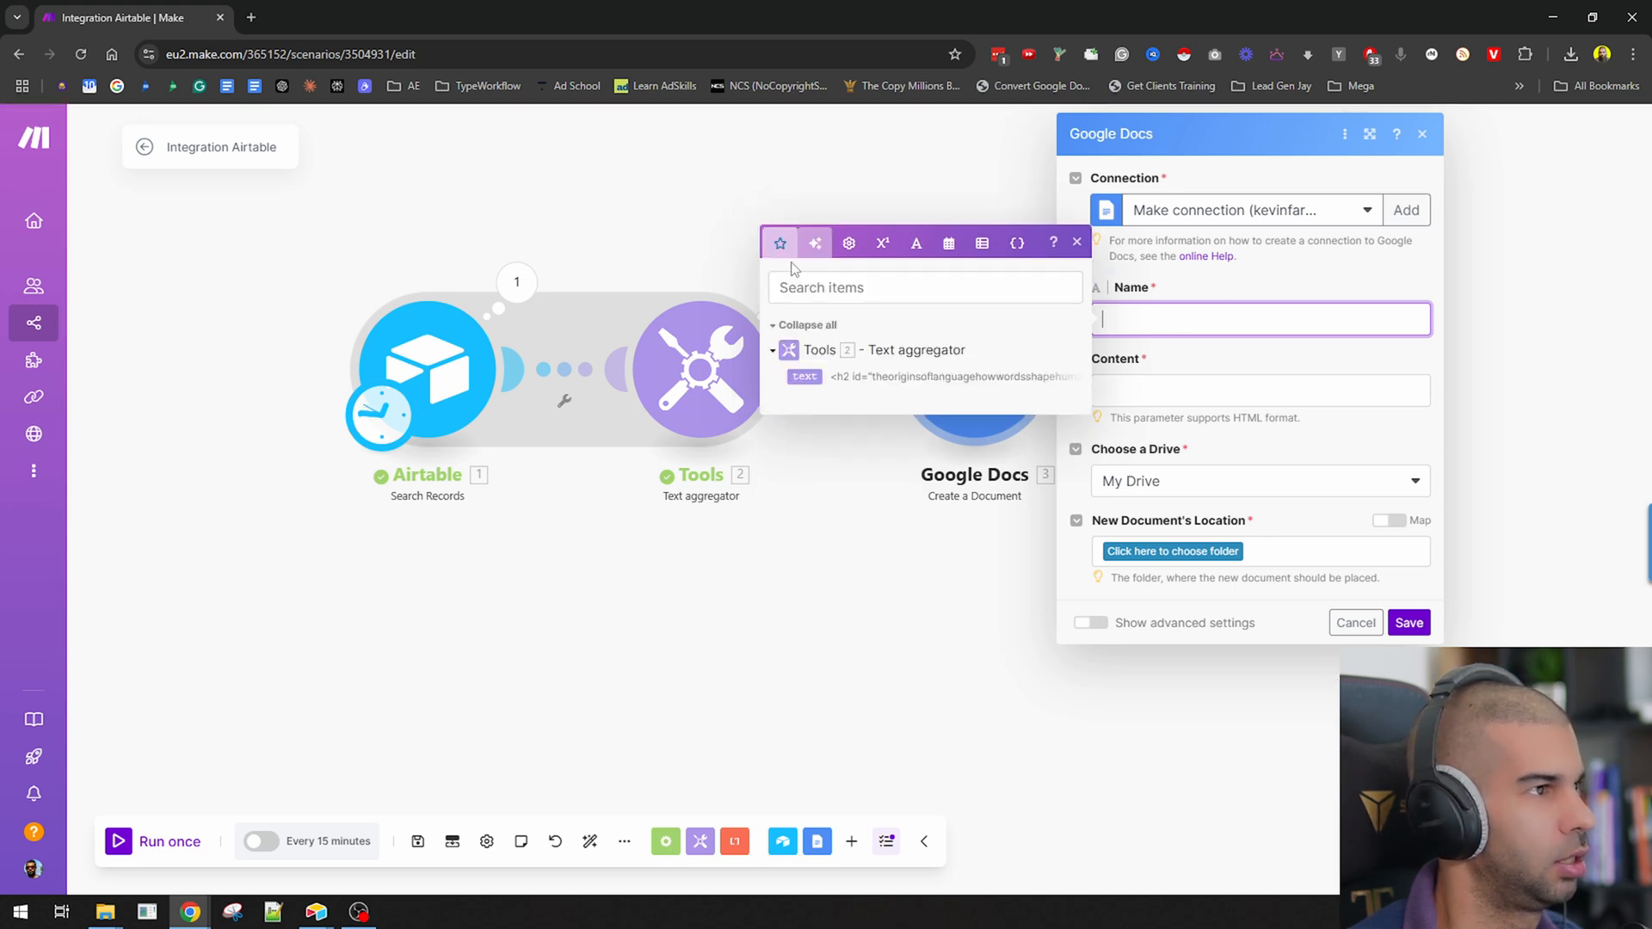
left_click(1407, 621)
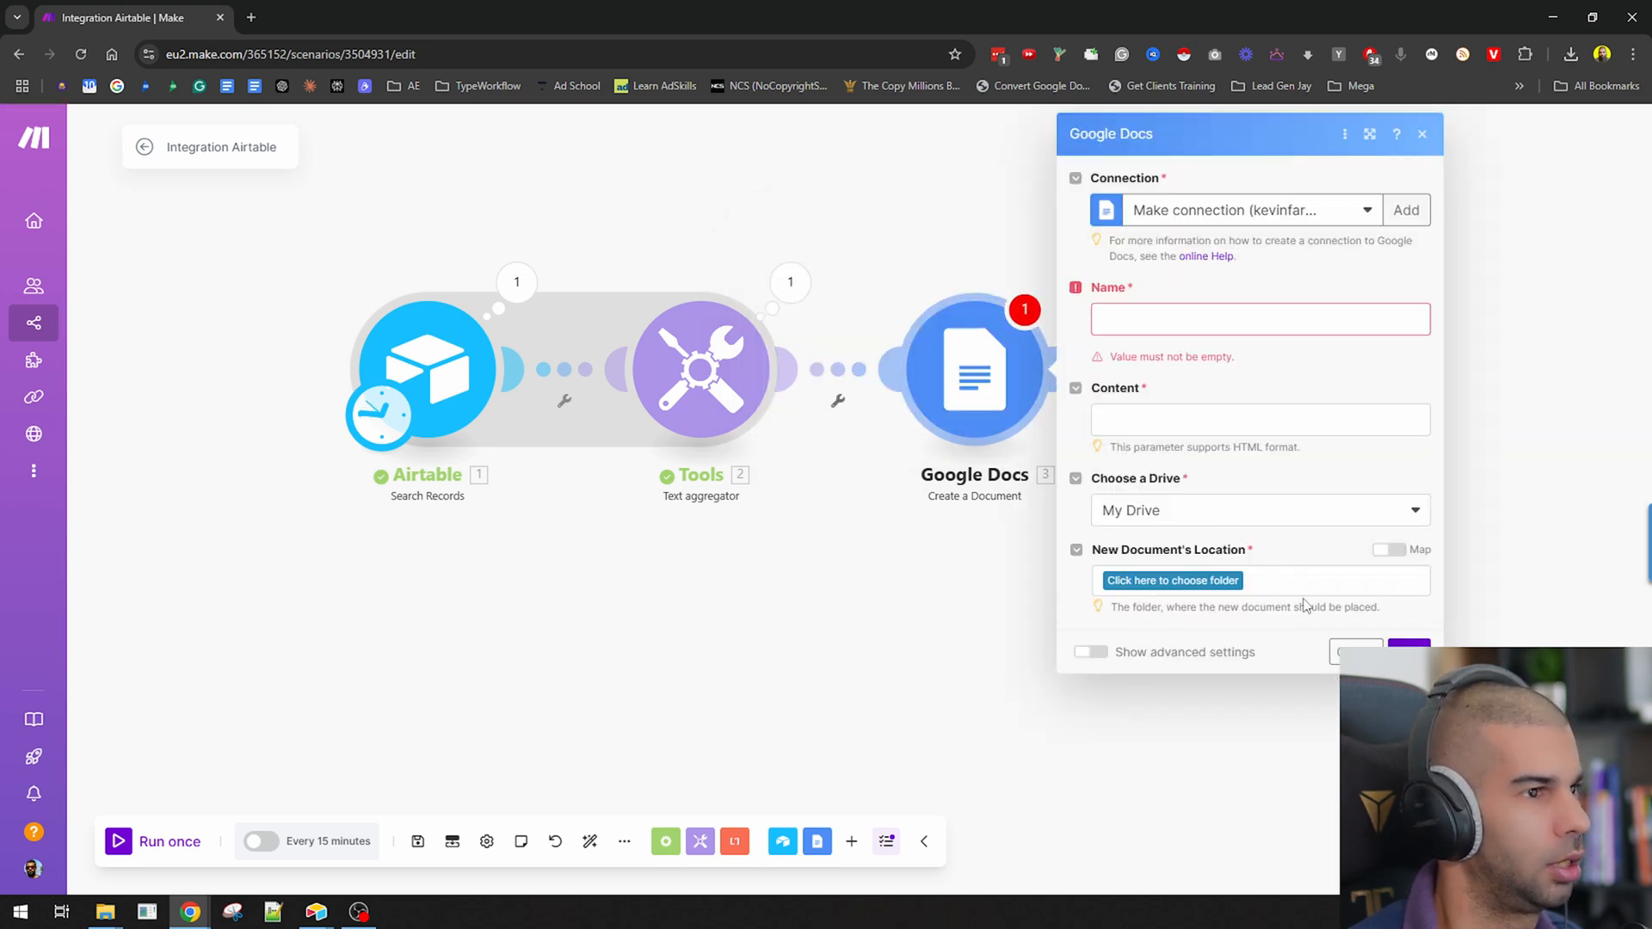
left_click(1259, 318)
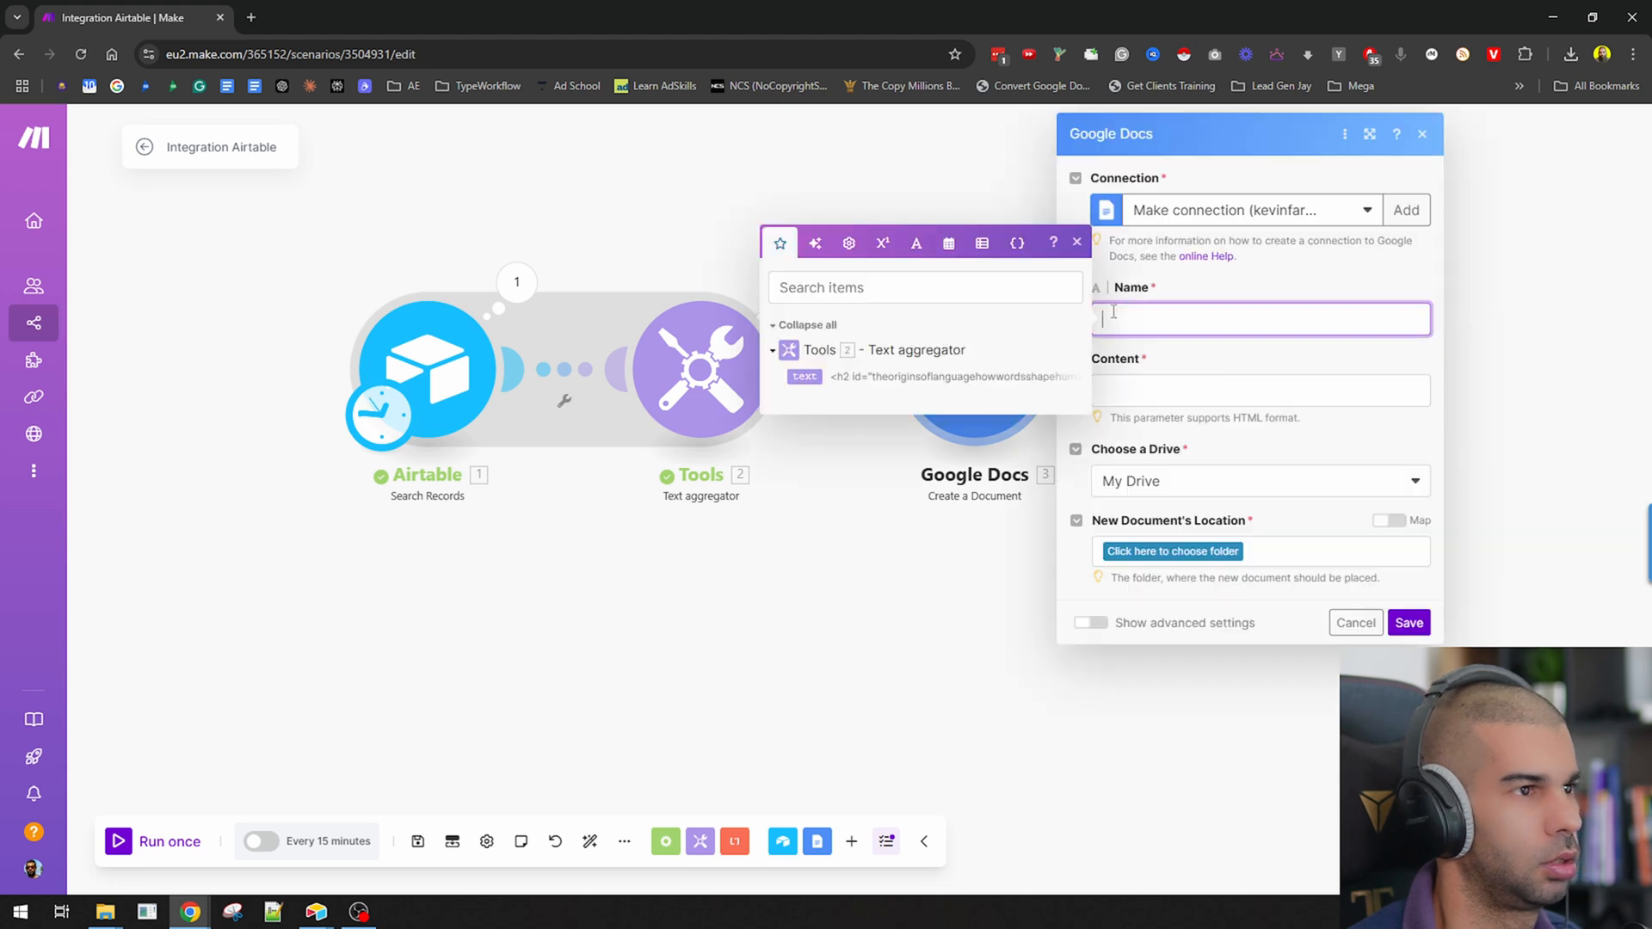
left_click(1407, 621)
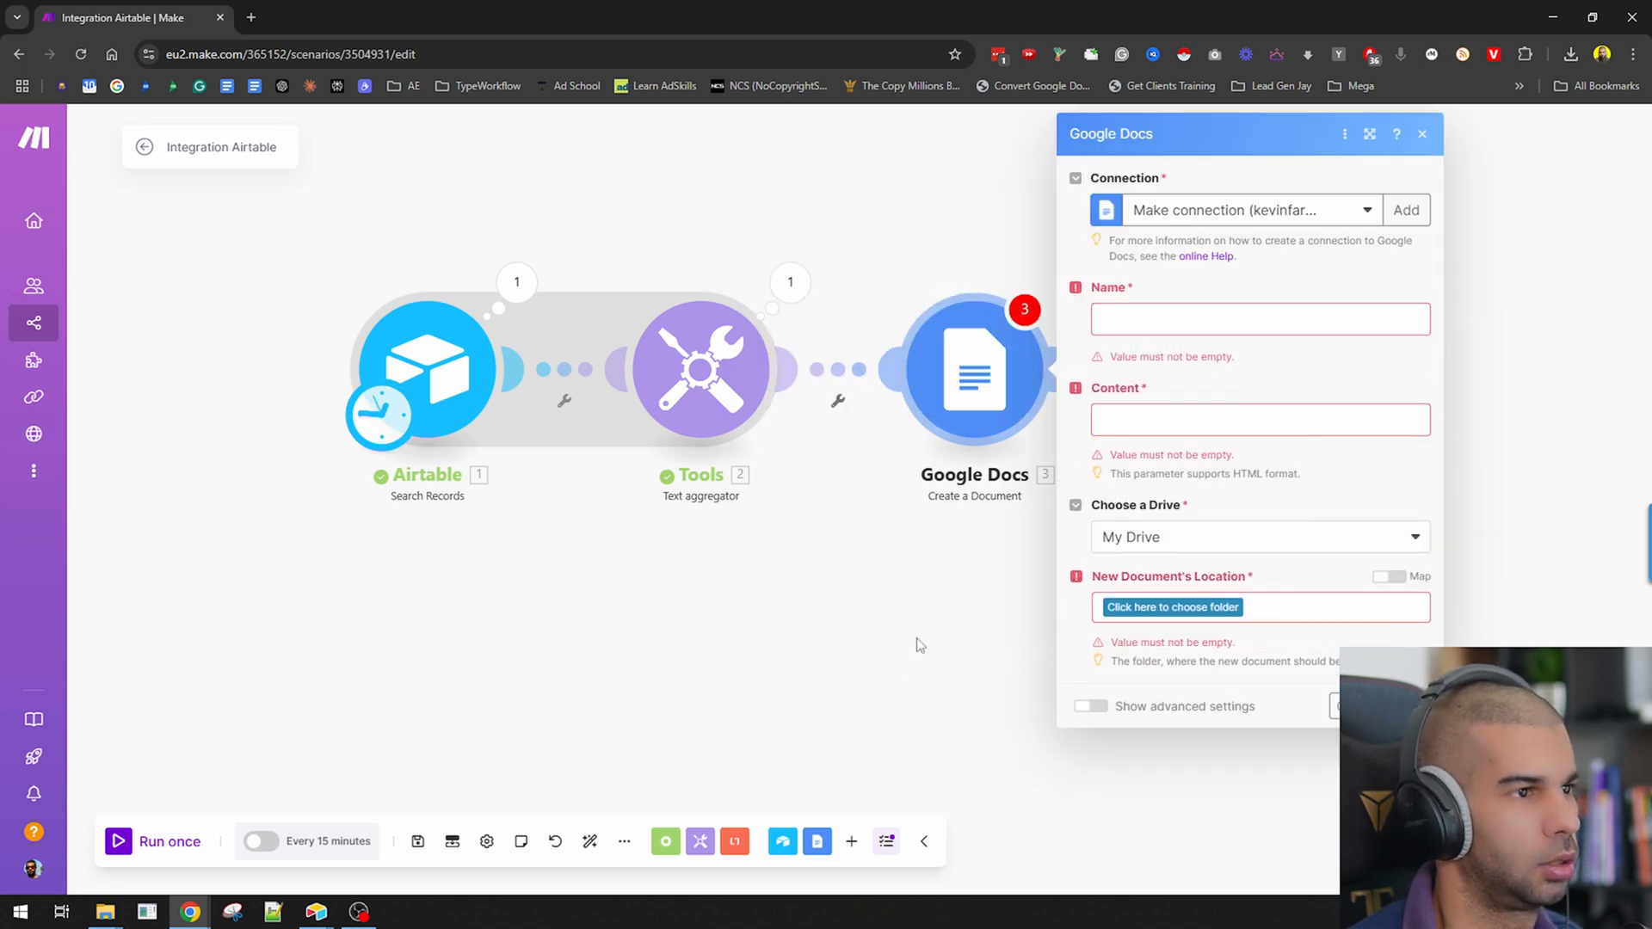
left_click(1422, 134)
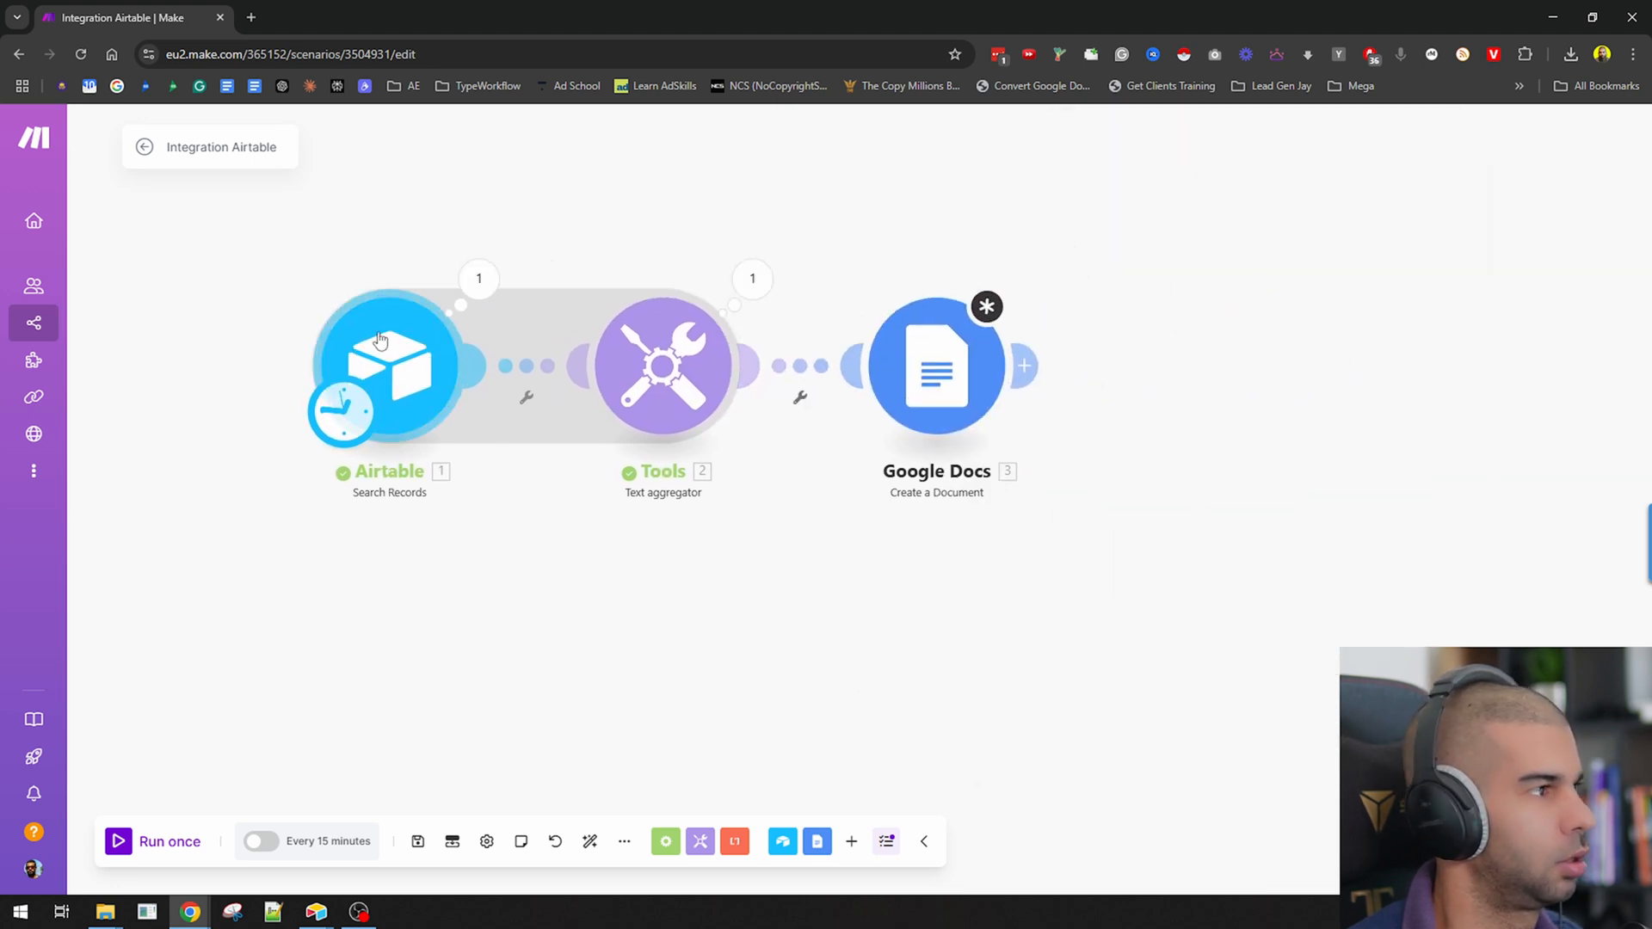
mouse_move(867, 361)
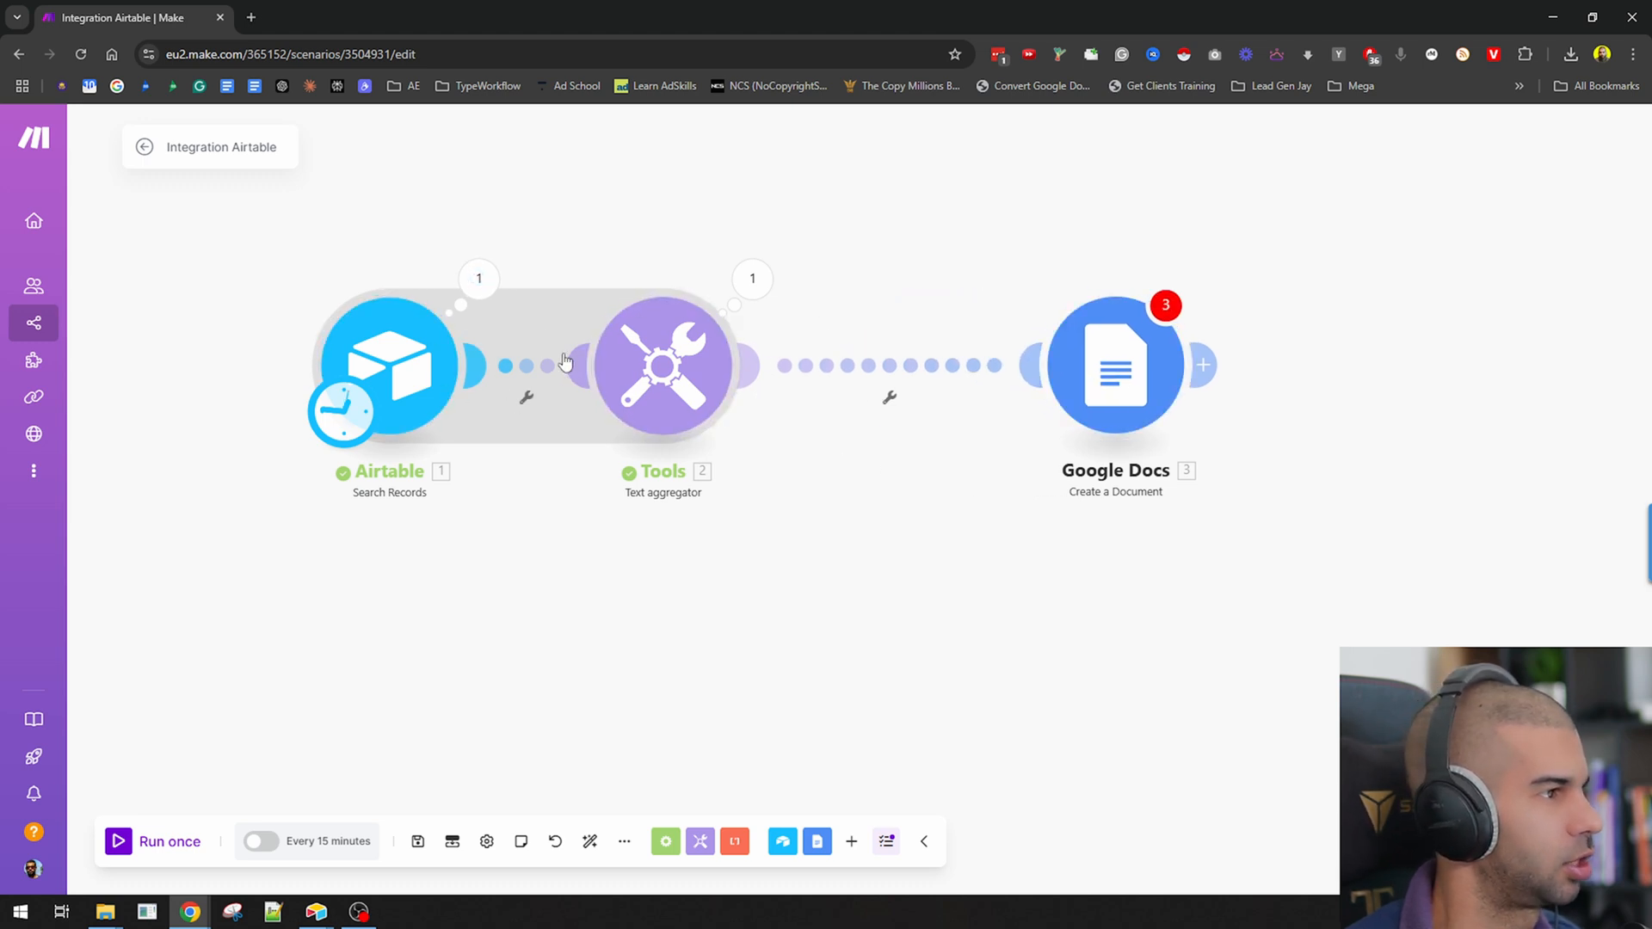
Step: Inspect the Airtable search output and insert a new module between Airtable and Tools
left_click(389, 363)
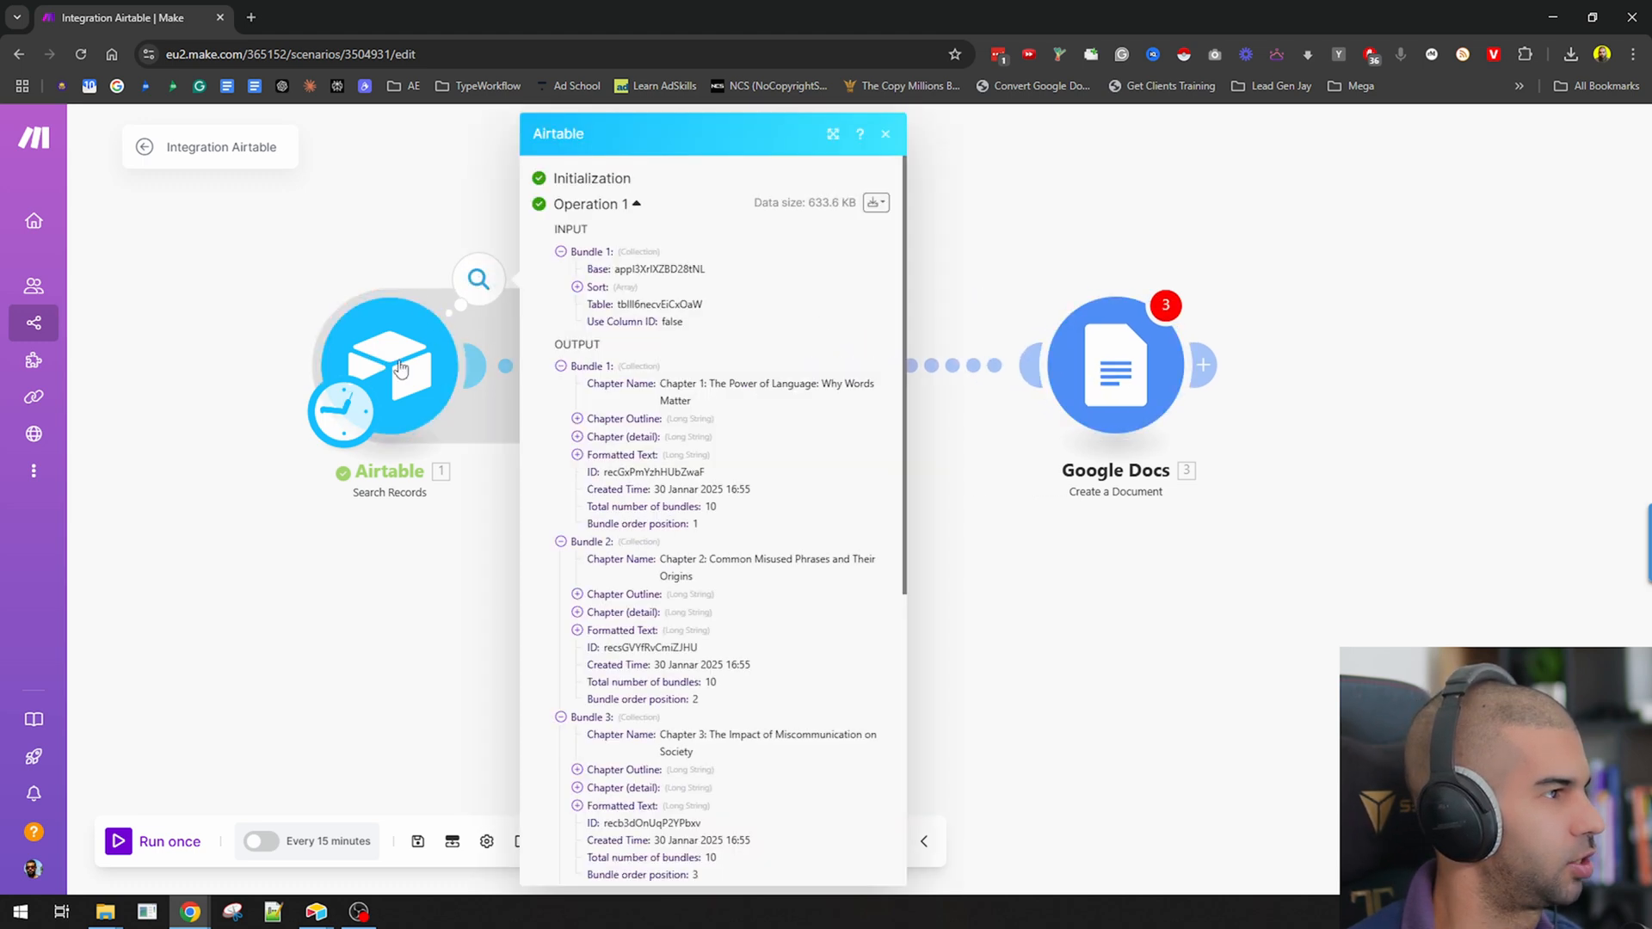
left_click(576, 287)
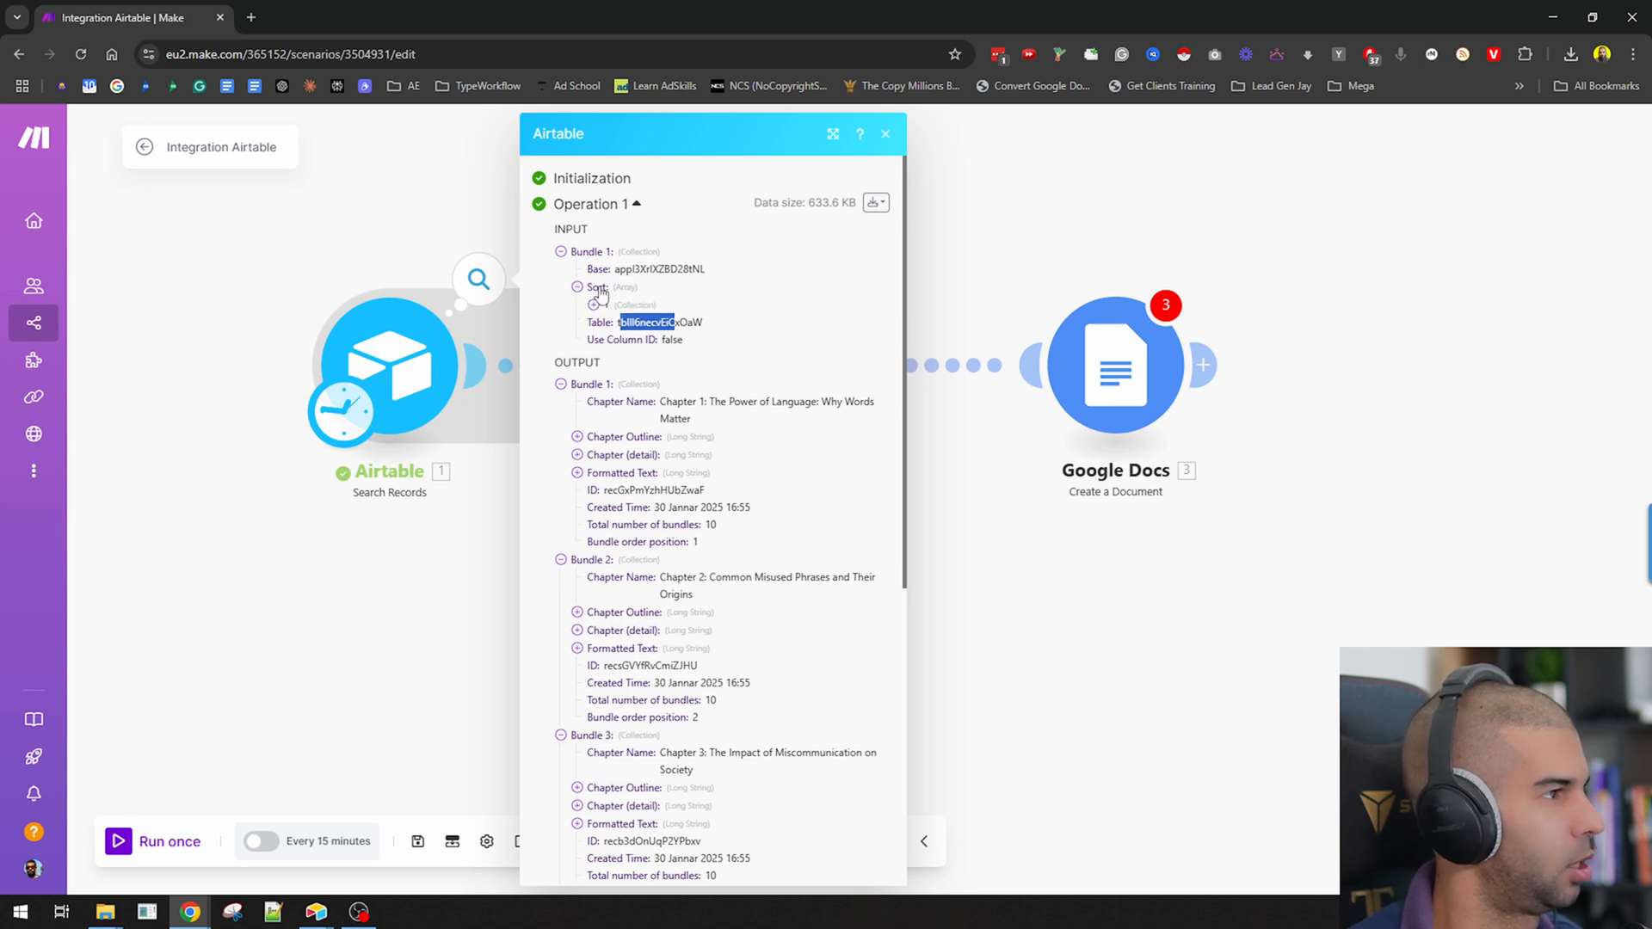
left_click(578, 305)
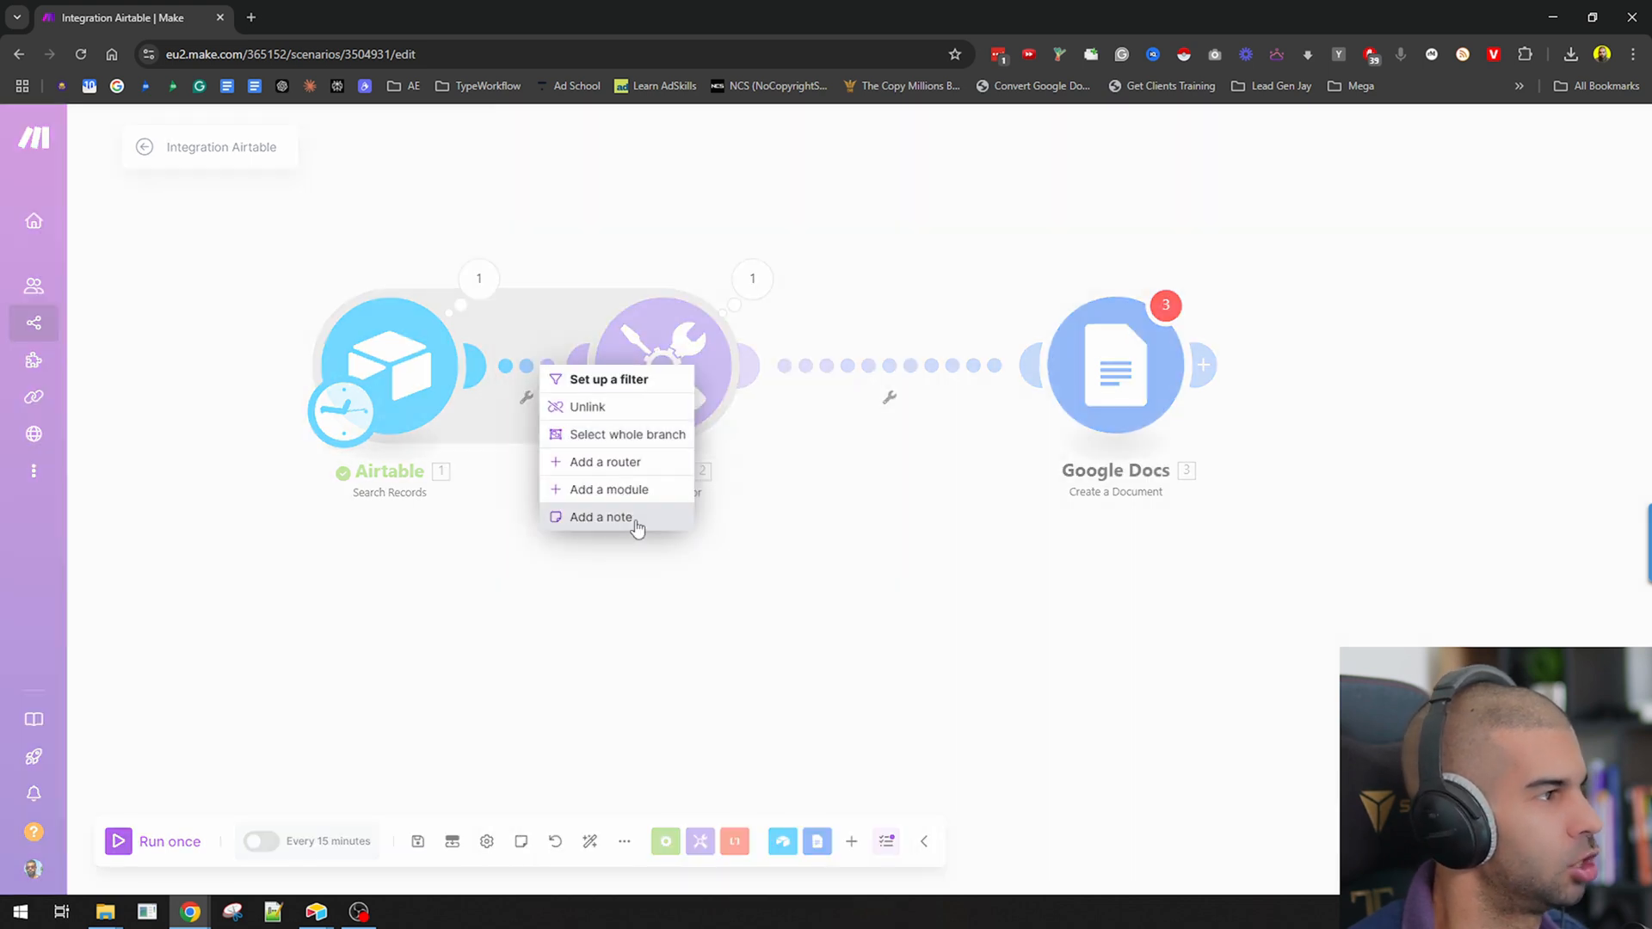
left_click(609, 489)
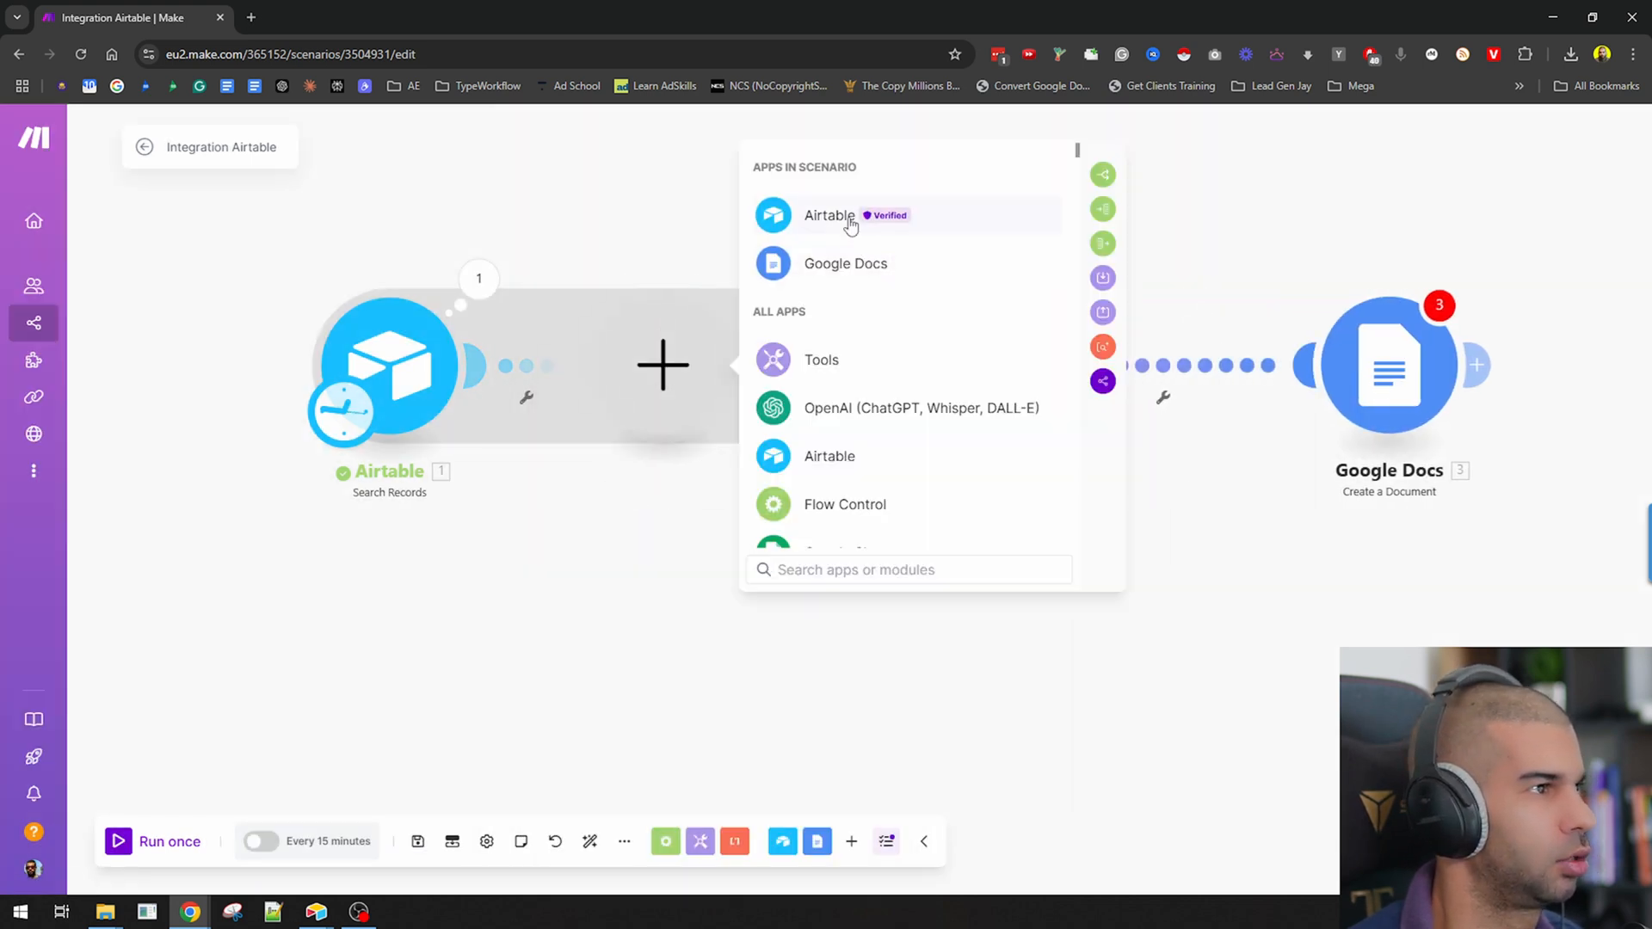
Step: Choose Airtable for the new step and browse its available modules
left_click(830, 215)
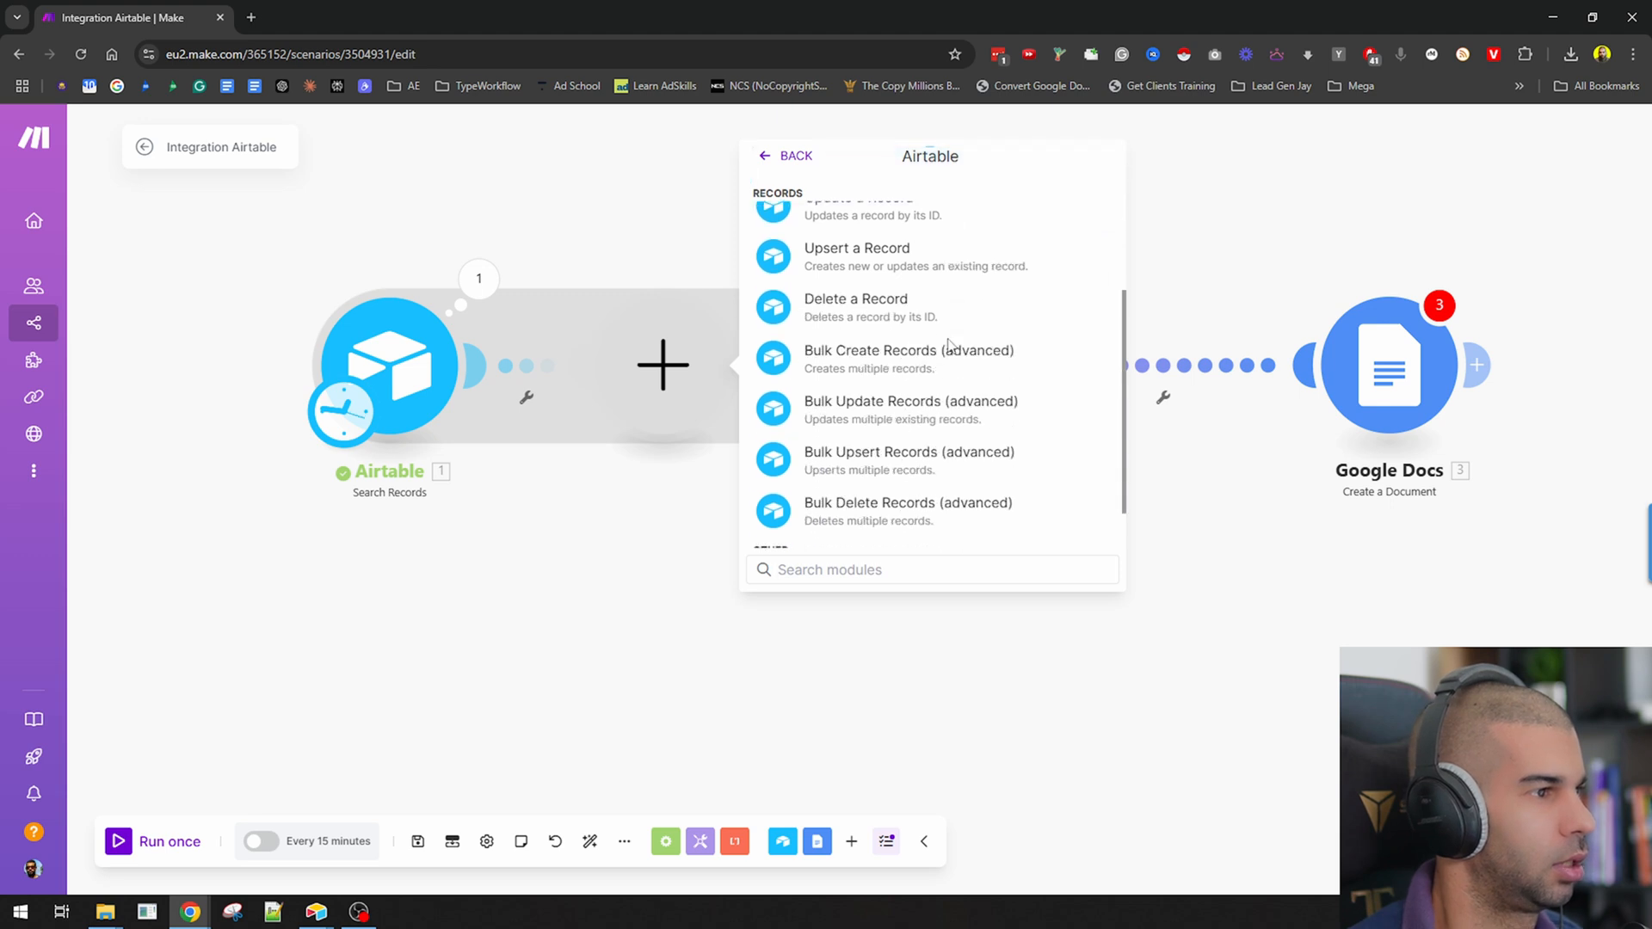
scroll("down", 3)
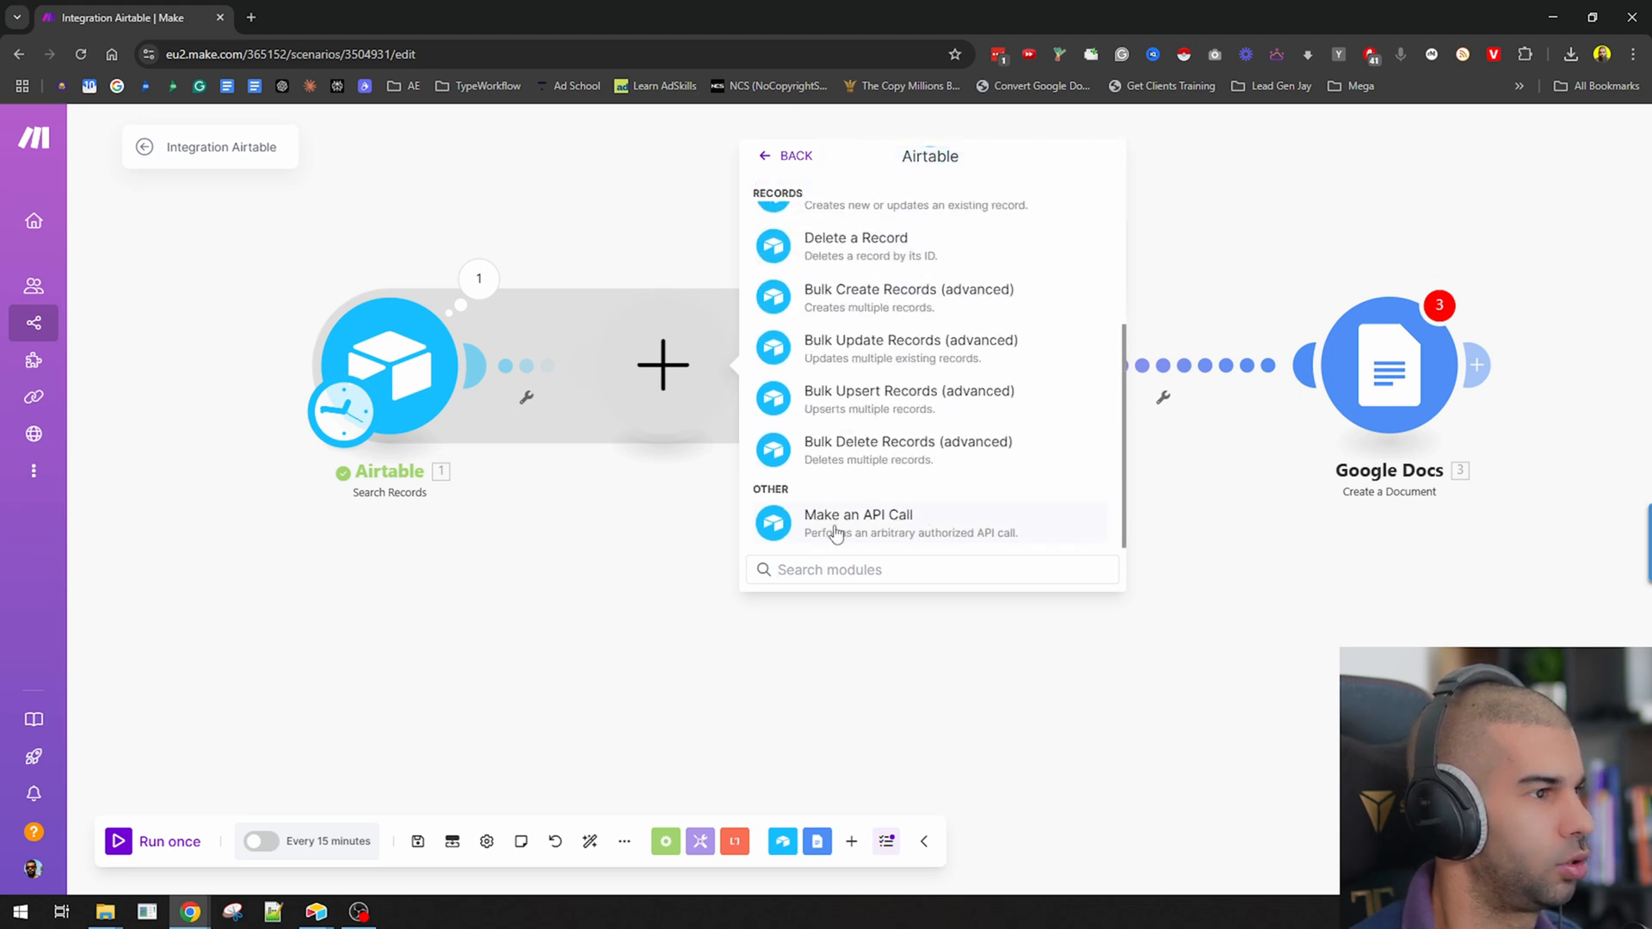
scroll("up", 3)
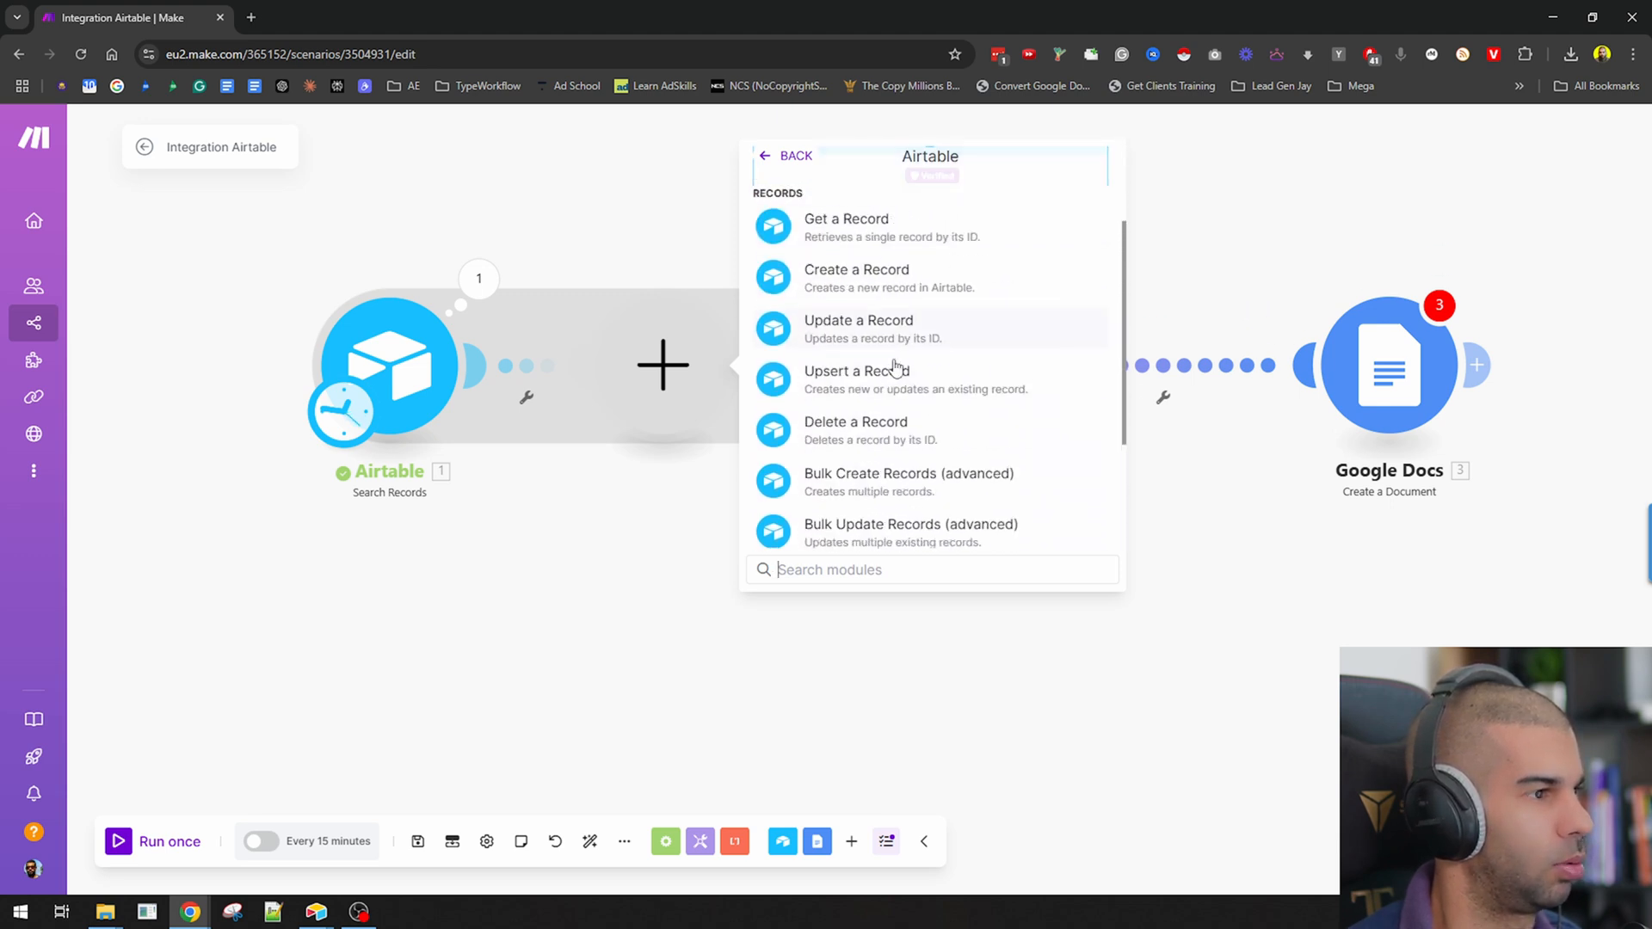
scroll("down", 3)
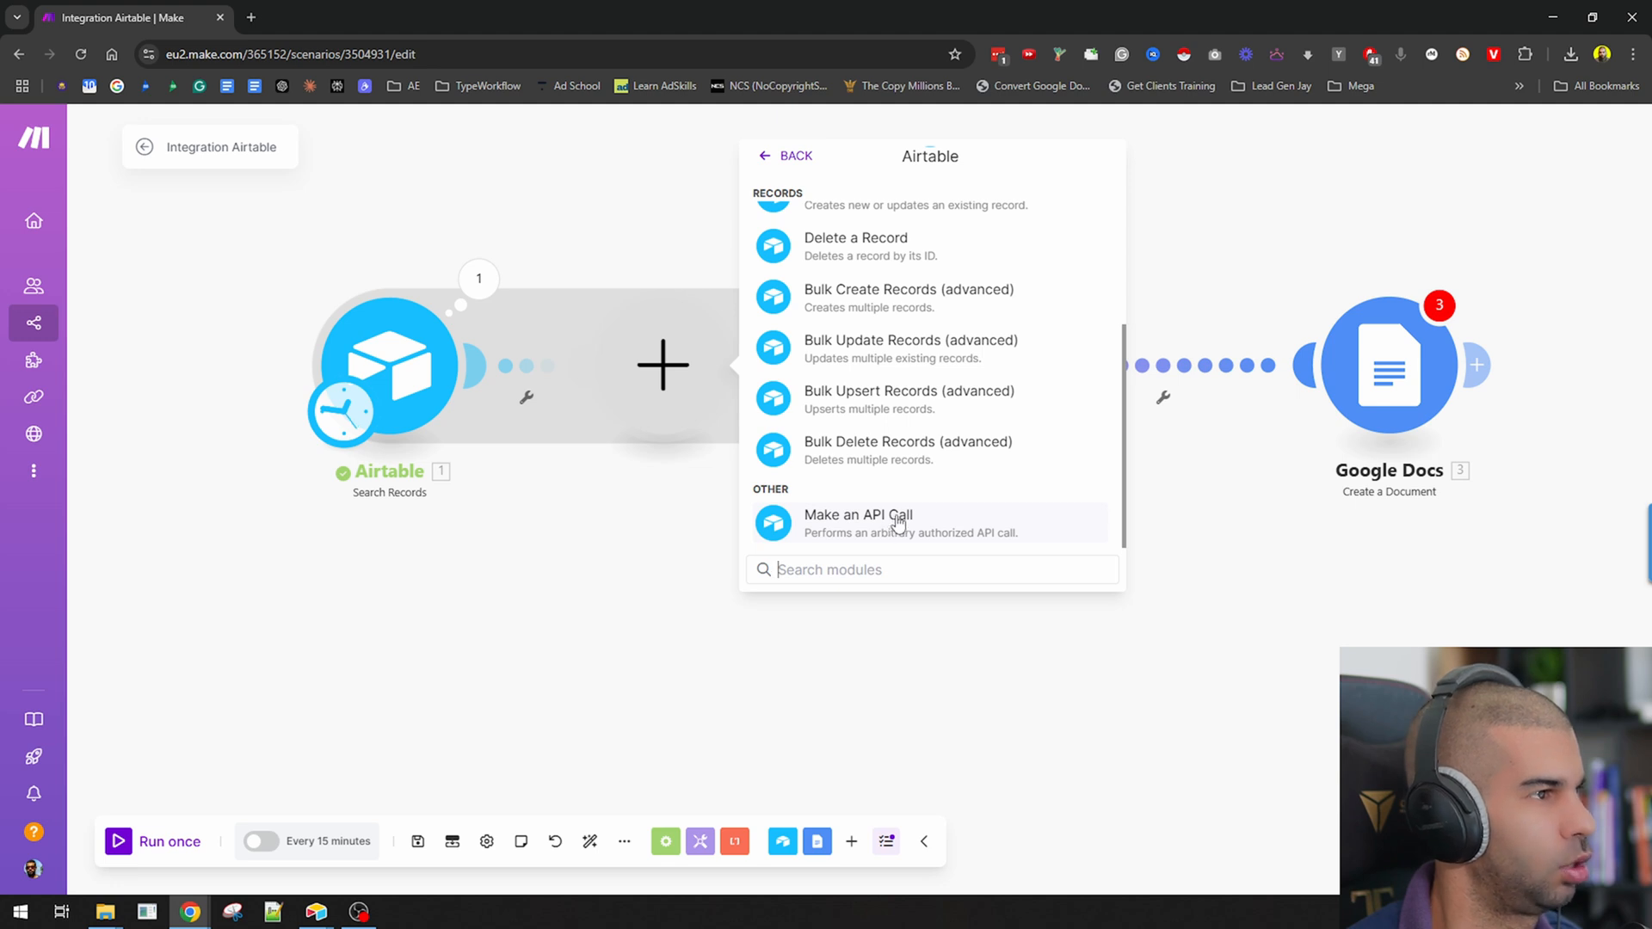
scroll("up", 3)
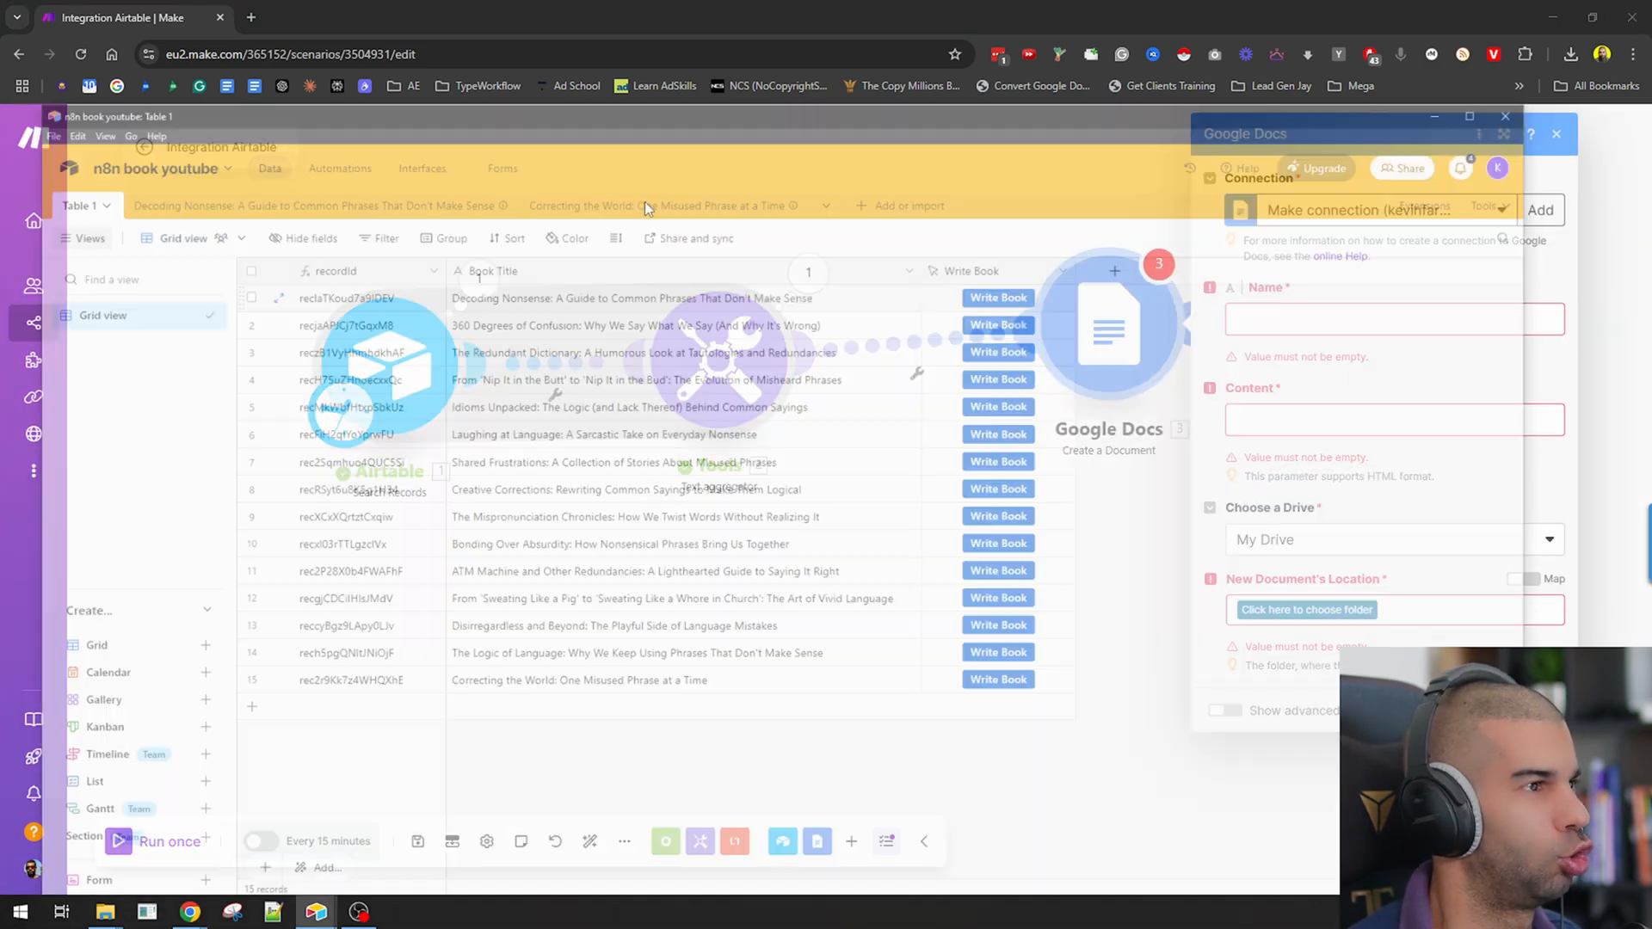
Step: Name the doc with the book title, map 2. text into Content, and choose a Drive folder
left_click(666, 112)
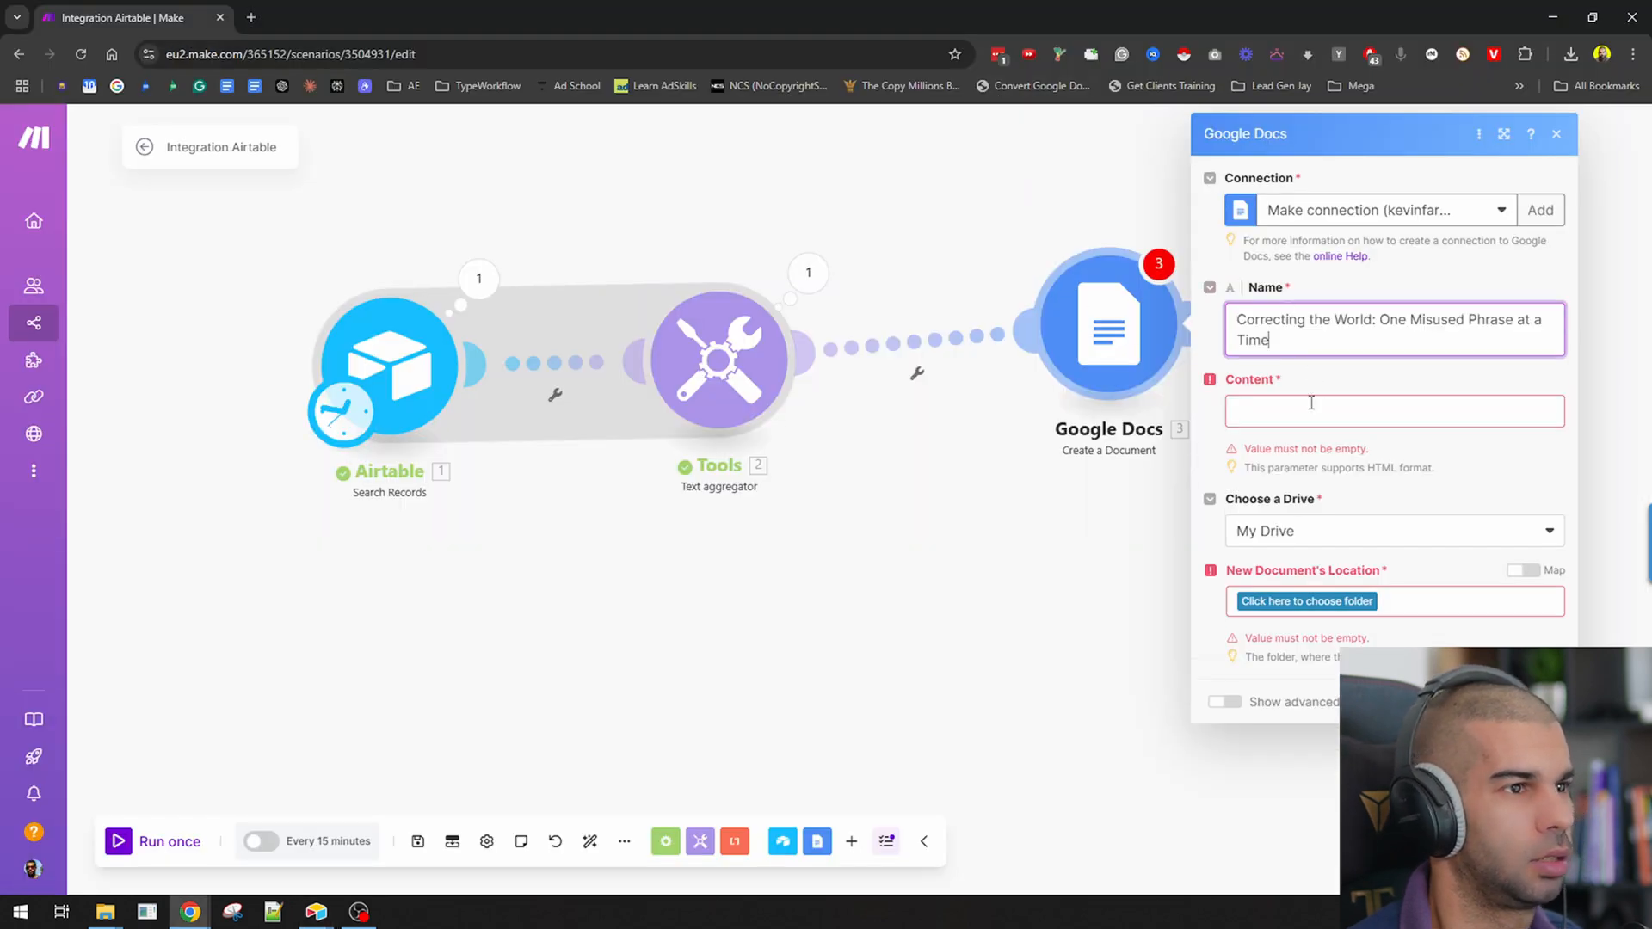
left_click(1391, 412)
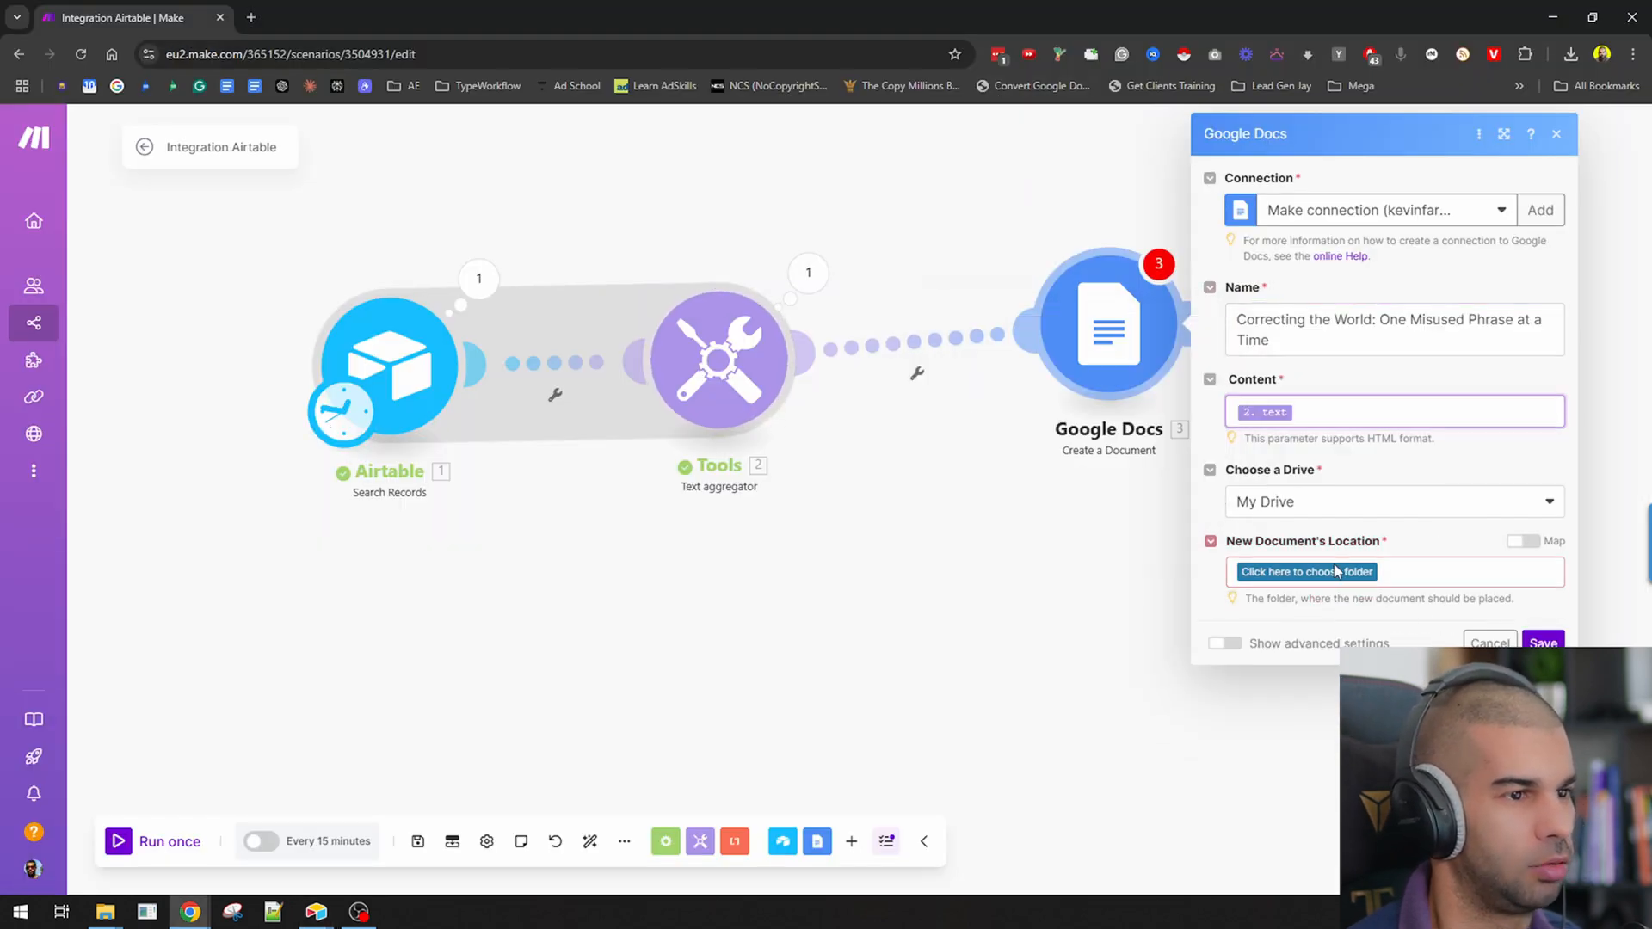
left_click(1306, 572)
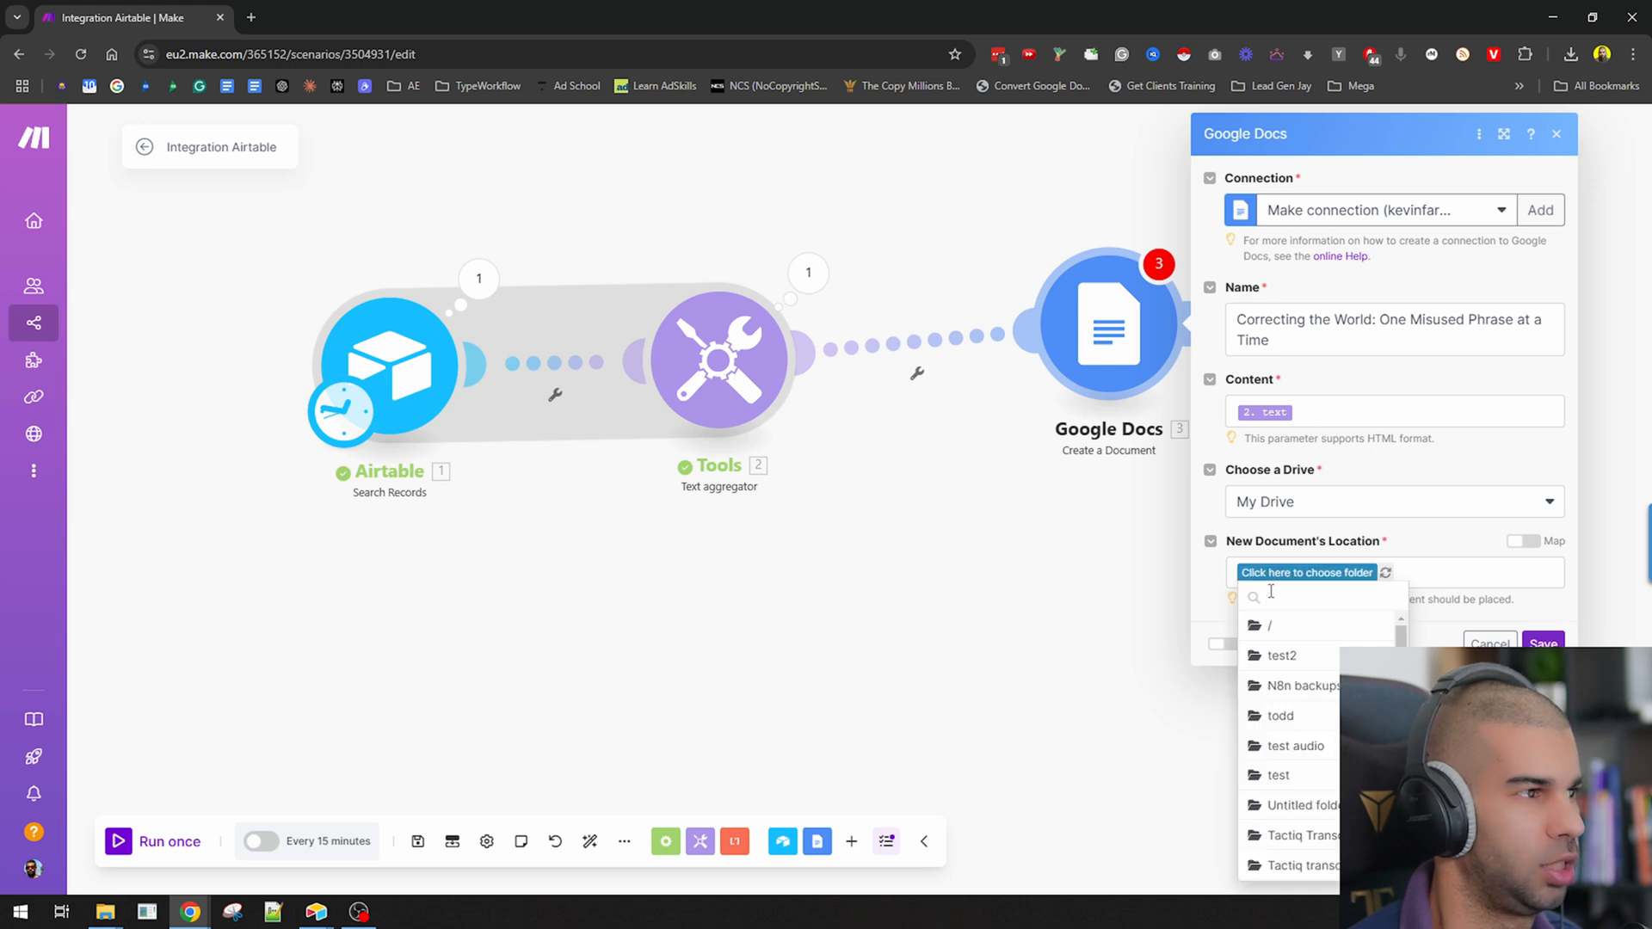
left_click(1557, 135)
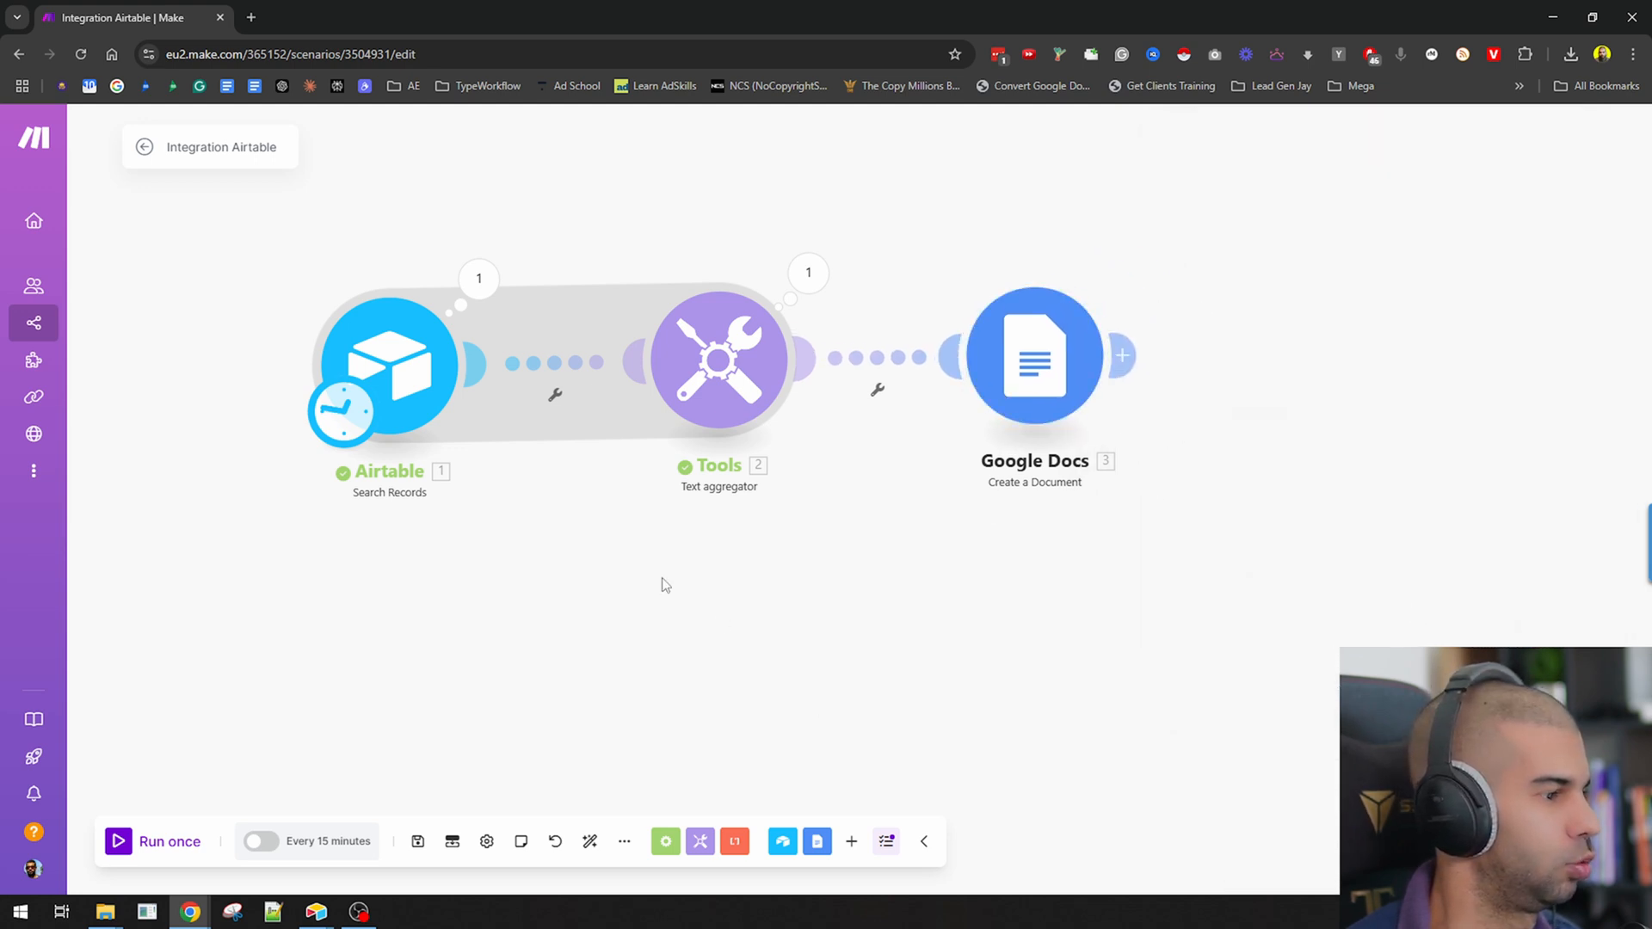
Step: Dismiss the extra module picker and run the scenario once to create the Google Doc
left_click(416, 842)
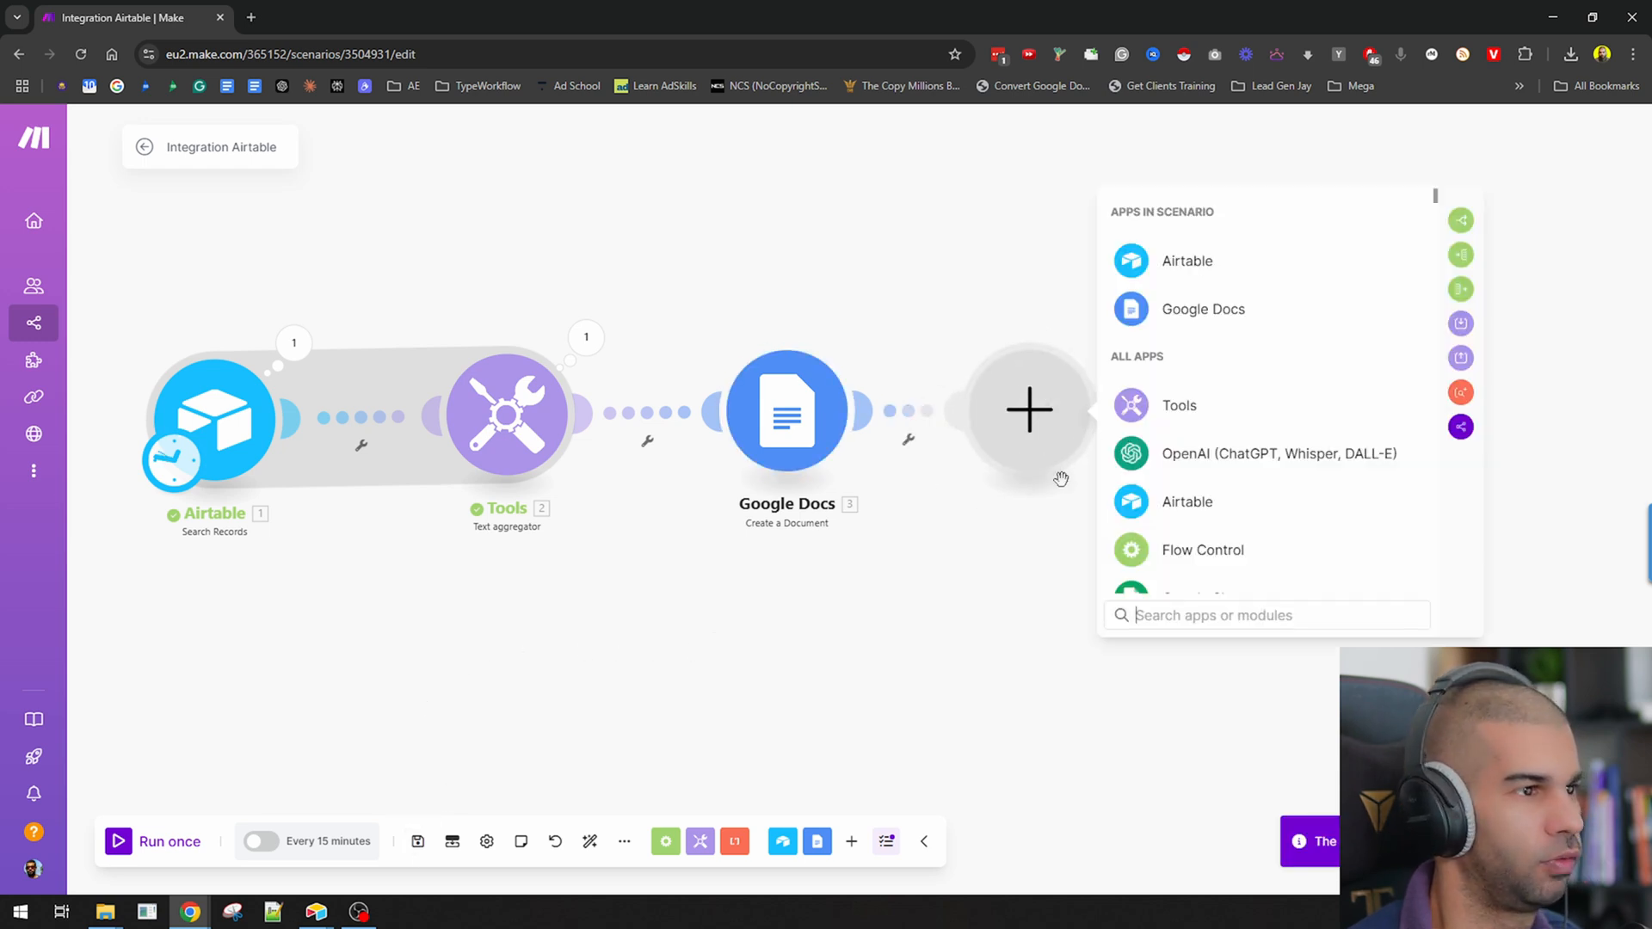
left_click(786, 411)
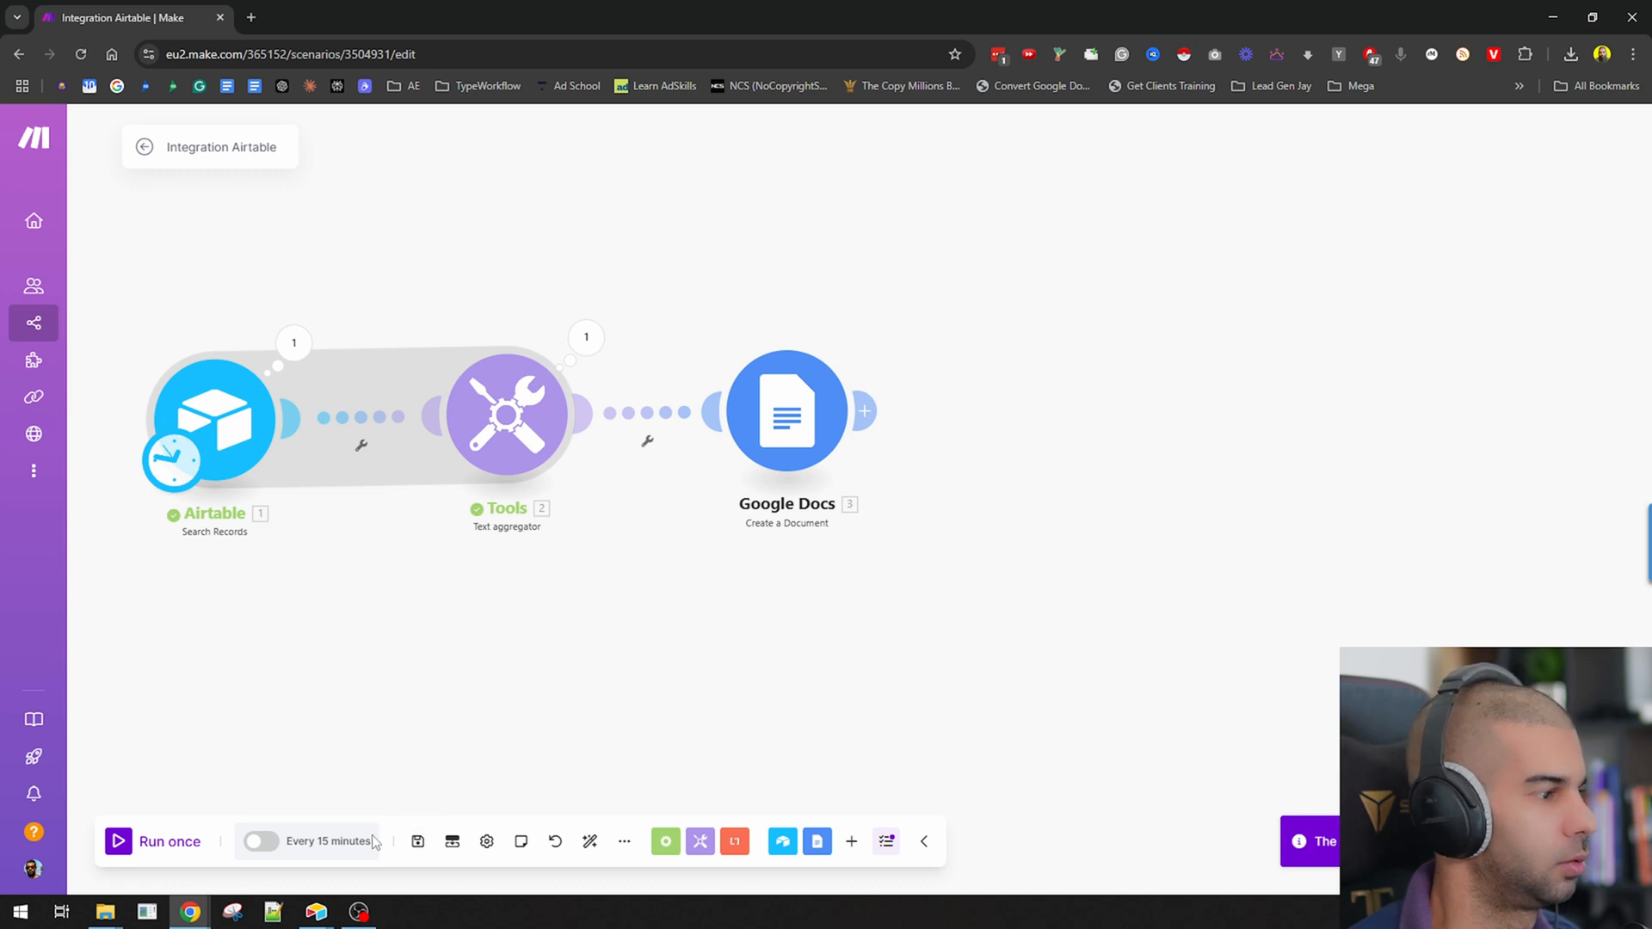
left_click(169, 841)
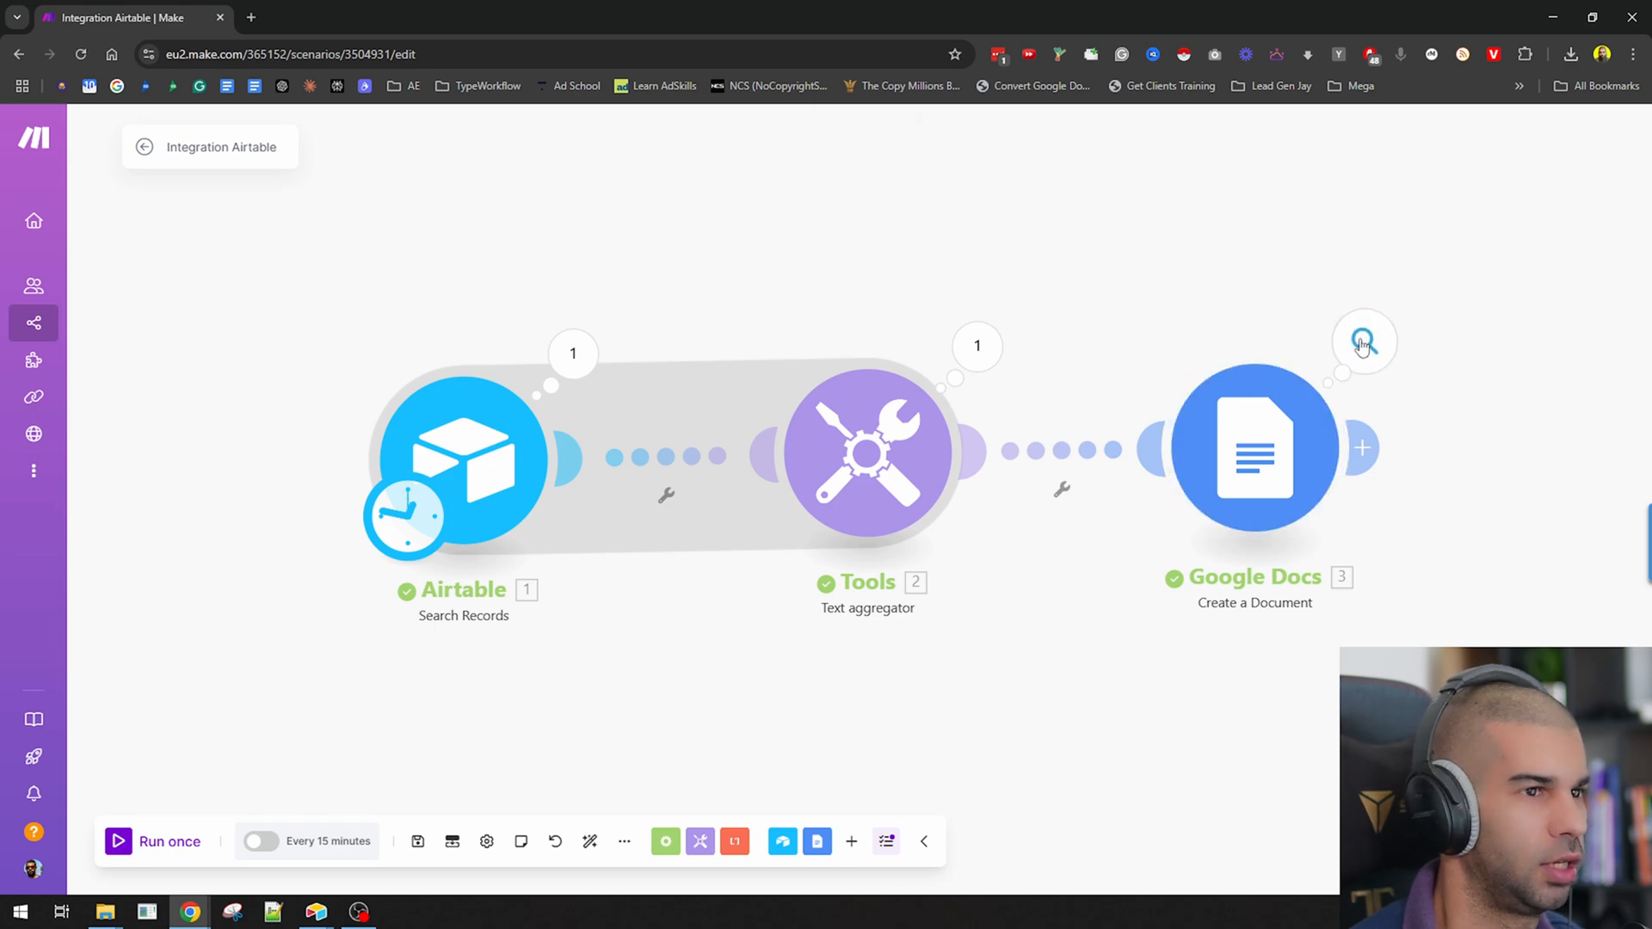
Step: Open the created Google Doc and check its word and page count
left_click(1362, 340)
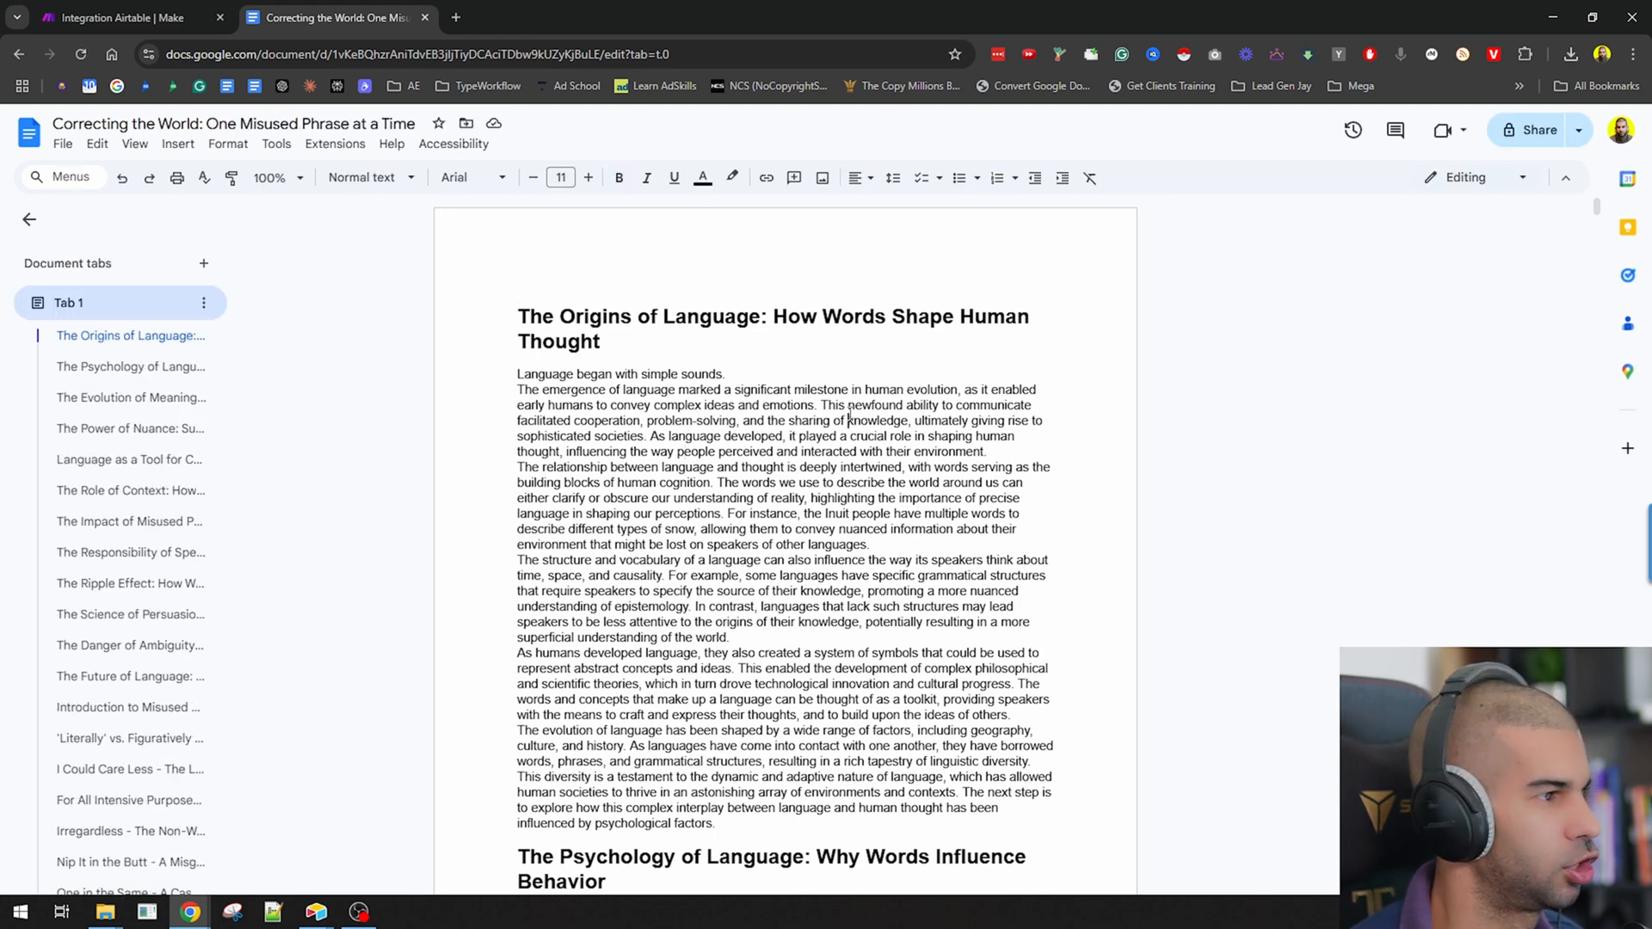
left_click(275, 143)
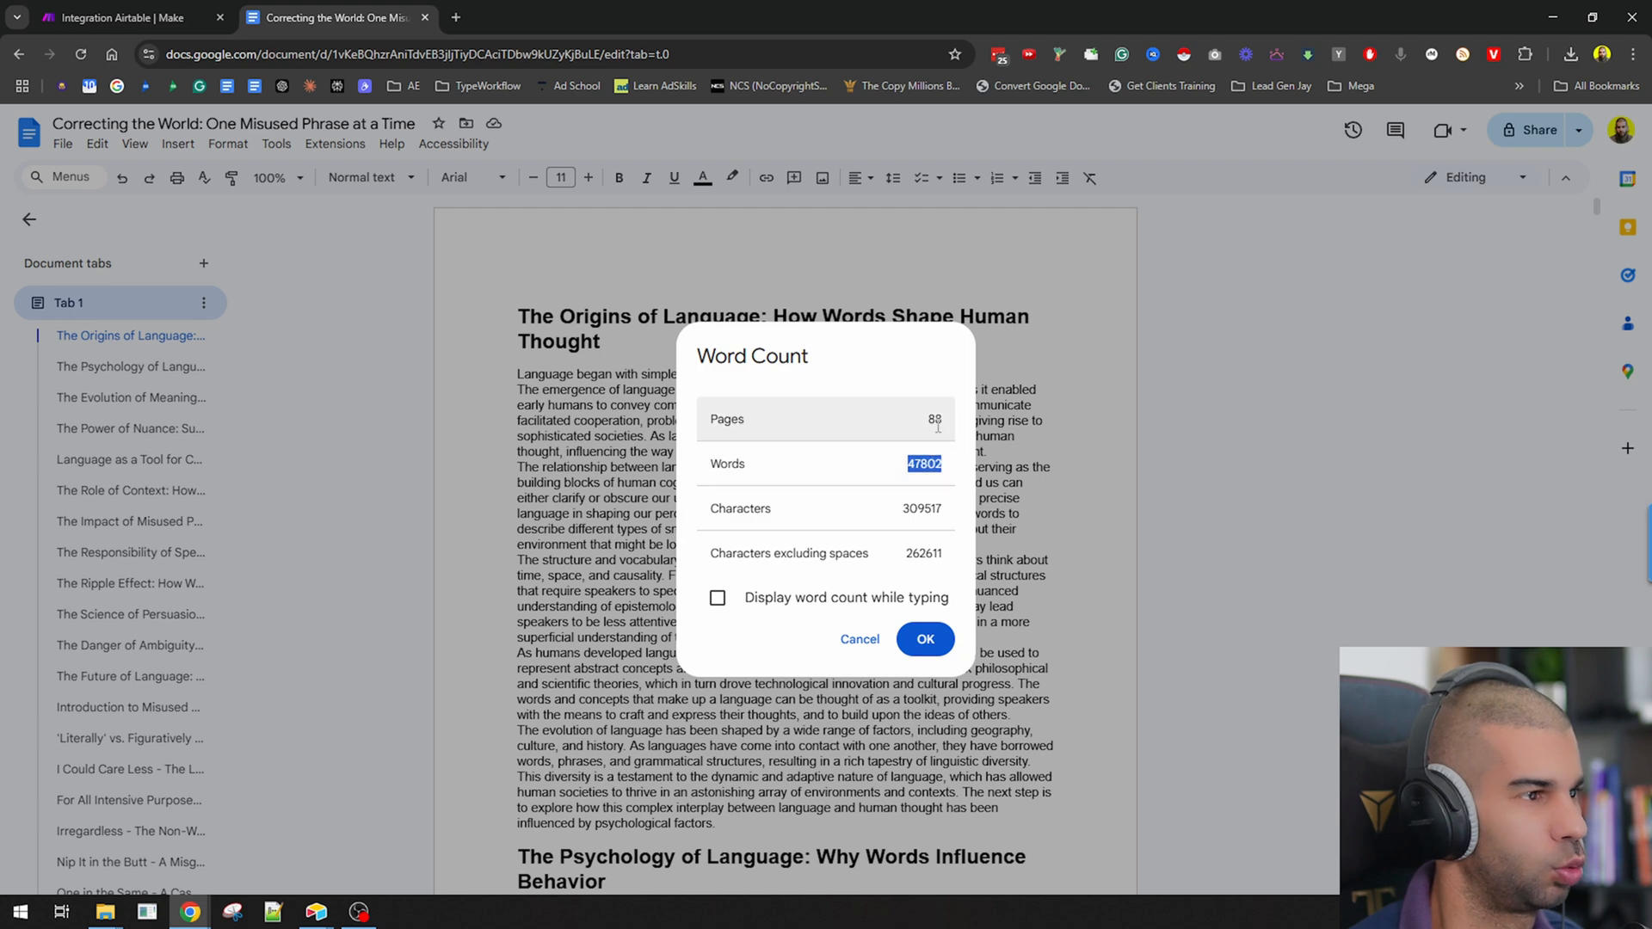
left_click(924, 640)
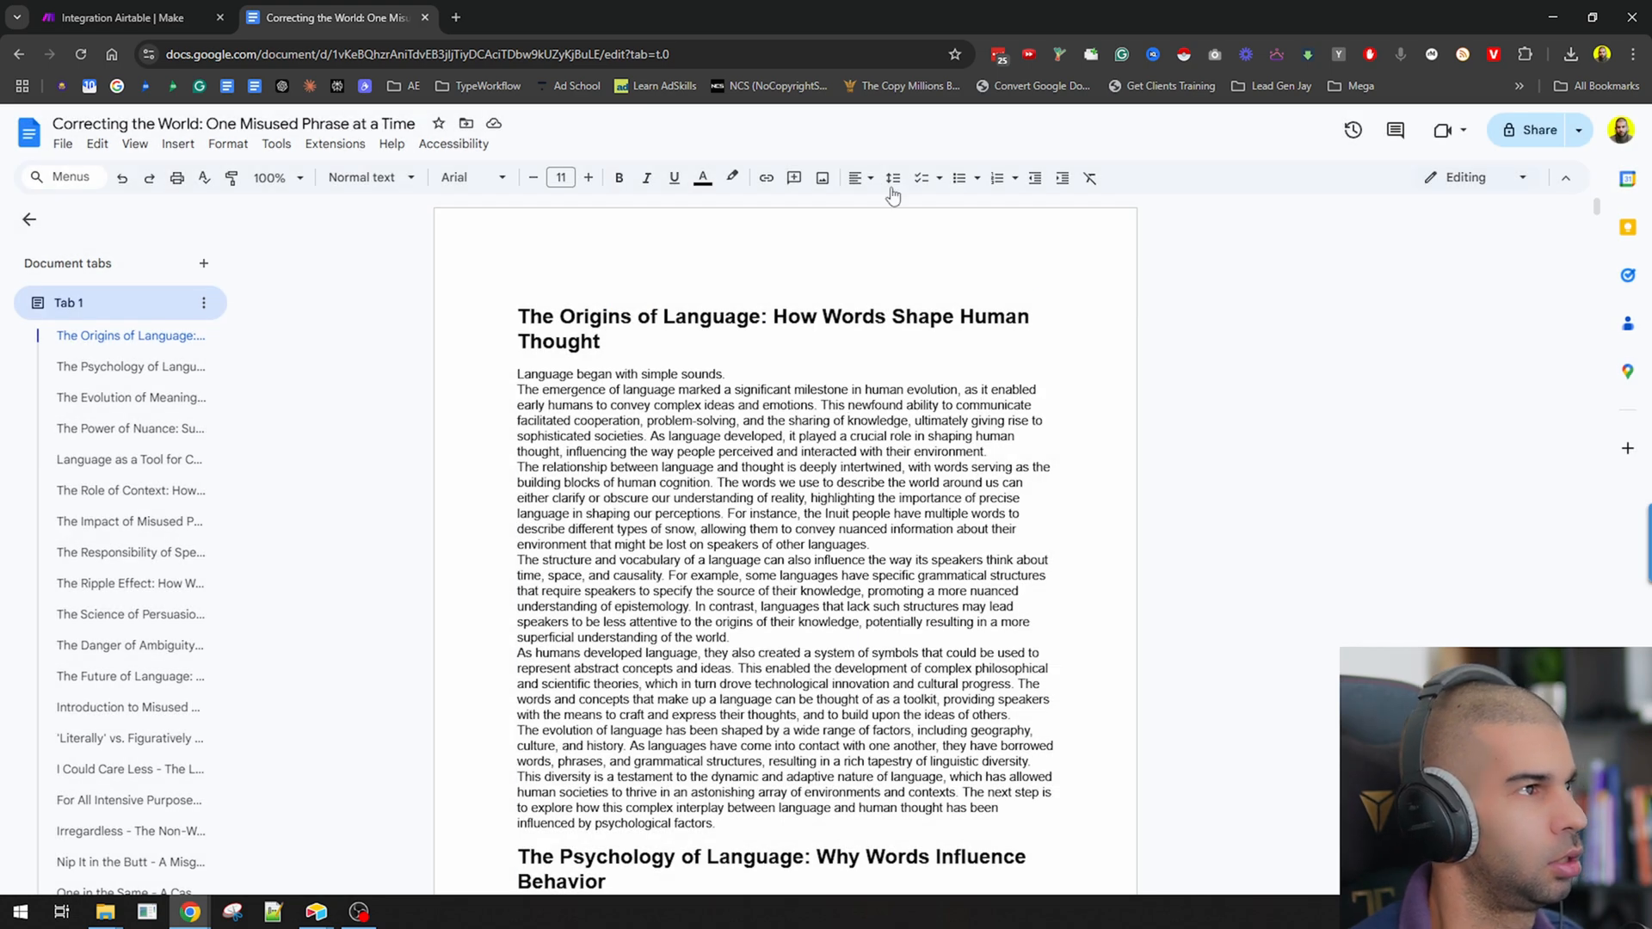
Step: Select all of the book's text and scroll through it before widening line spacing
key("ctrl+a")
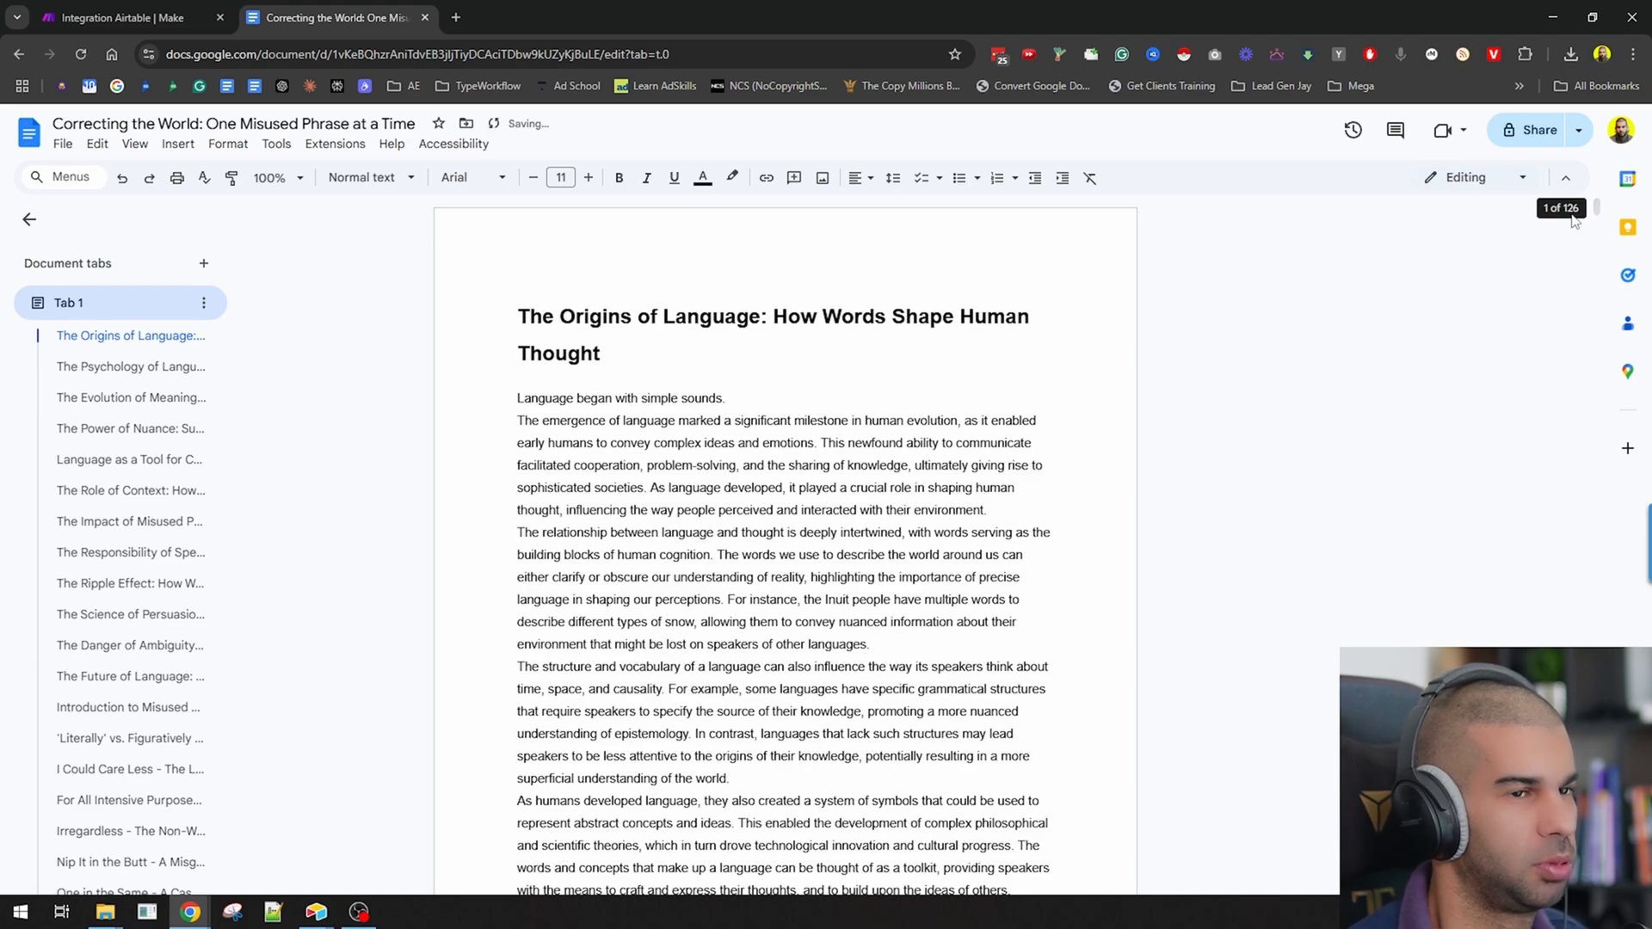
scroll("down", 3)
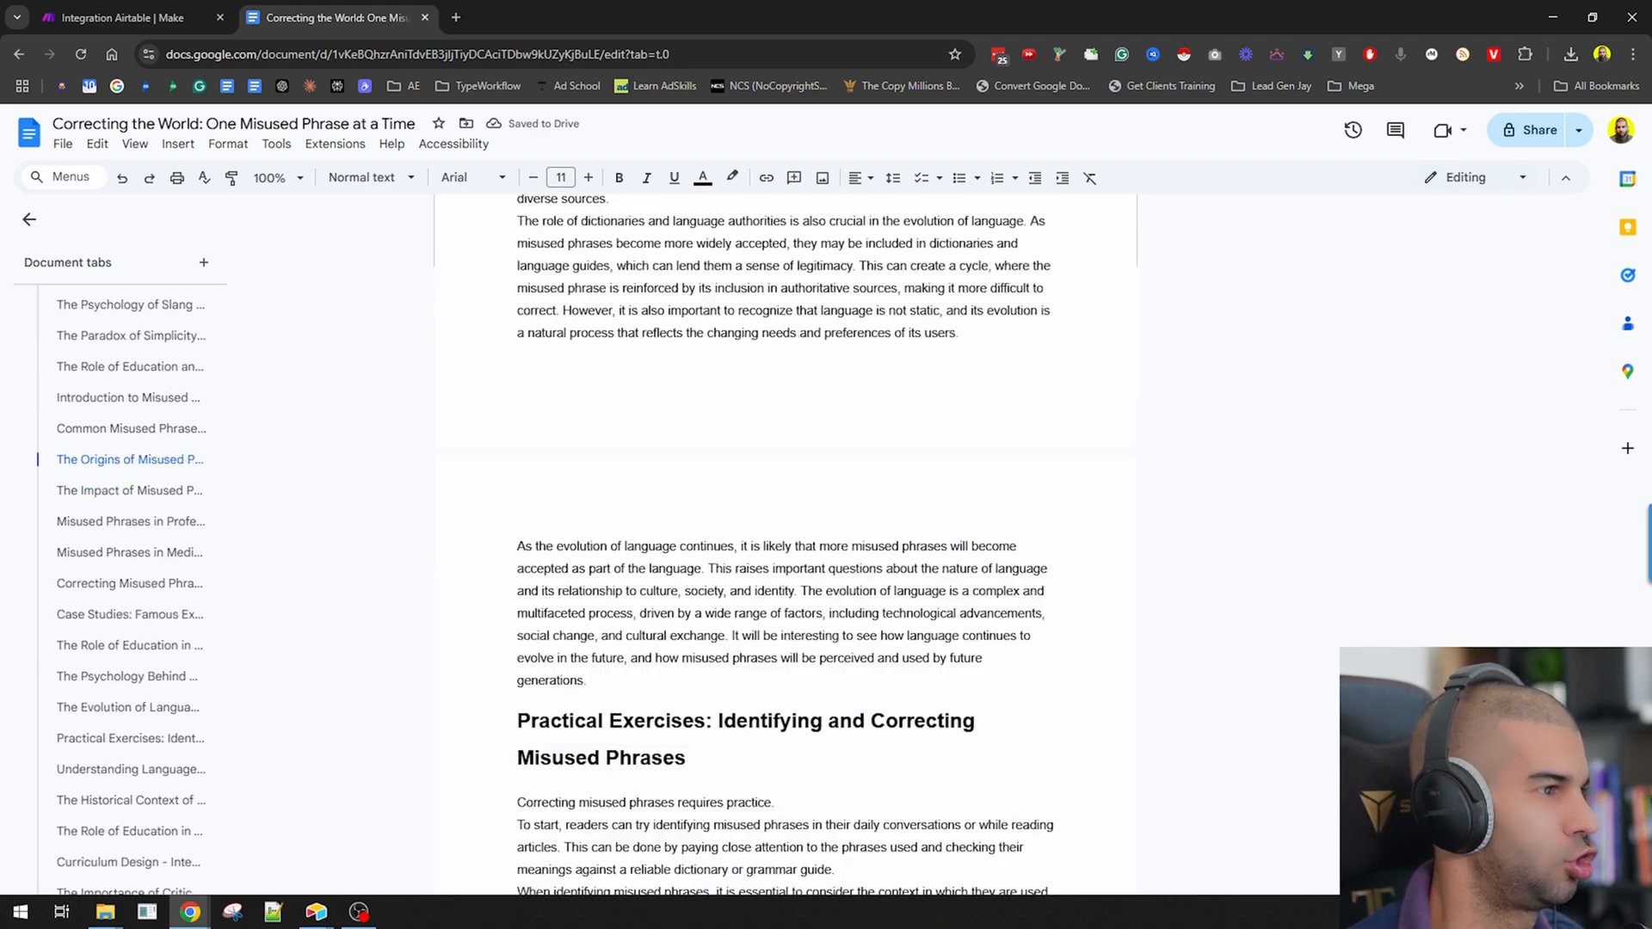
scroll("down", 3)
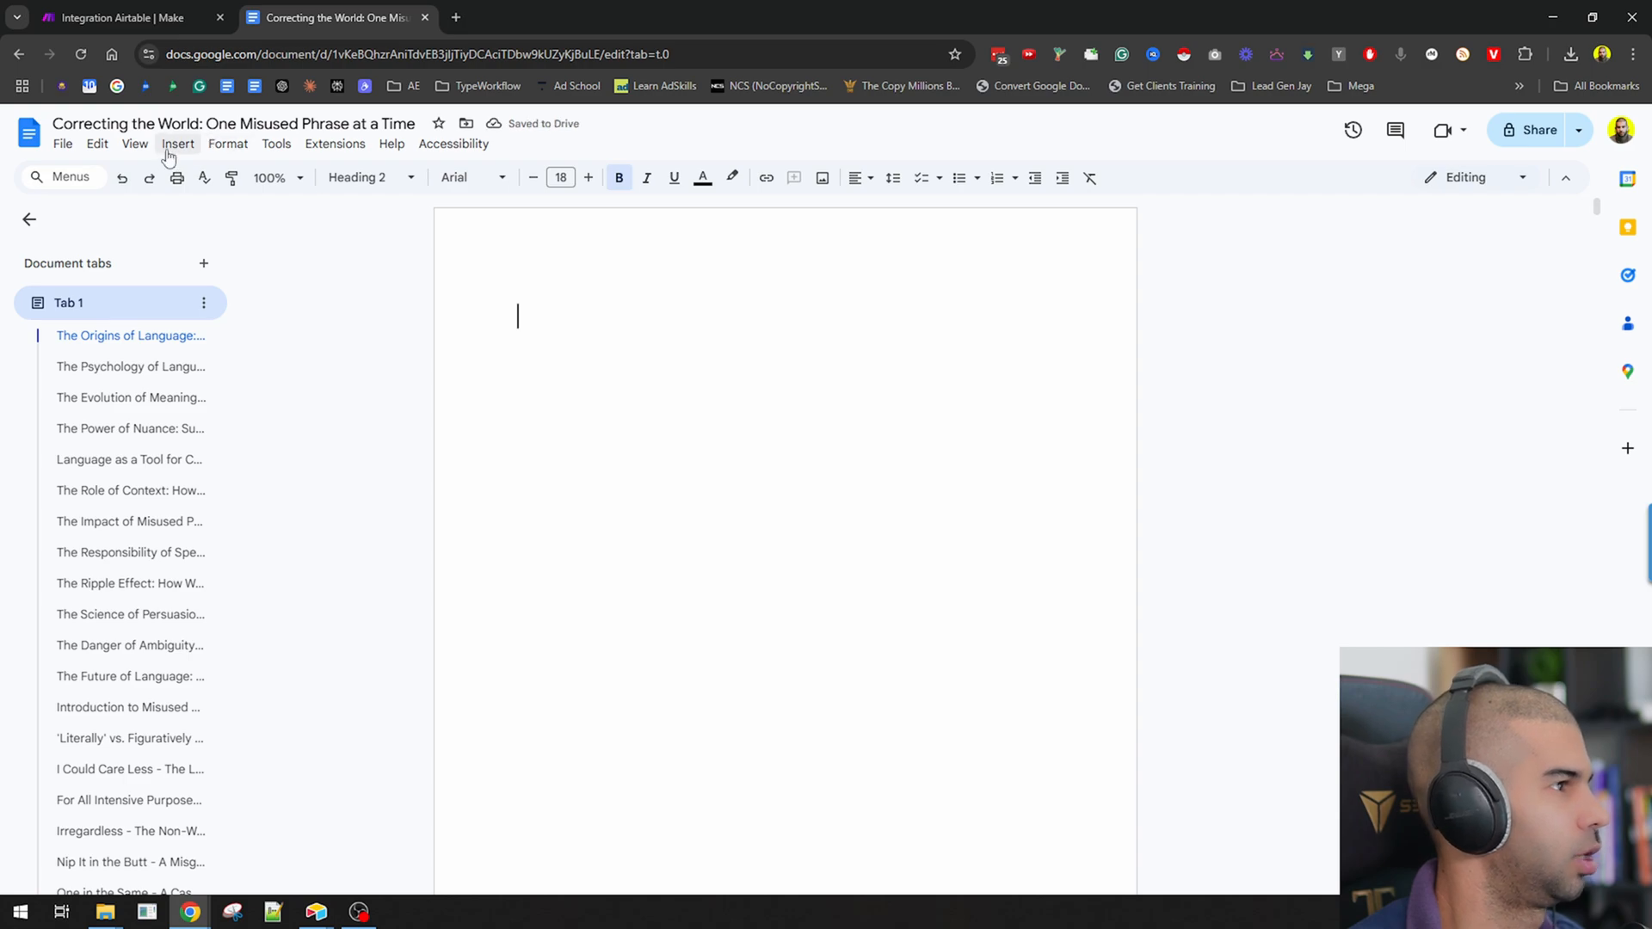
Step: Add a blank first page before the table of contents and paste the book title there
left_click(177, 142)
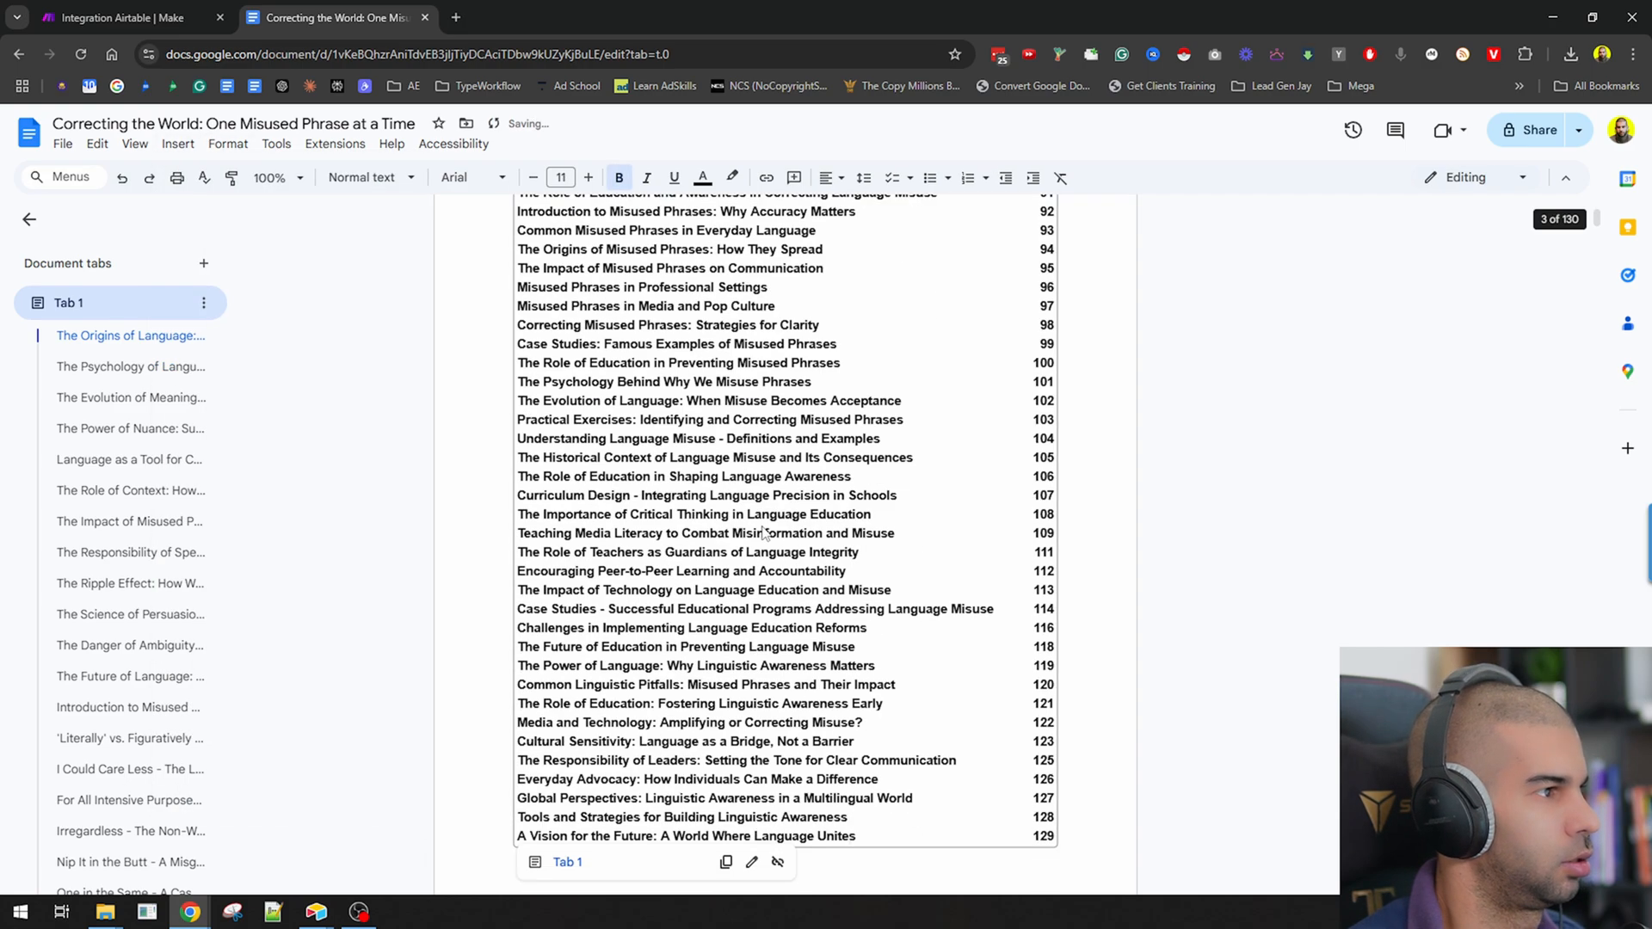
scroll("up", 3)
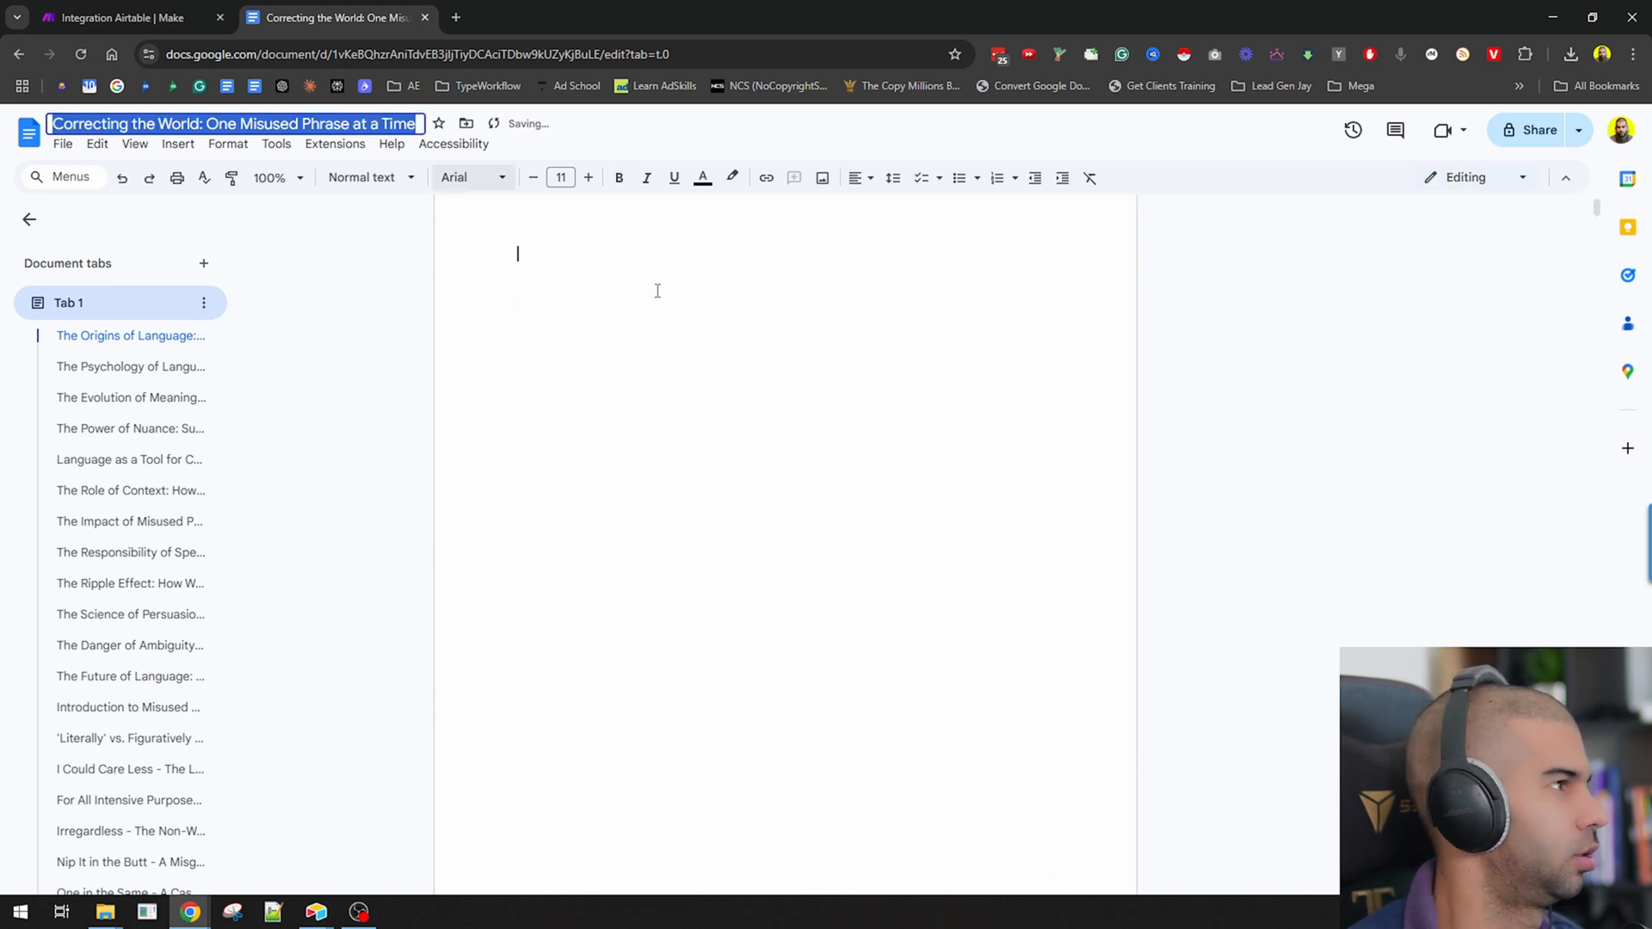
left_click(713, 291)
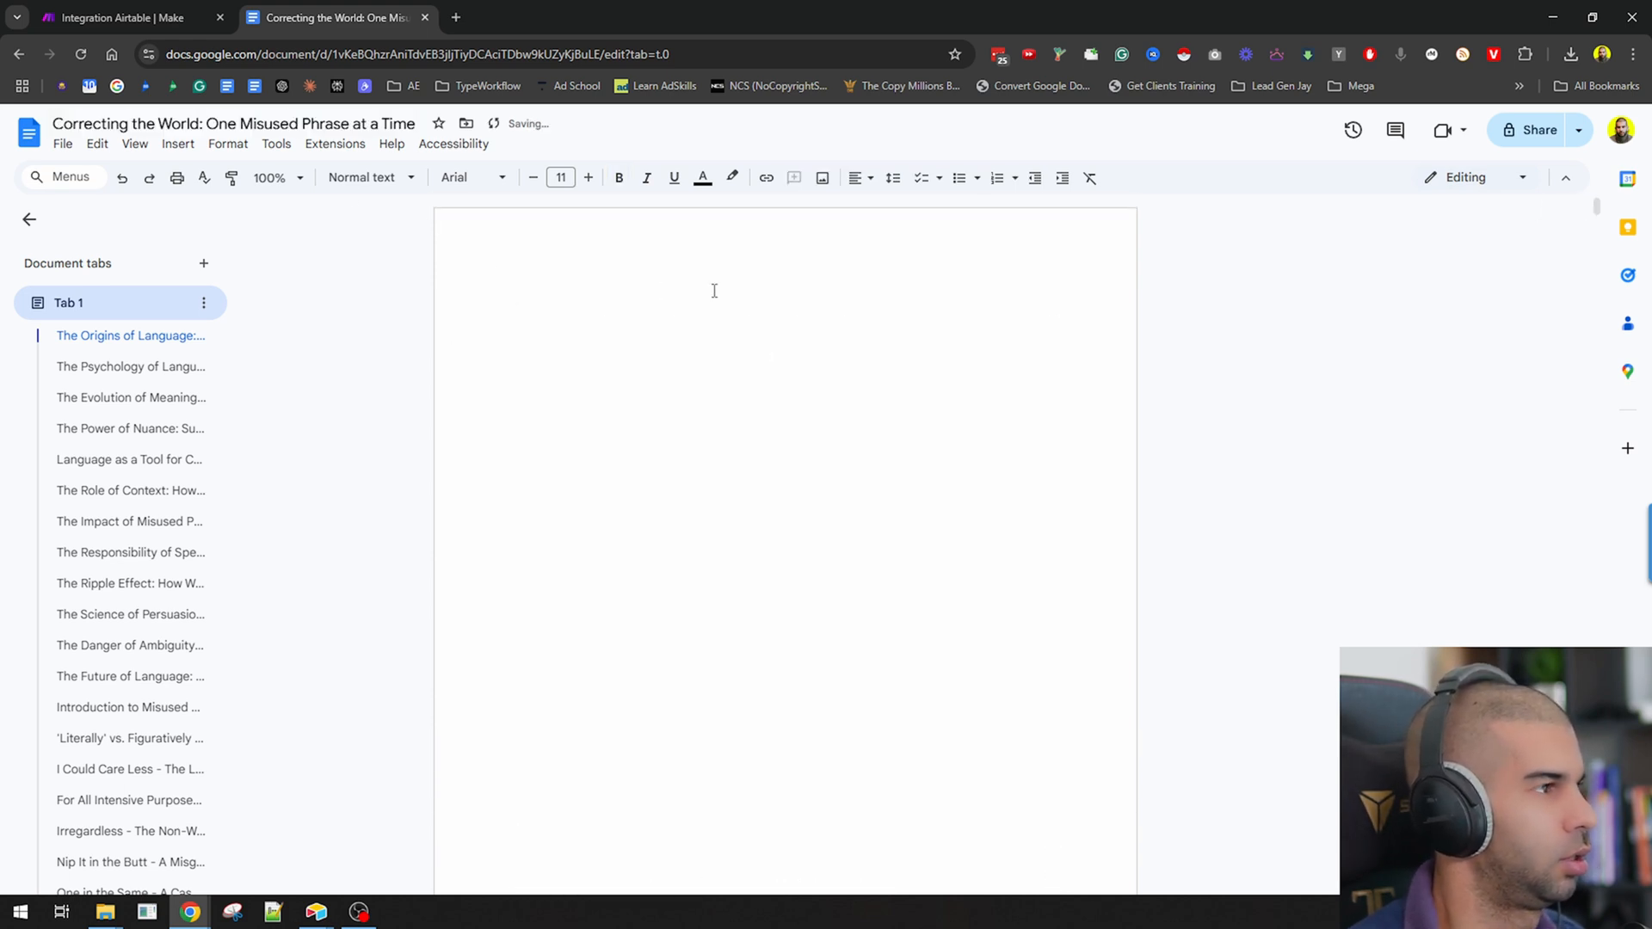
scroll("down", 3)
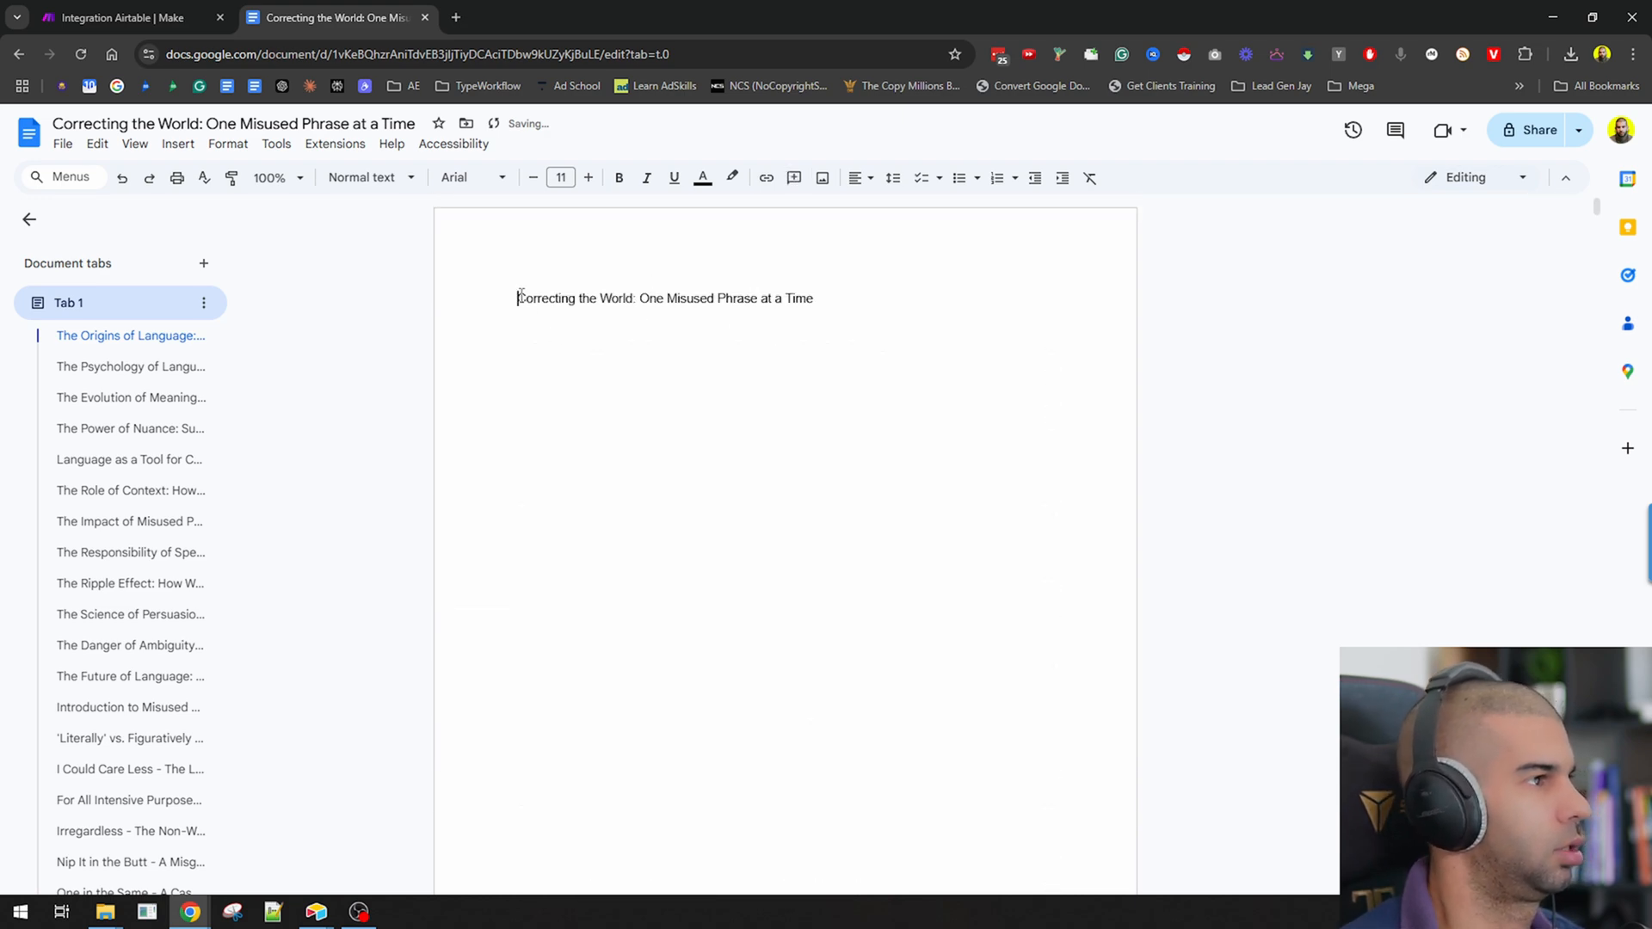
Step: Style the title as a large, bold, centred Heading 1 and copy it for reuse
left_click(365, 178)
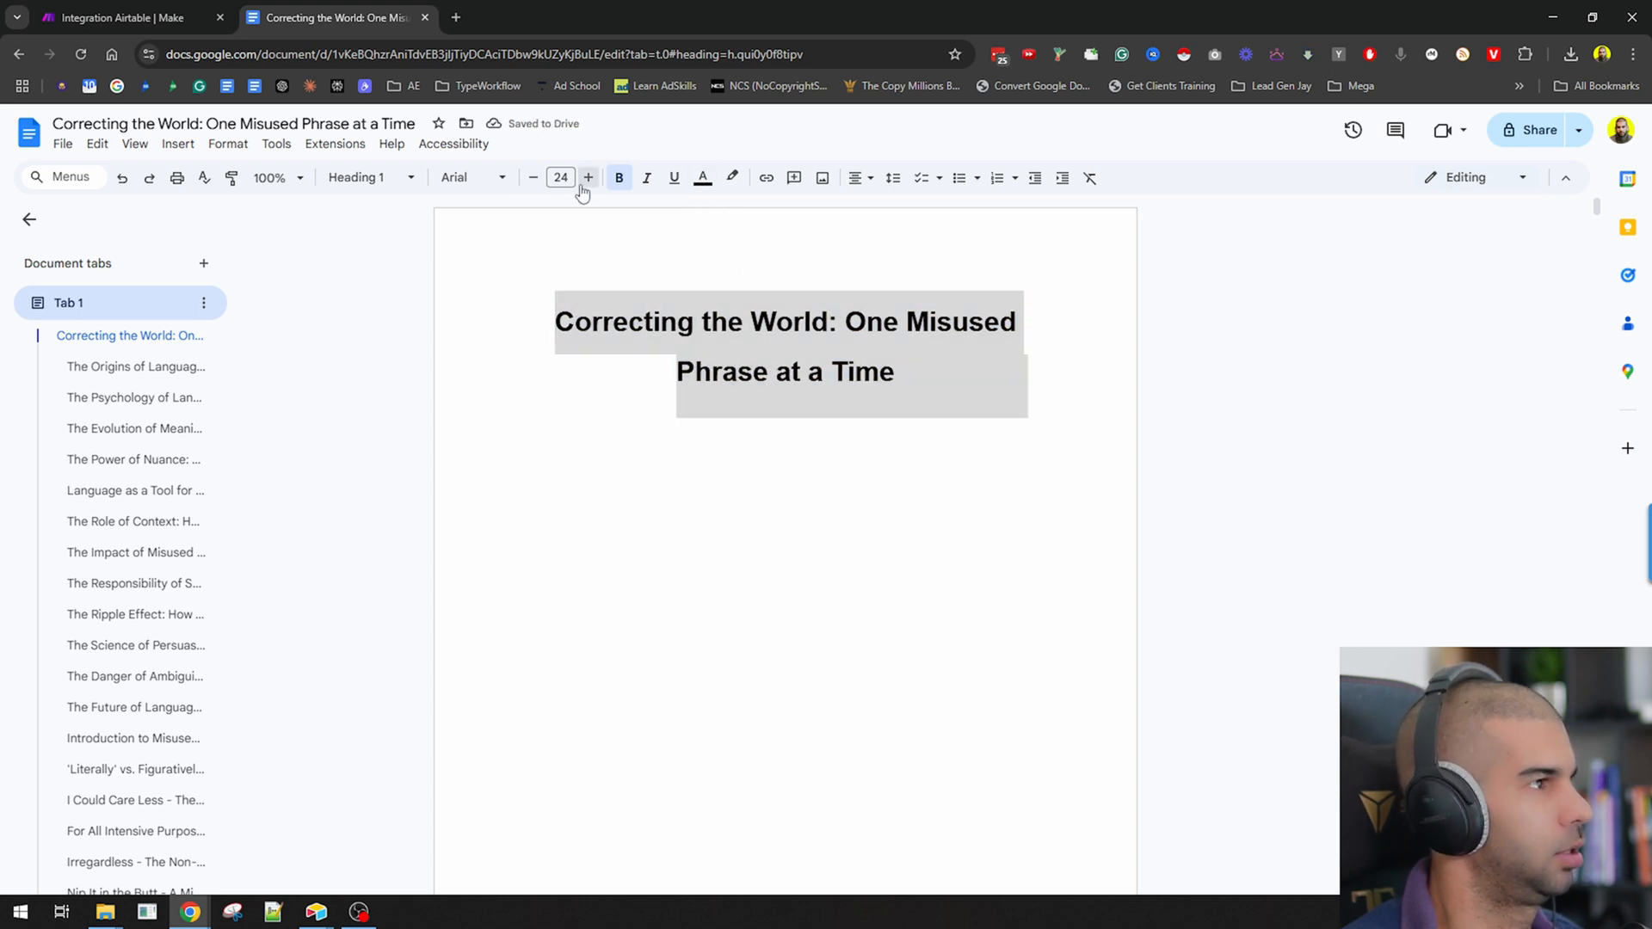
left_click(587, 177)
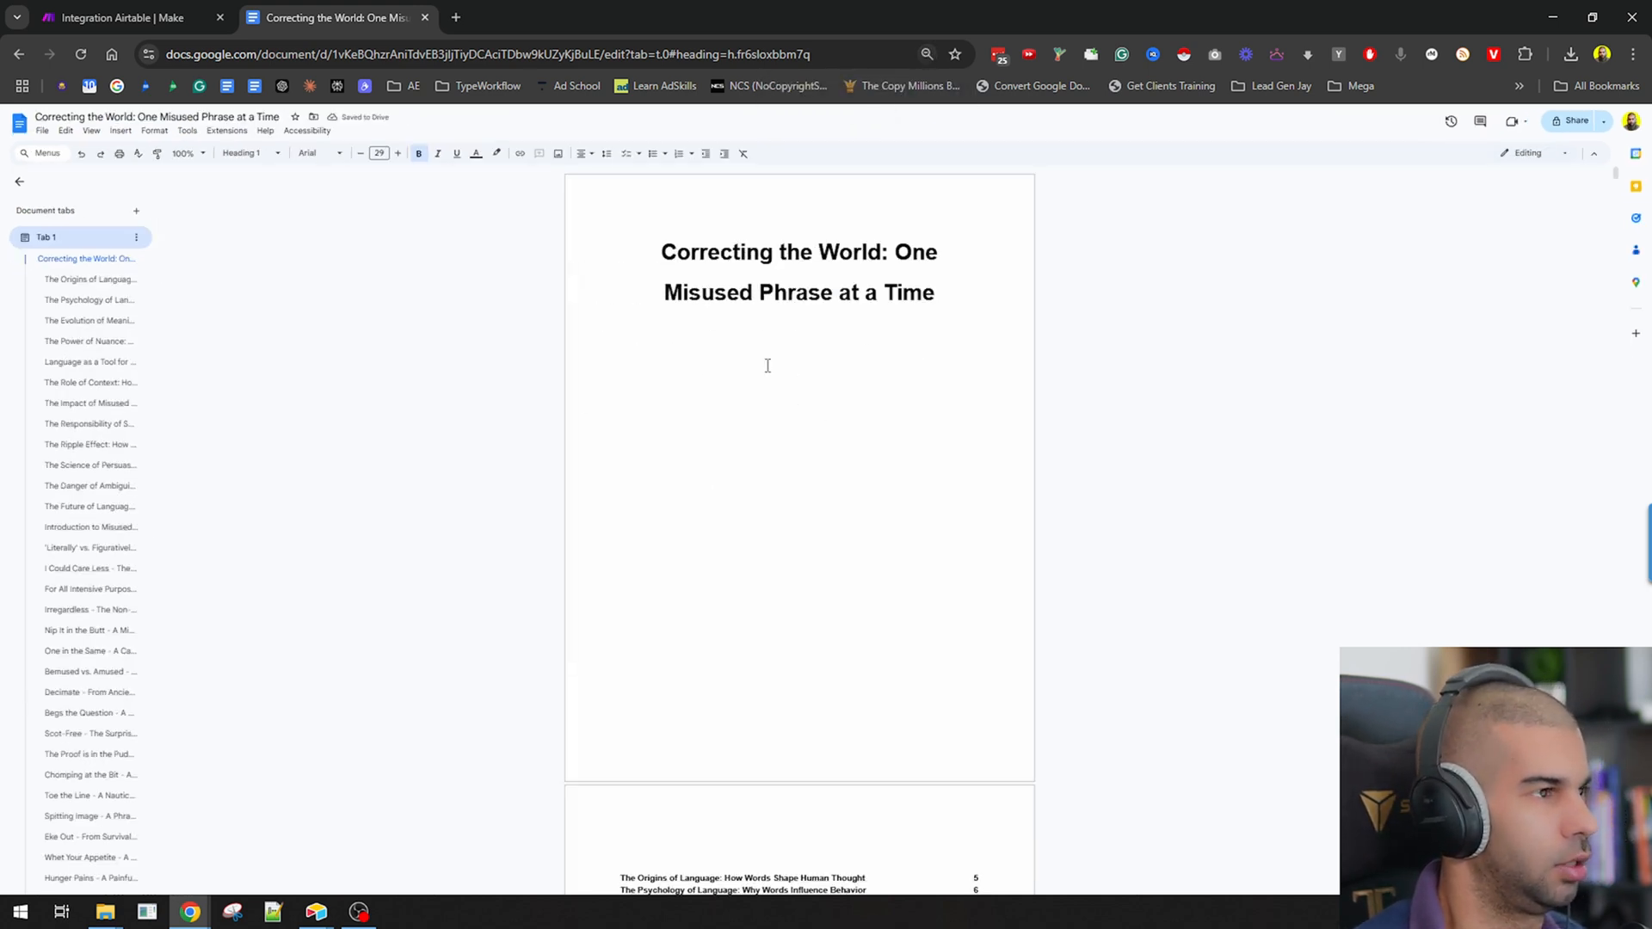
left_click(932, 292)
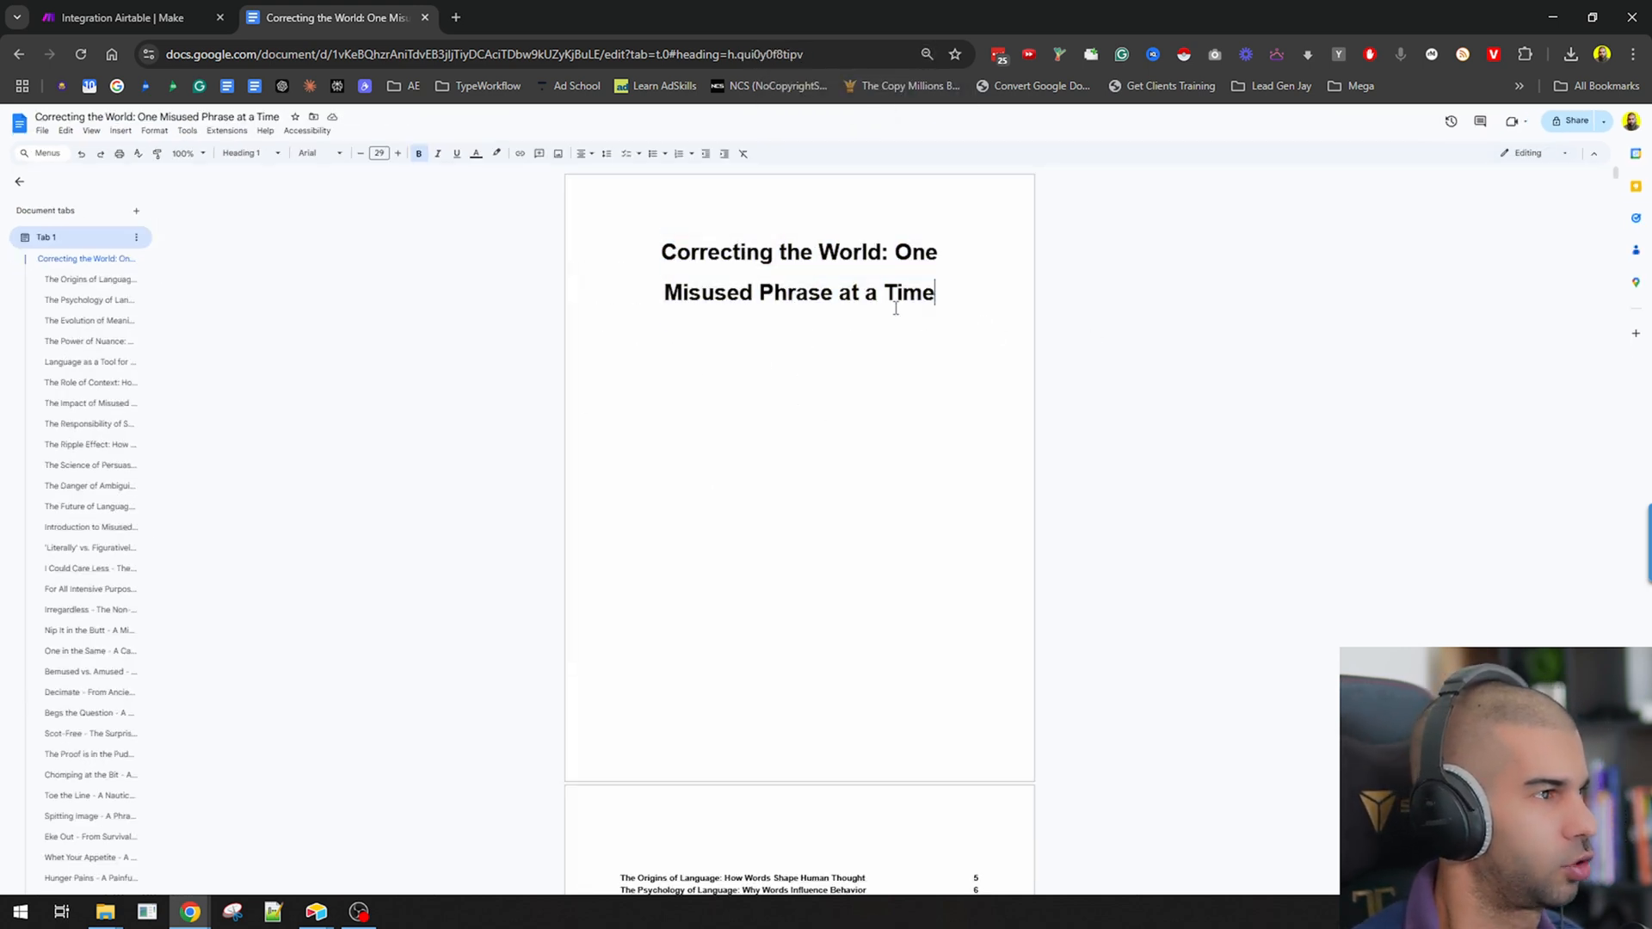
left_click(454, 17)
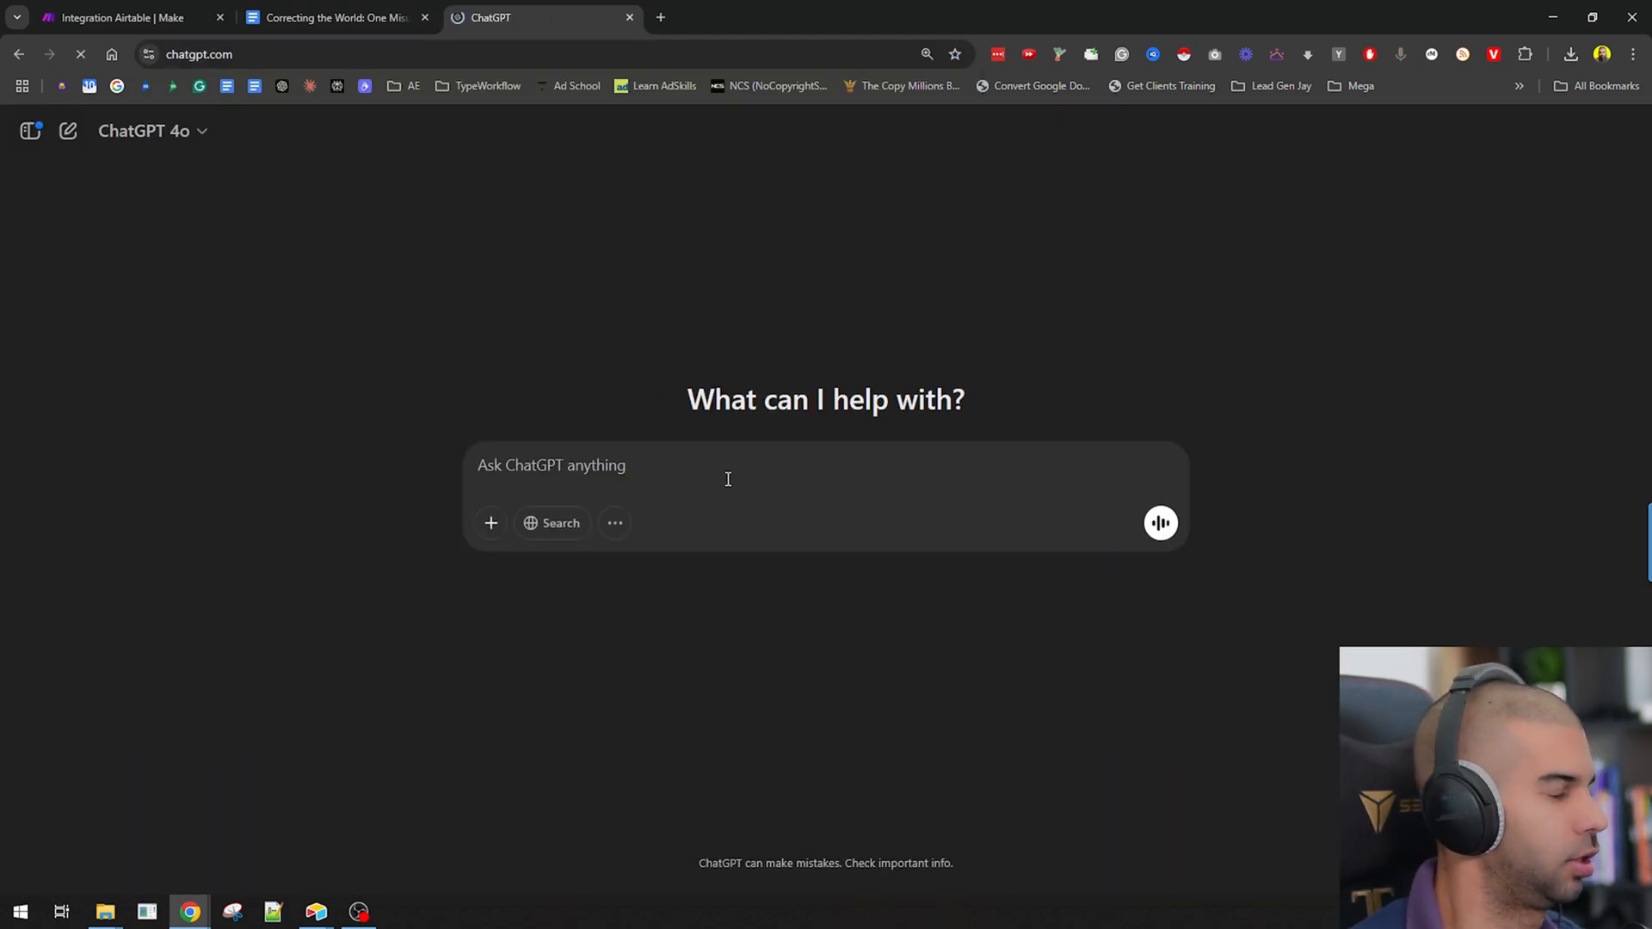
Step: Ask ChatGPT to 'generate an image for a book titled' the pasted title and download the result
type("generate an image for a b")
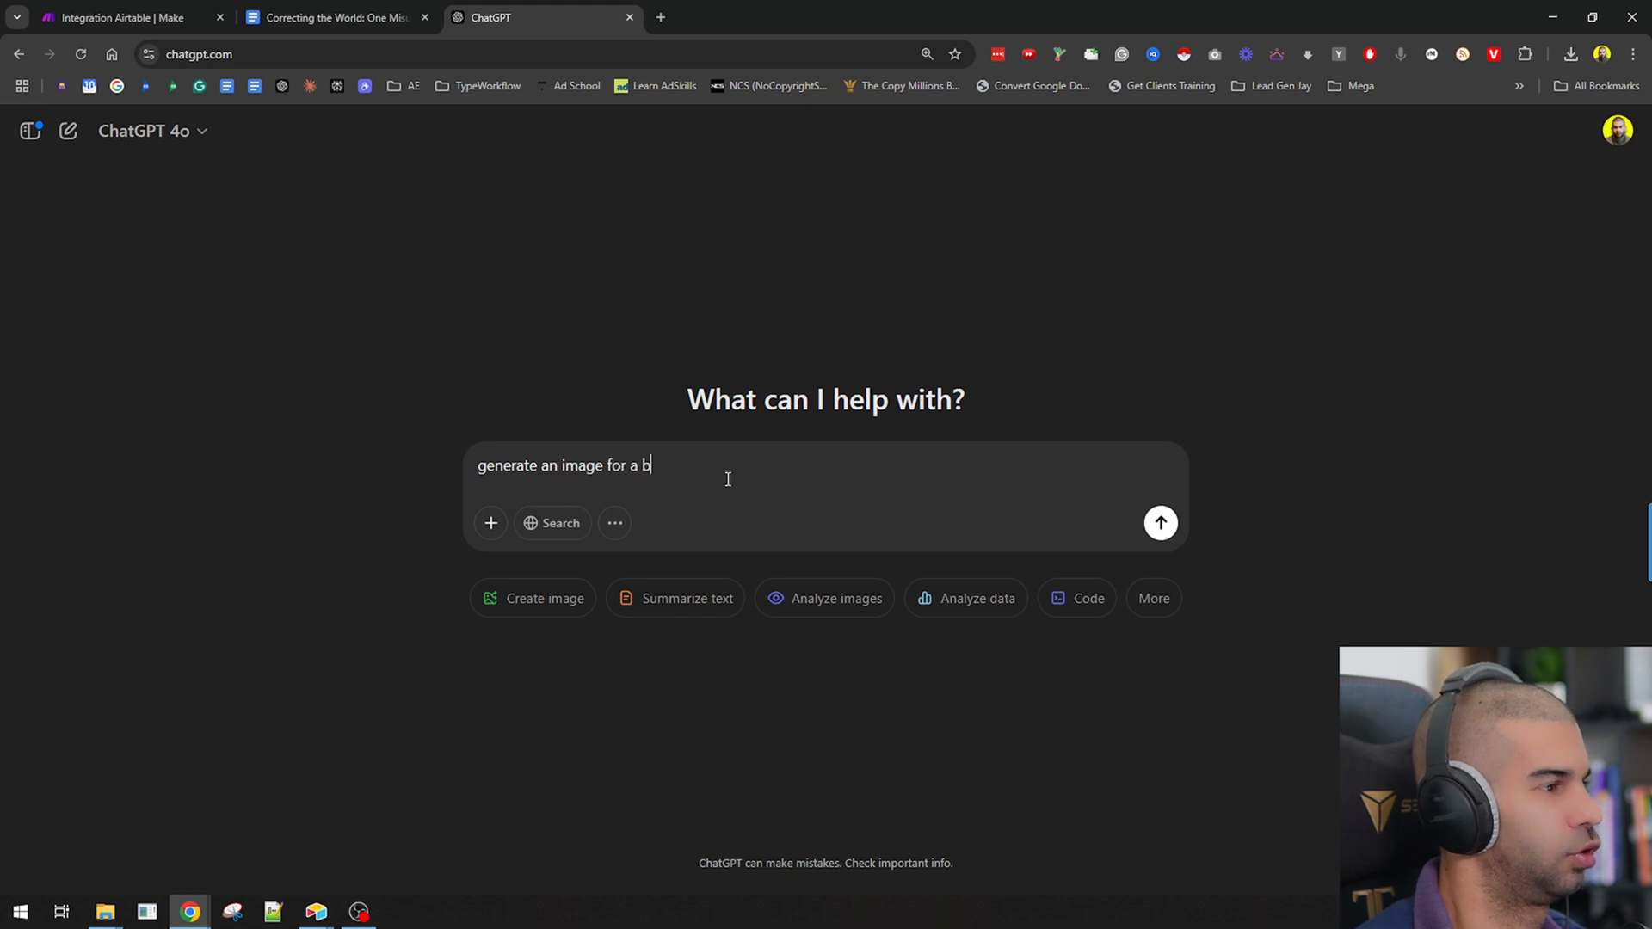
left_click(1158, 523)
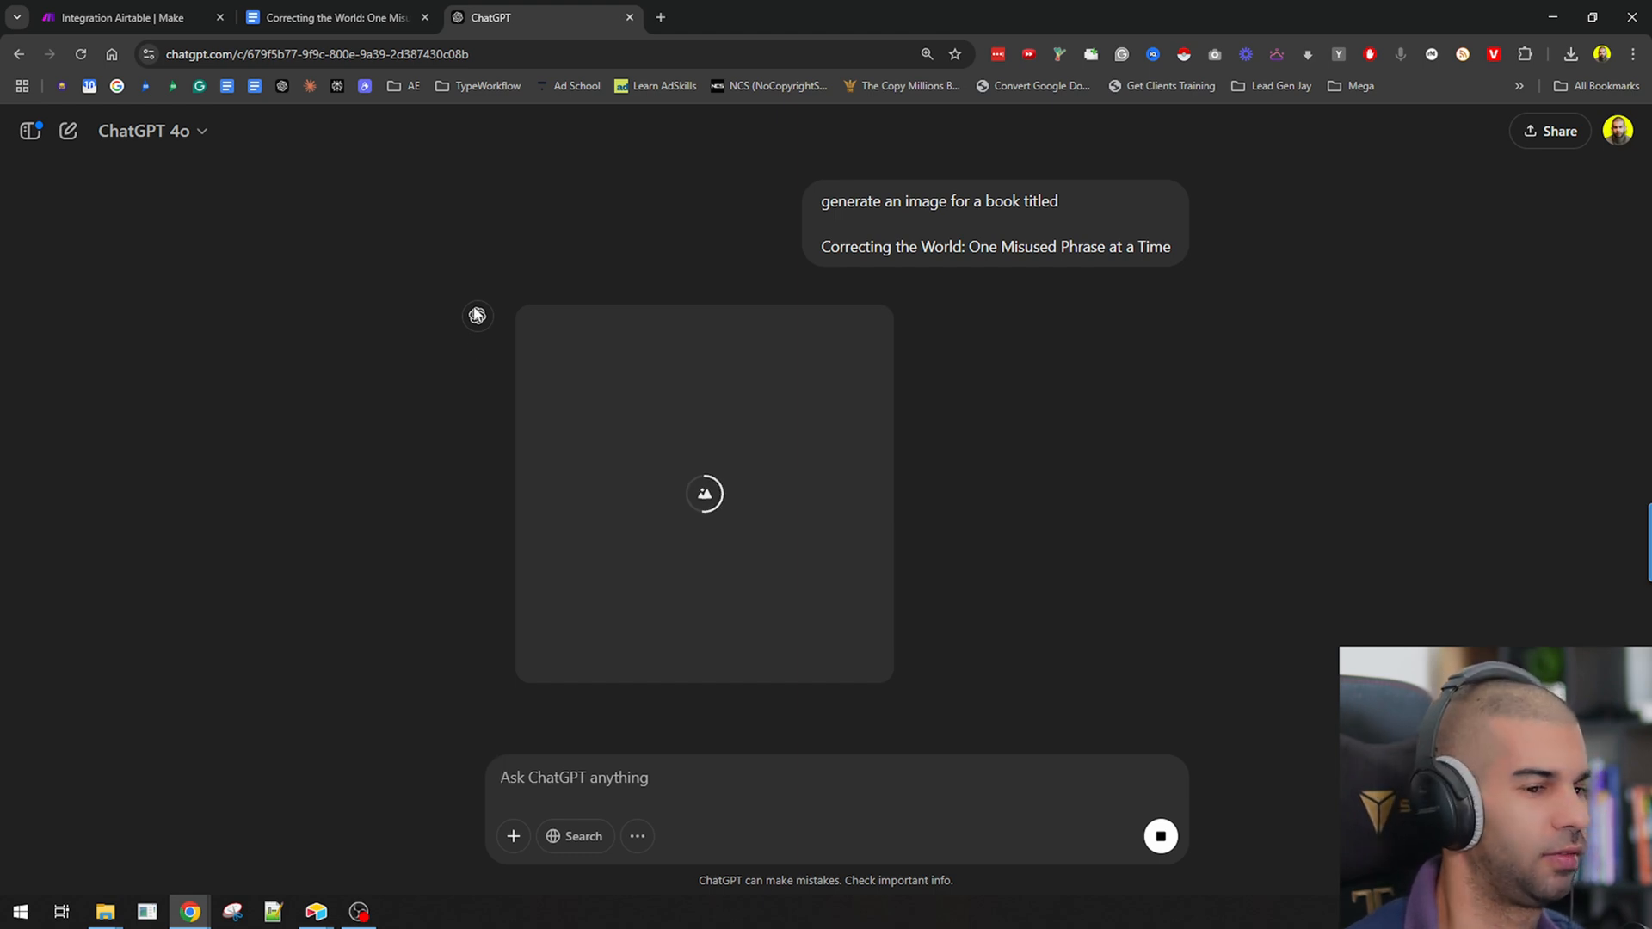
mouse_move(554, 325)
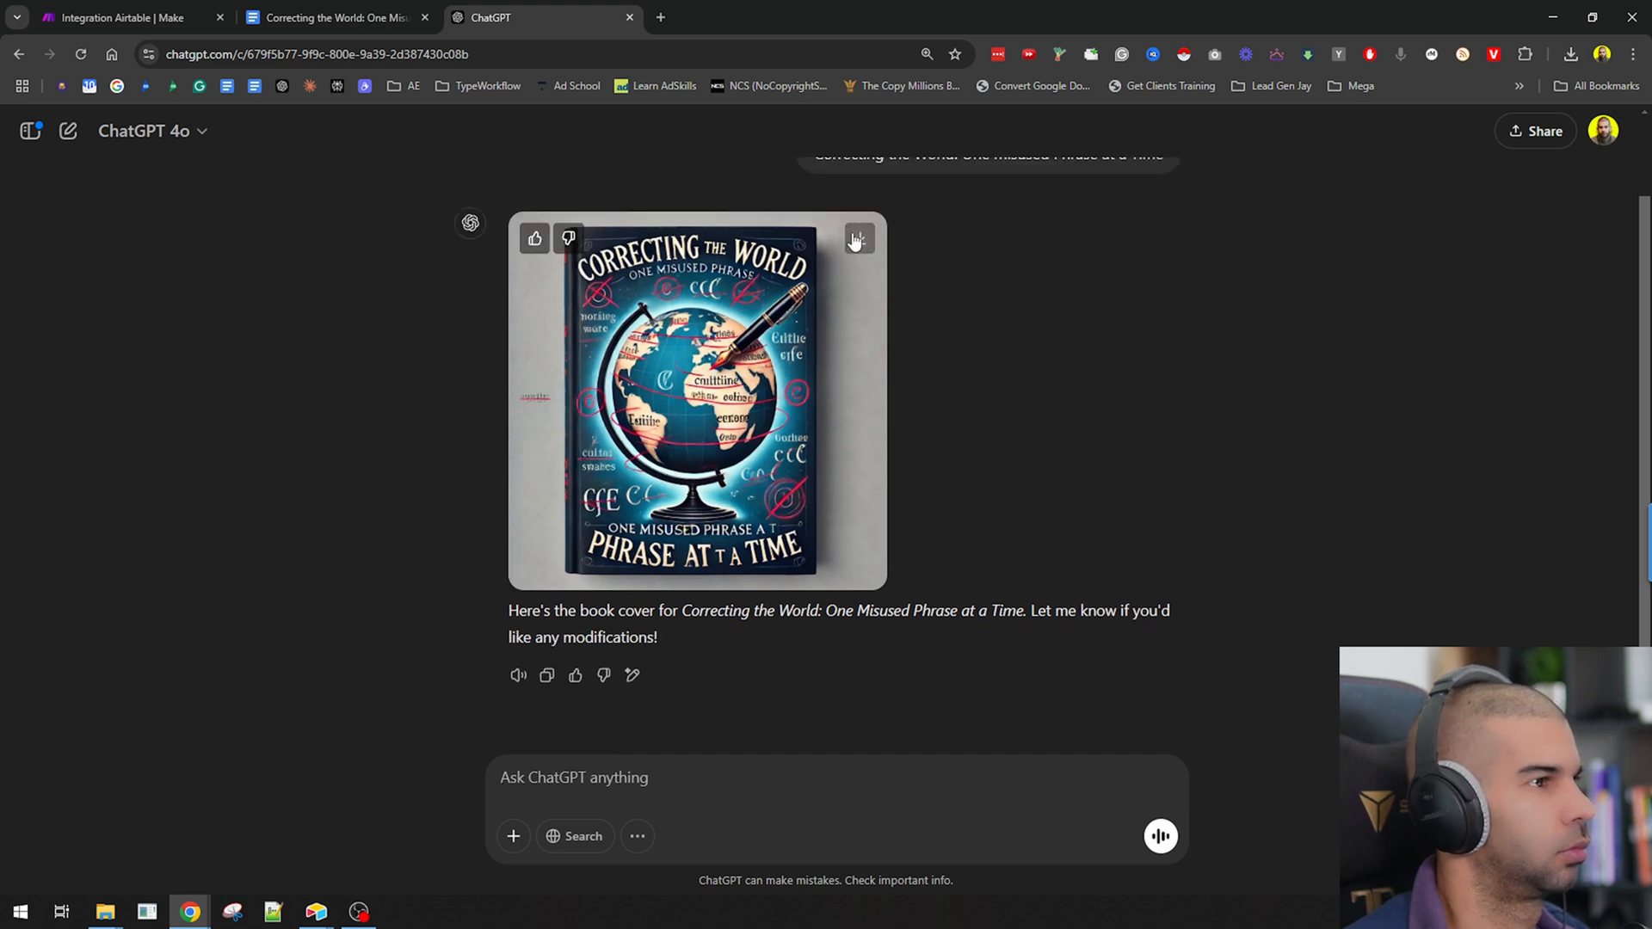
left_click(335, 17)
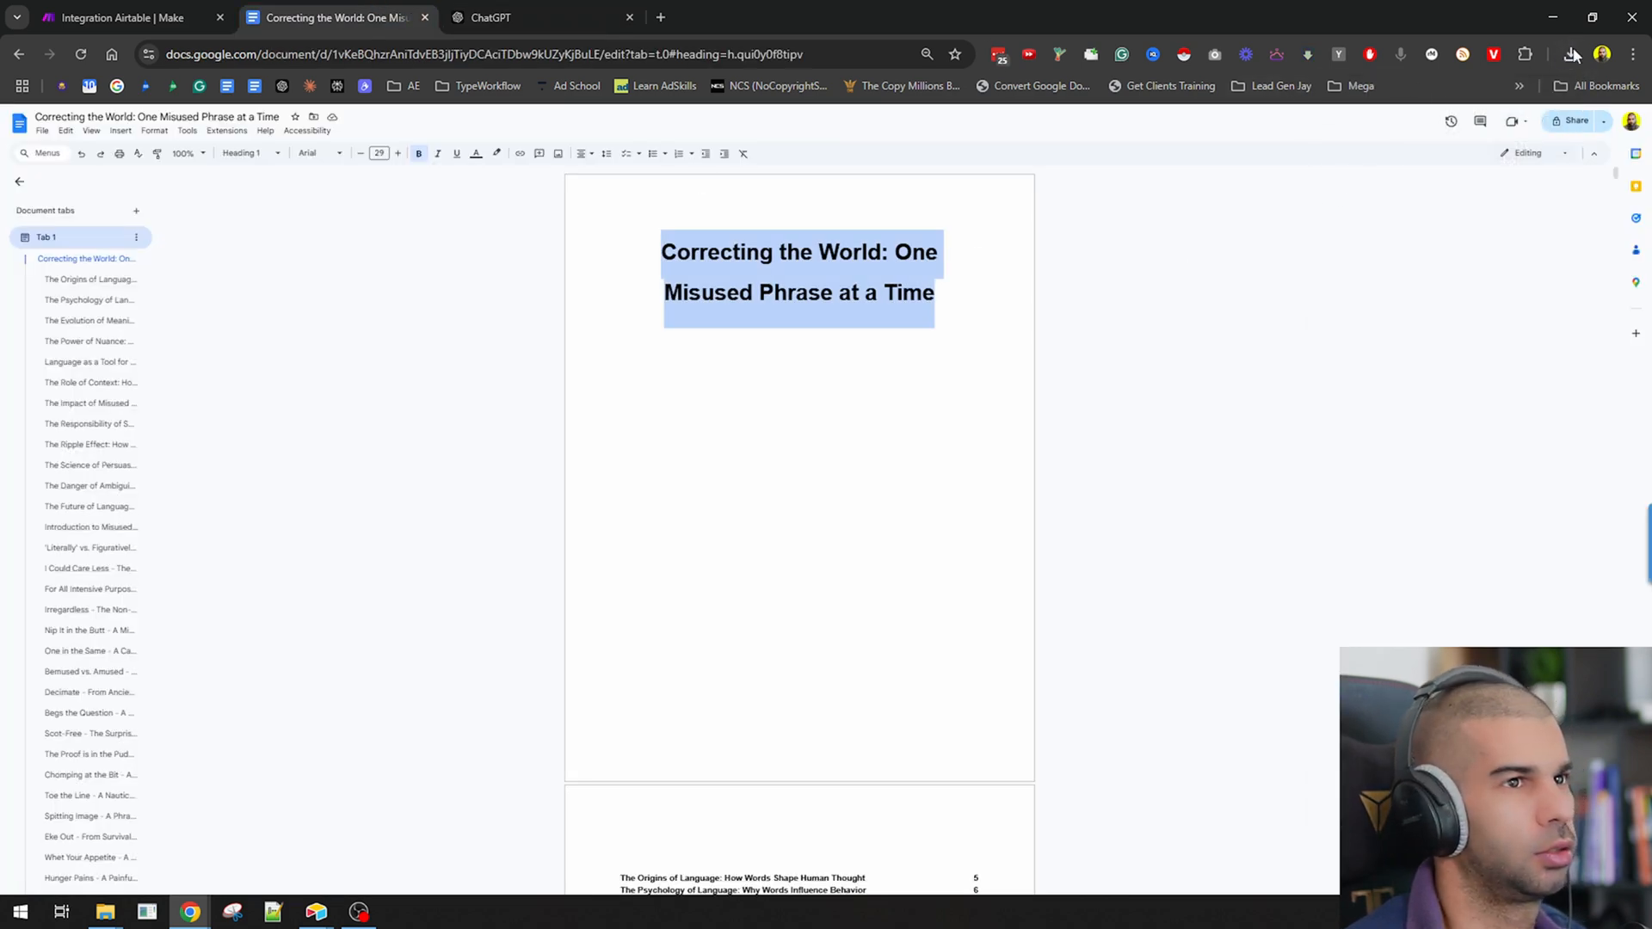
Step: Find the Ezgif WebP to JPG converter via a 'webp to jpg' search and accept its consent
left_click(1569, 54)
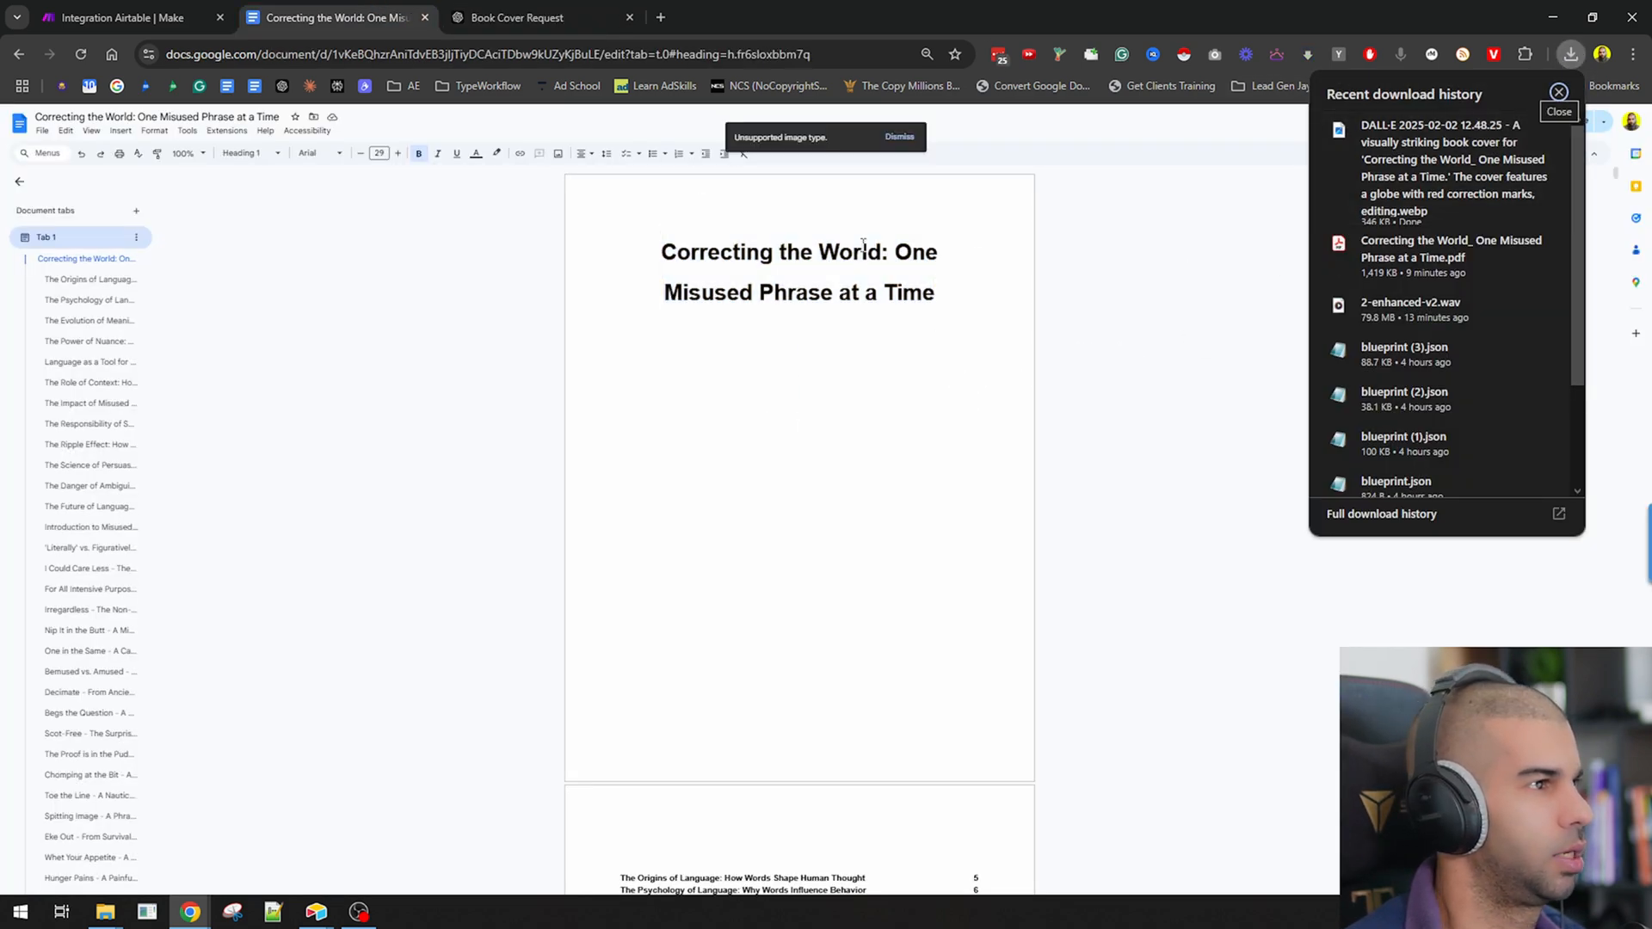
left_click(1559, 93)
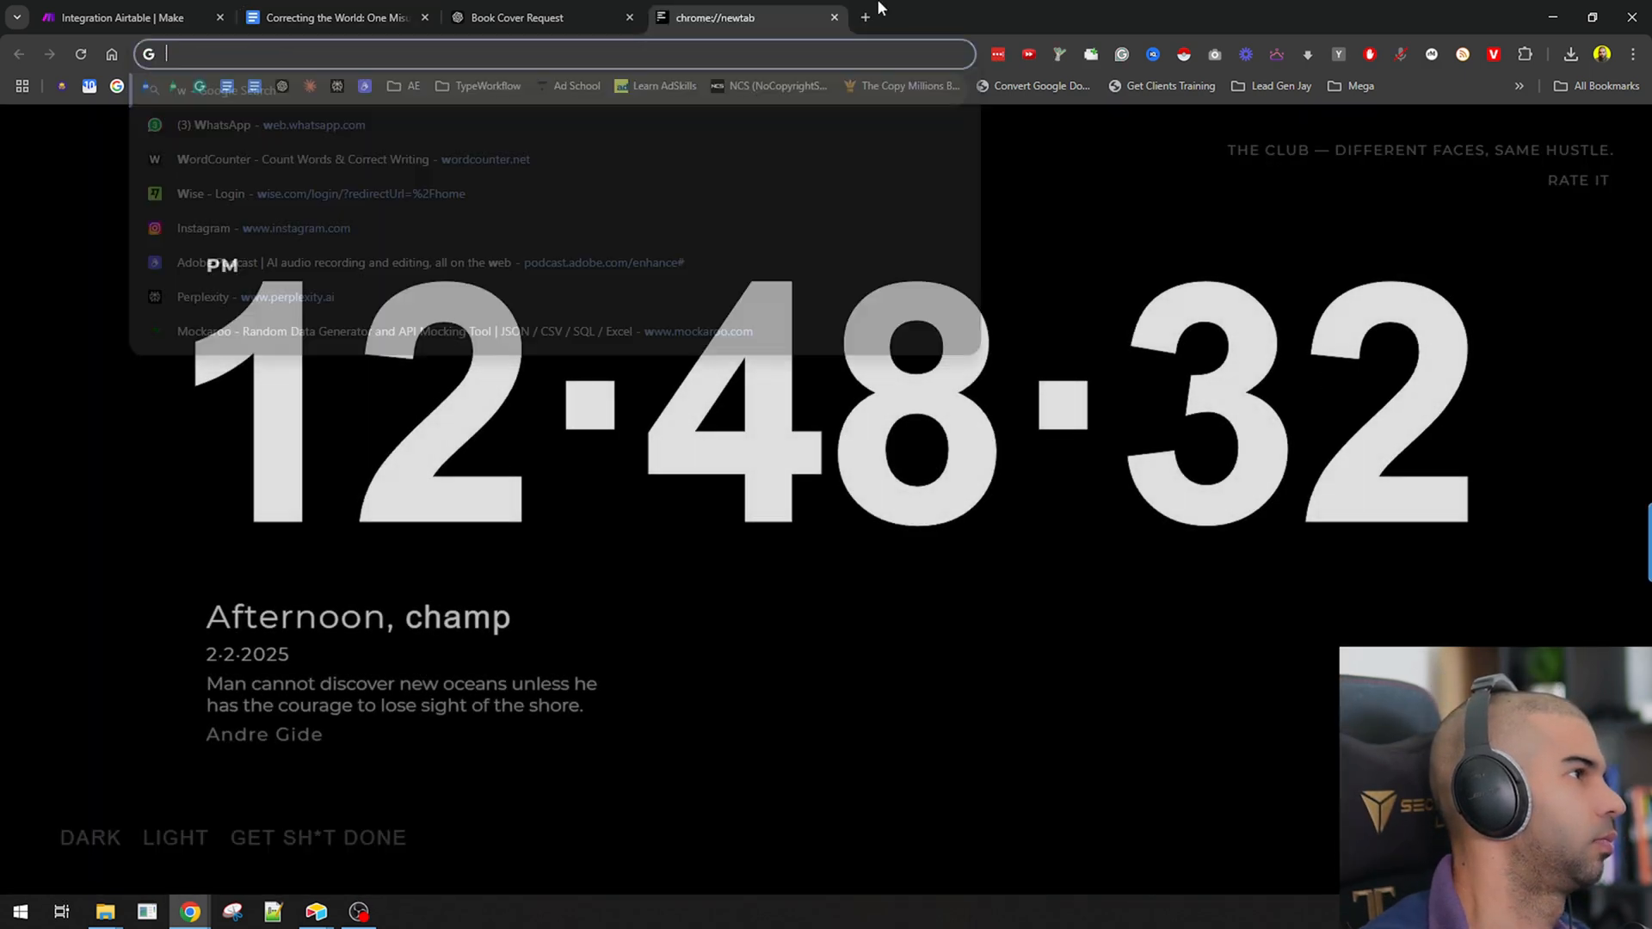
type("webg")
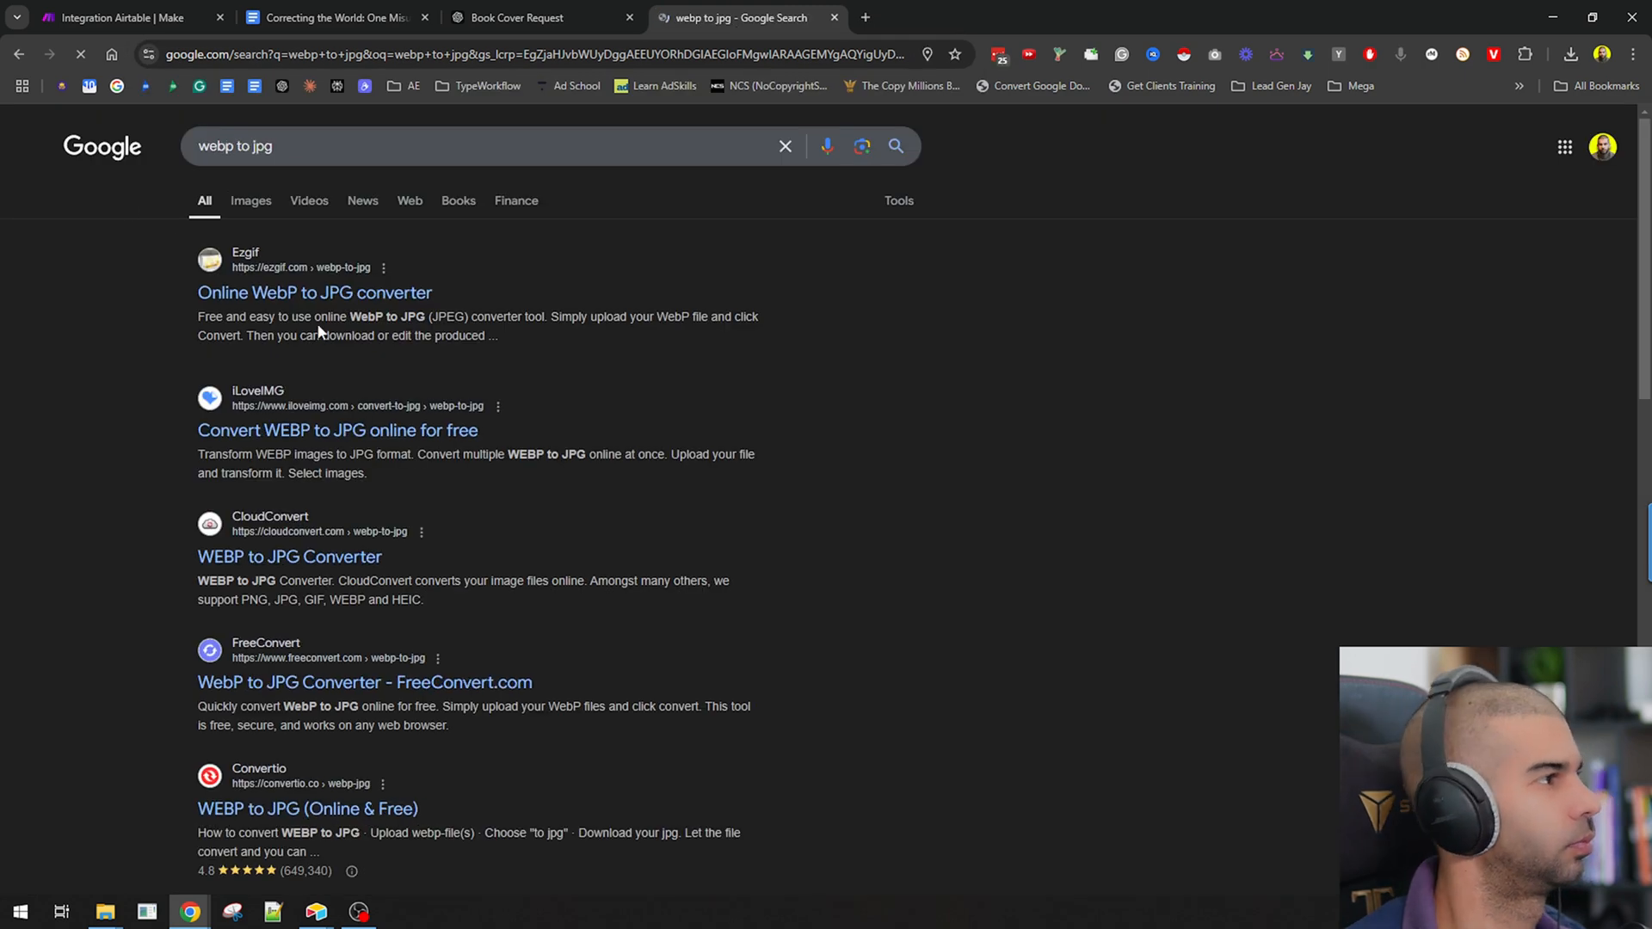
left_click(313, 293)
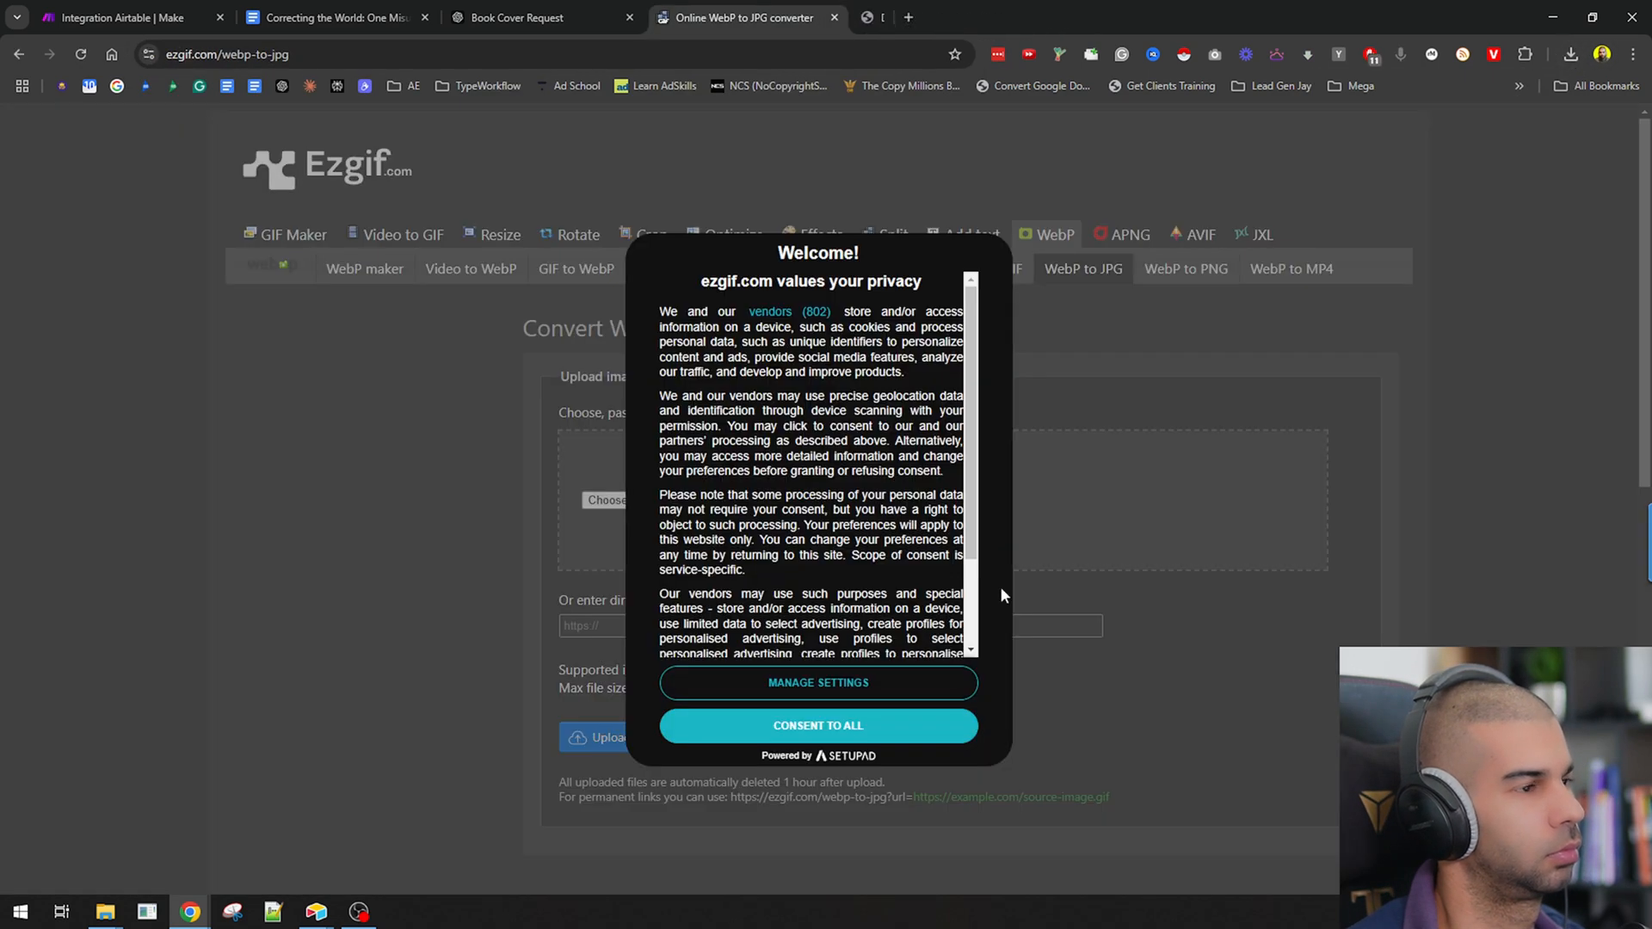
left_click(1569, 54)
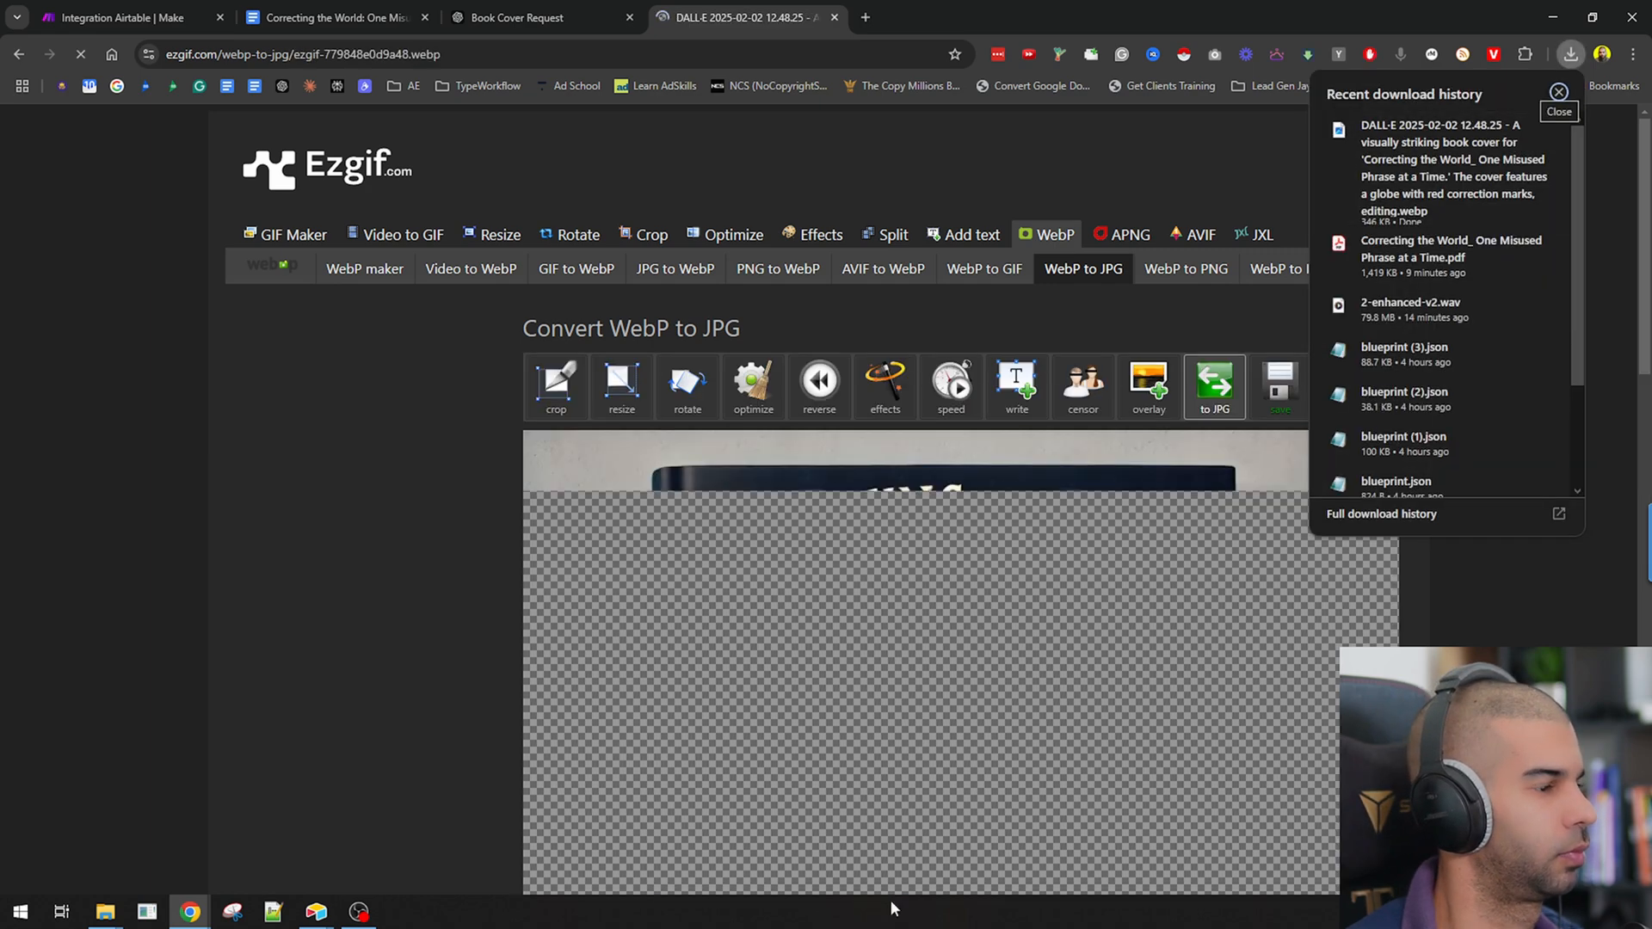
Step: Convert the uploaded cover to JPG, copy it and return to the book document
scroll("down", 3)
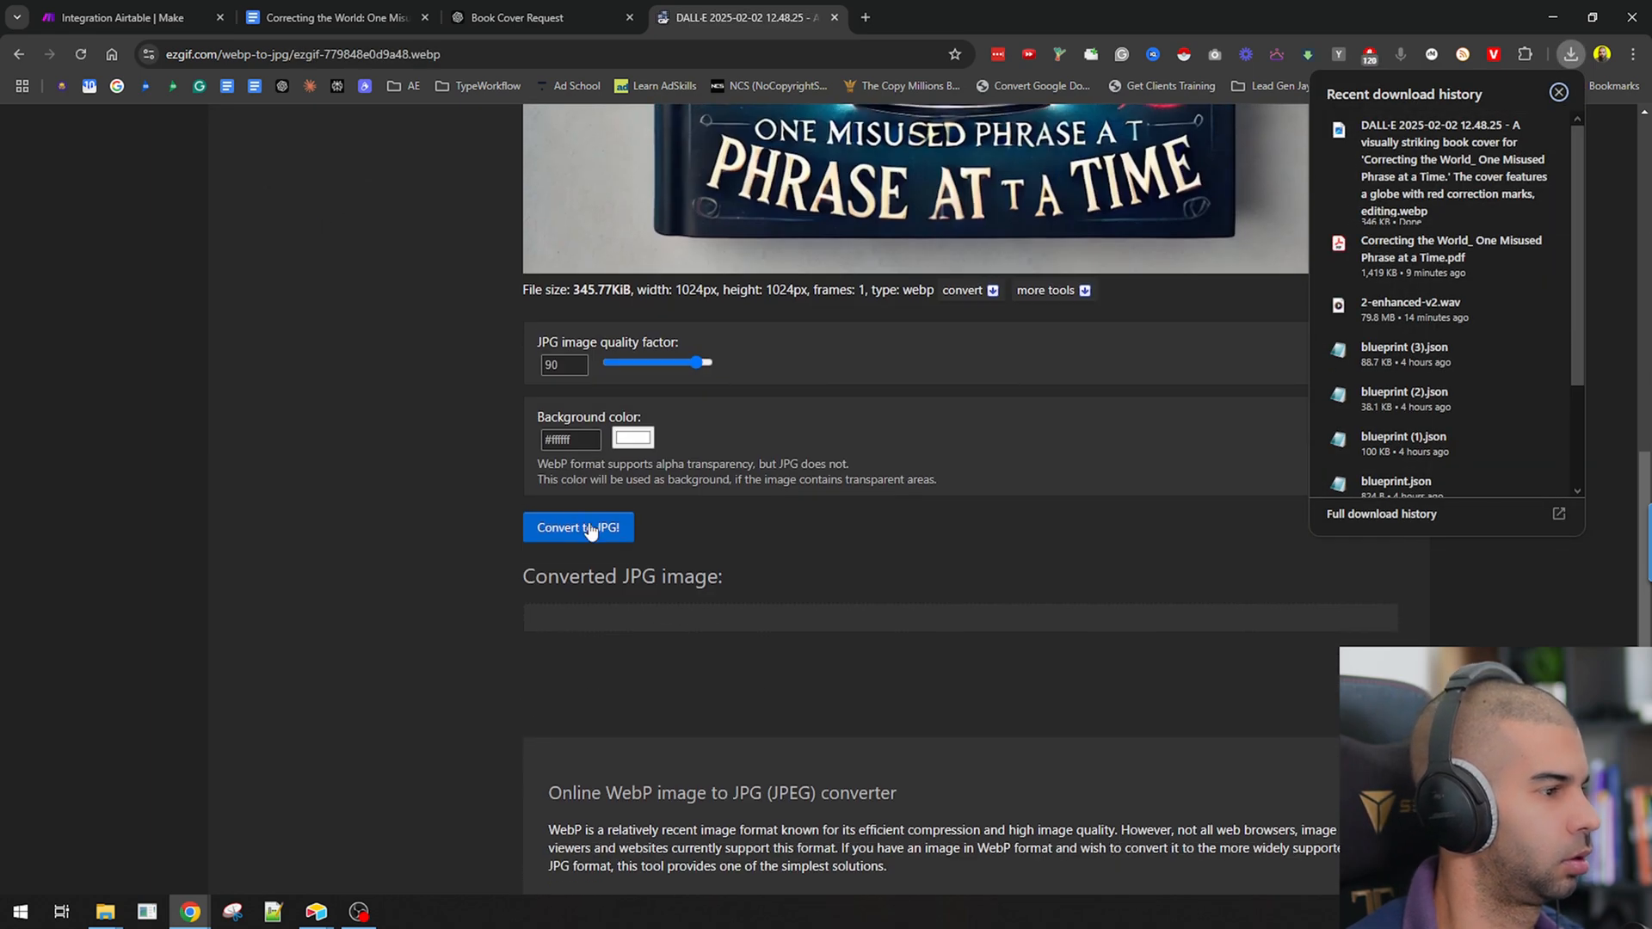
left_click(578, 527)
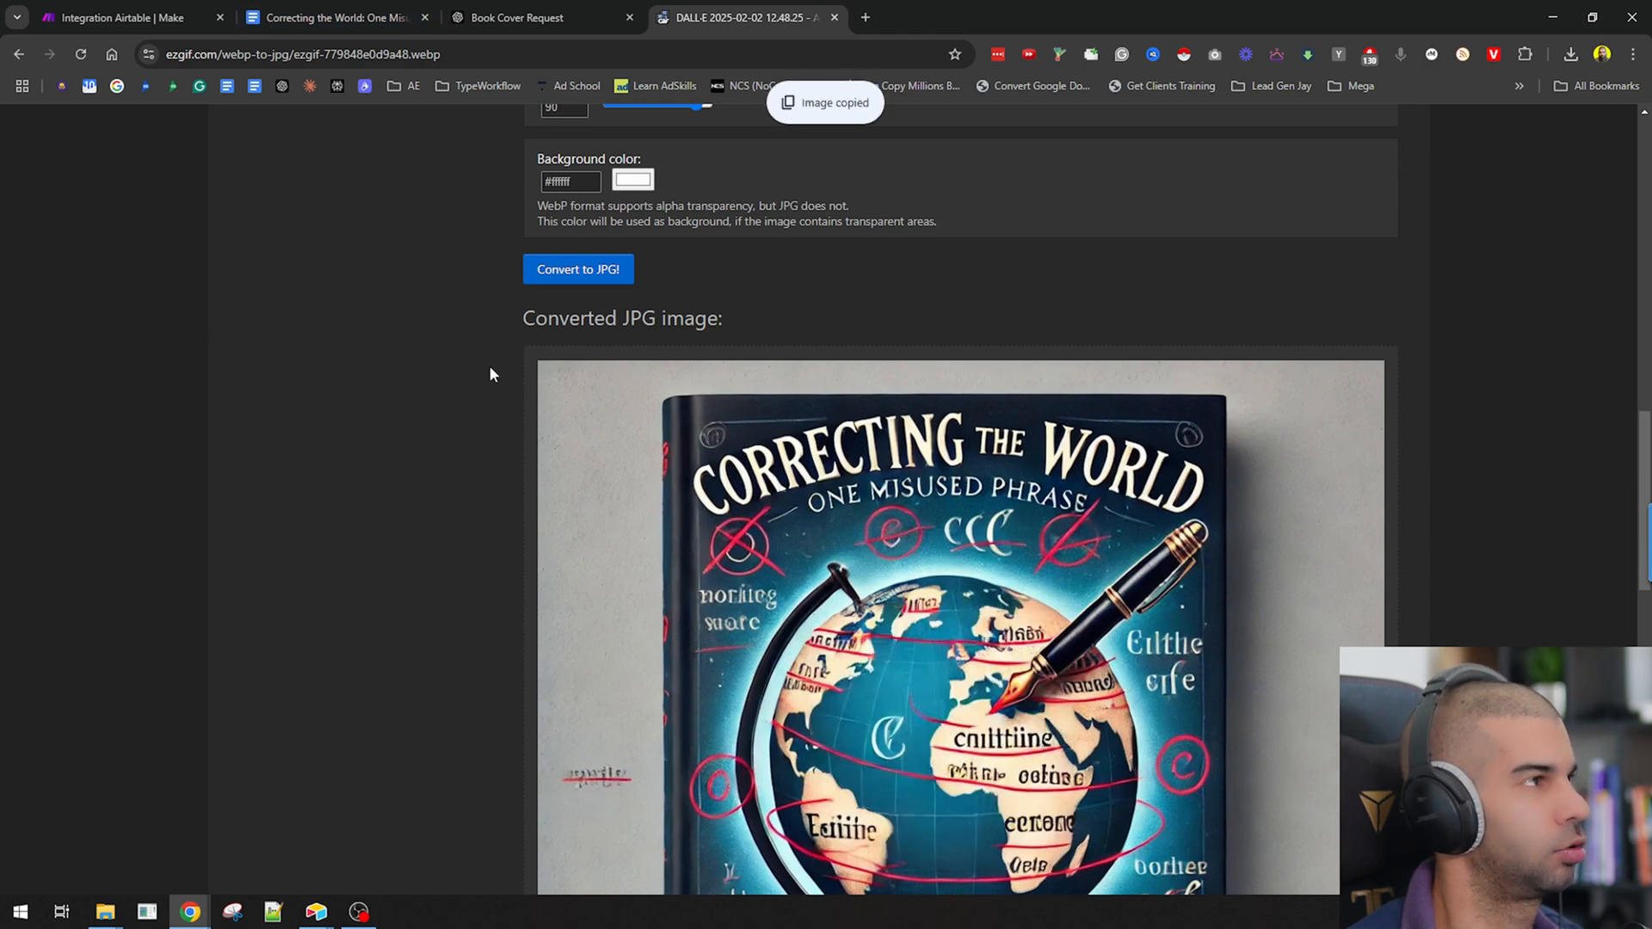
left_click(336, 17)
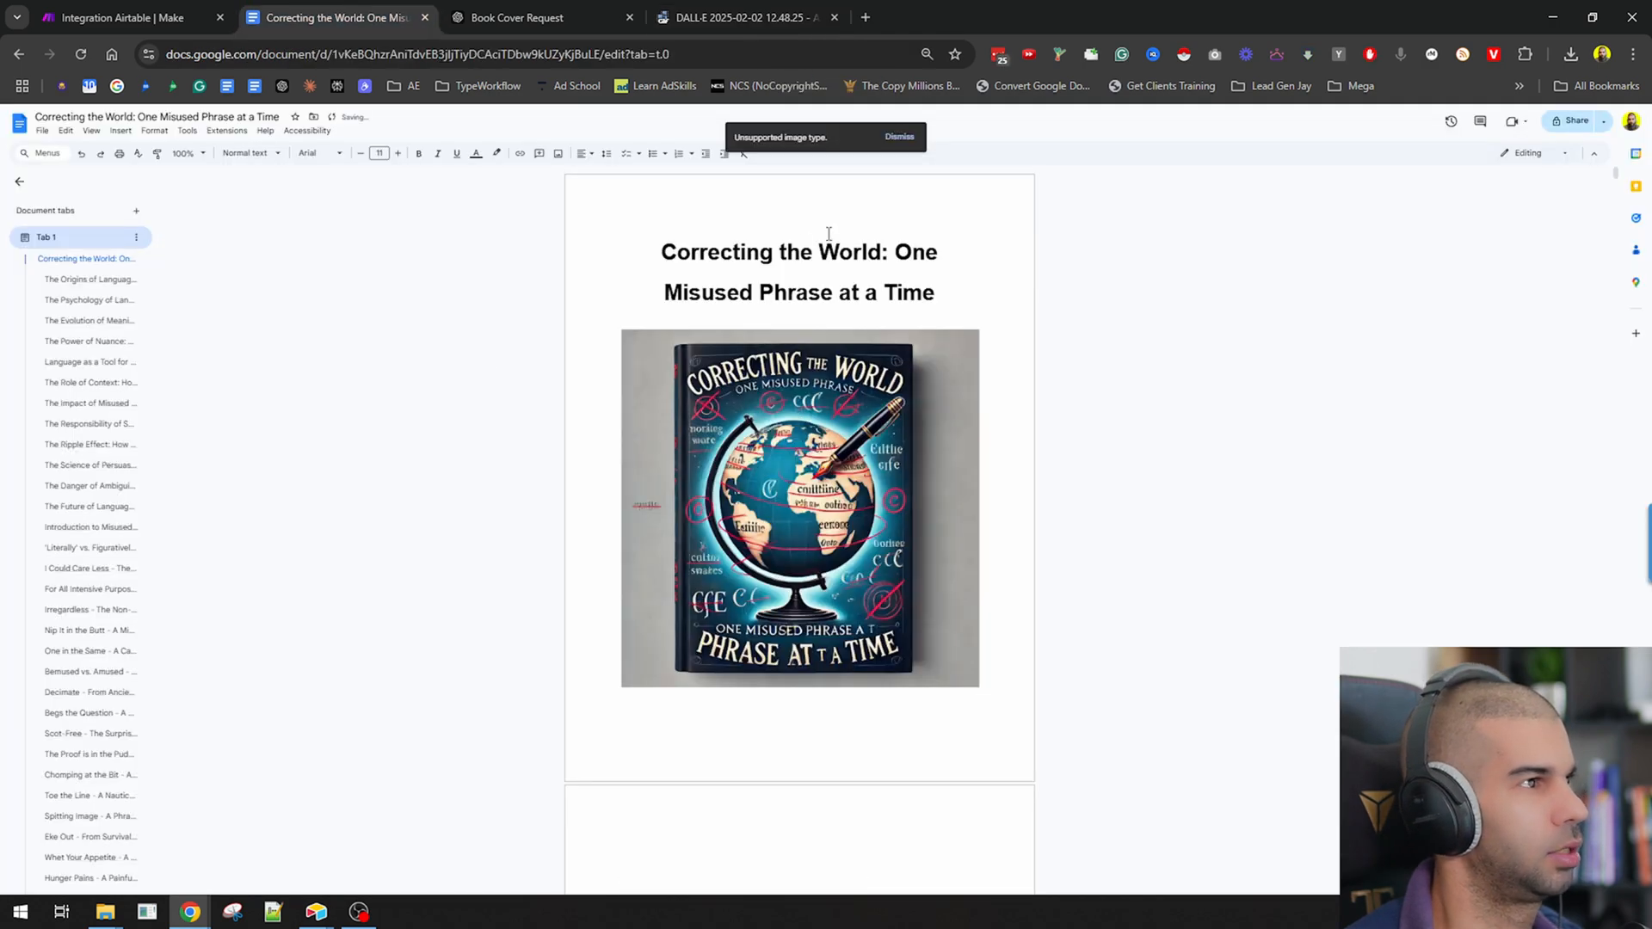
Step: Paste the cover under the title, review the following pages zoomed out, then reset the zoom
scroll("down", 3)
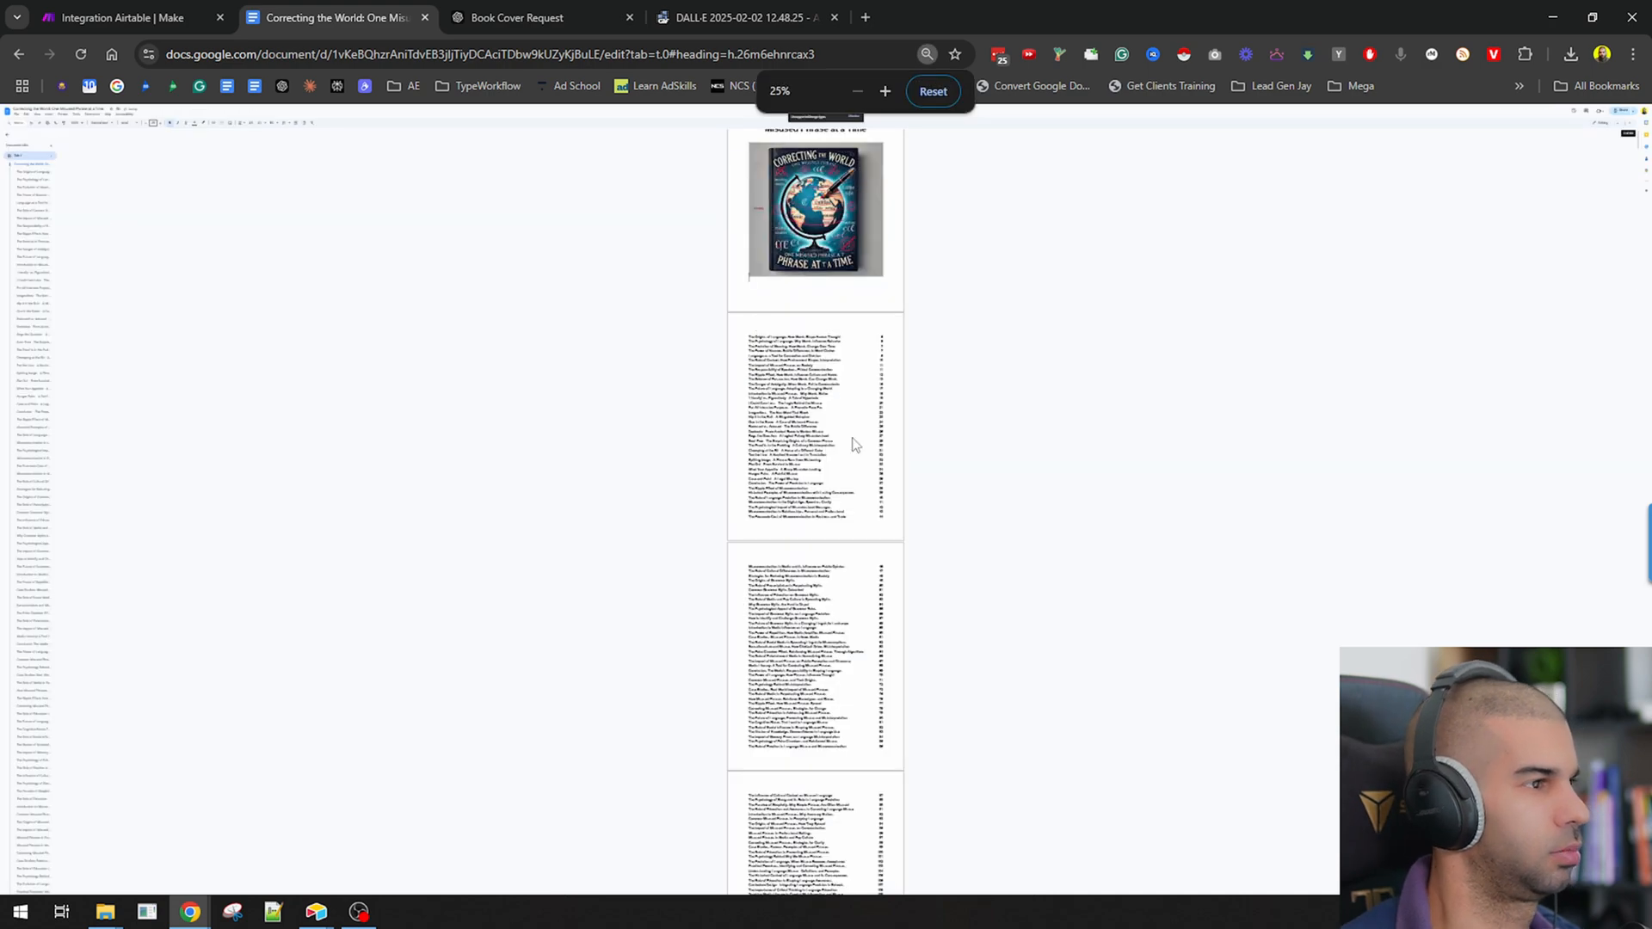
scroll("down", 3)
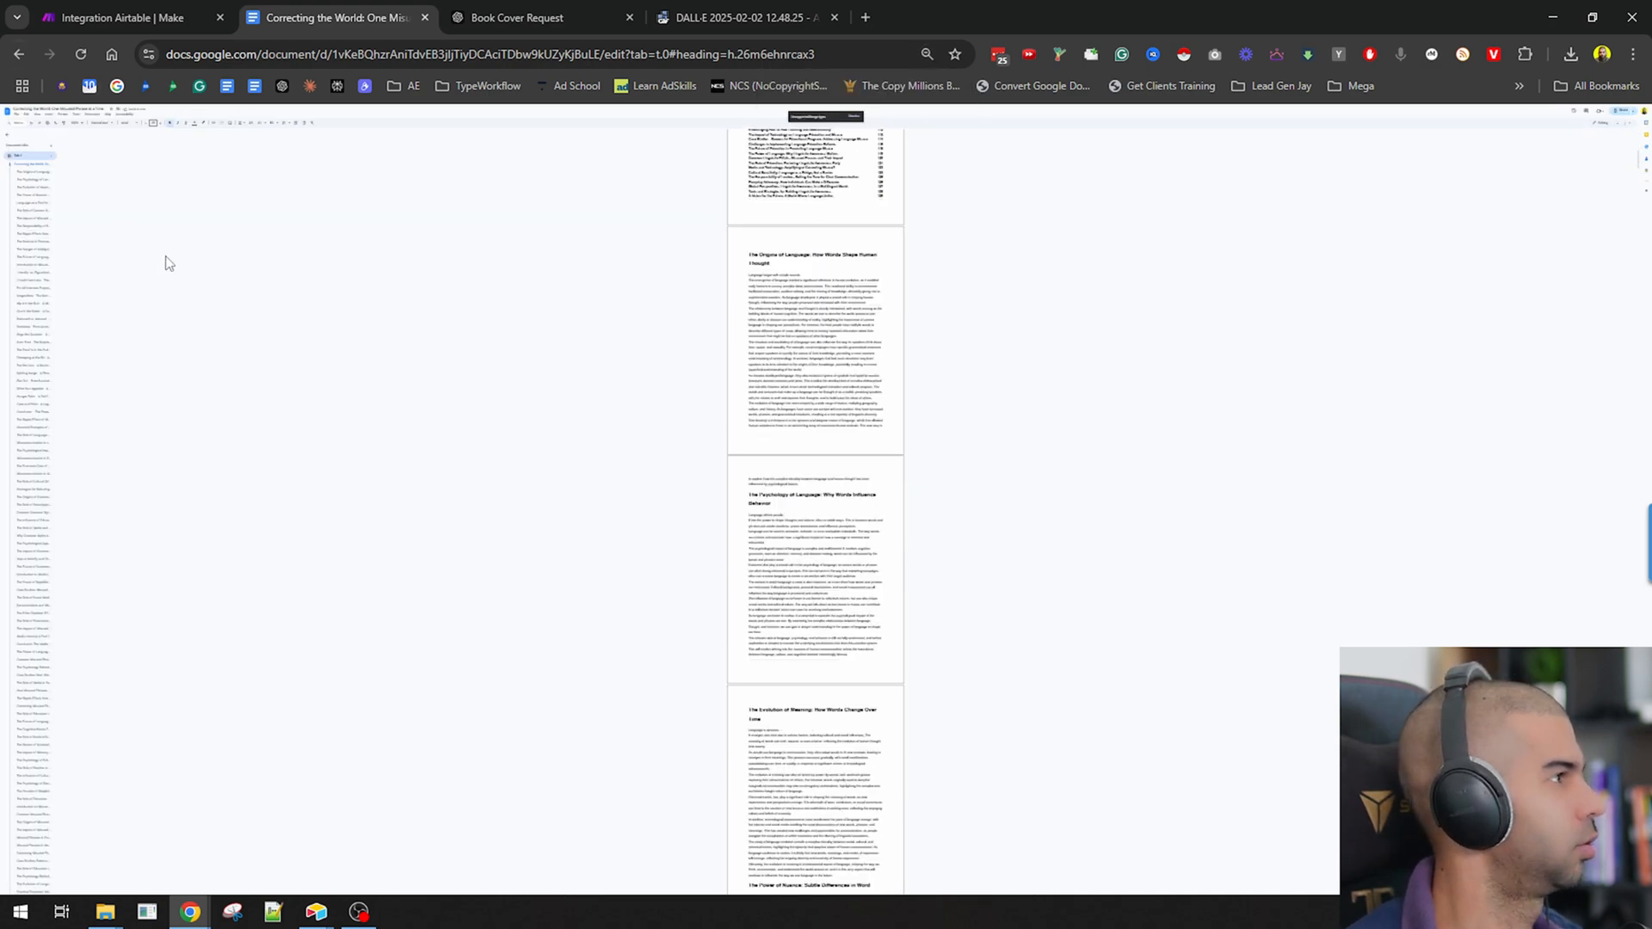
left_click(64, 143)
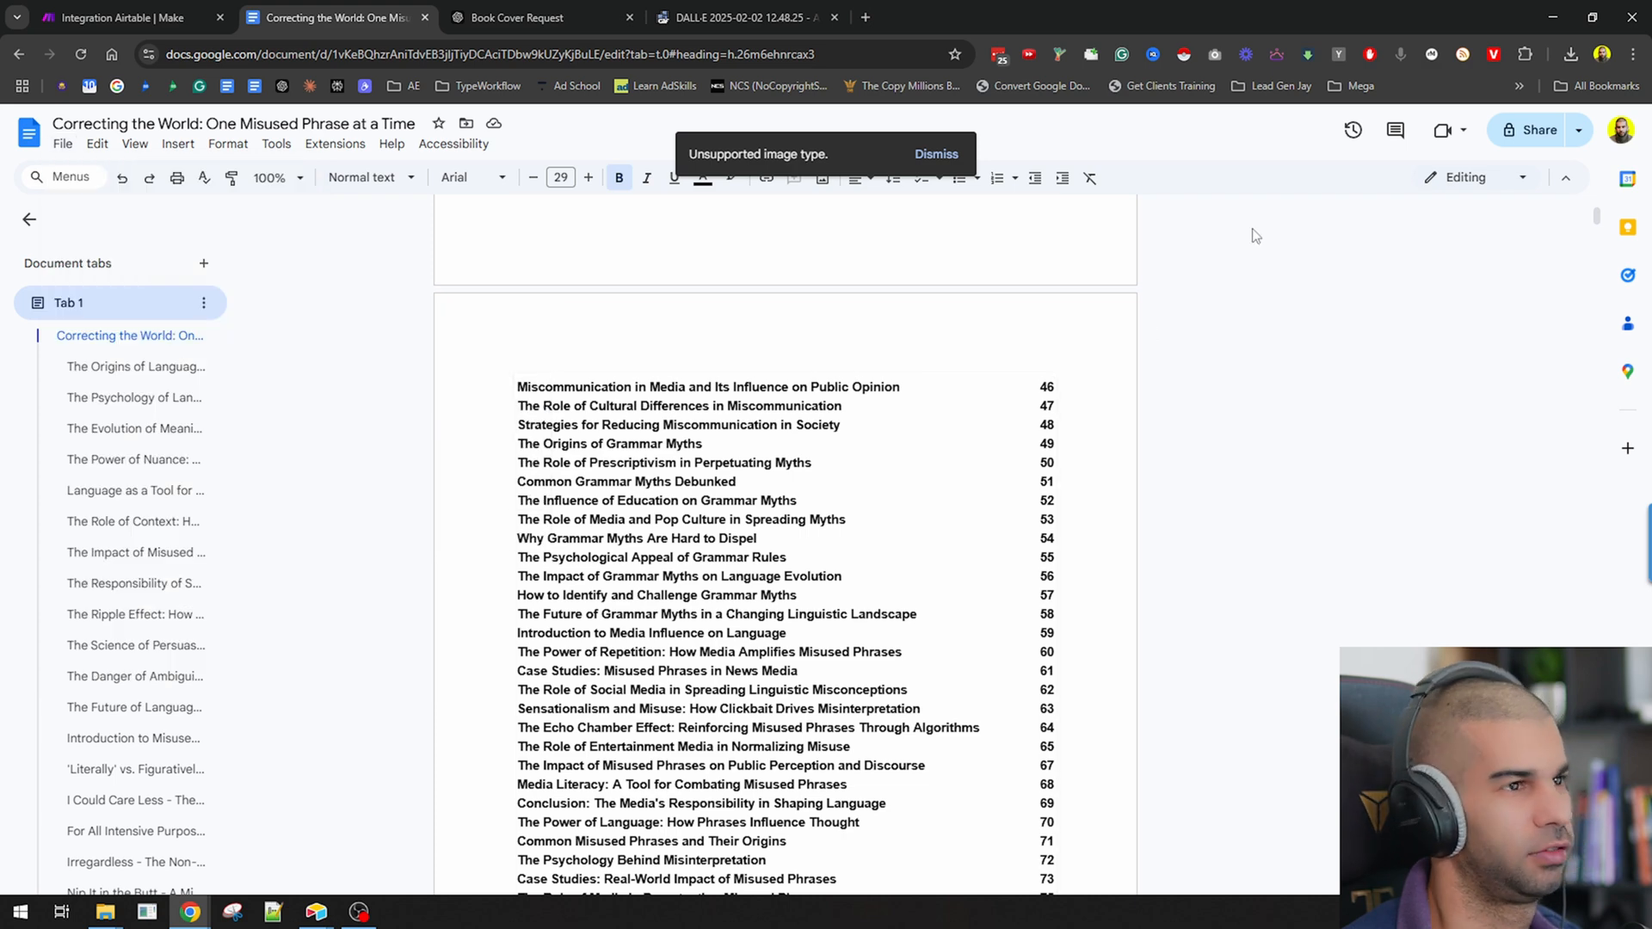
left_click(935, 153)
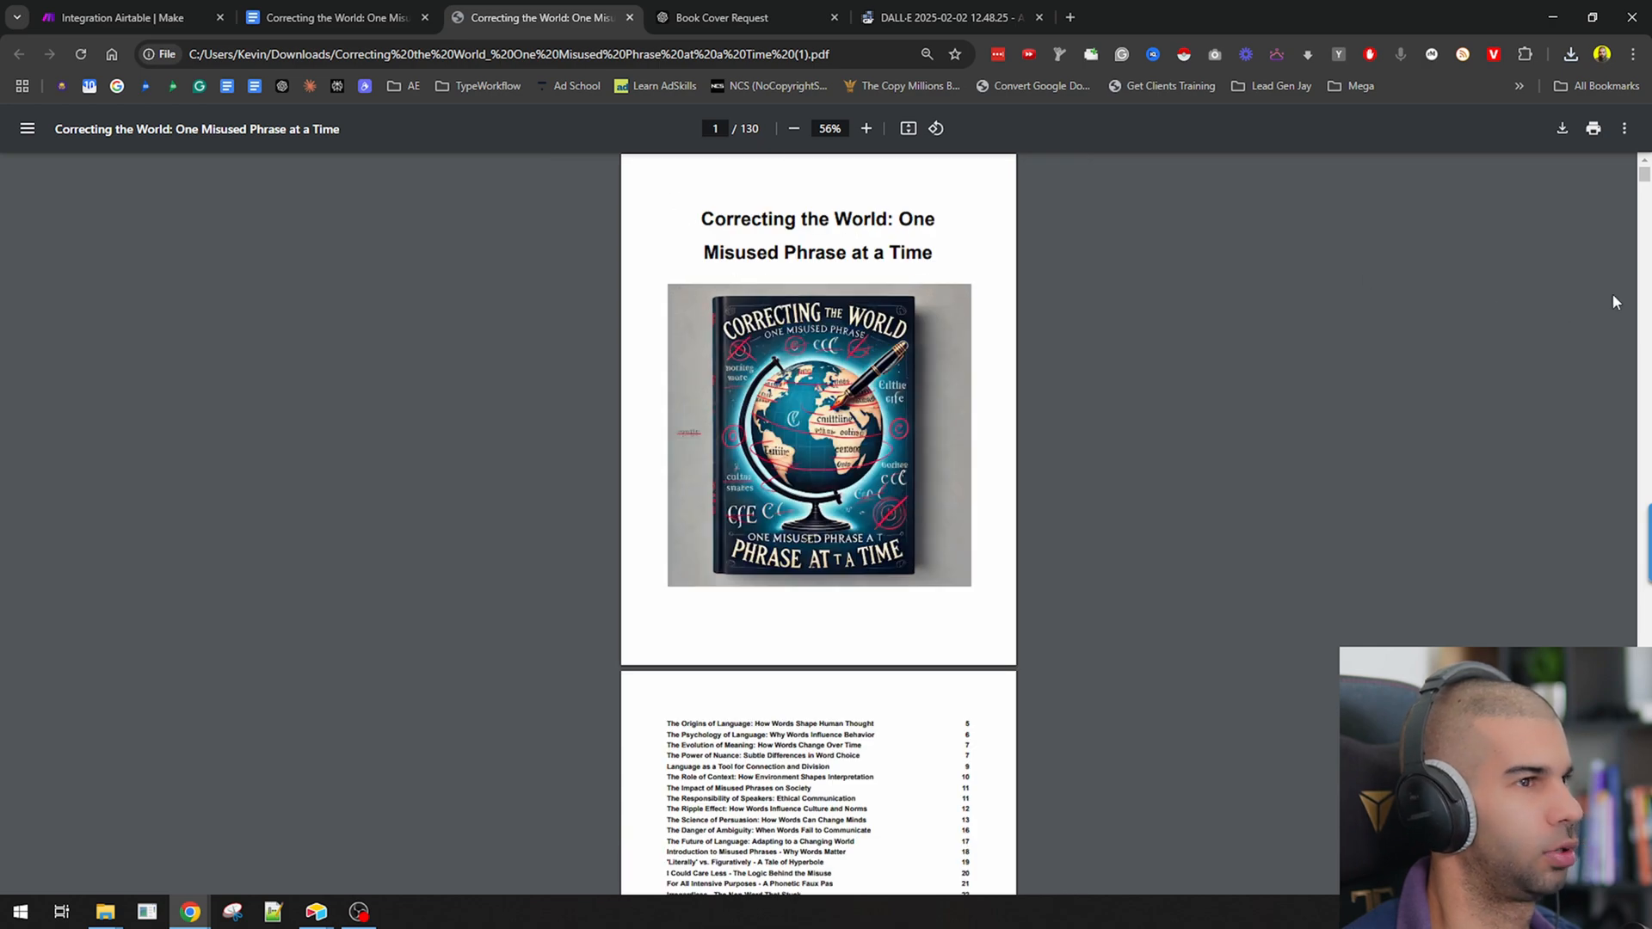
Step: Scroll through the exported PDF's chapter pages and back to the title page with cover and contents
scroll("down", 3)
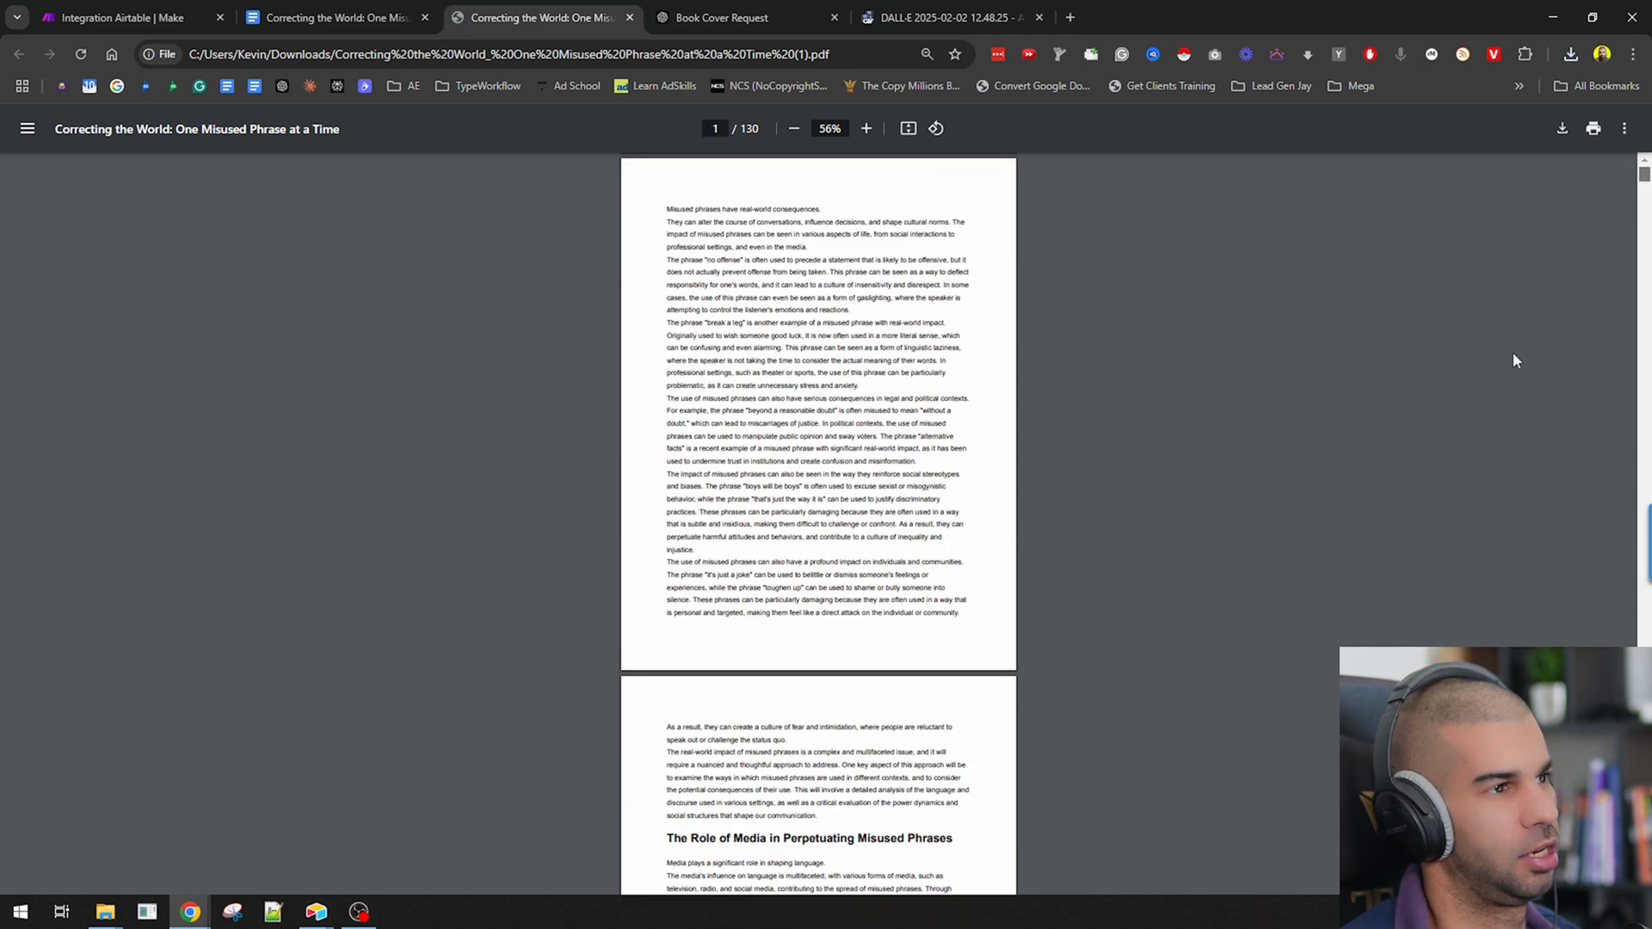
scroll("up", 3)
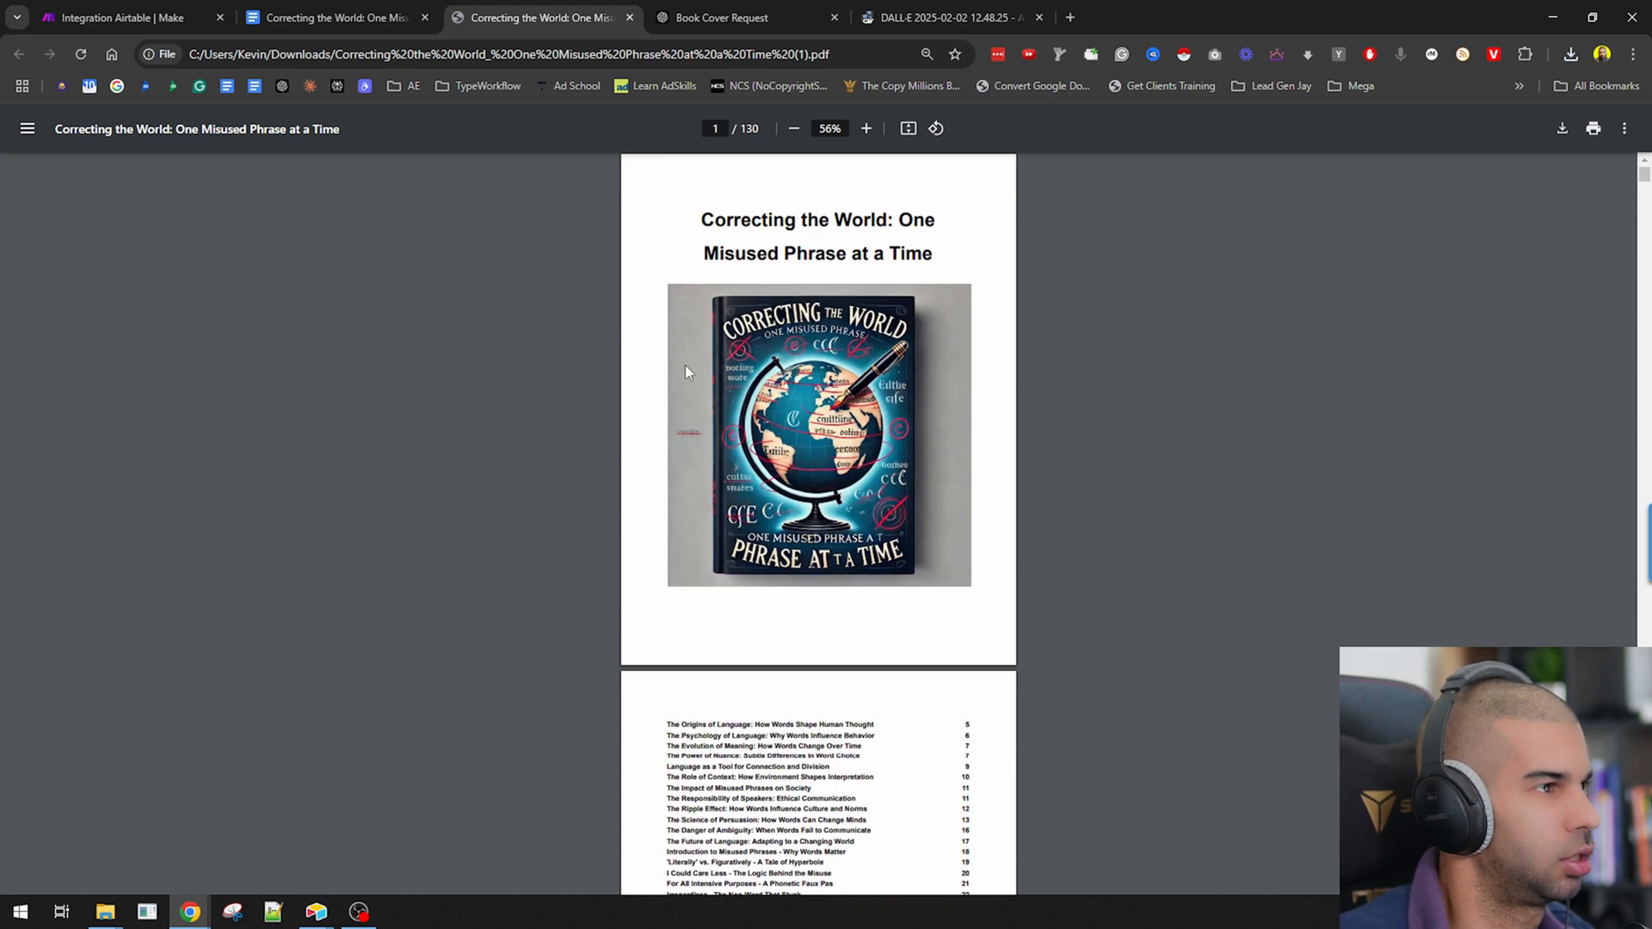
mouse_move(531, 377)
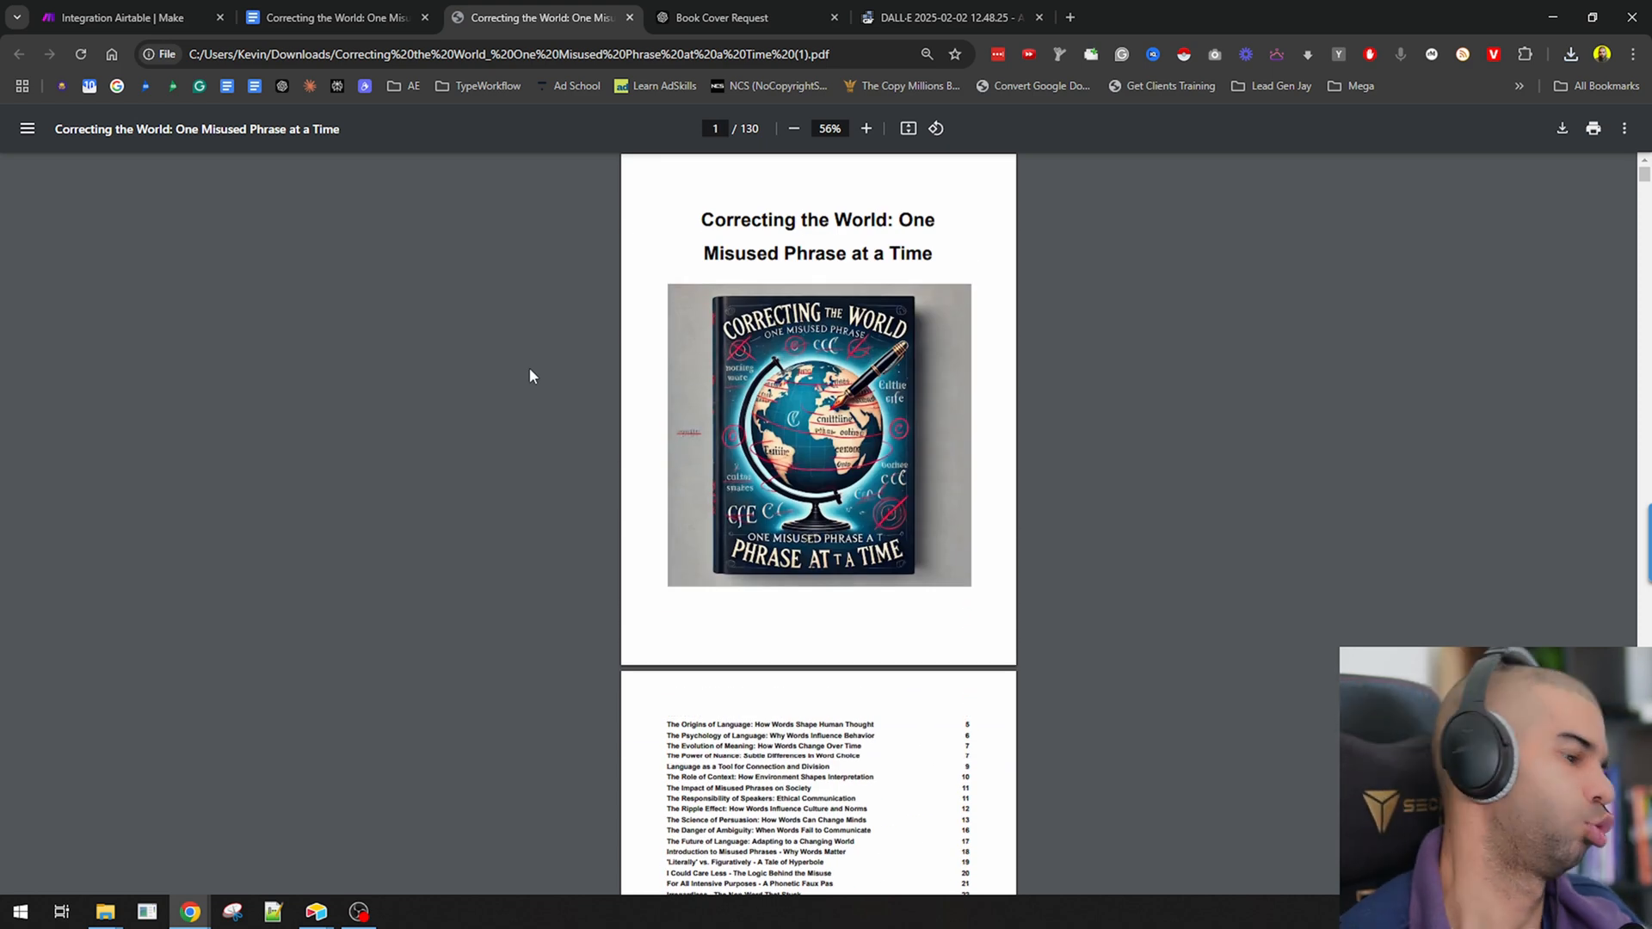